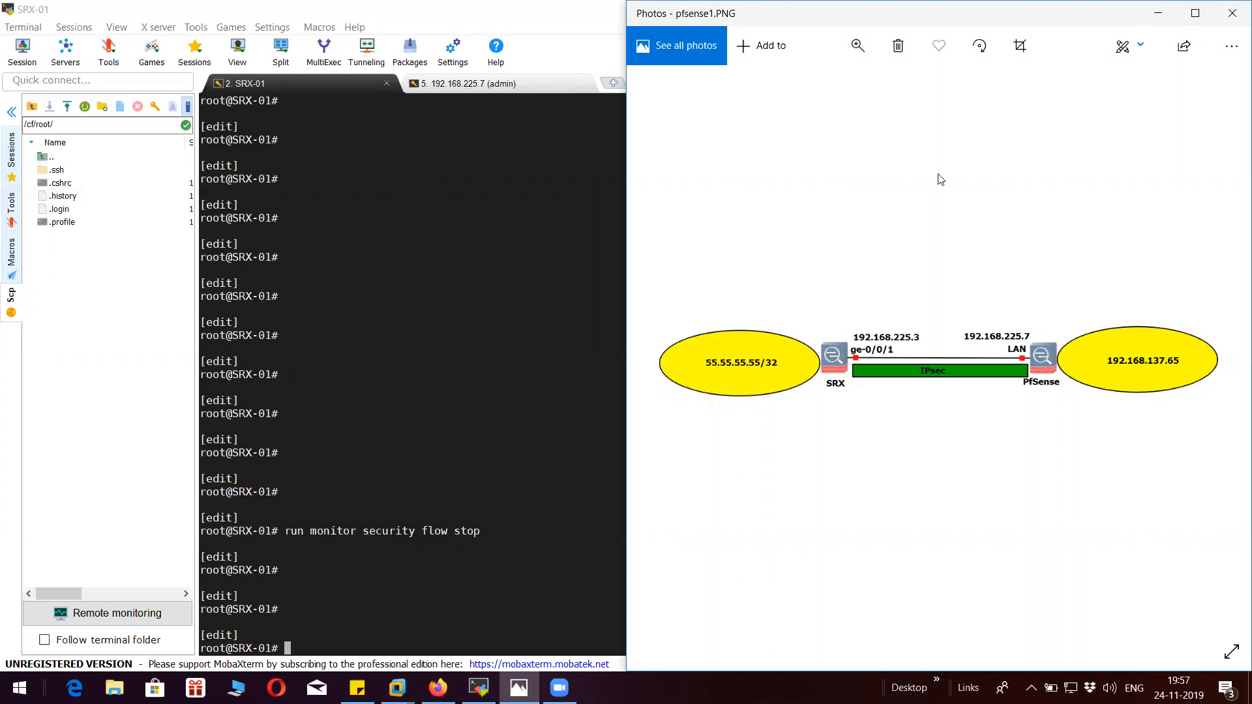
pyautogui.moveTo(833, 407)
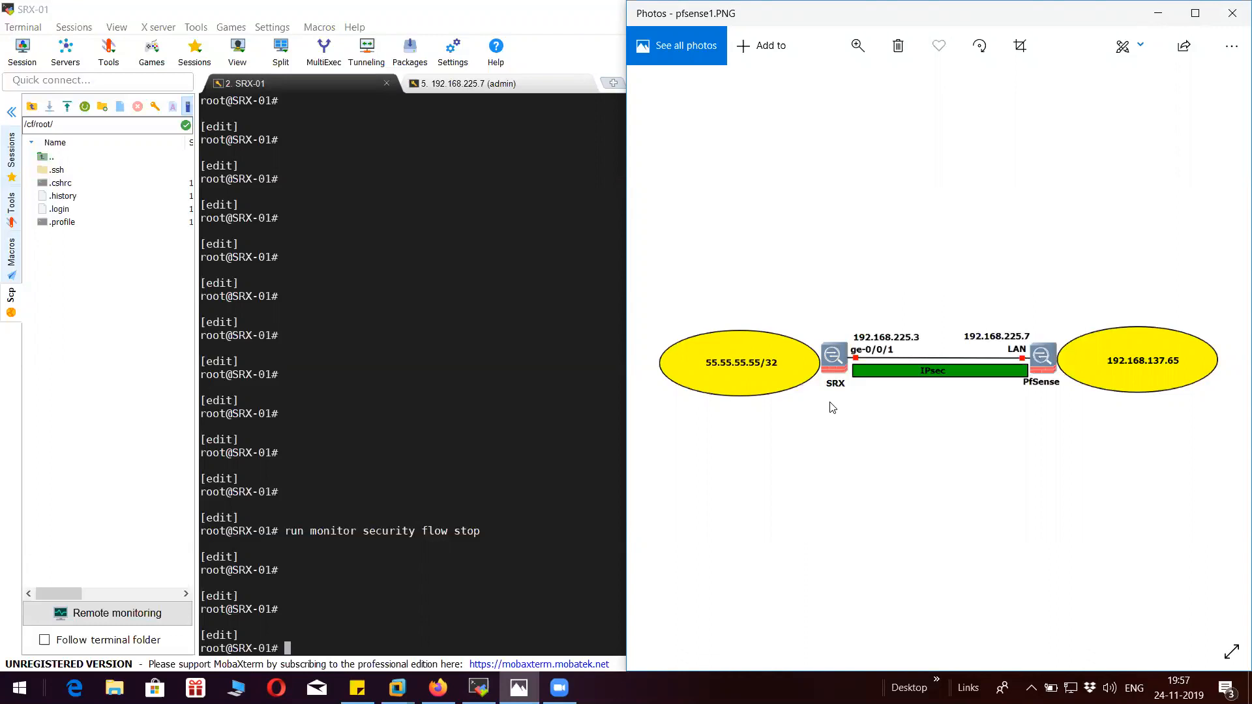
pyautogui.moveTo(876, 229)
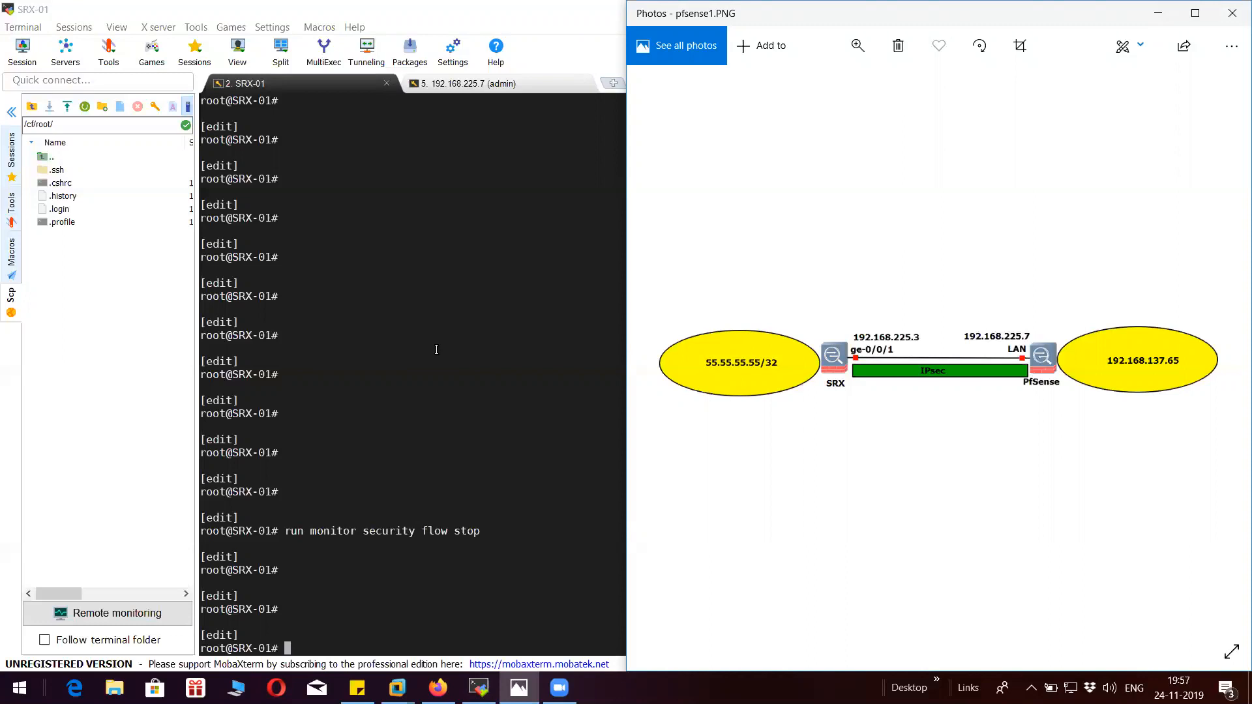
pyautogui.moveTo(422, 417)
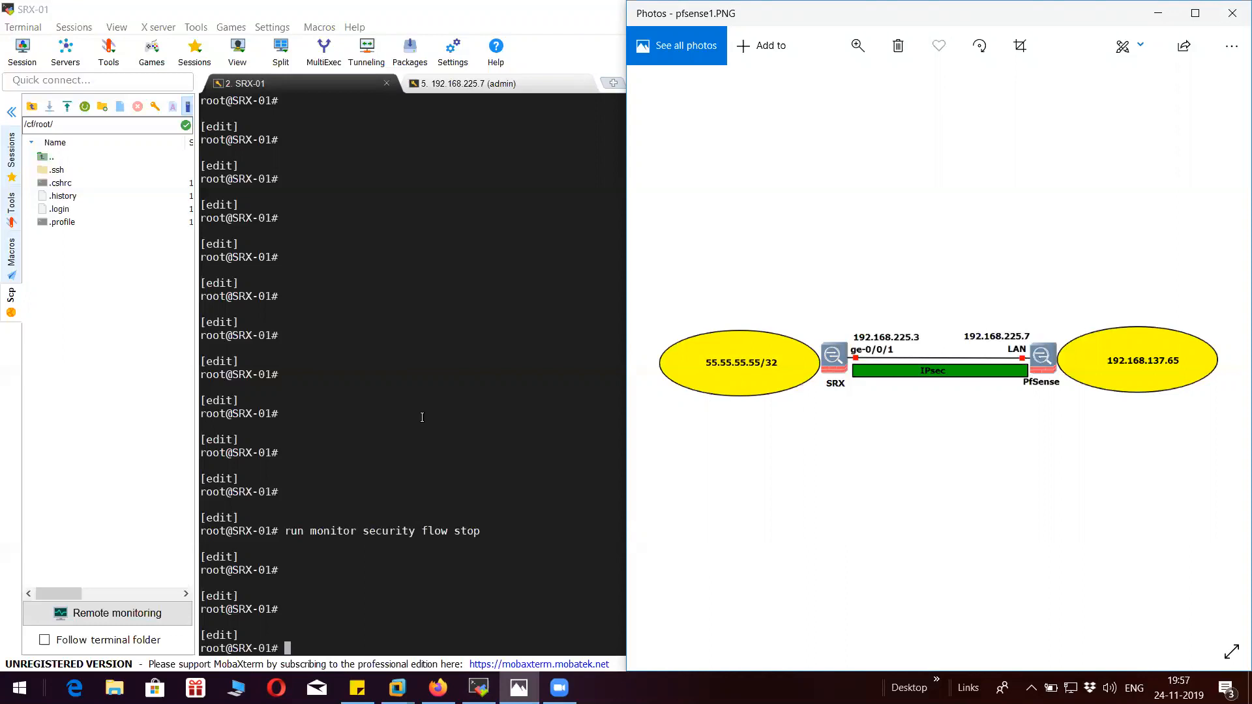
pyautogui.moveTo(422, 462)
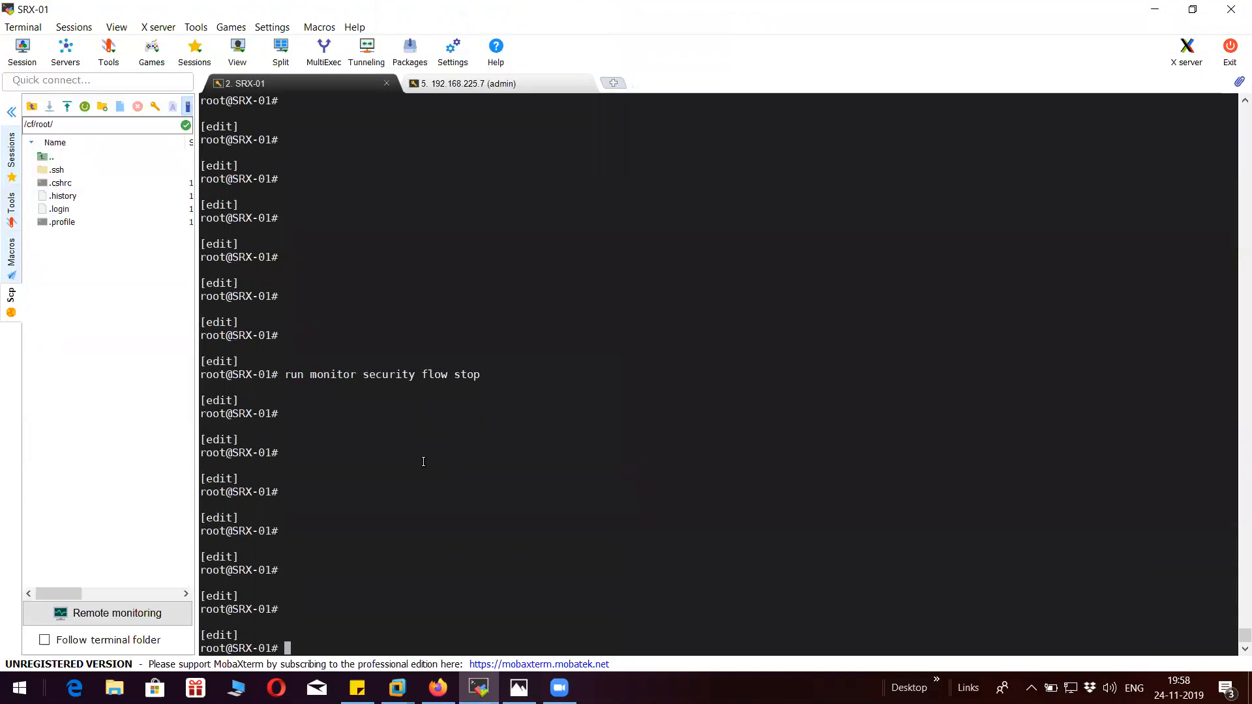
# List the SRX-01 IKE configuration with 'show | display set | match ike'.
pyautogui.write('show |')
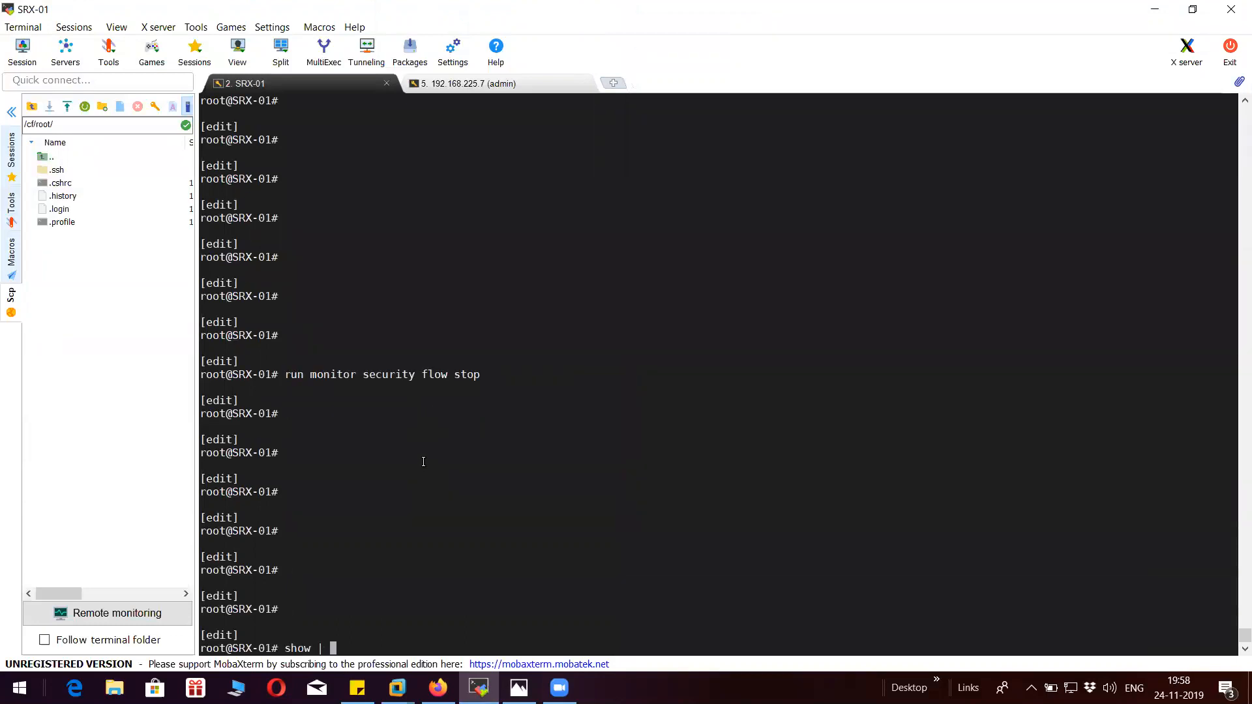
pyautogui.write('display set |')
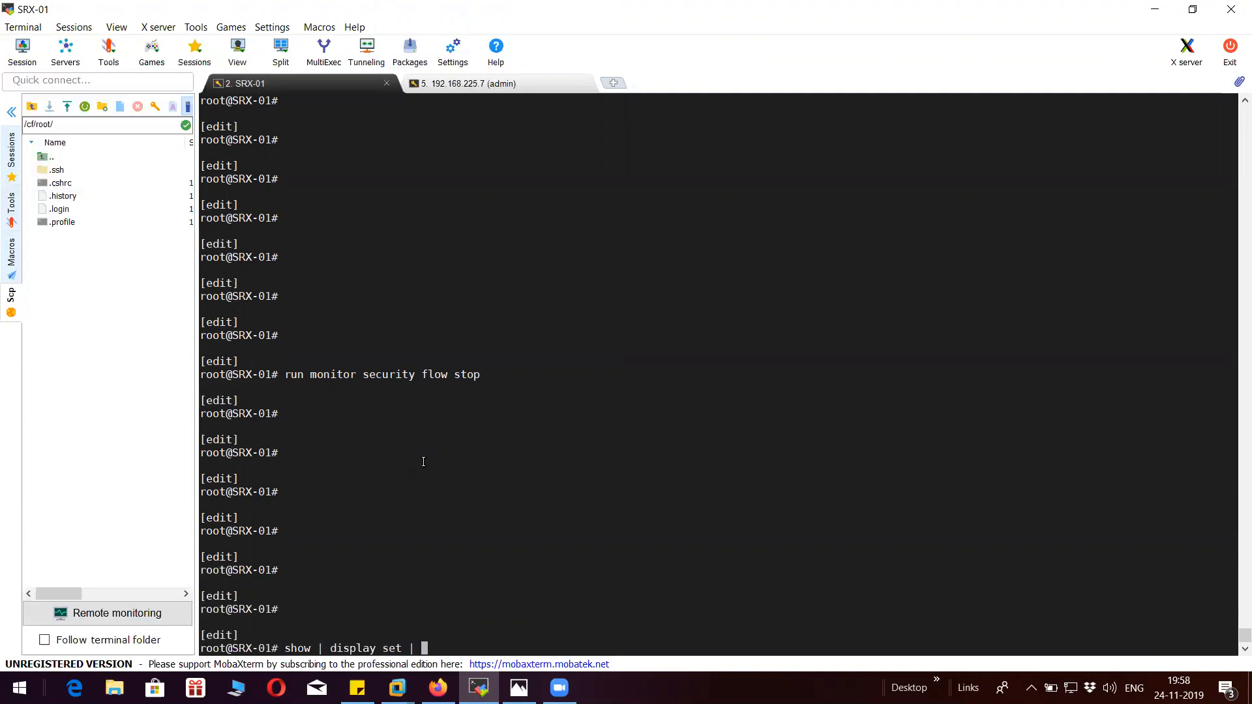
pyautogui.write('match ike')
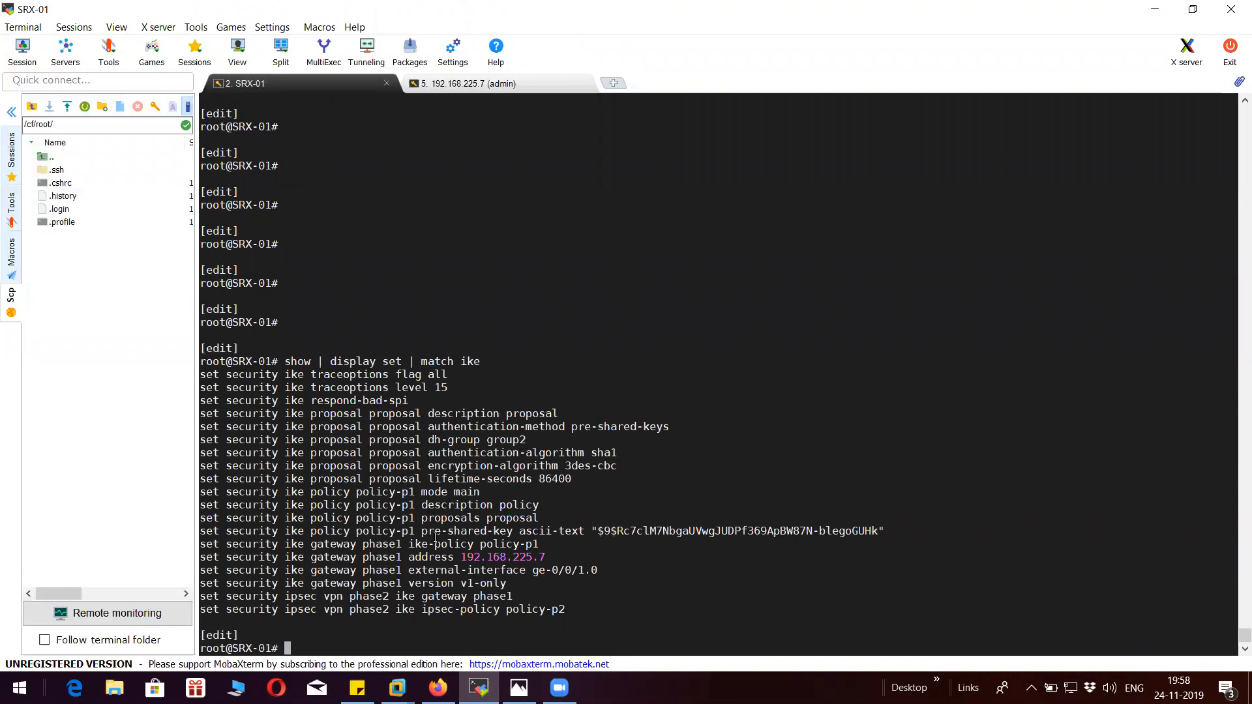
pyautogui.moveTo(472, 479)
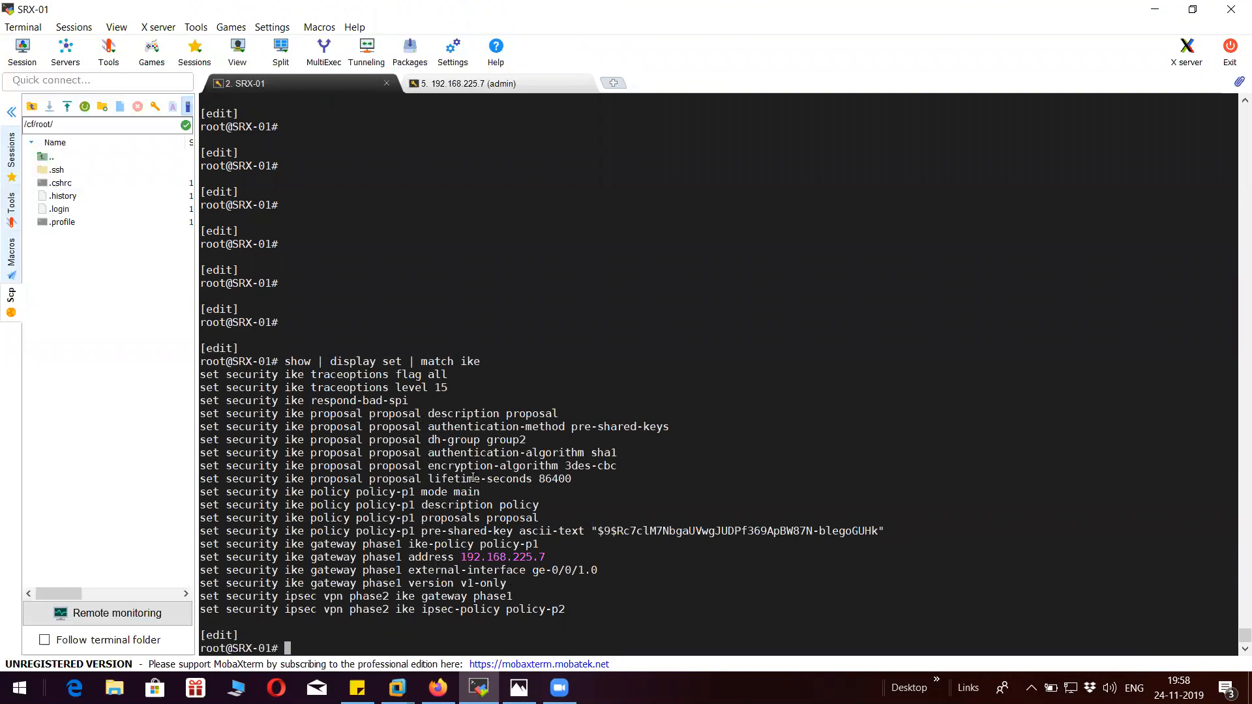
# Highlight the pre-shared key and gateway address 192.168.225.7 to compare with the diagram.
pyautogui.doubleClick(476, 440)
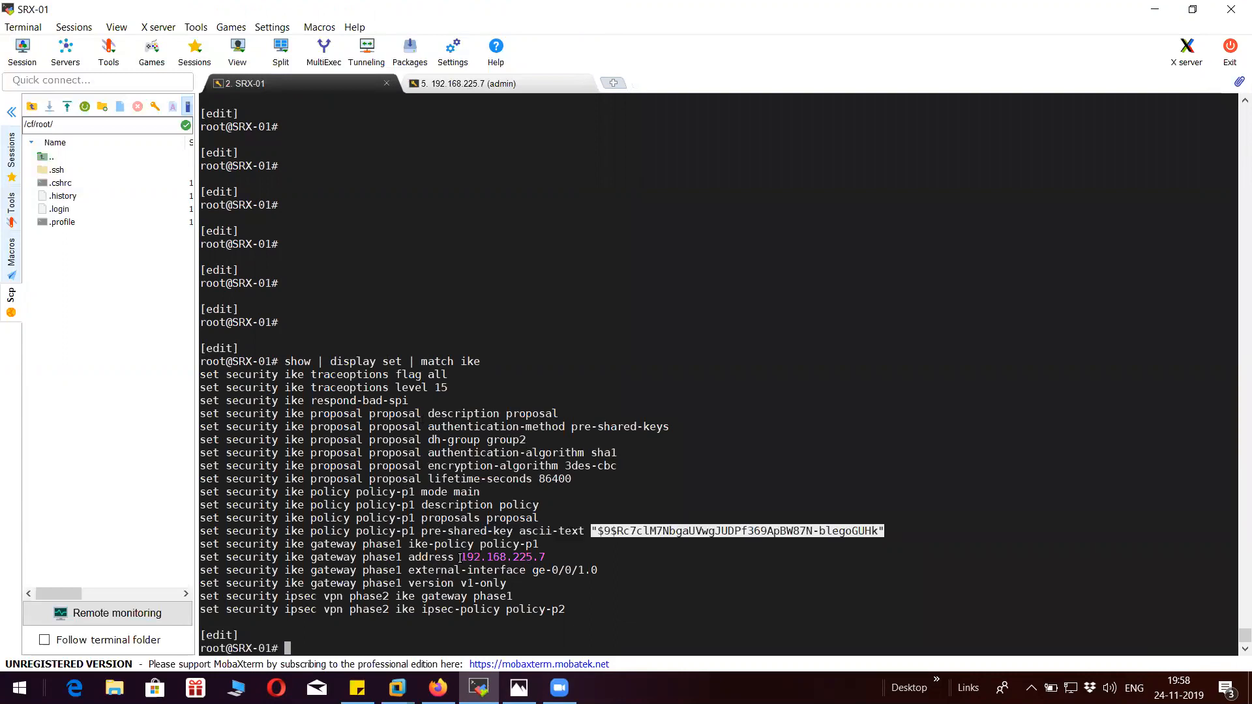
pyautogui.doubleClick(500, 557)
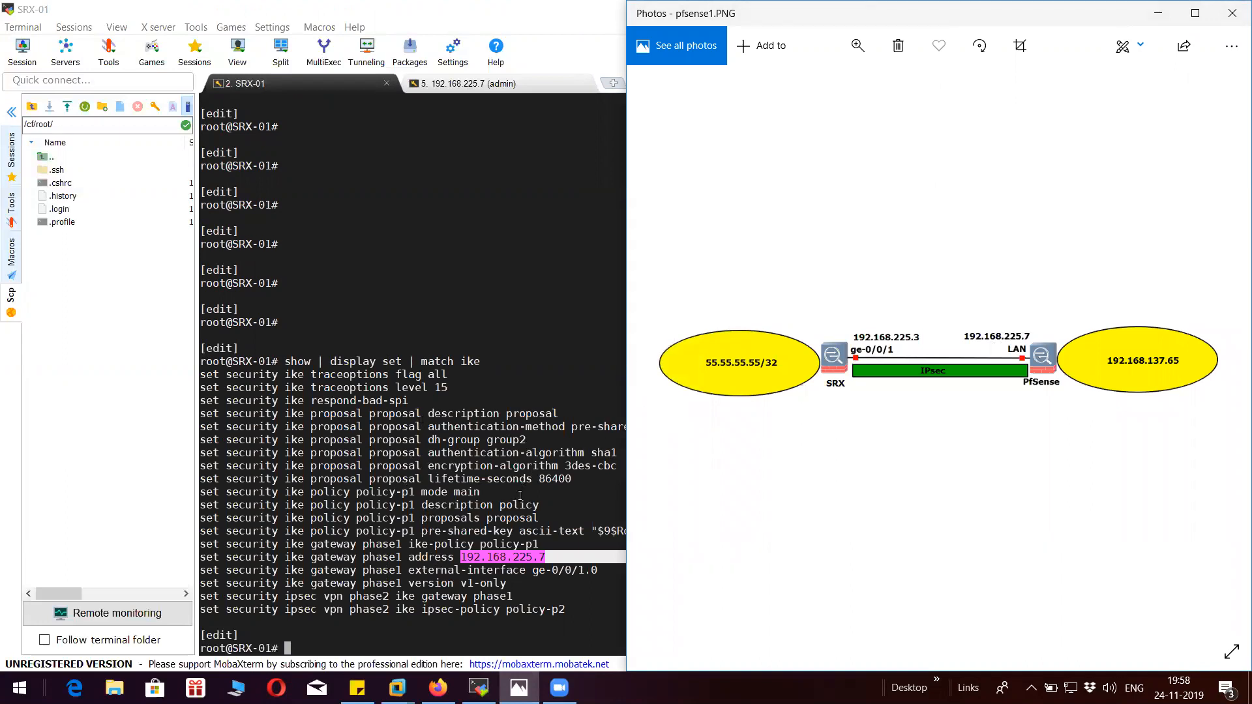
pyautogui.click(1233, 14)
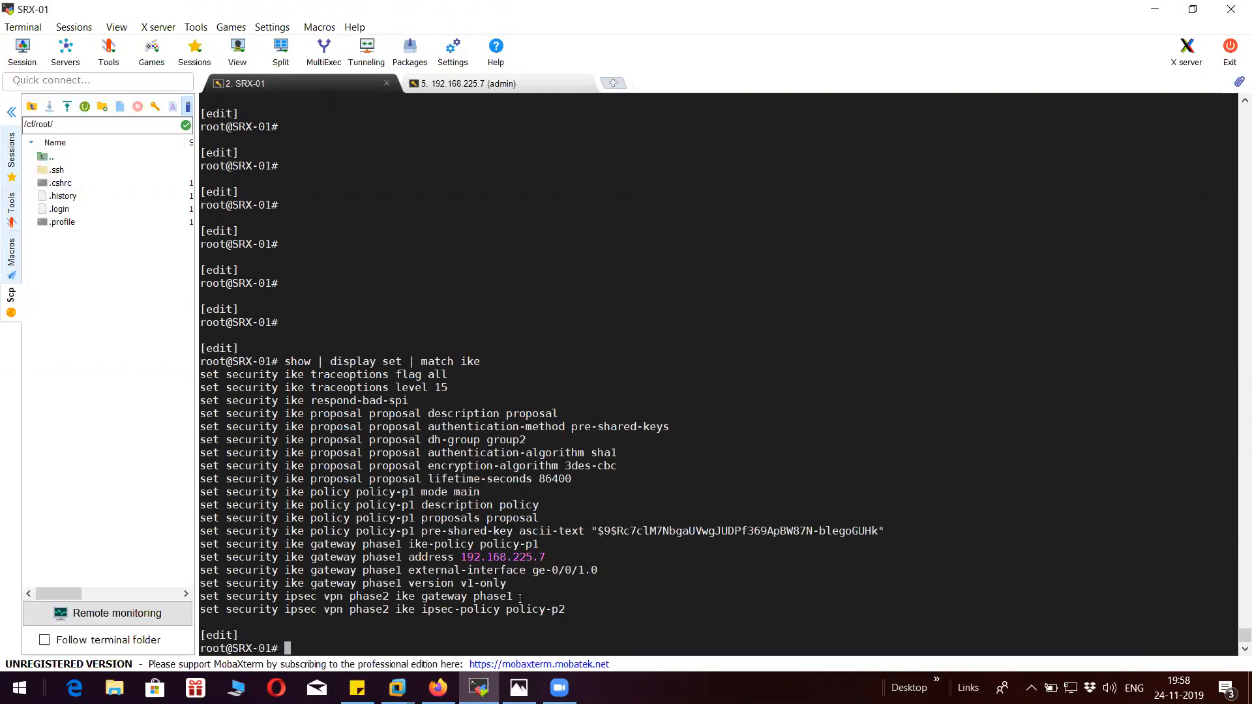
# Show the SRX-01 interface summary with 'run show interfaces terse'.
pyautogui.write('run show ins')
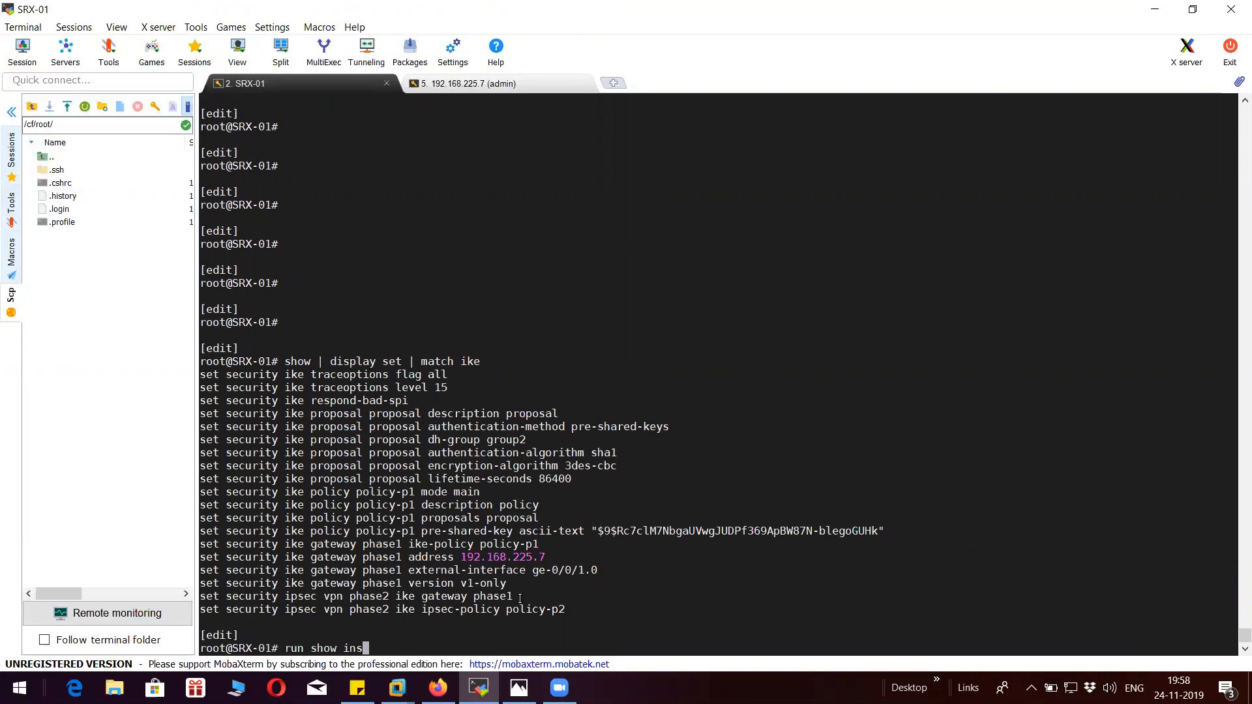
pyautogui.press('backspace')
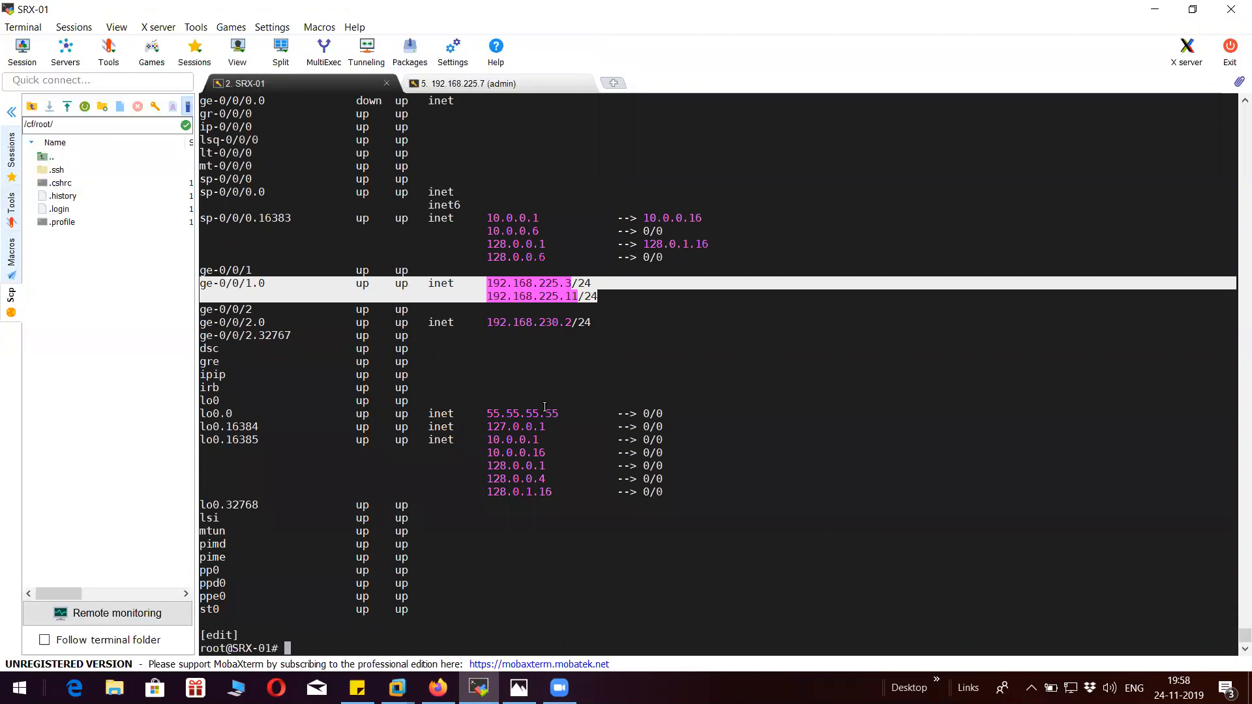
# List the SRX-01 security zones with 'run show security zones'.
pyautogui.write('run show')
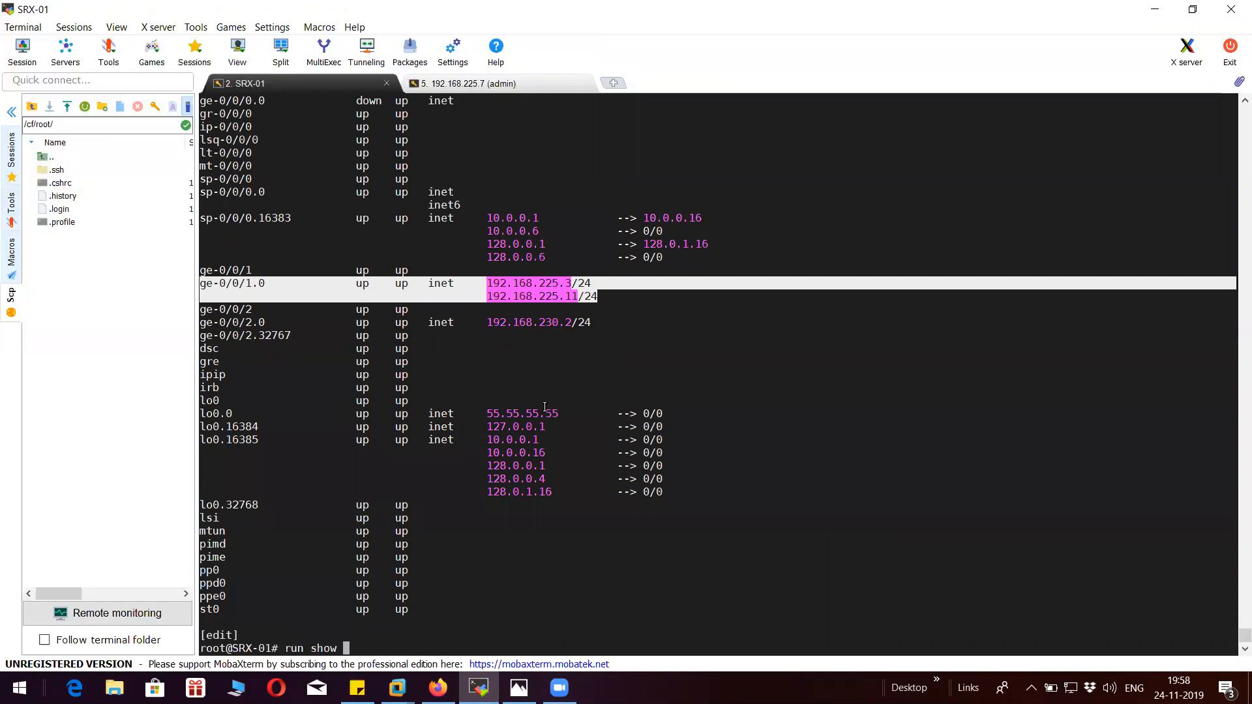
pyautogui.write('security')
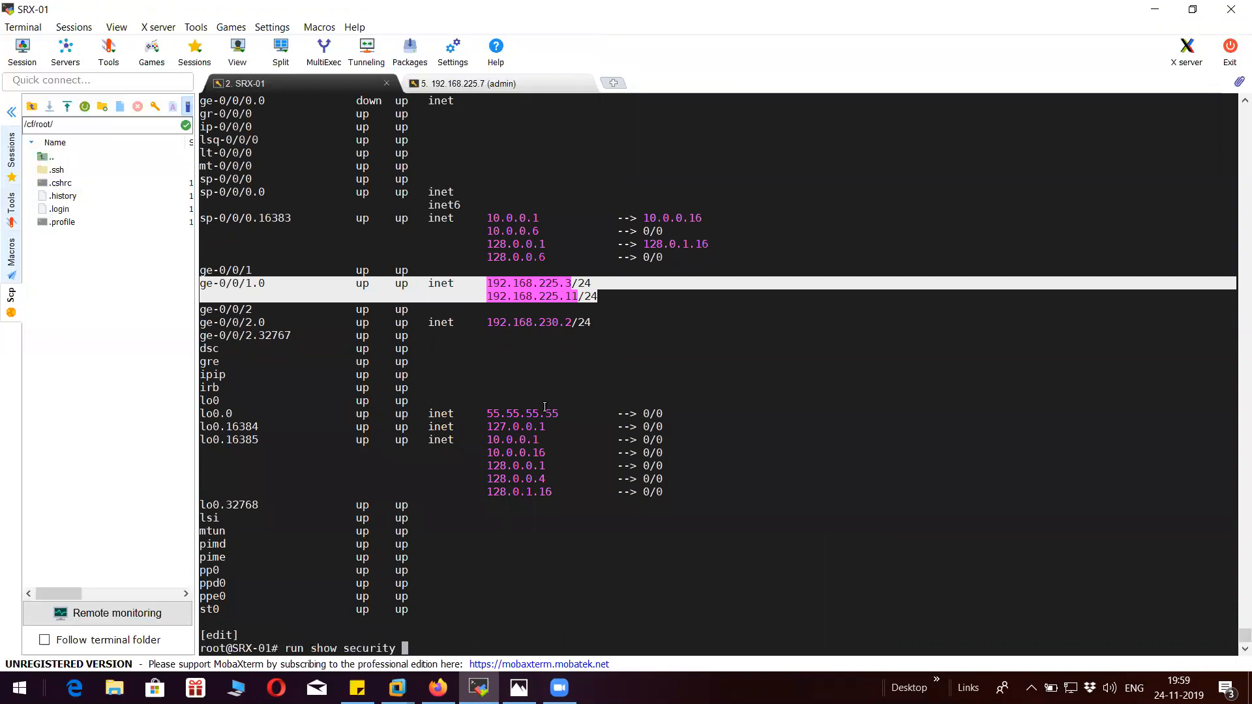
pyautogui.write('zones tru')
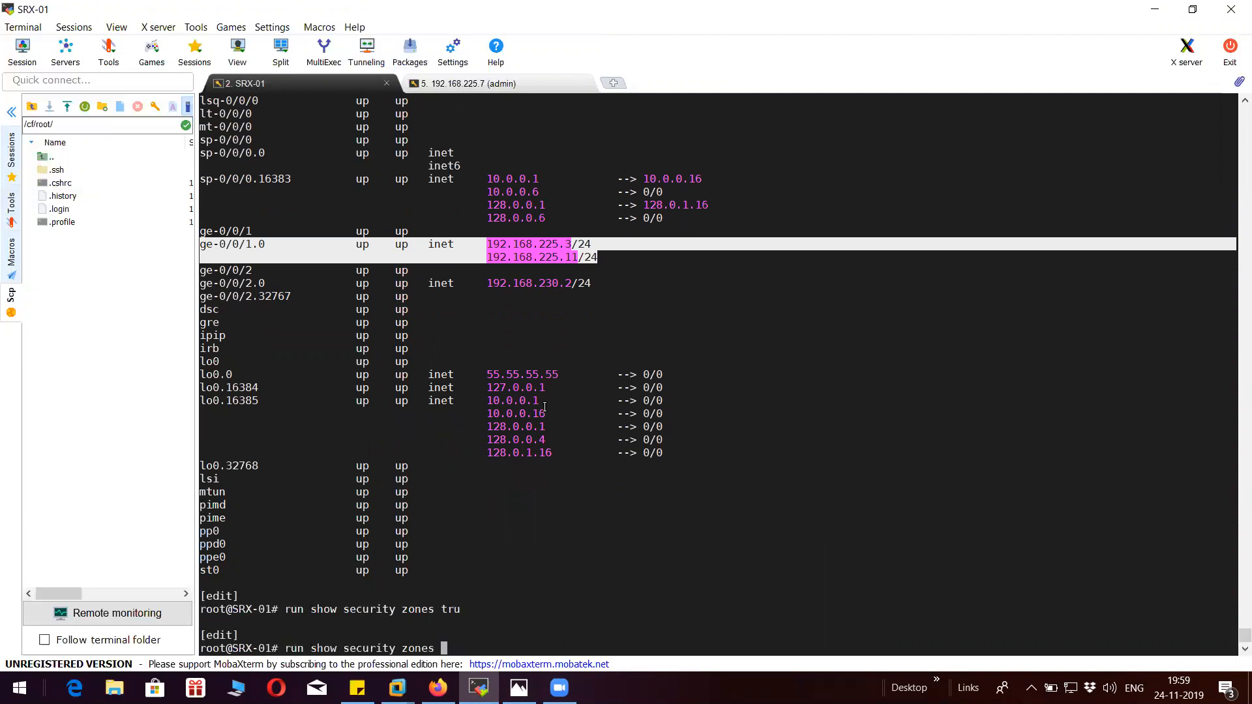
pyautogui.write('se')
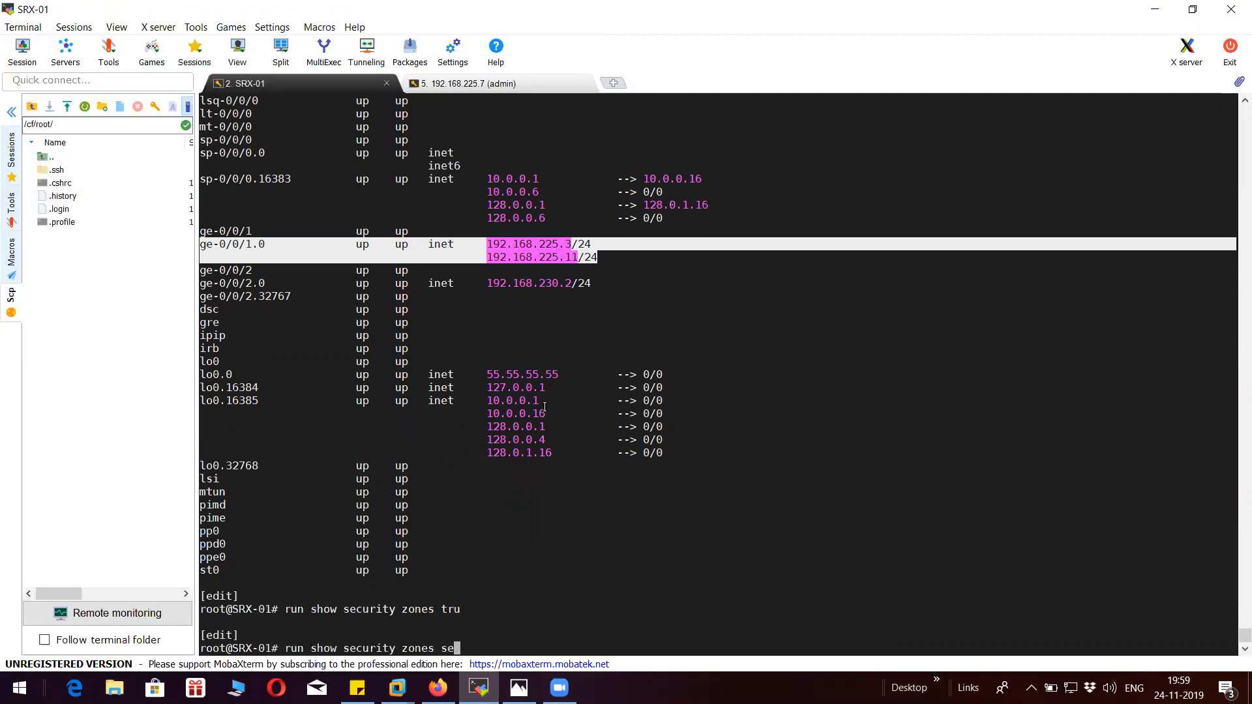
pyautogui.press('BackSpace')
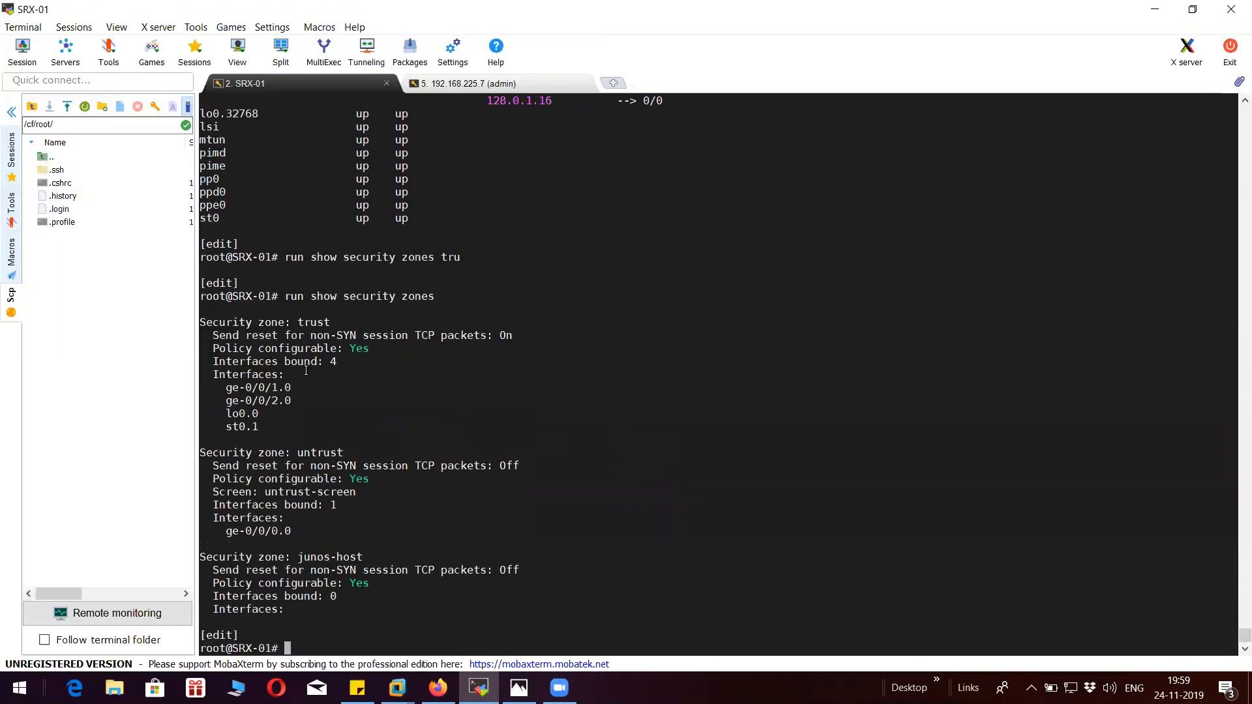
# Highlight ge-0/0/1.0, rerun the interface summary and list the IPsec set commands.
pyautogui.doubleClick(255, 388)
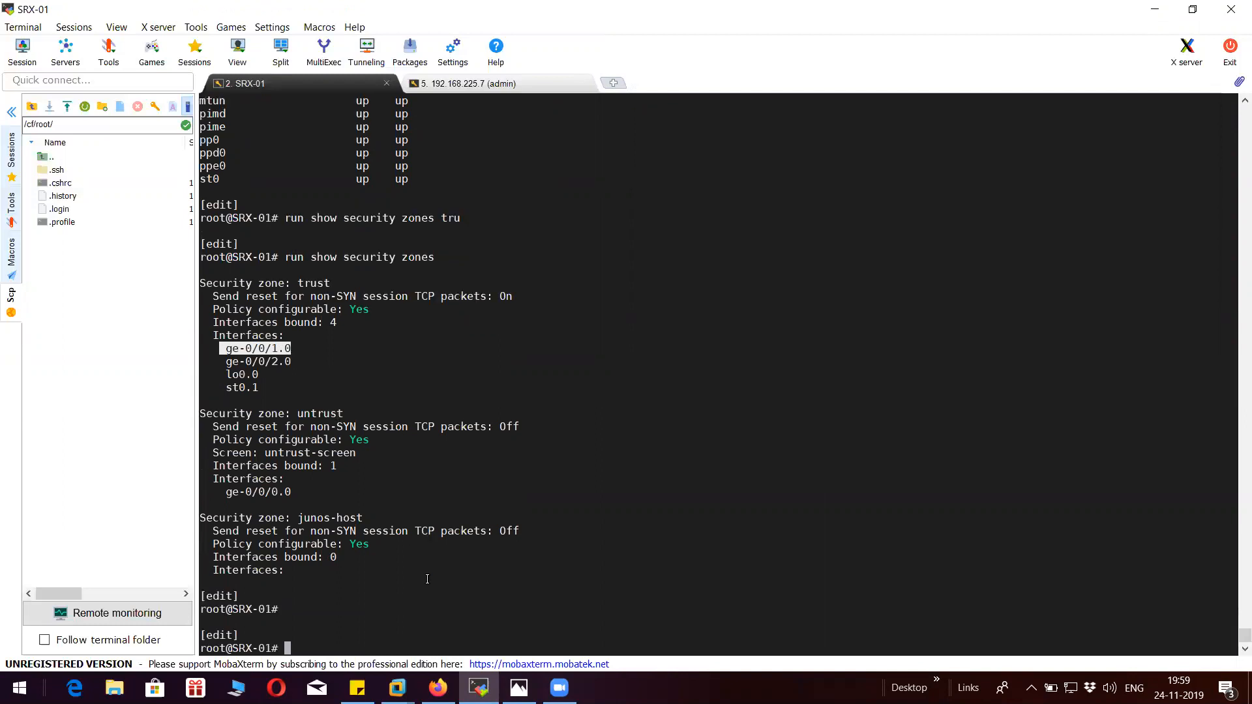
pyautogui.write('run show i')
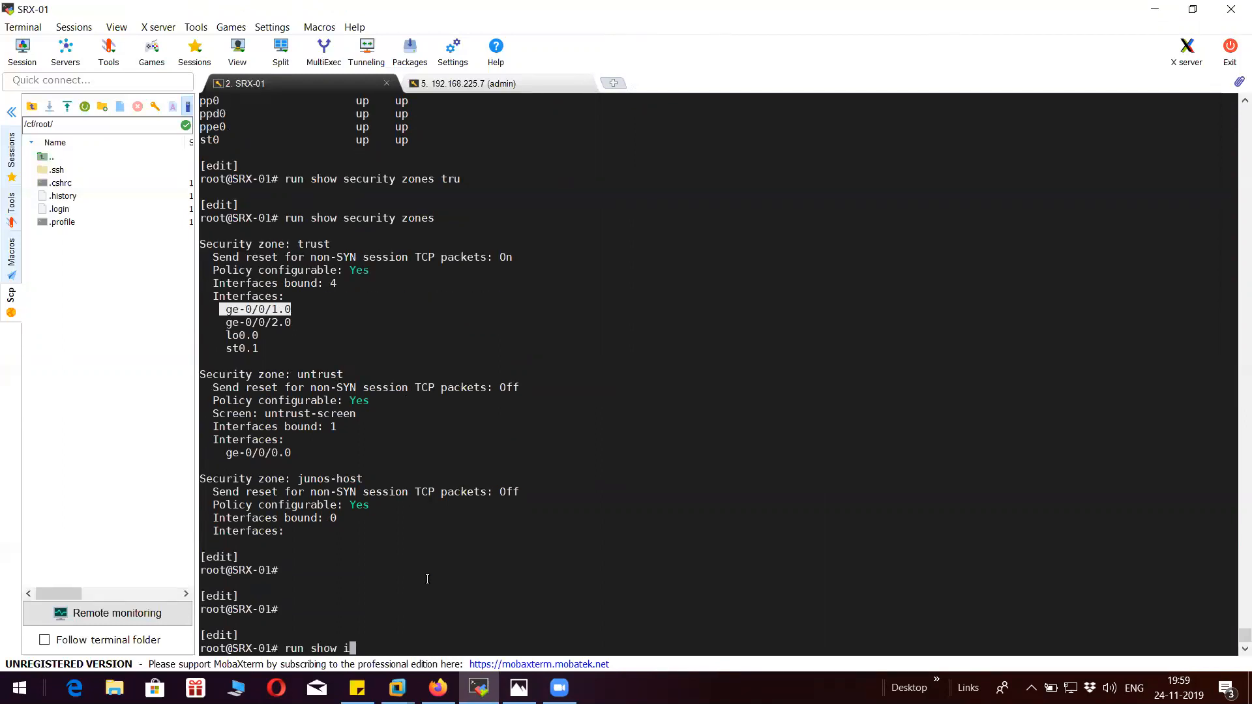
pyautogui.write('nterfaces terse')
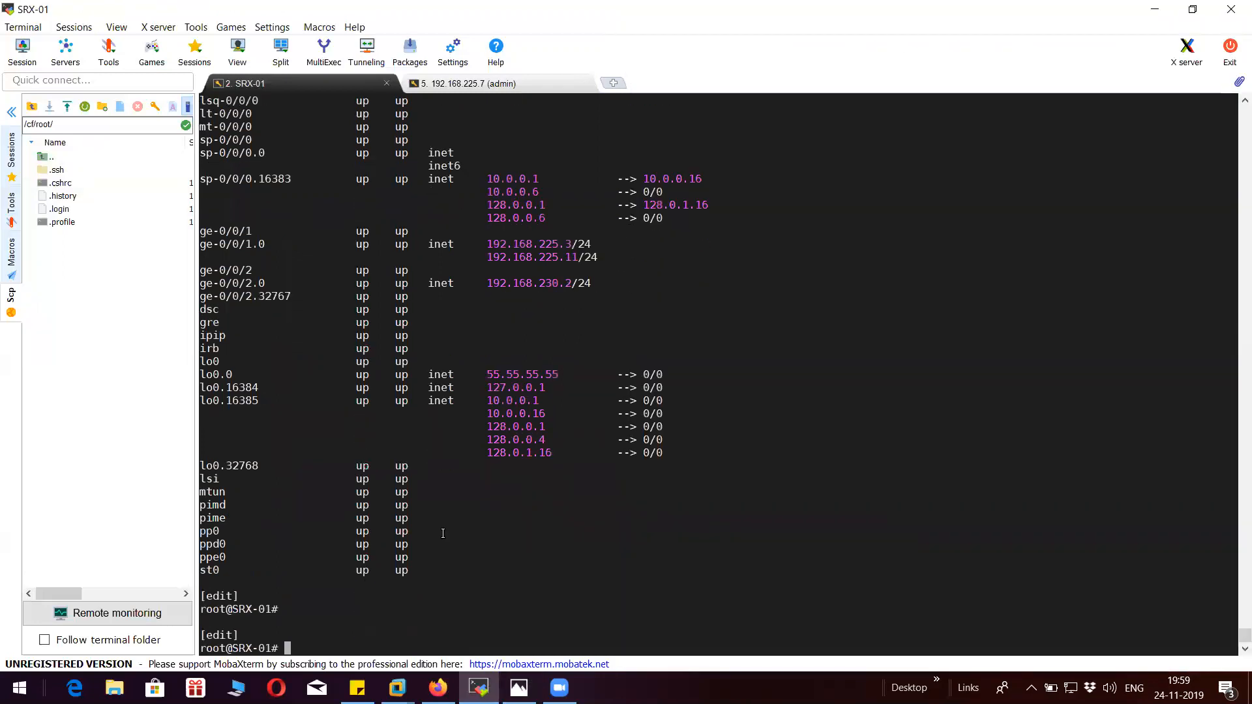
pyautogui.write('run show interfaces terse')
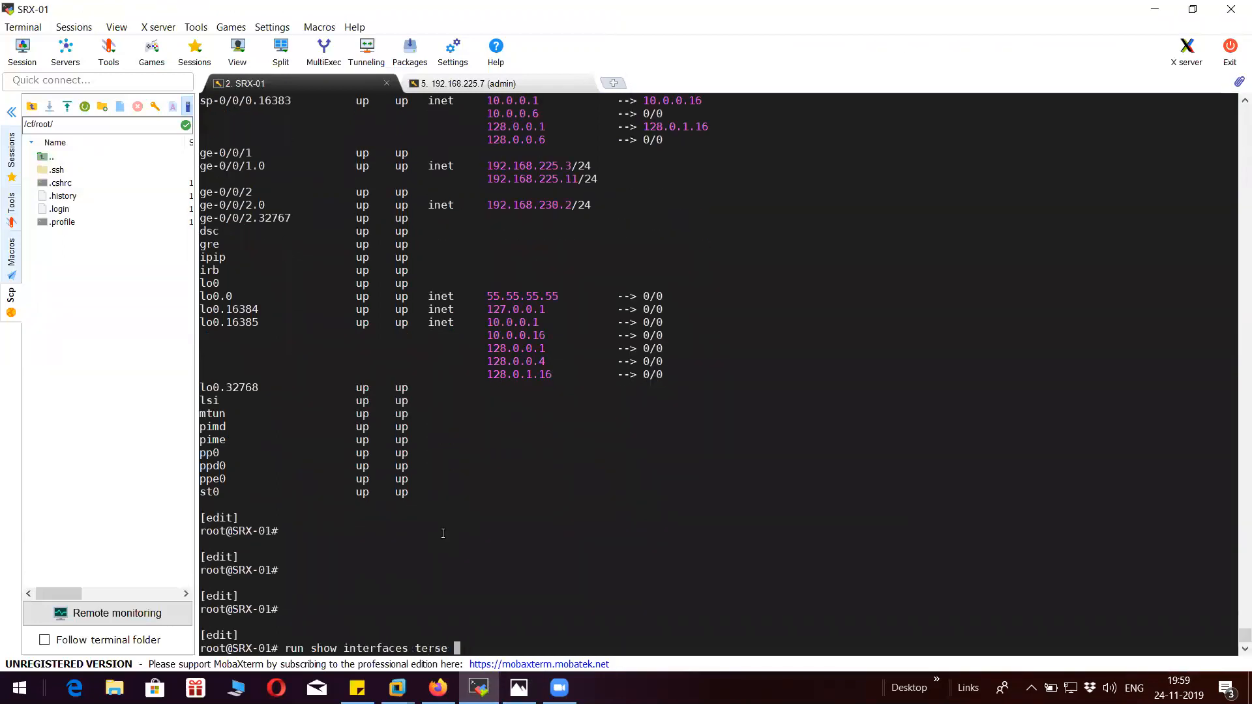
pyautogui.write('show | display set | match ipsec')
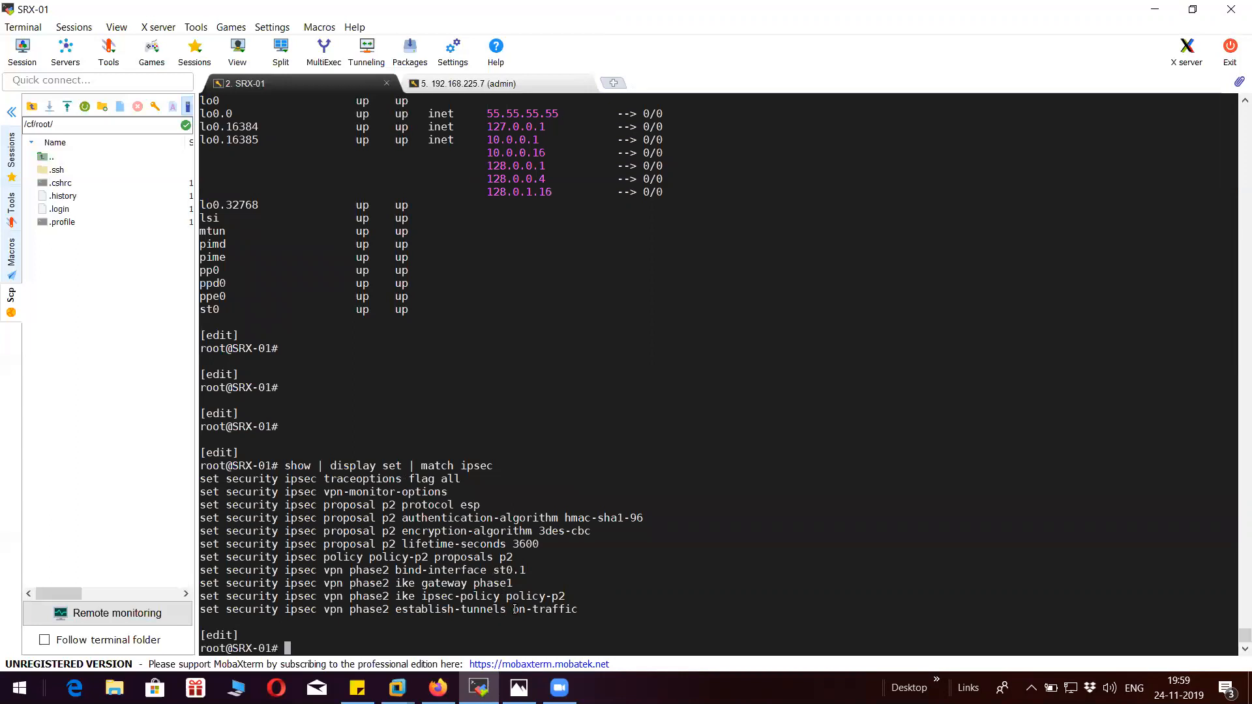
# Show the SRX-01 routing table and highlight the 192.168.137.165 route via st0.1.
pyautogui.scroll(-3)
pyautogui.write('run')
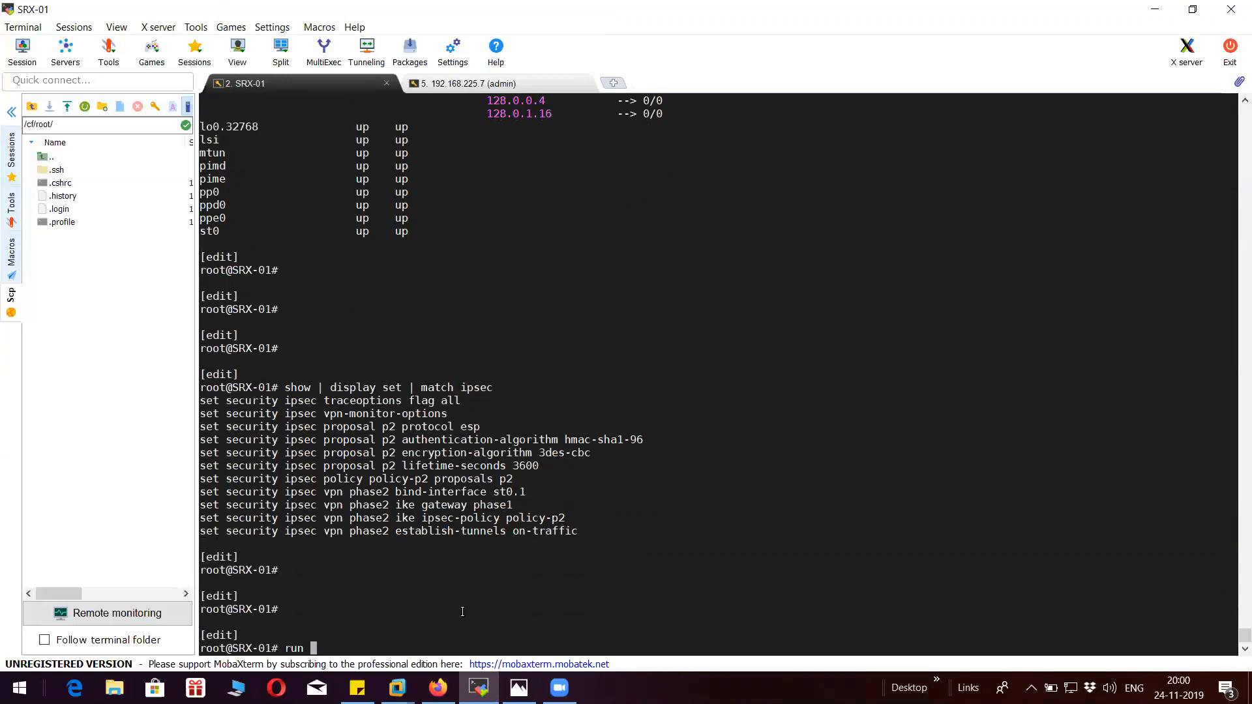
pyautogui.write('show route')
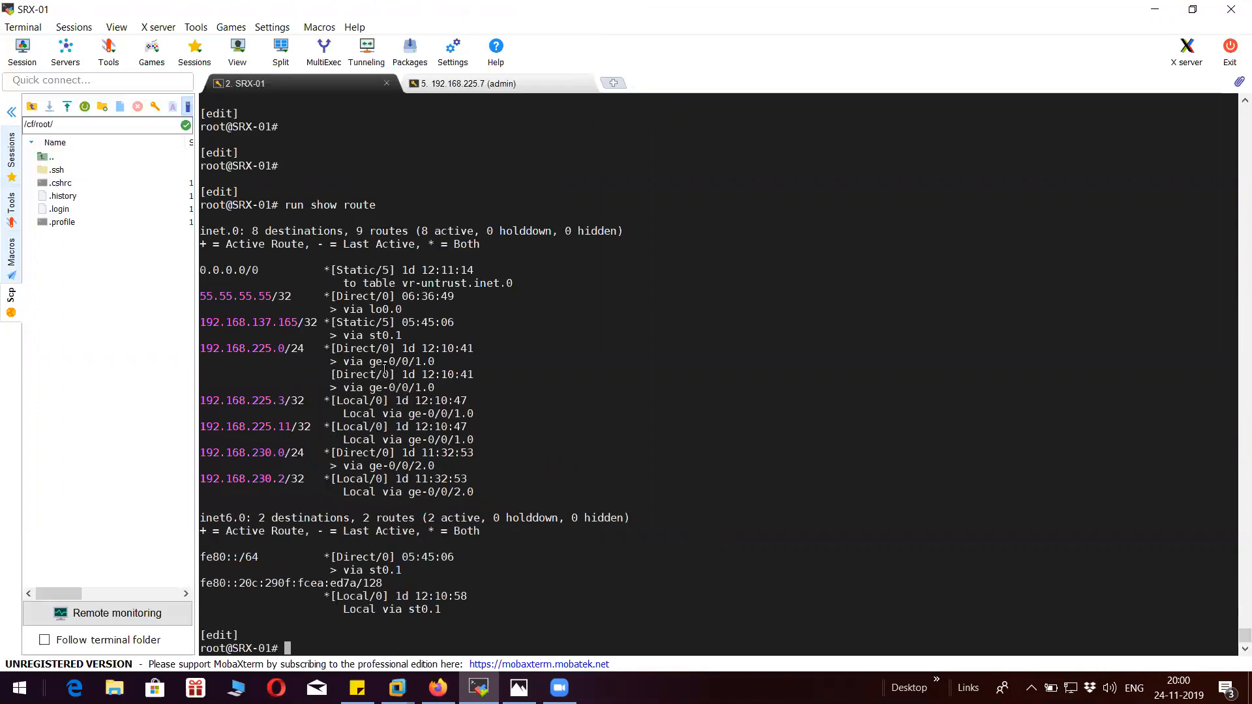
pyautogui.doubleClick(383, 335)
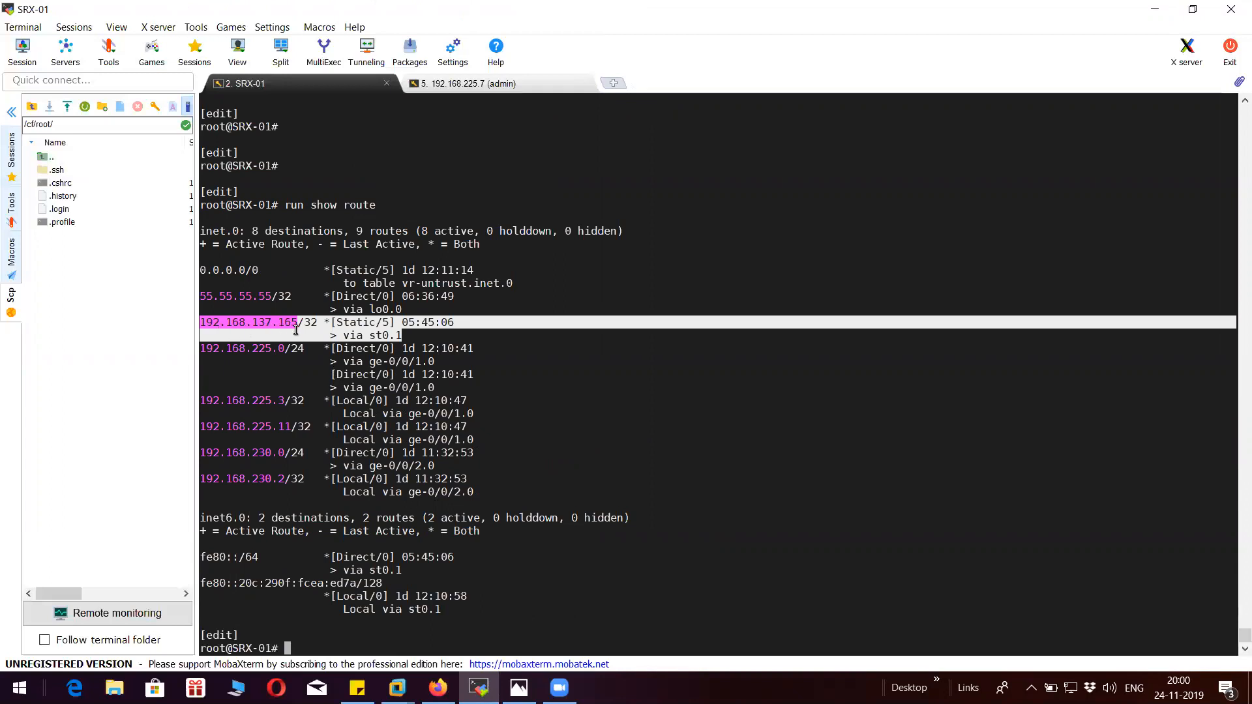
pyautogui.click(518, 687)
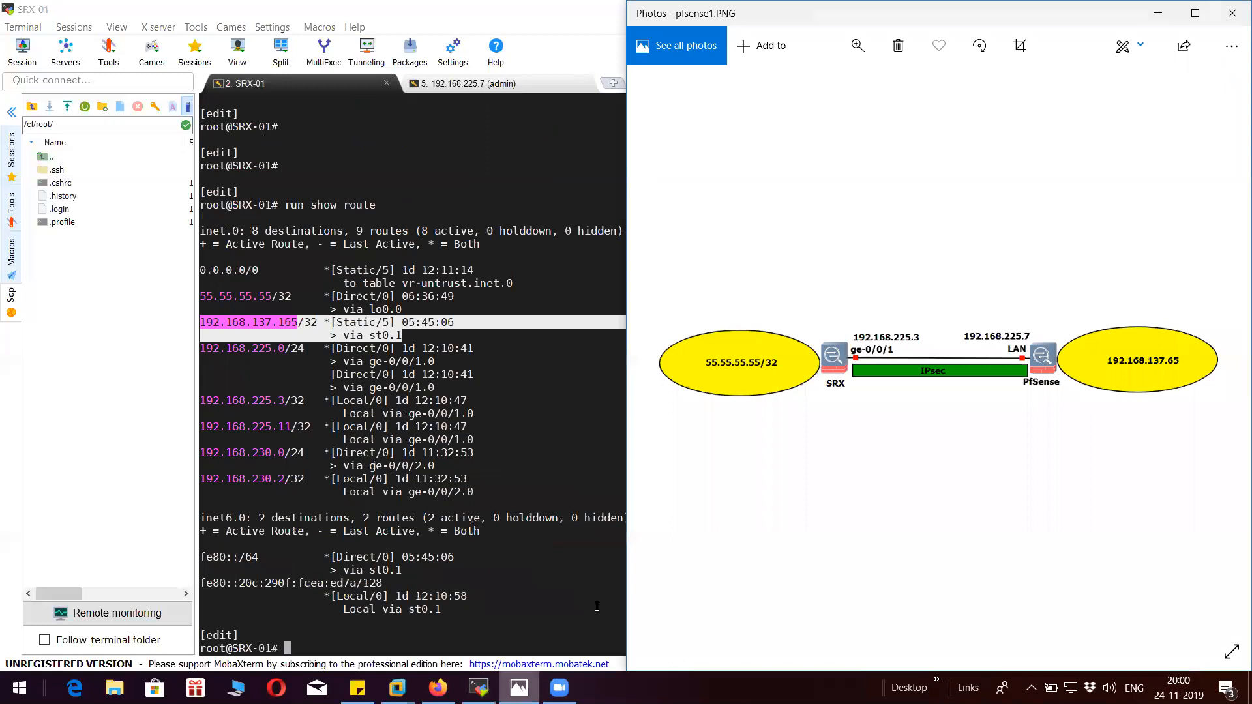
pyautogui.moveTo(1140, 408)
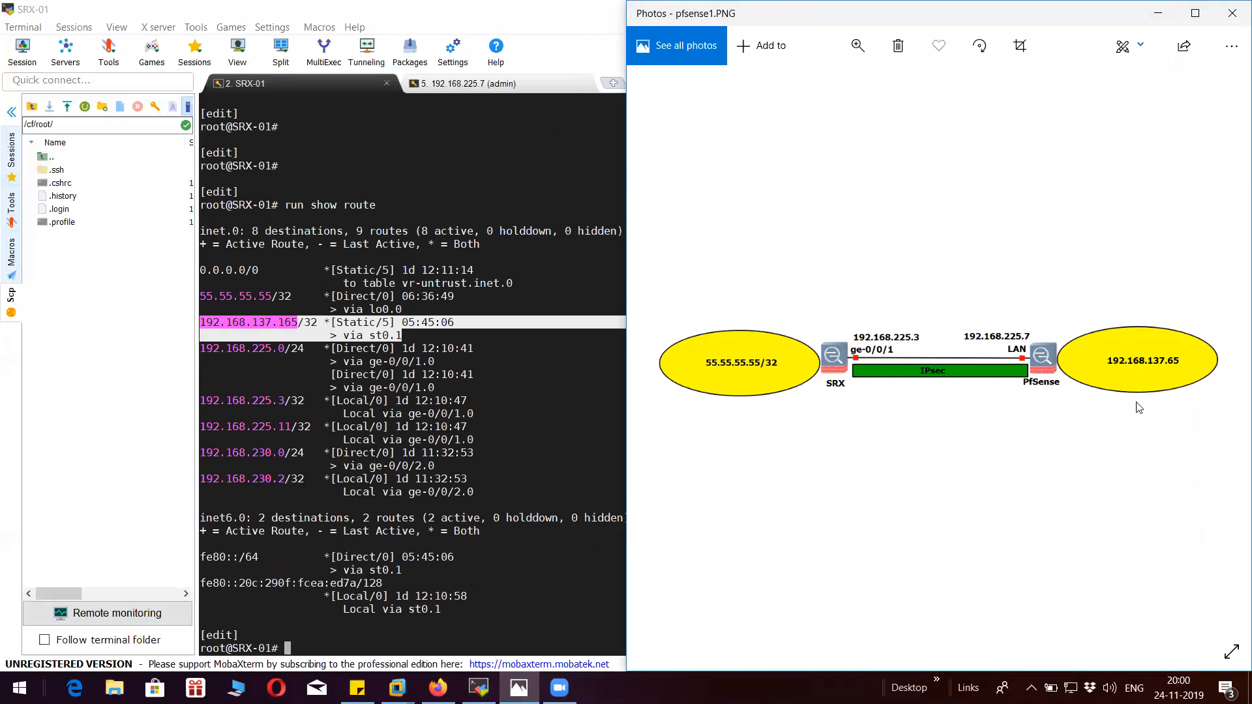
pyautogui.moveTo(758, 481)
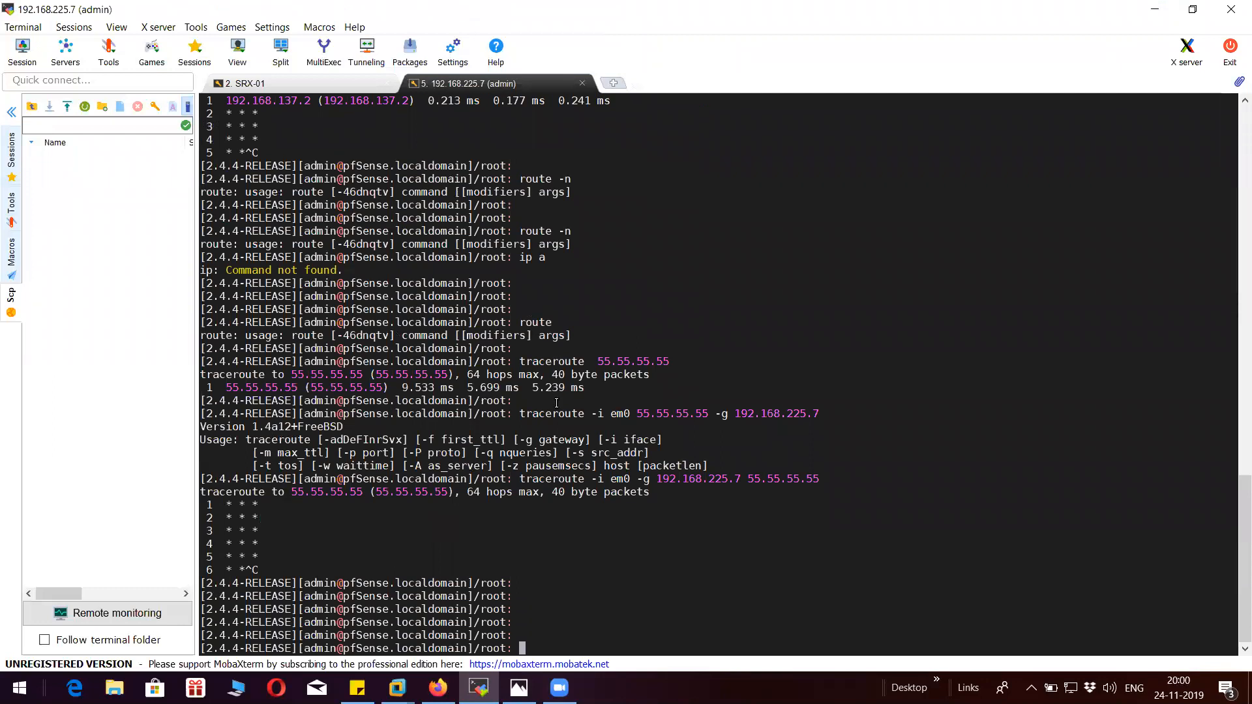
# Run ifconfig on pfSense and highlight em0 at 192.168.137.165 beside the topology diagram.
pyautogui.write('ifcomfig')
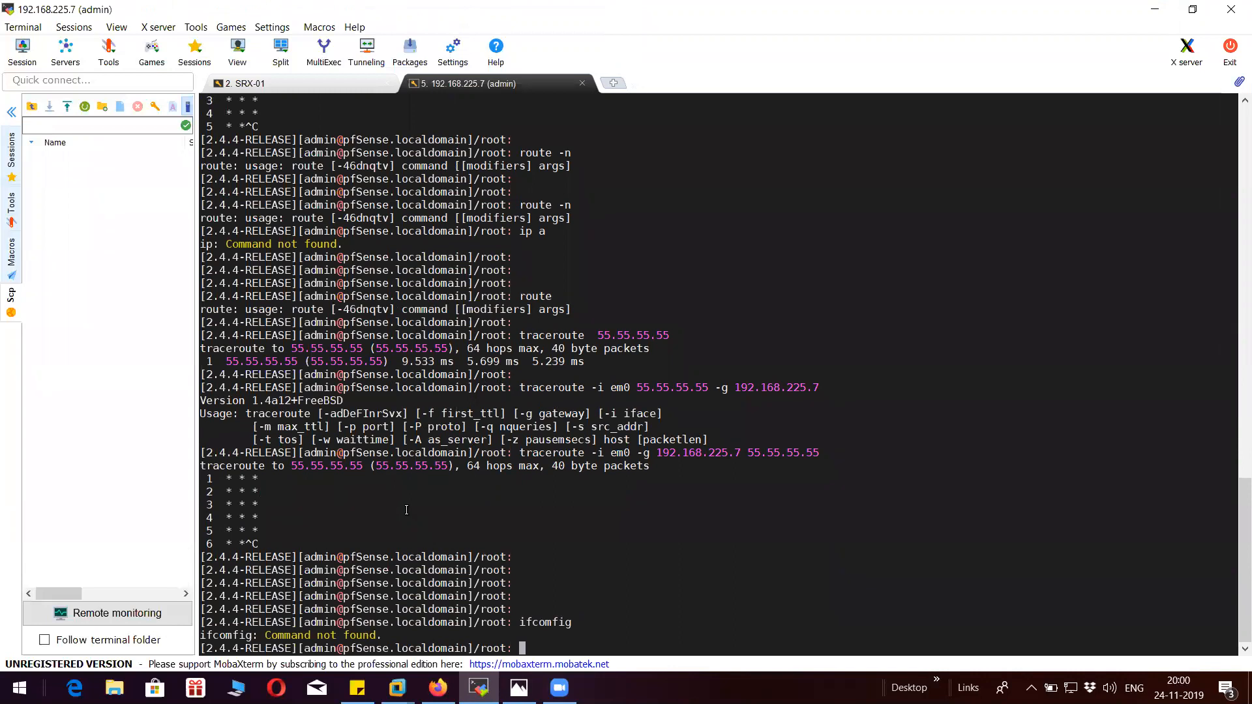
pyautogui.write('ifconfig')
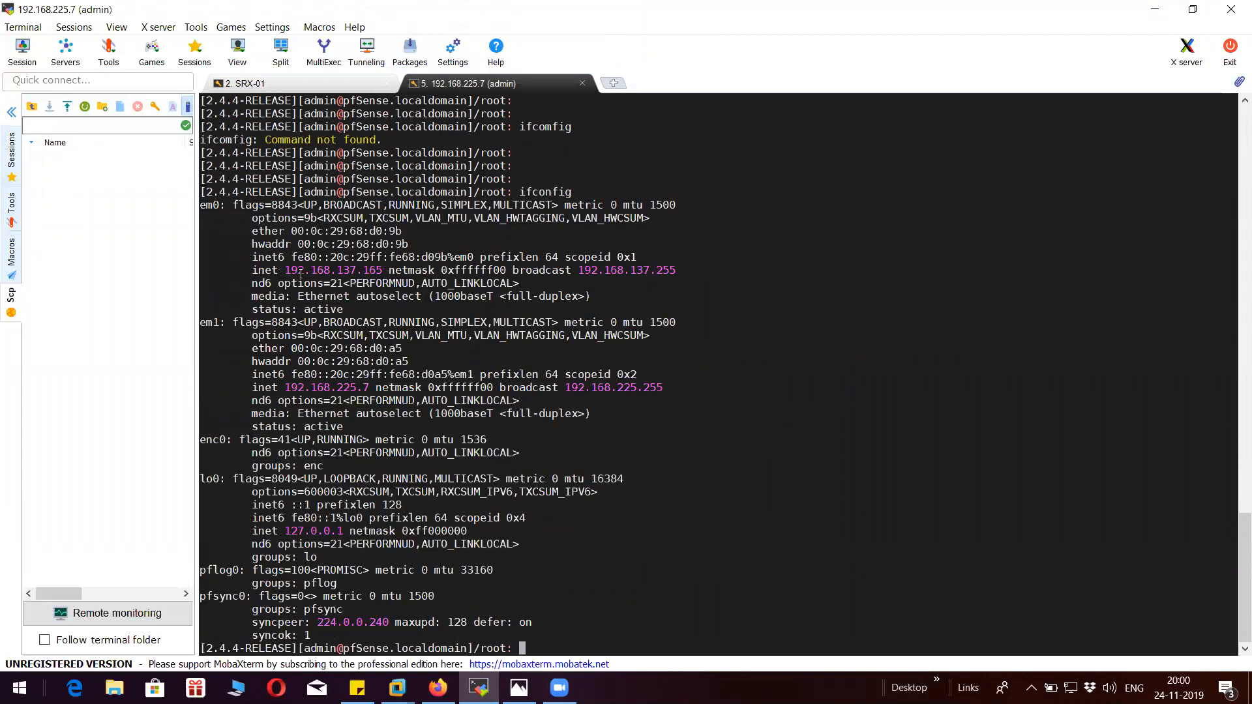
pyautogui.doubleClick(327, 270)
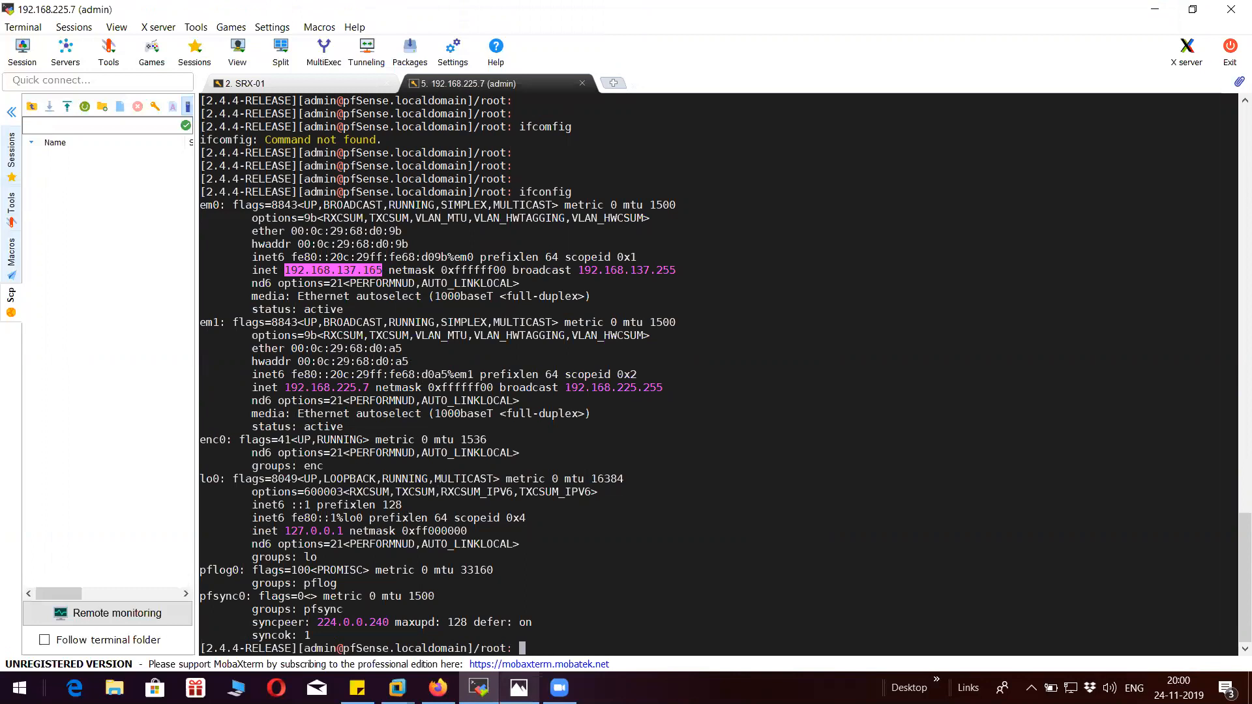
pyautogui.click(518, 687)
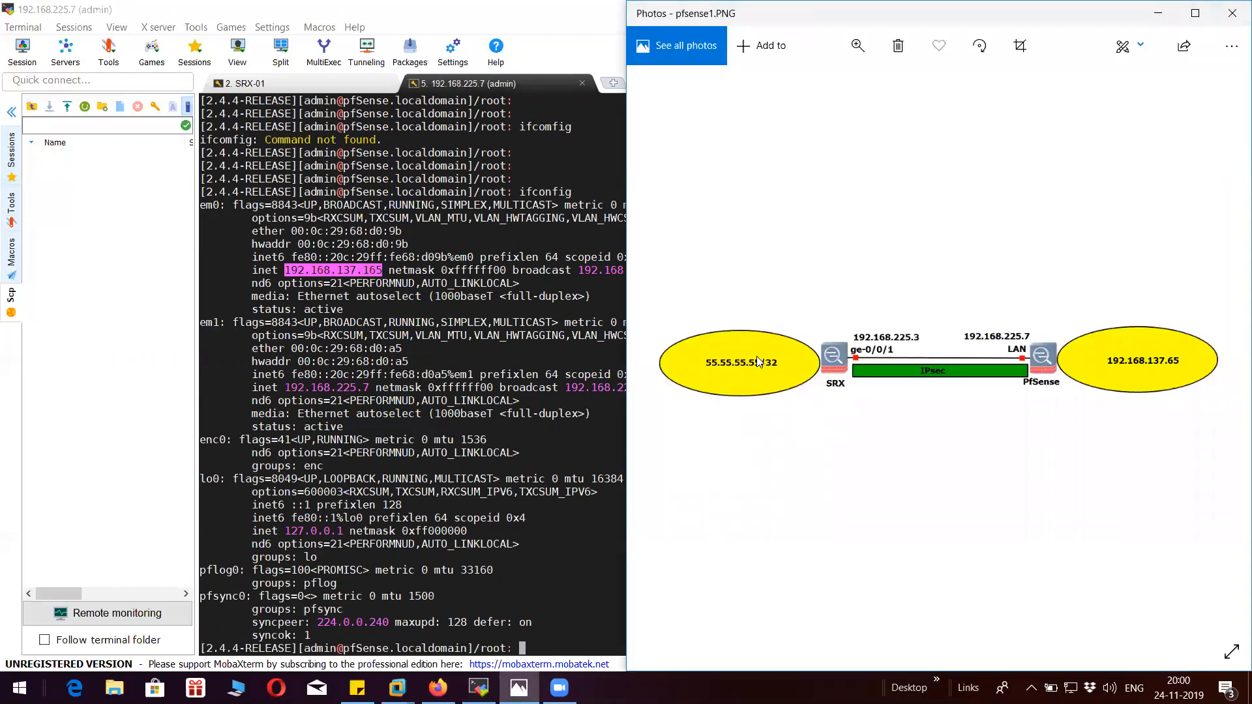
pyautogui.moveTo(1141, 348)
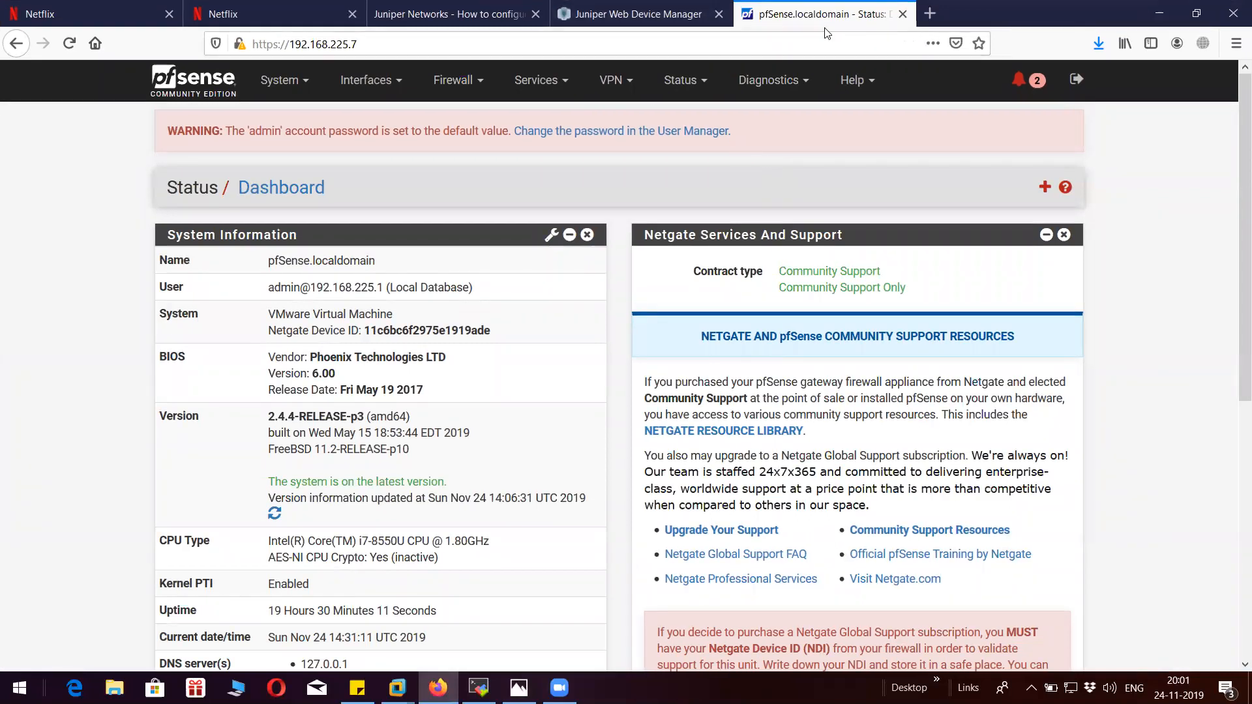
pyautogui.moveTo(279, 79)
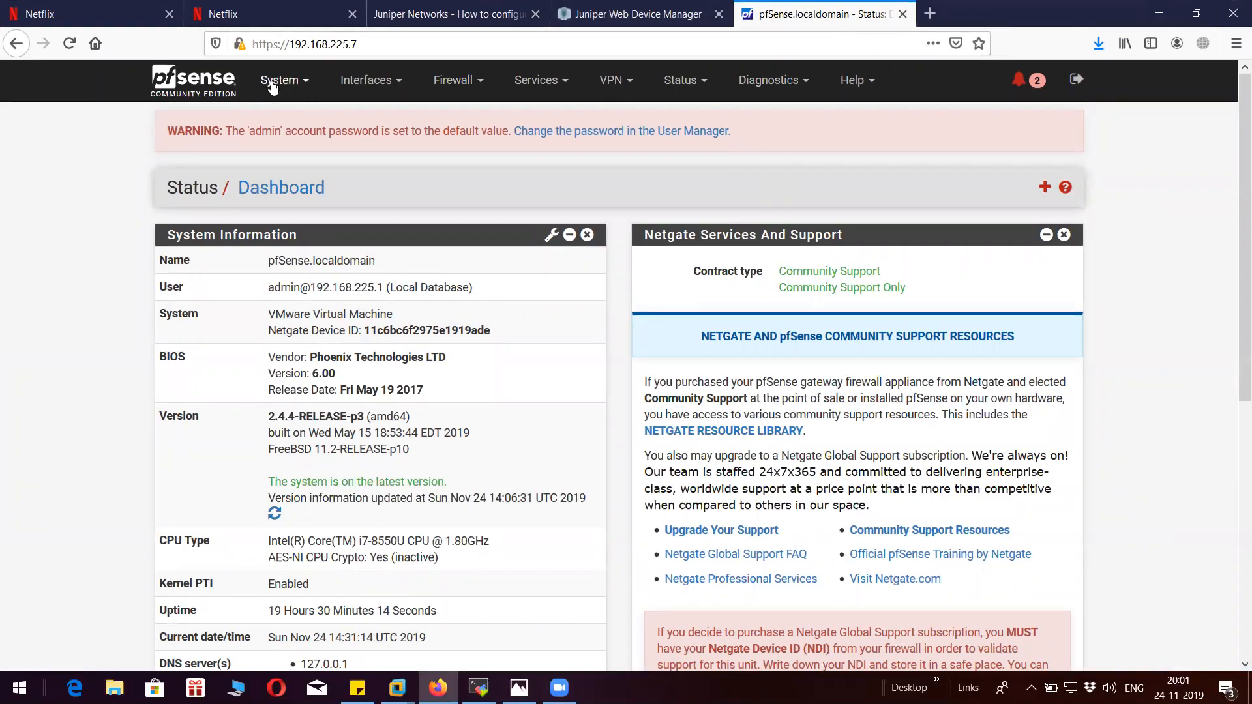
# Scroll the pfSense dashboard to the Interfaces widget showing WAN and LAN addresses.
pyautogui.scroll(-3)
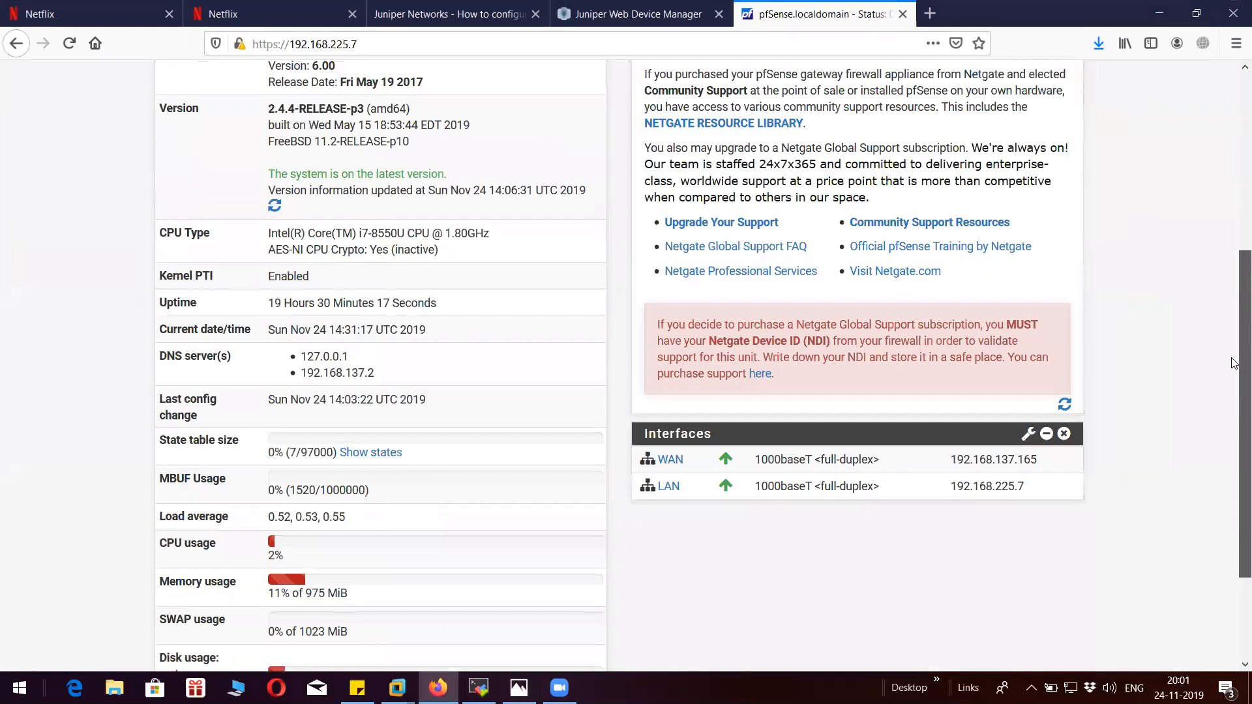
pyautogui.scroll(-3)
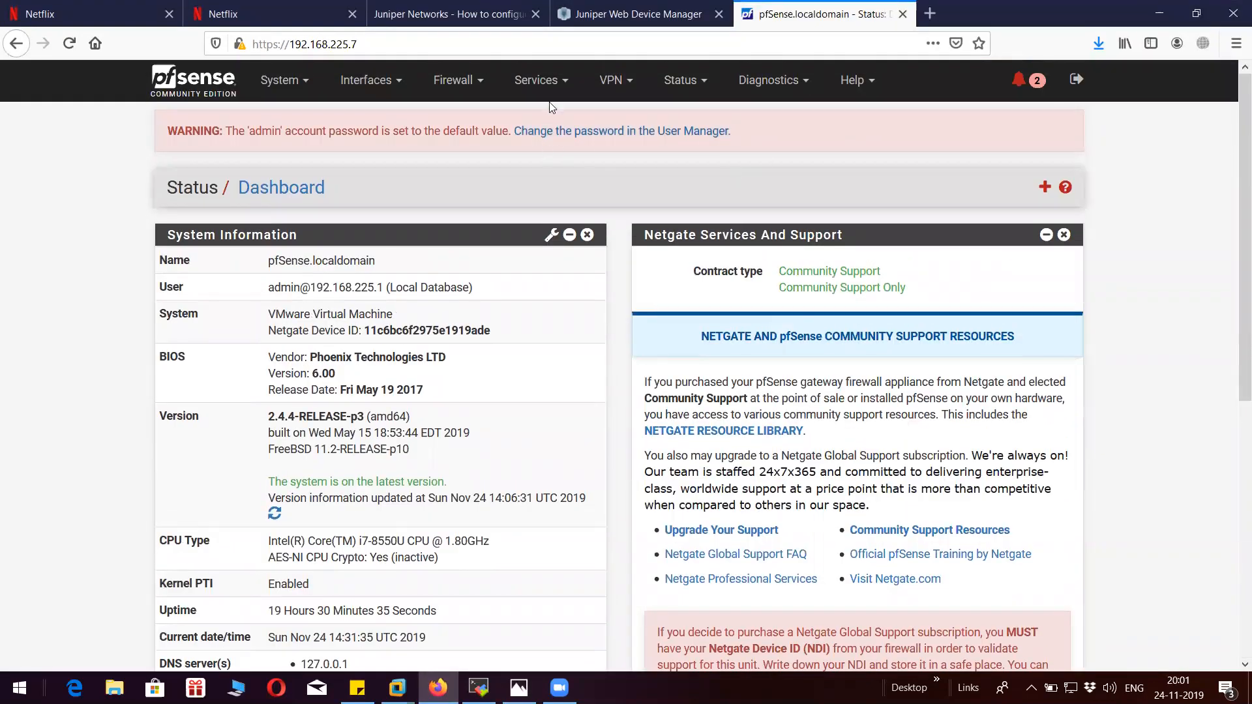
# Review Firewall > NAT port forwards, then go to System > Package Manager.
pyautogui.click(279, 80)
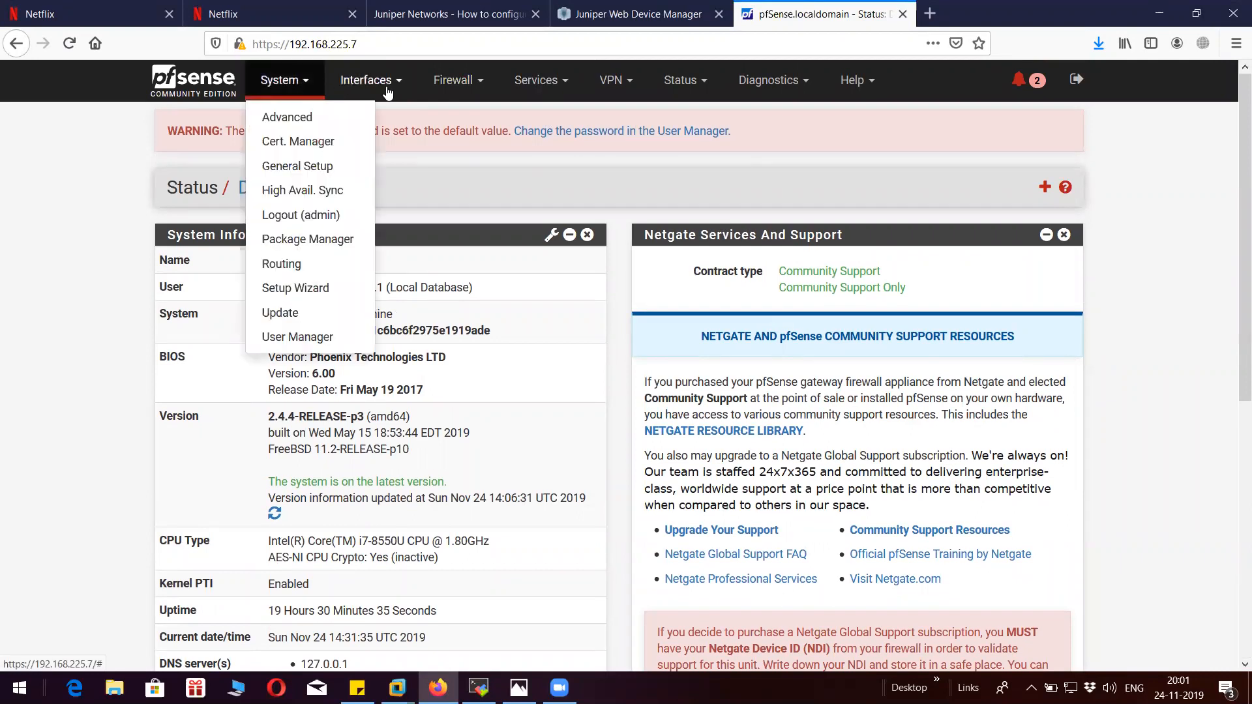
pyautogui.click(453, 80)
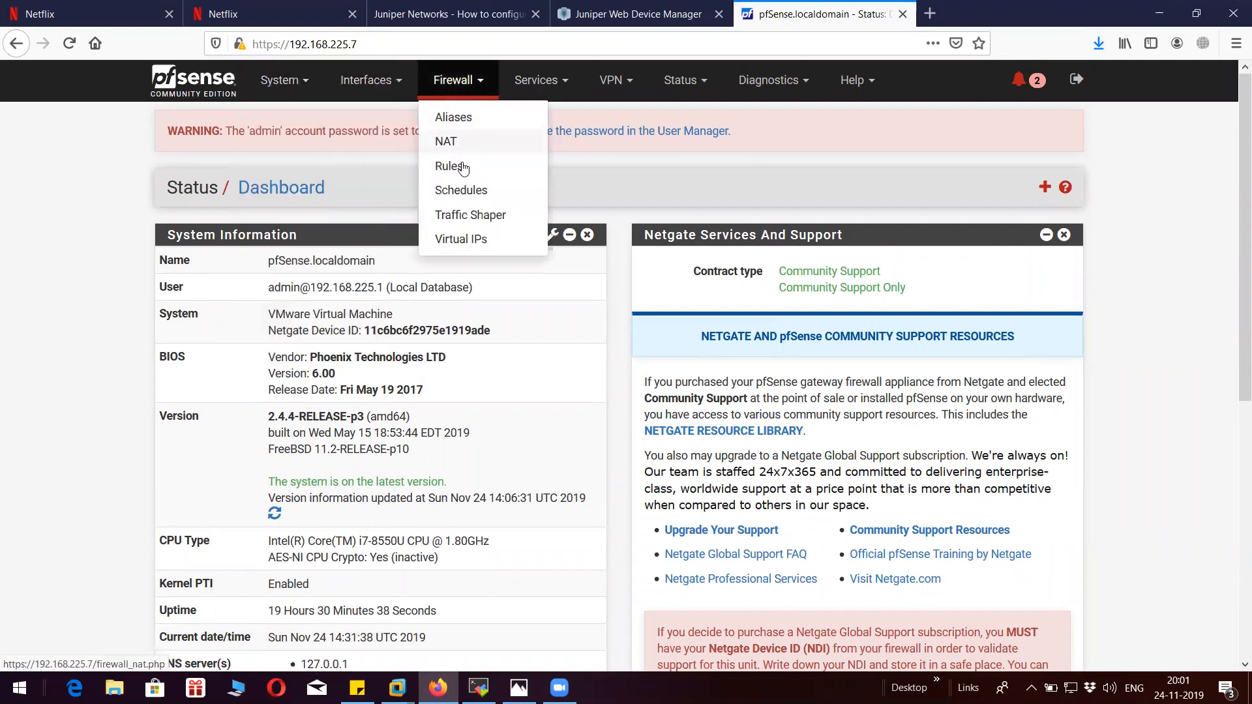
pyautogui.click(445, 140)
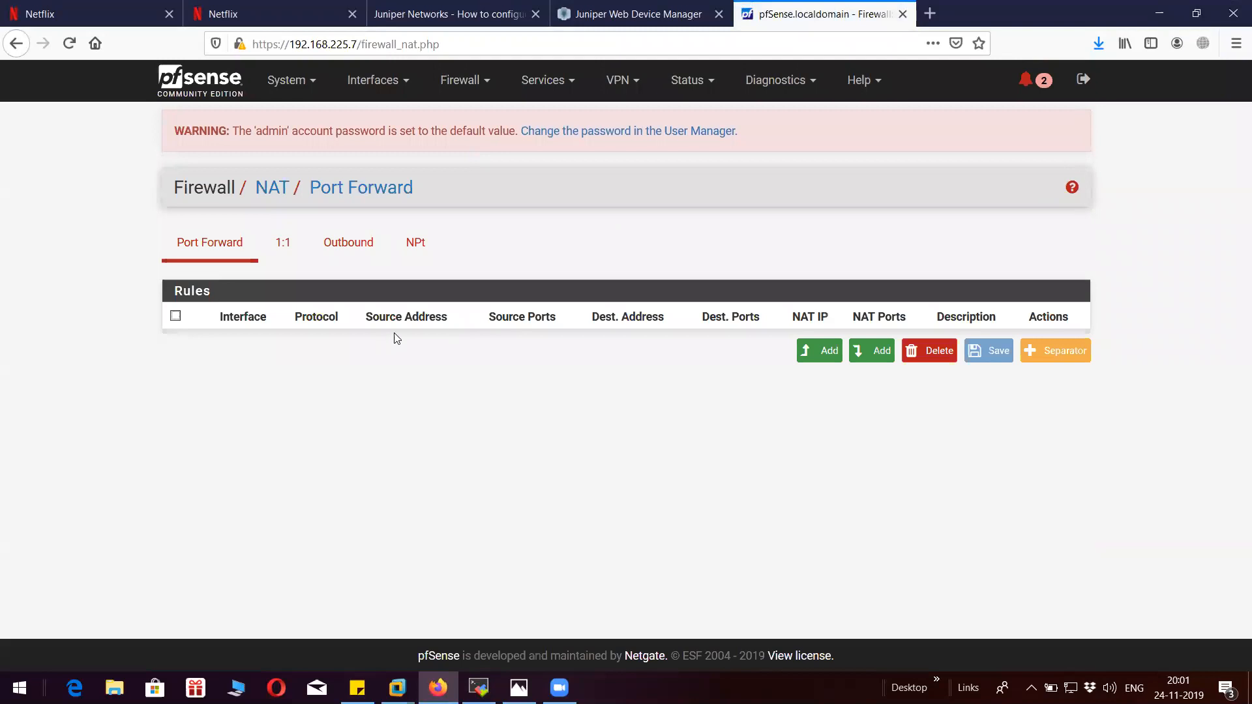
pyautogui.moveTo(428, 350)
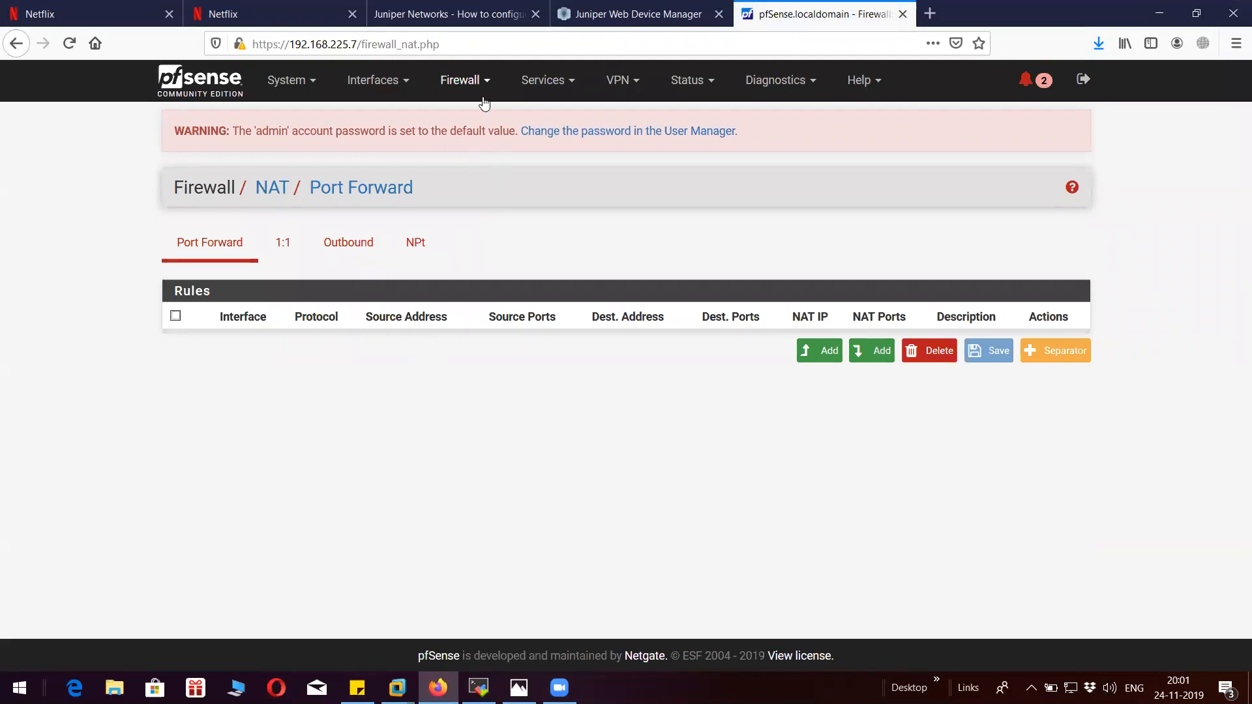
pyautogui.moveTo(462, 351)
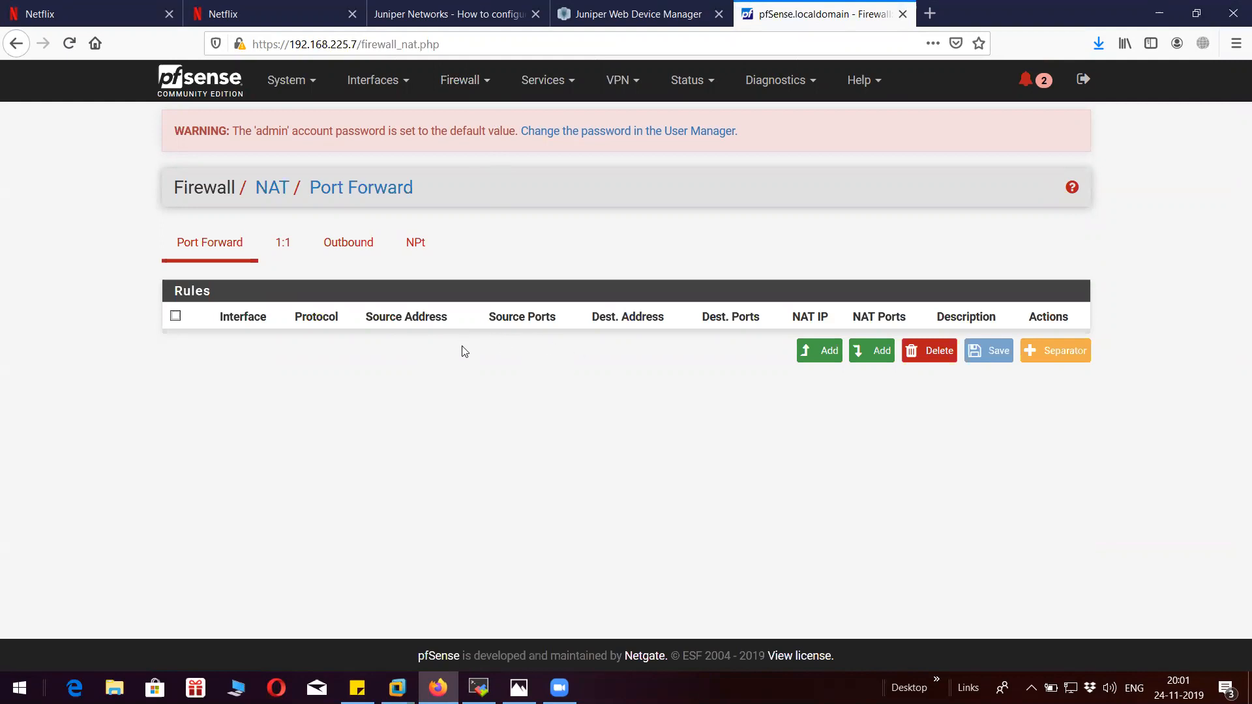
pyautogui.moveTo(525, 355)
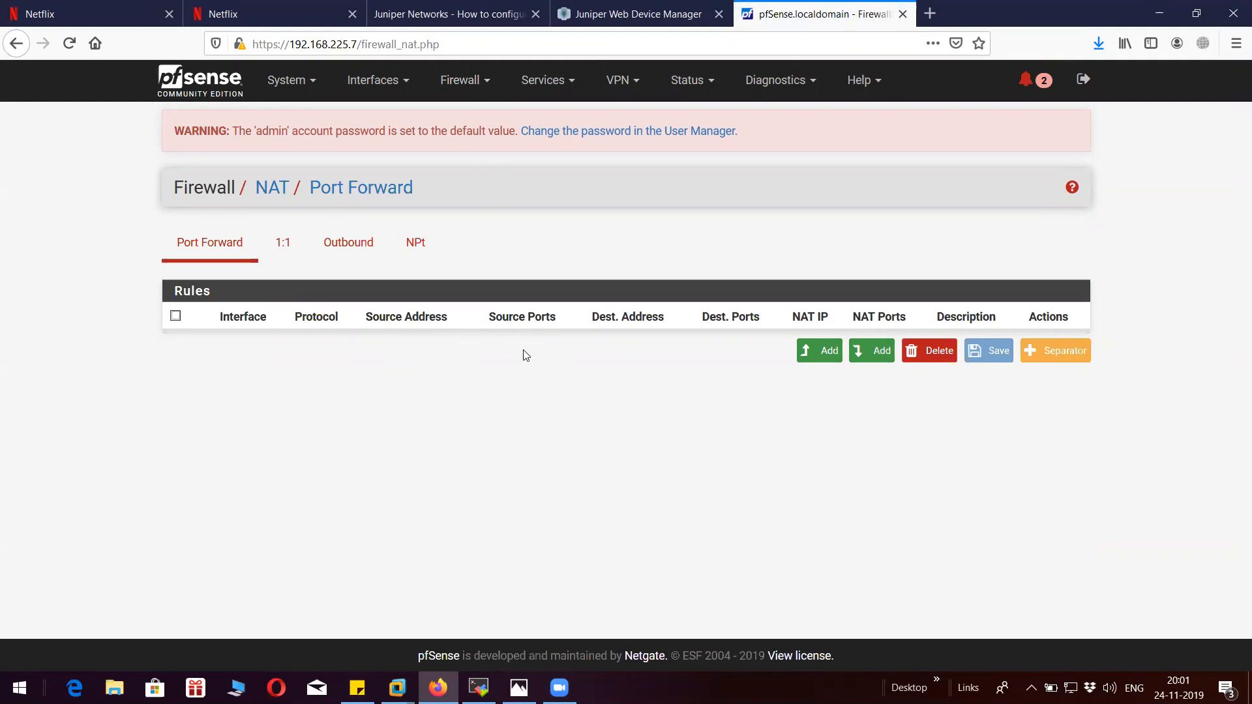
pyautogui.click(464, 79)
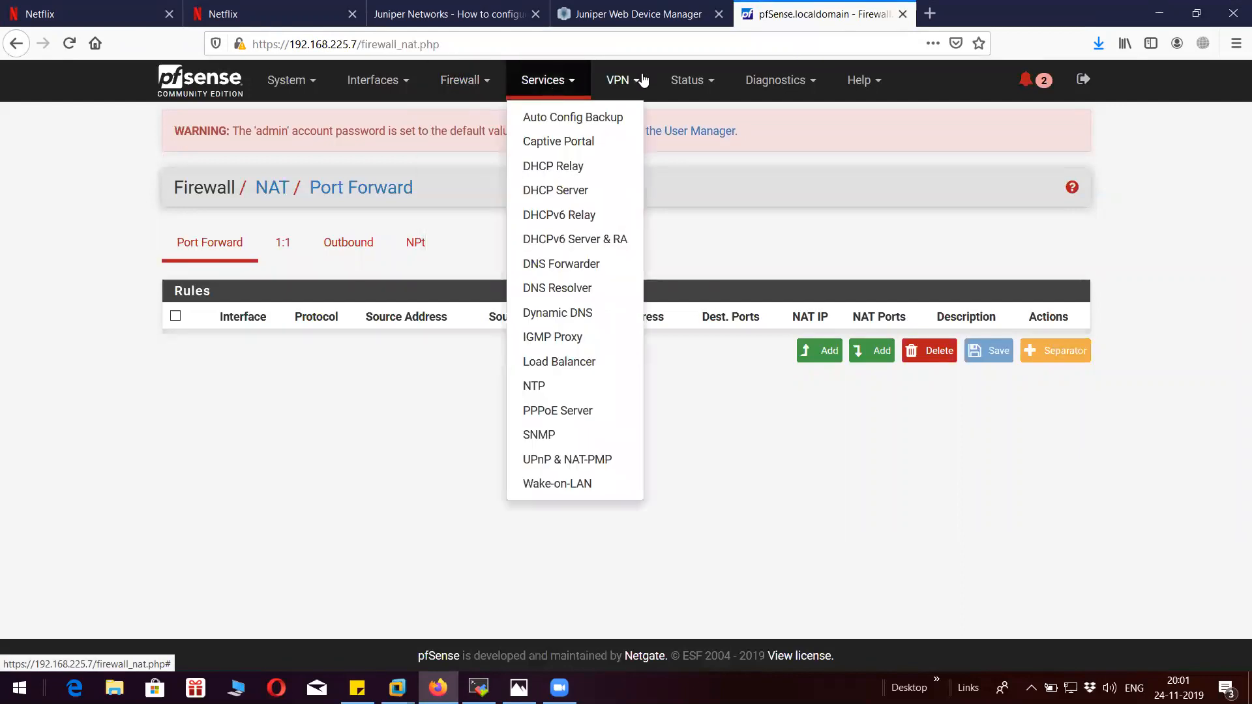
pyautogui.click(371, 80)
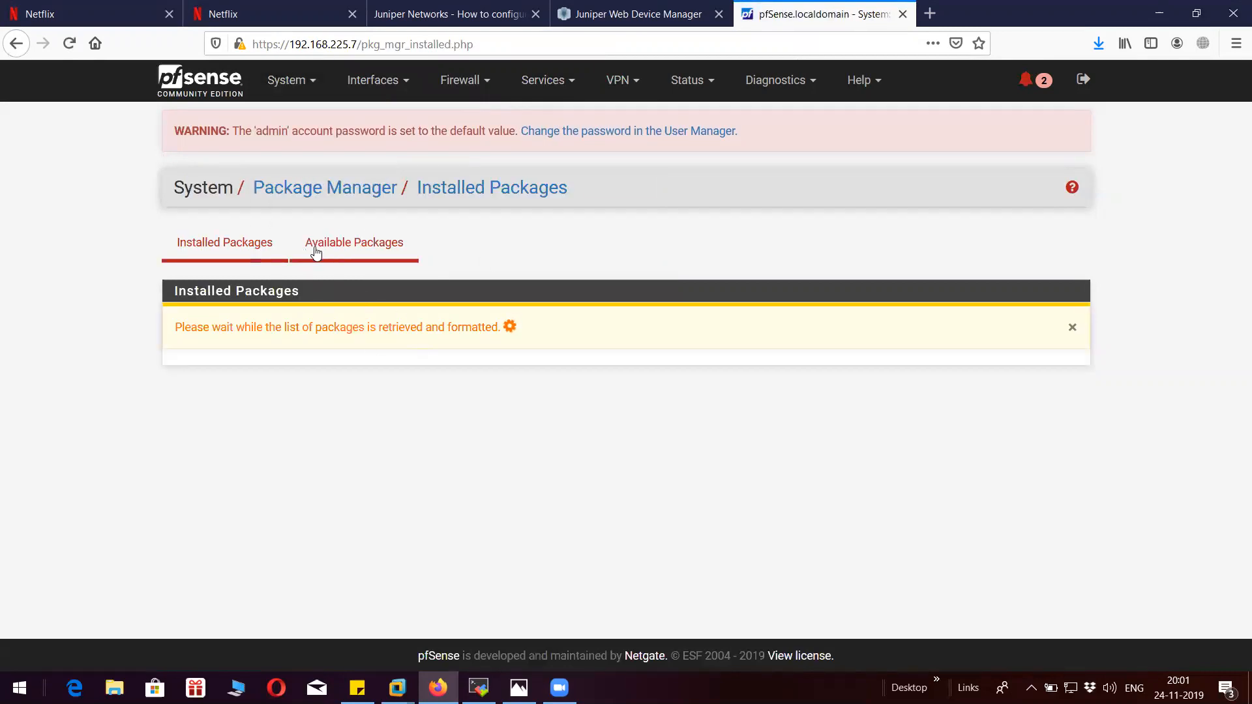
# Switch between Installed and Available Packages, noting openvpn-client-export installed.
pyautogui.click(353, 243)
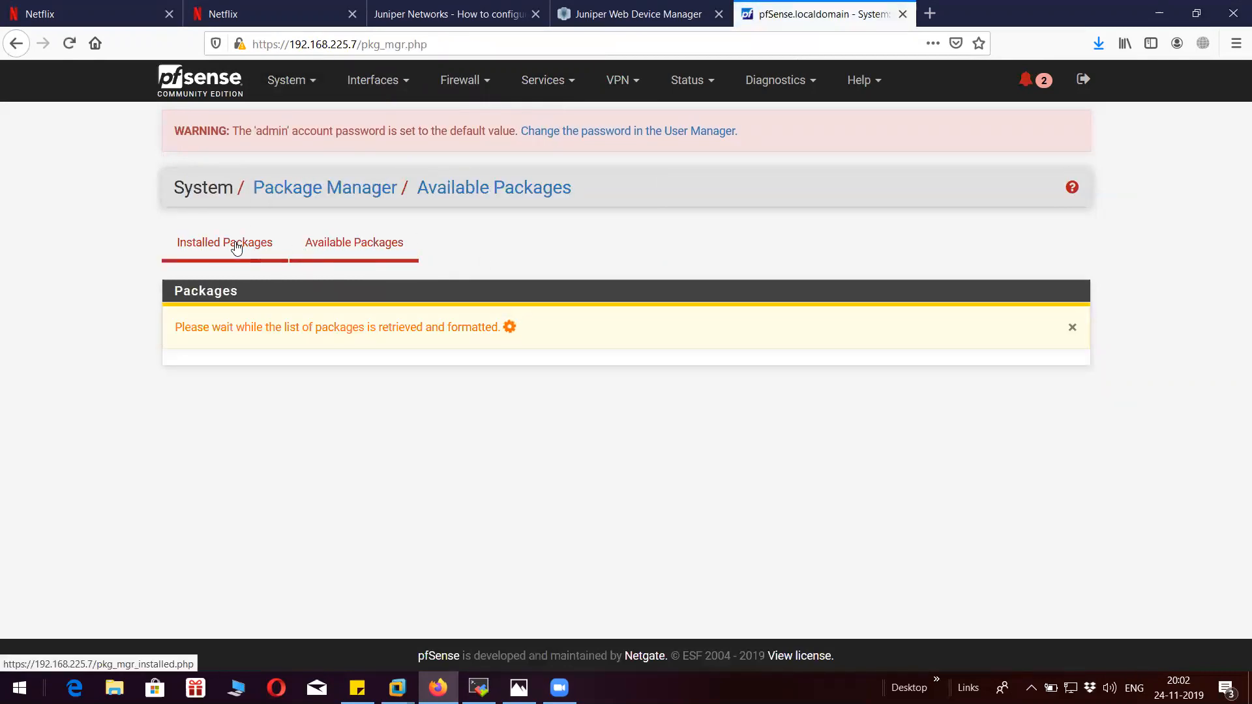
pyautogui.click(225, 243)
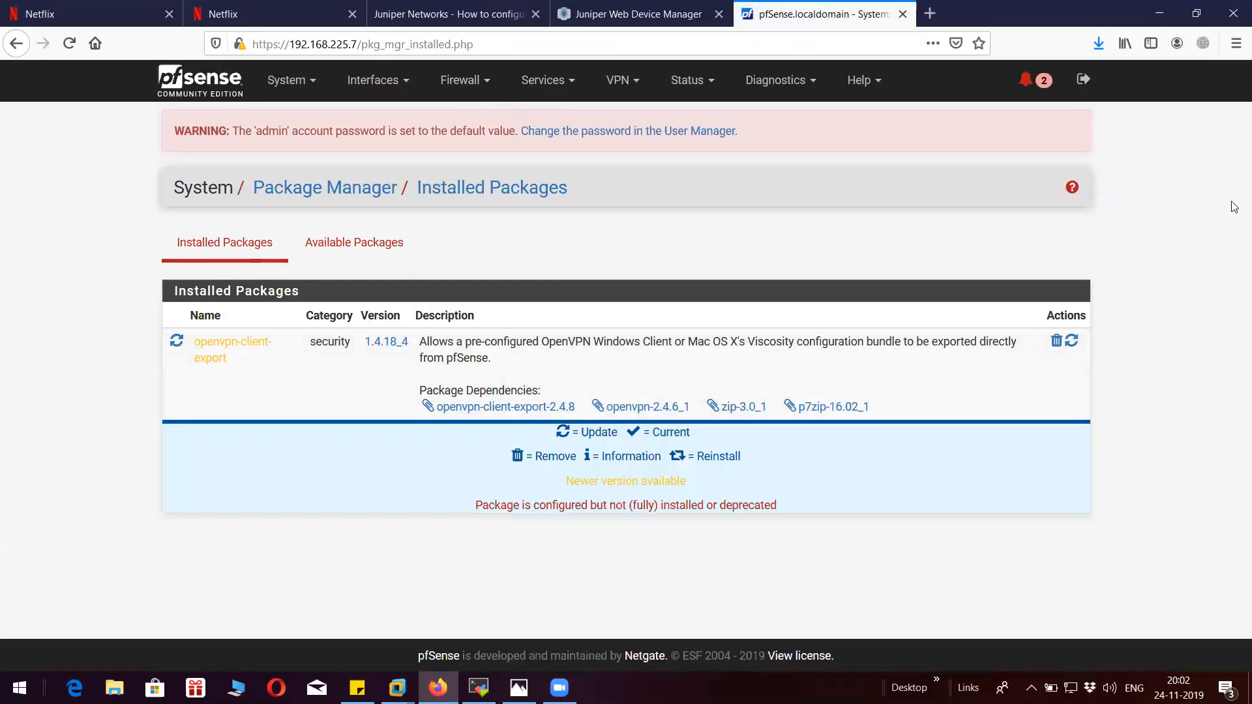
pyautogui.moveTo(603, 428)
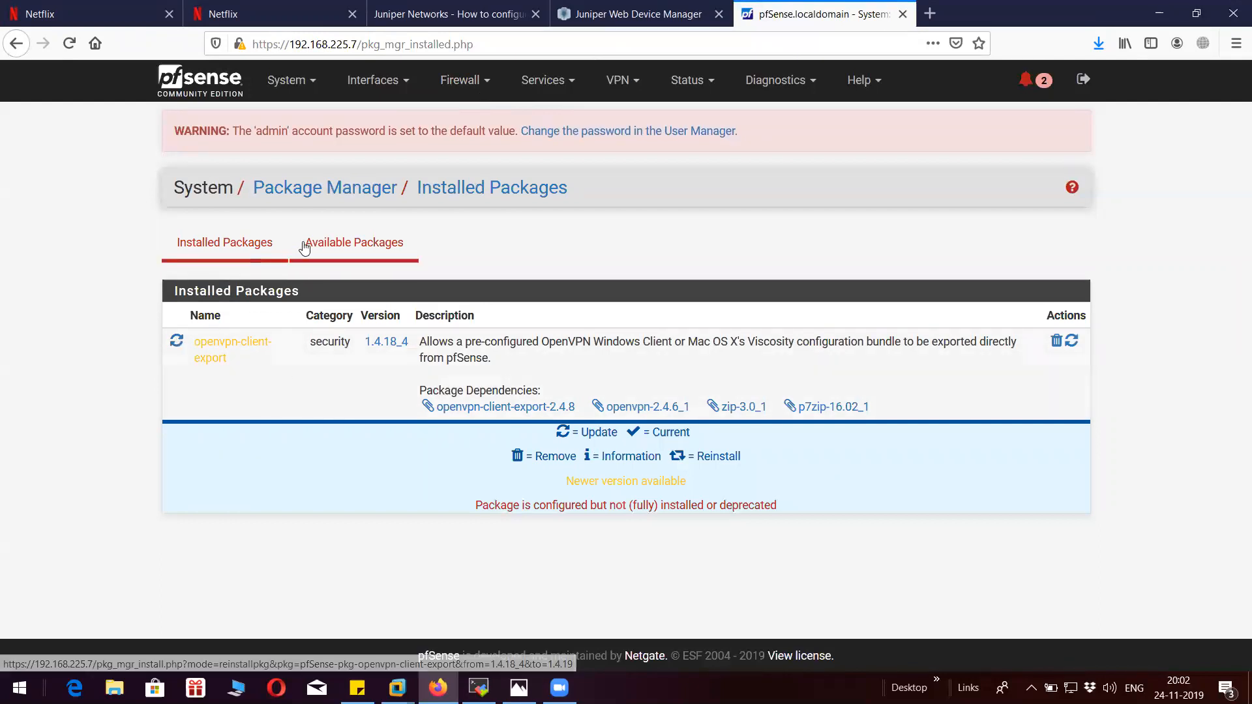
pyautogui.click(353, 243)
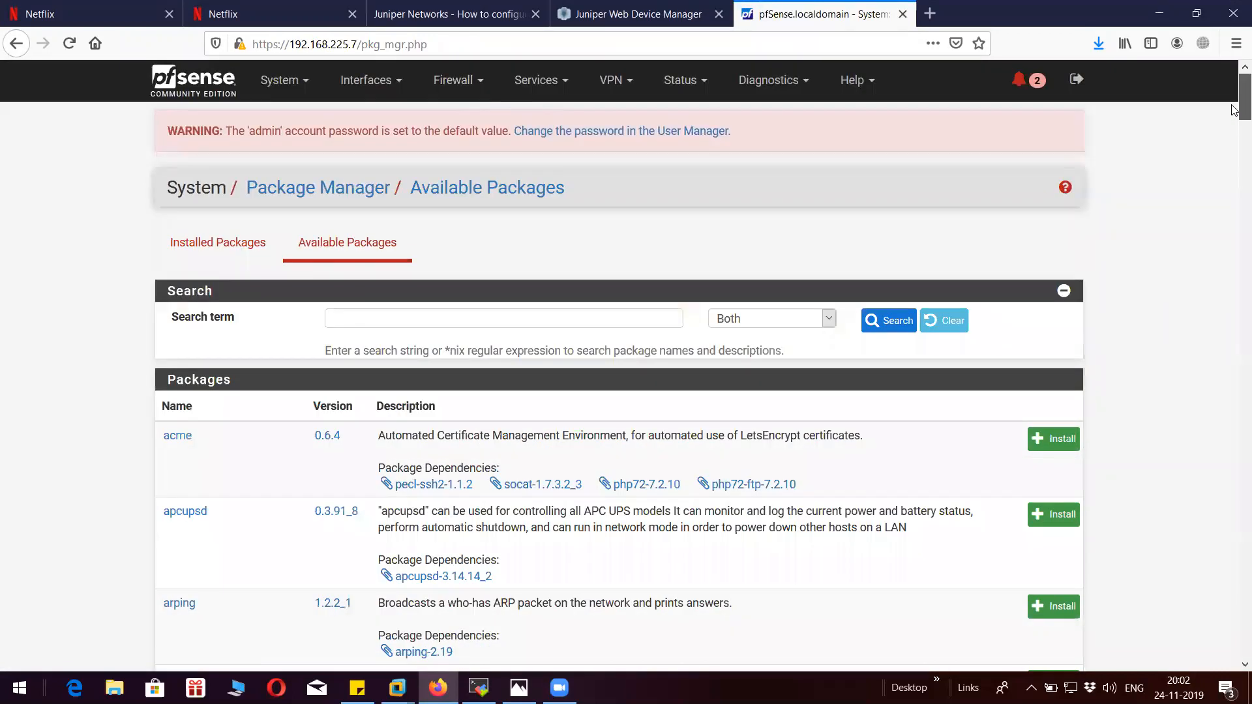
pyautogui.click(279, 79)
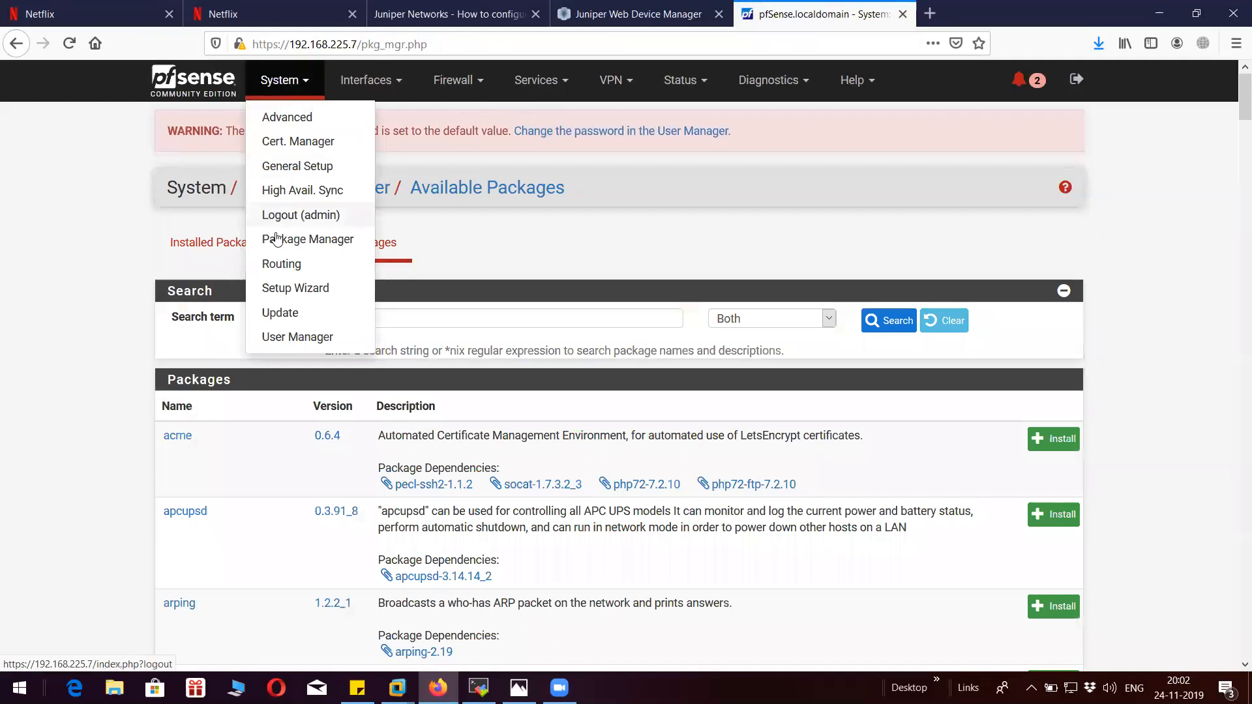
# Review the LAN gateway 192.168.225.3 under System > Routing, then view Static Routes.
pyautogui.click(282, 265)
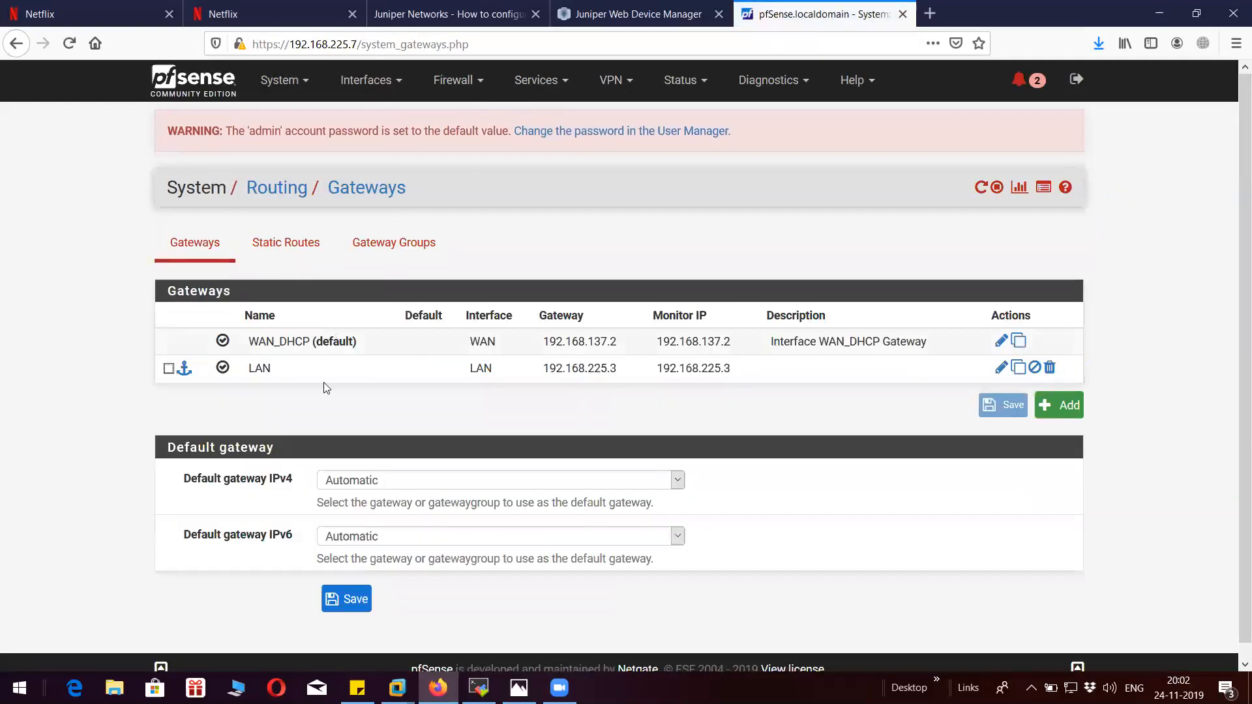
pyautogui.click(168, 368)
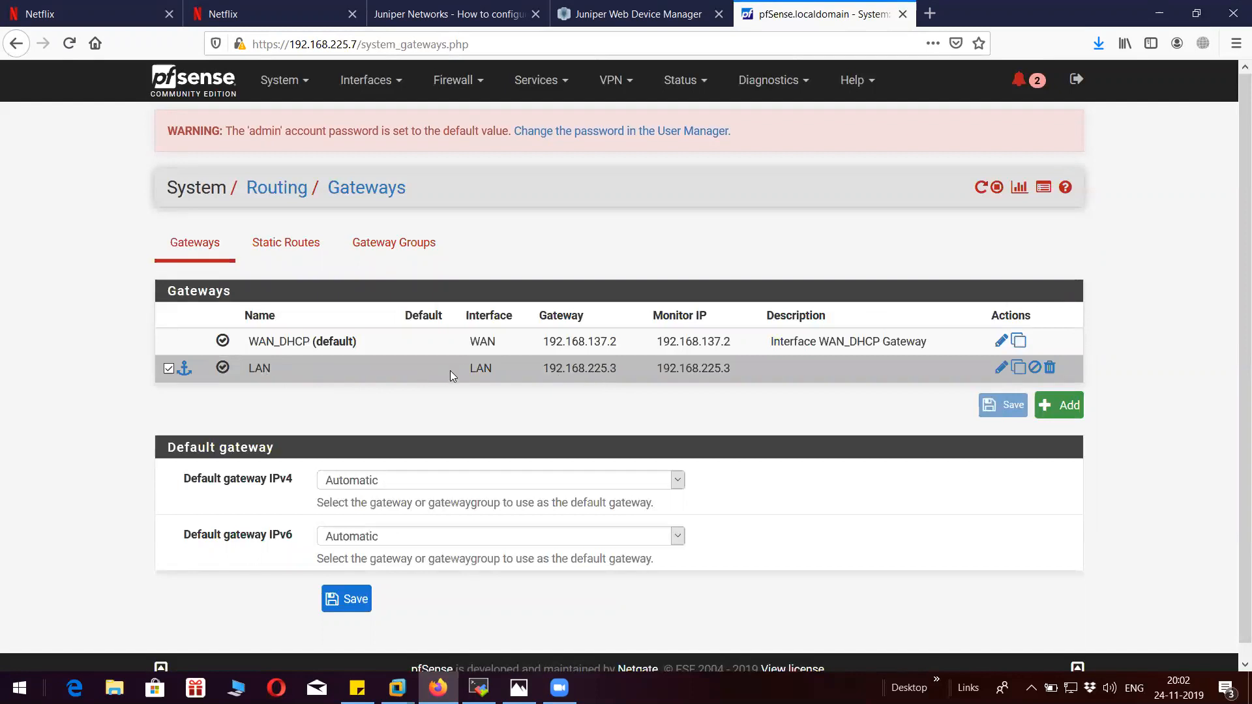
pyautogui.doubleClick(481, 368)
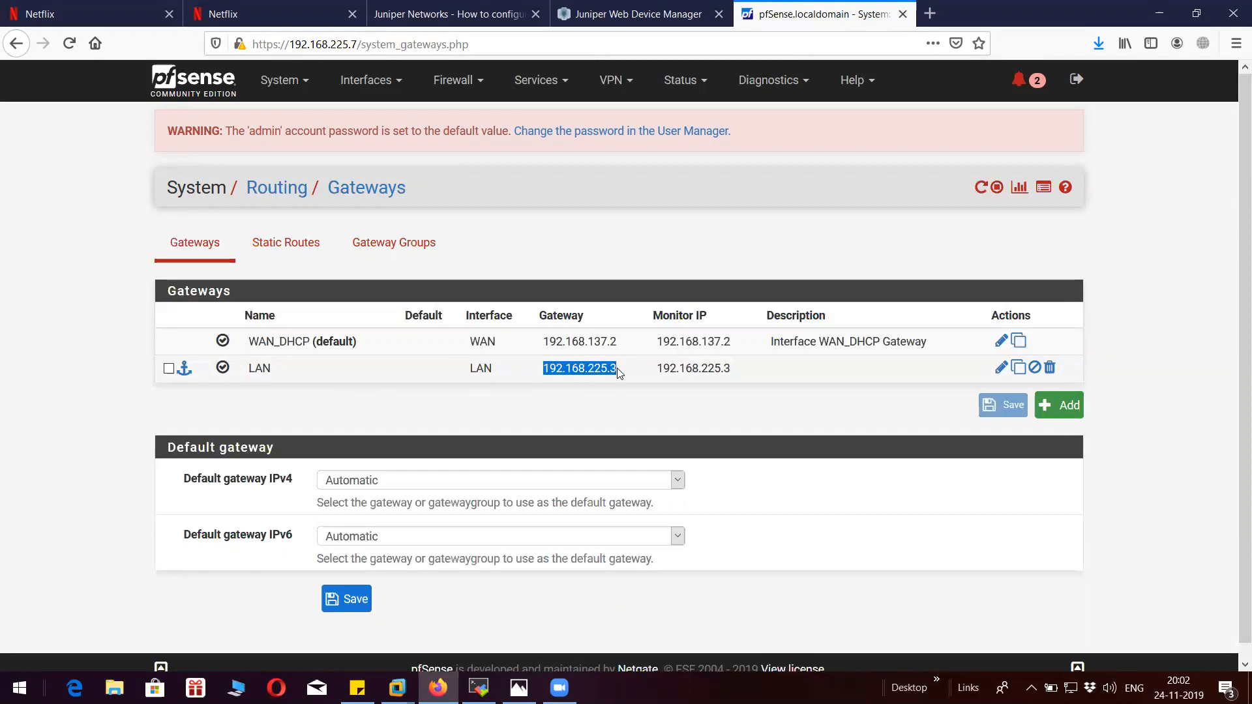
pyautogui.click(169, 368)
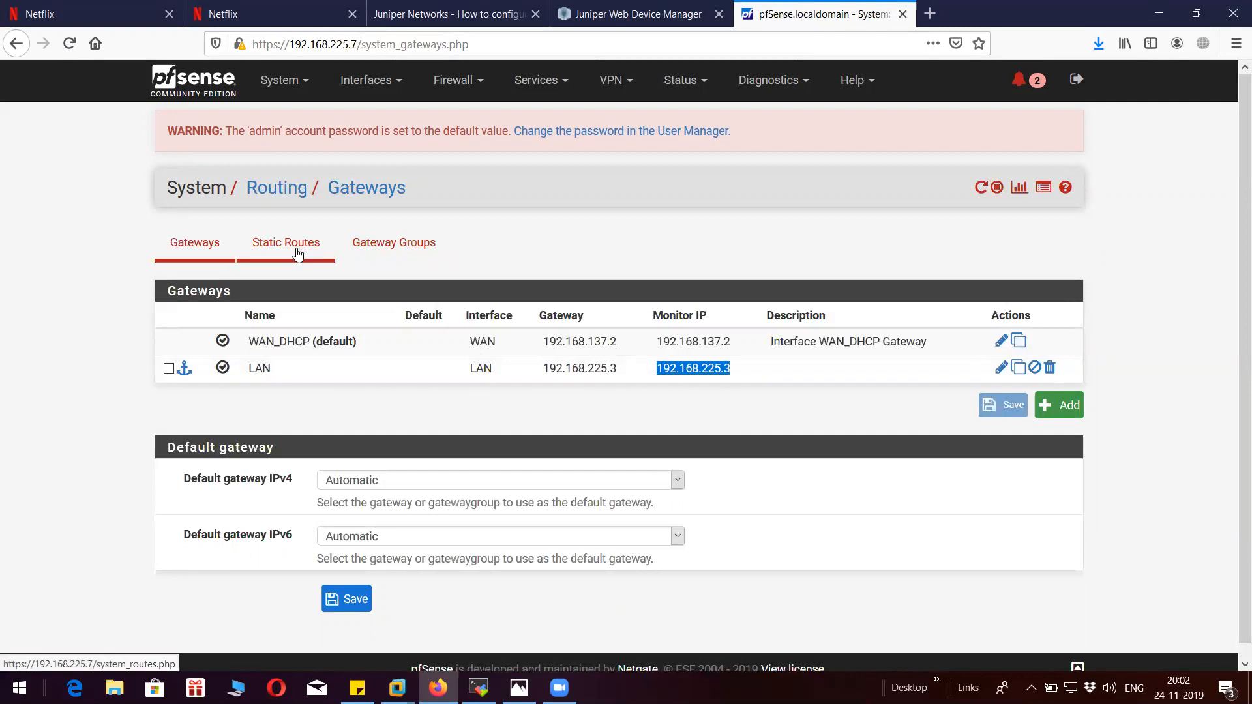
pyautogui.click(286, 243)
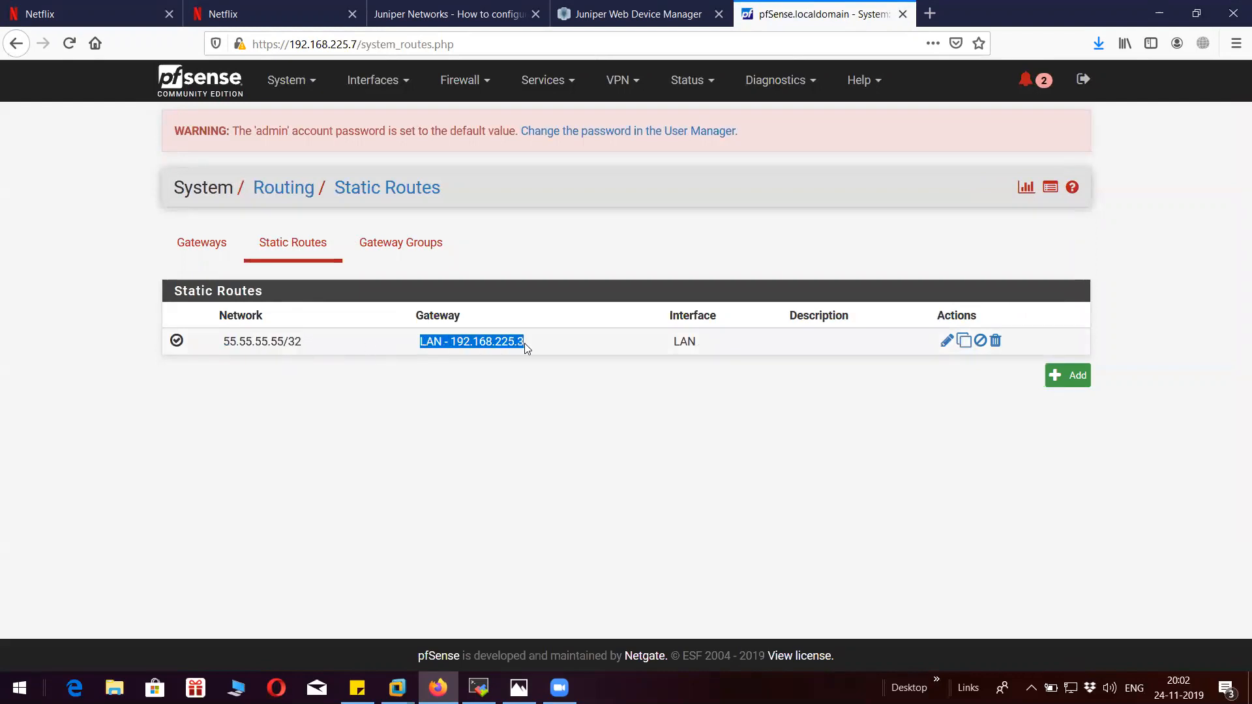
pyautogui.moveTo(501, 102)
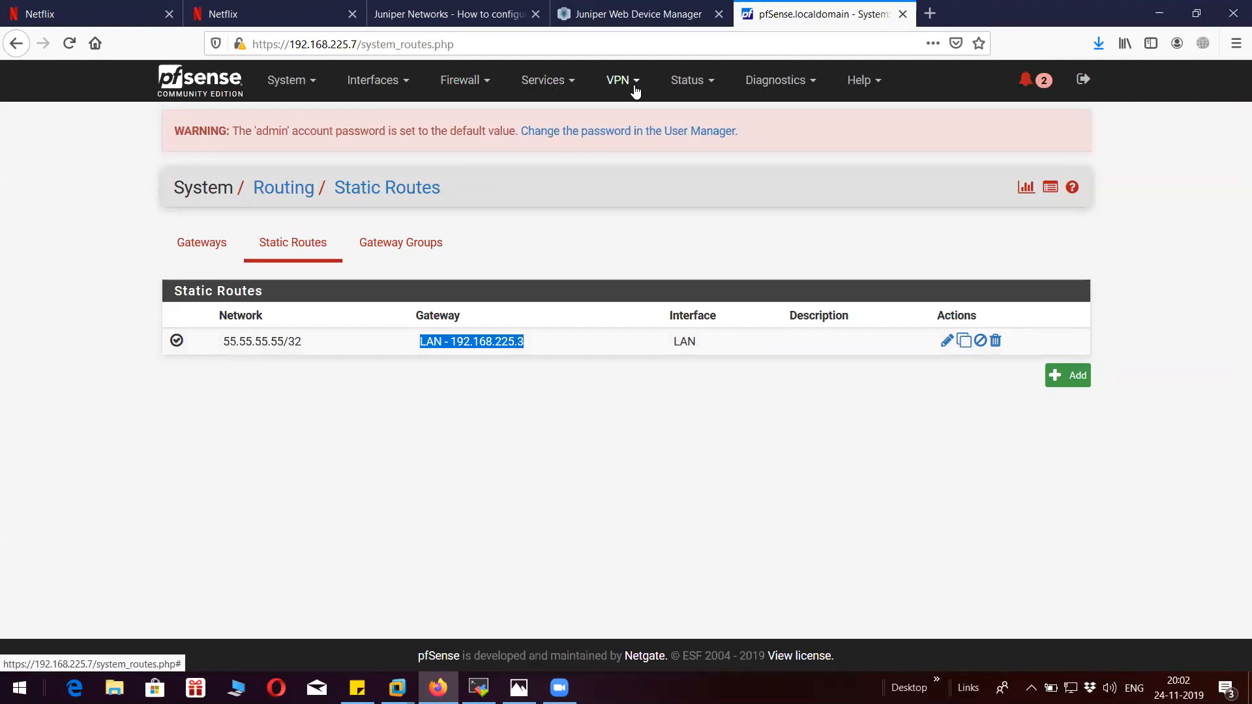
# View the IPsec phase 2 entries, then the Status > IPsec overview of the established tunnel.
pyautogui.click(617, 80)
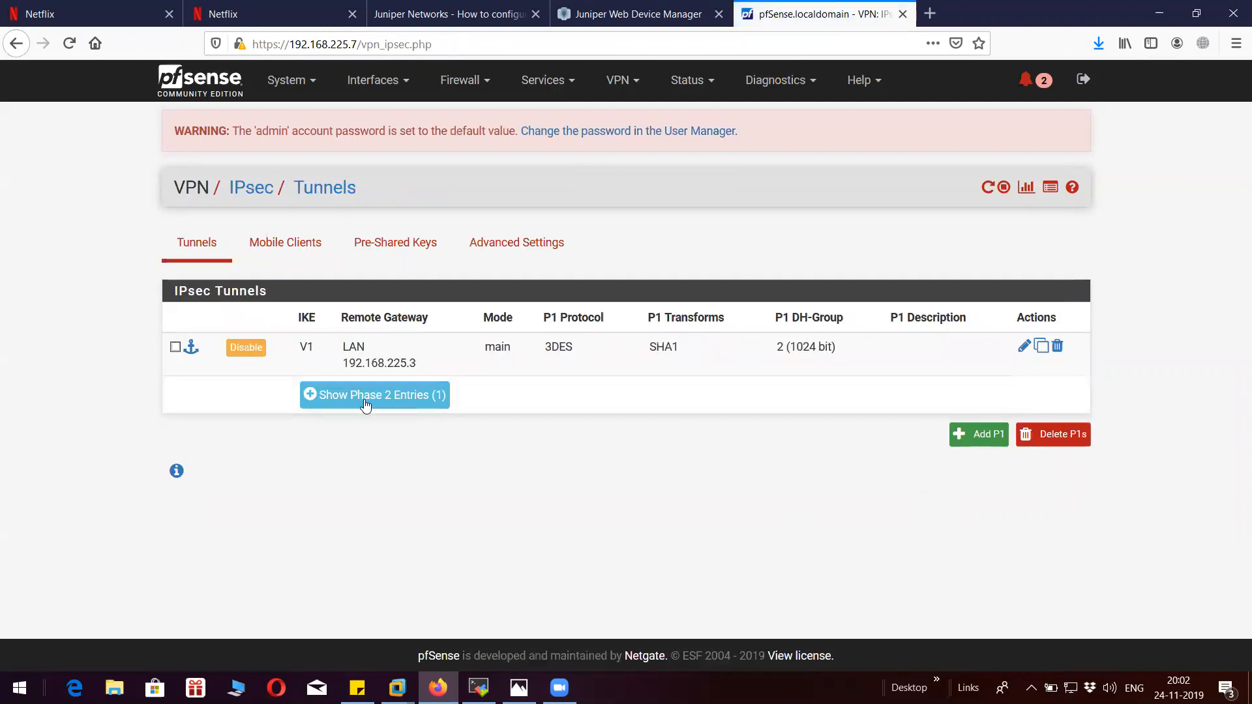
pyautogui.click(374, 394)
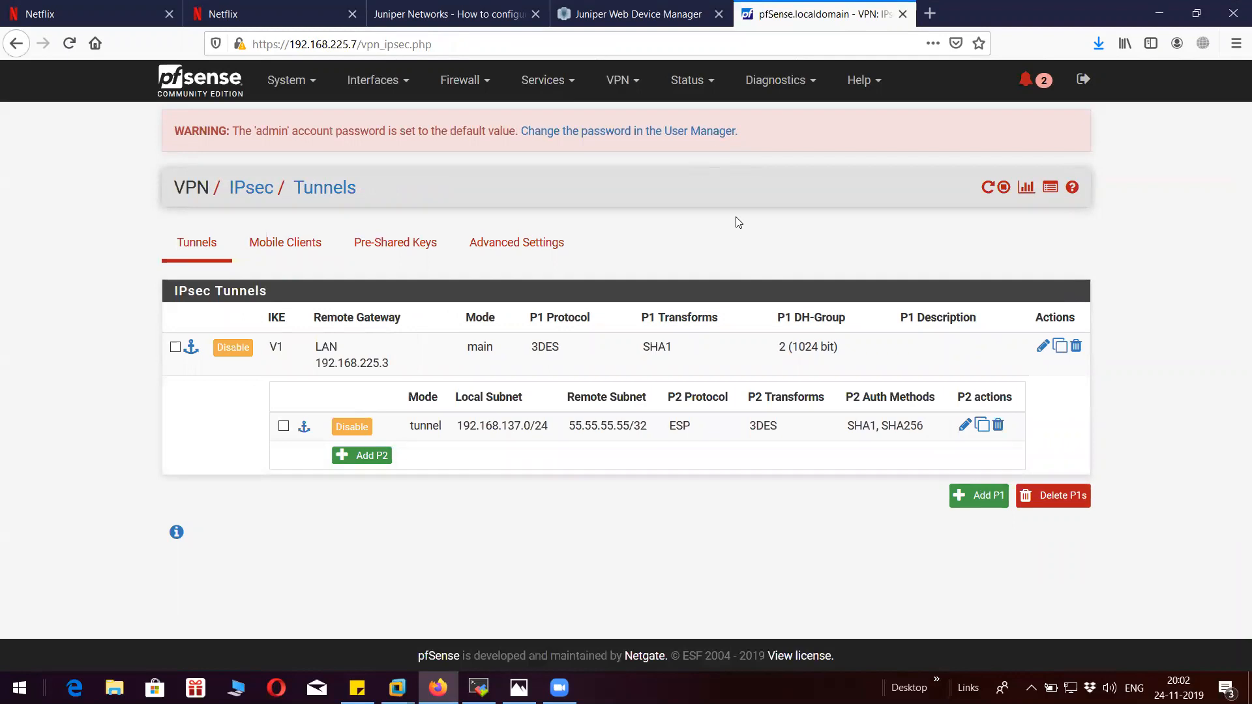
pyautogui.click(691, 80)
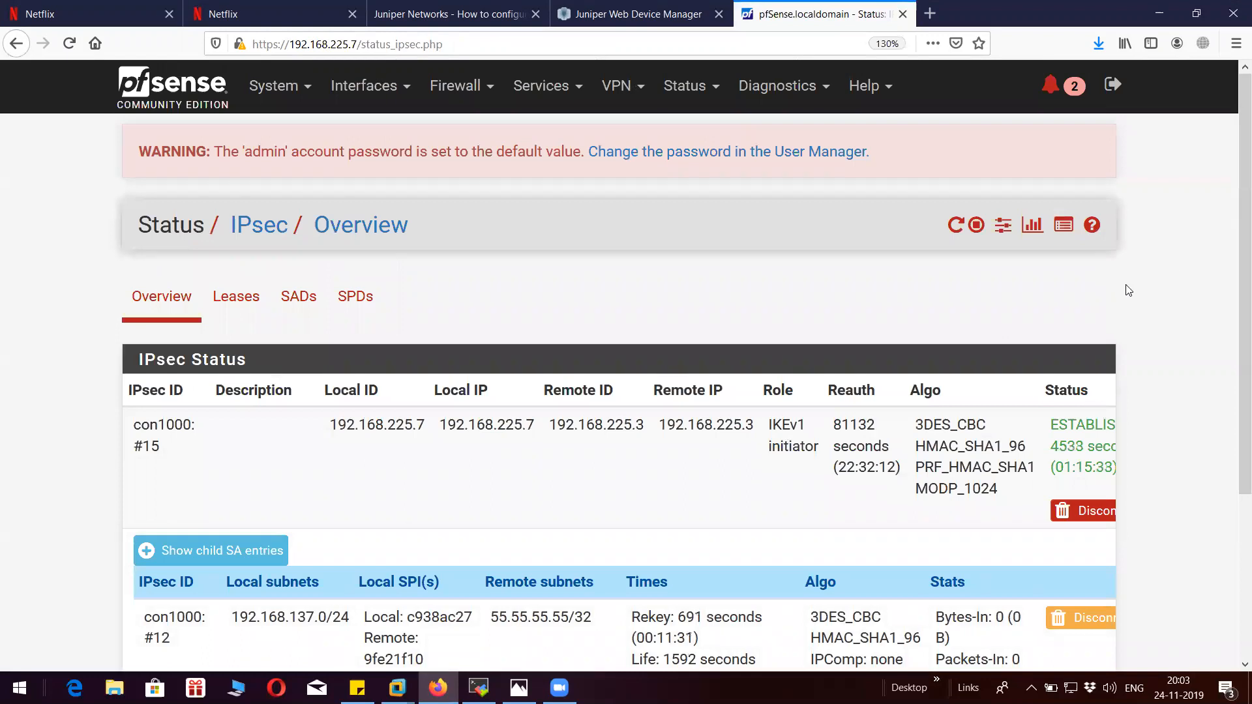
pyautogui.scroll(-3)
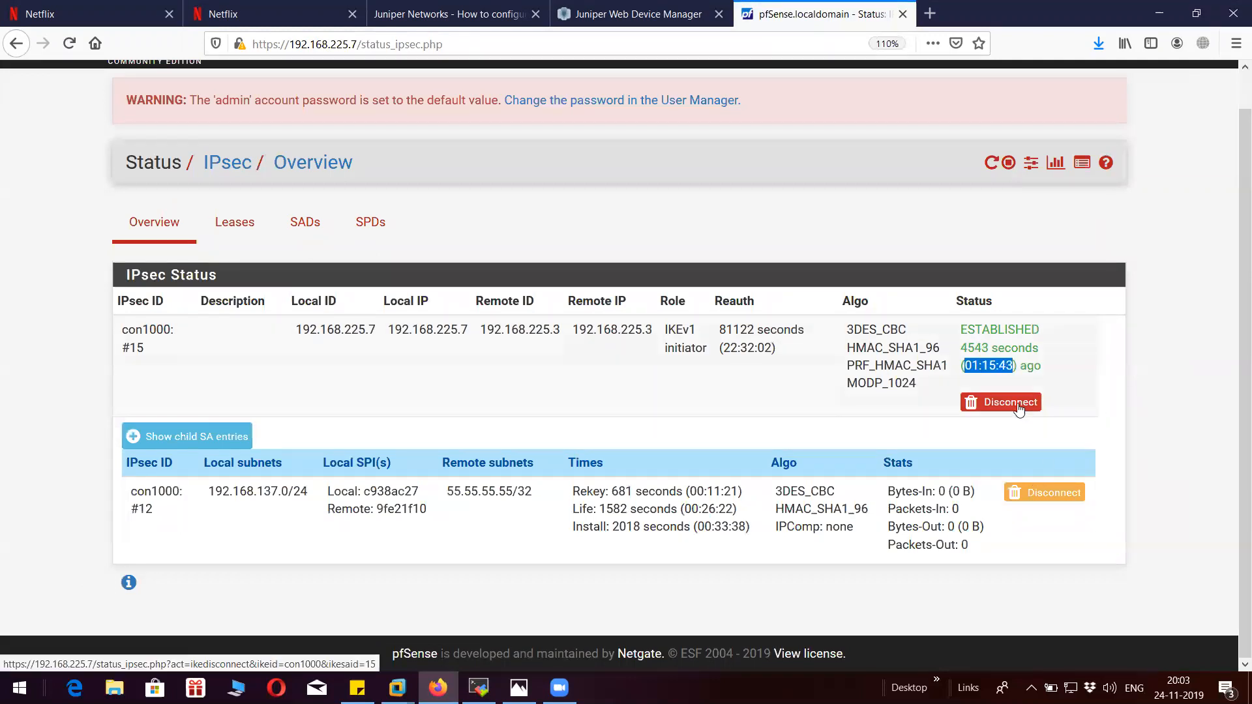
# Disconnect the tunnel to 192.168.225.3 twice, expanding child SAs, then view the tunnels list.
pyautogui.click(1001, 402)
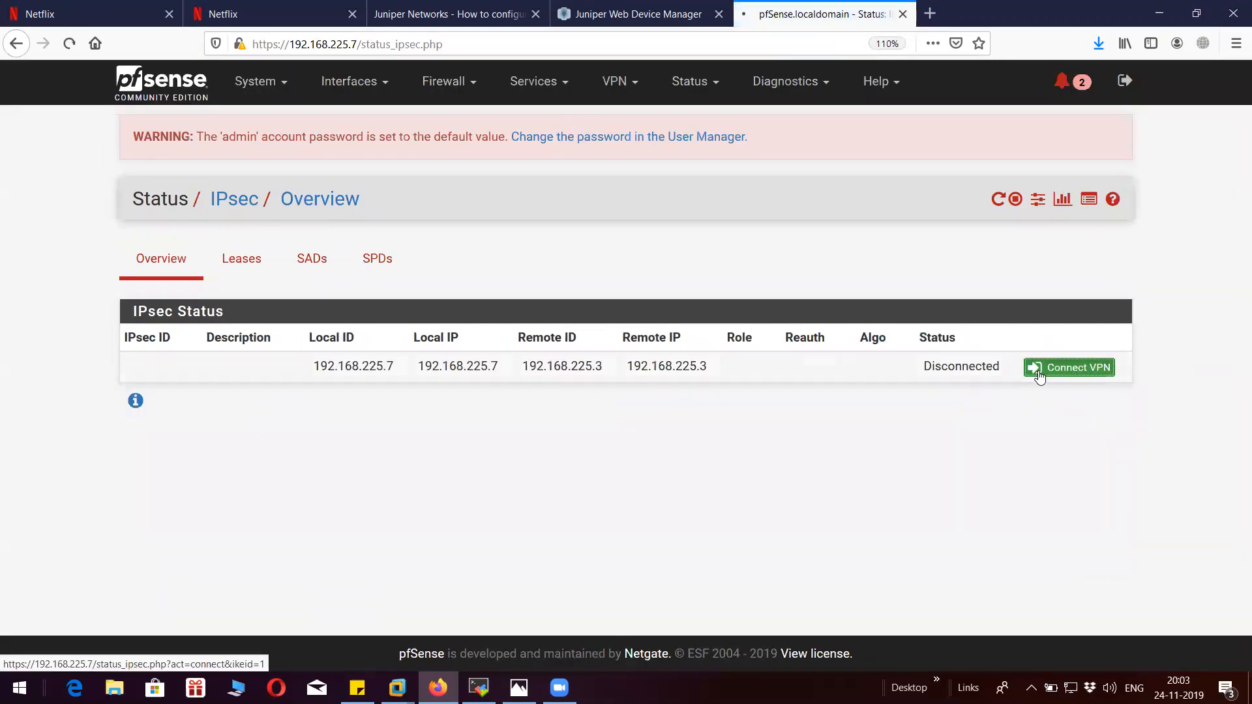
pyautogui.click(1068, 367)
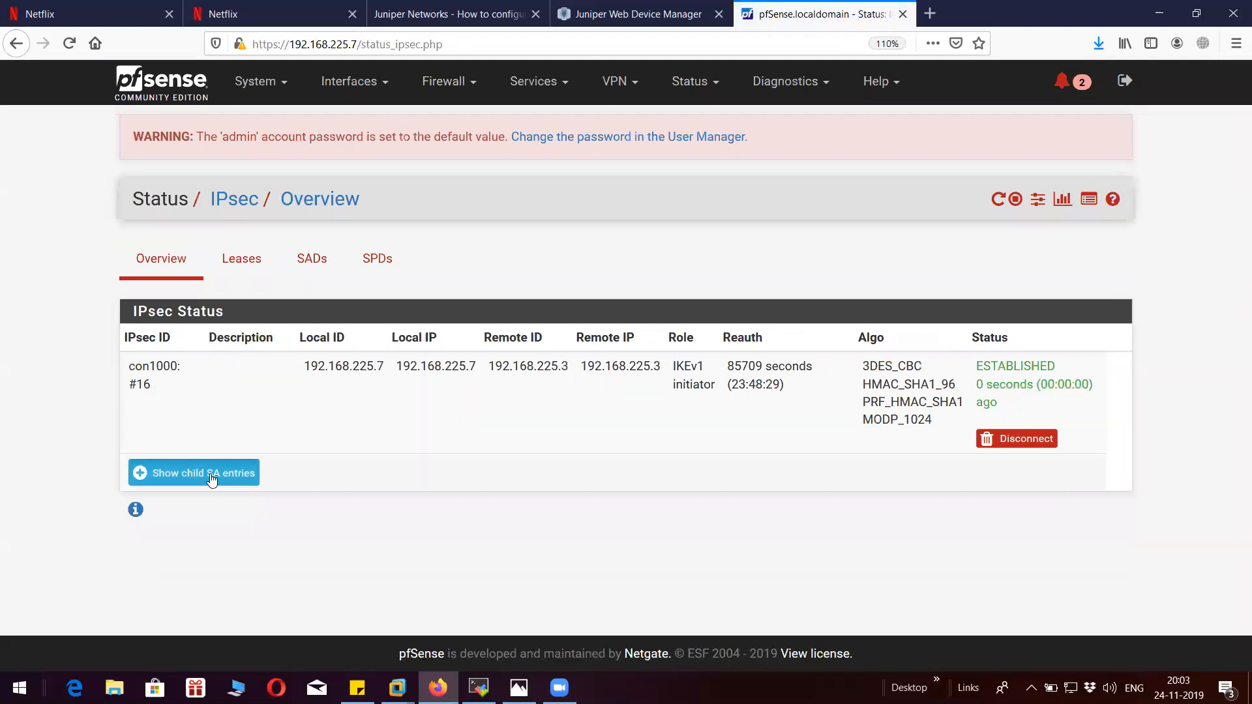
pyautogui.click(193, 473)
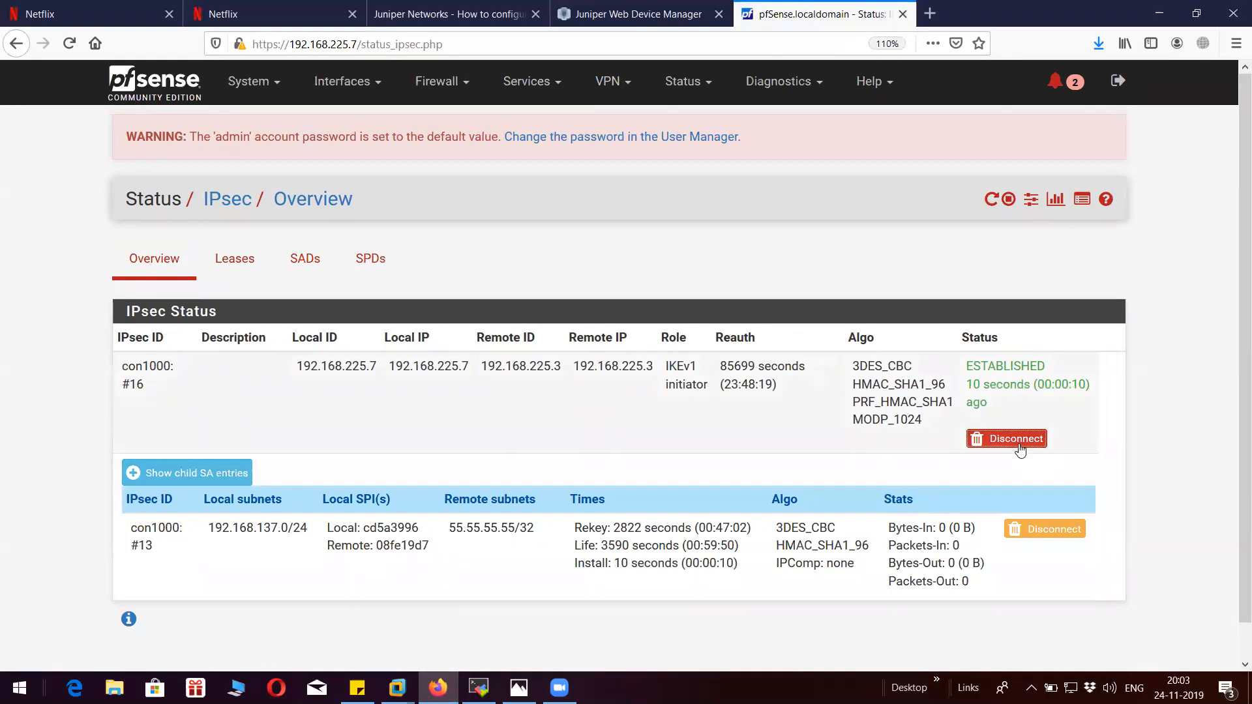
pyautogui.click(1005, 438)
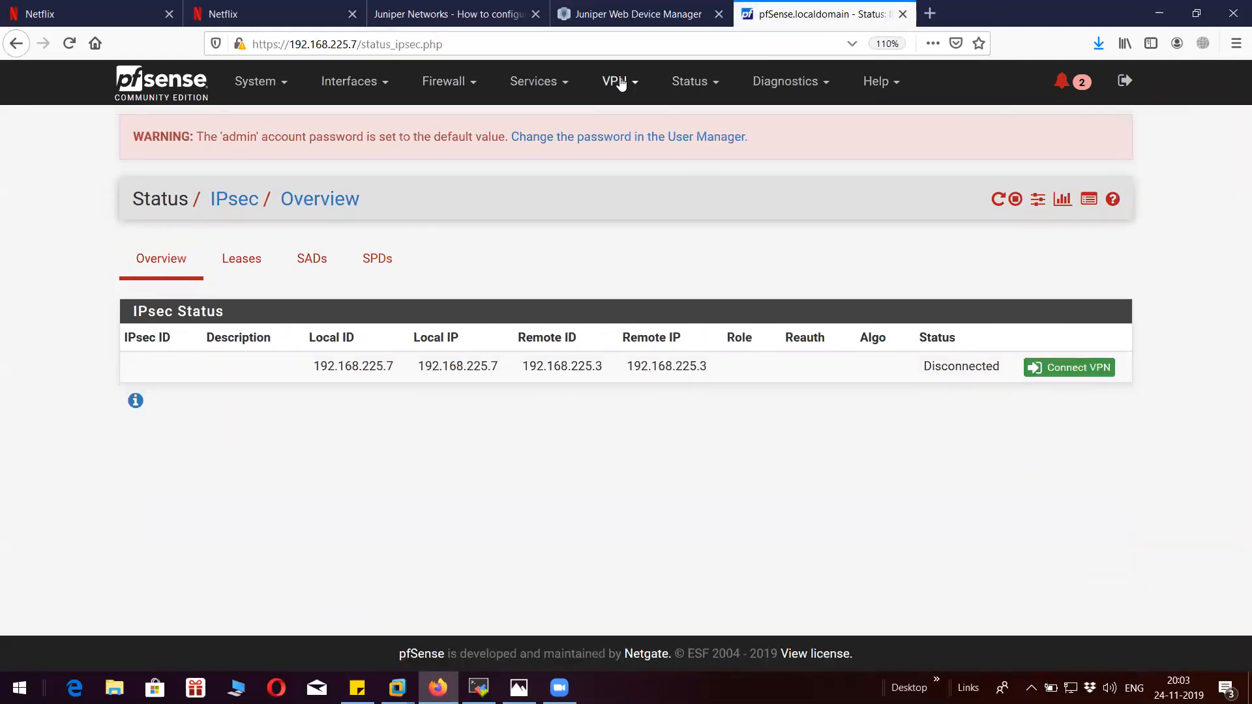
pyautogui.click(615, 81)
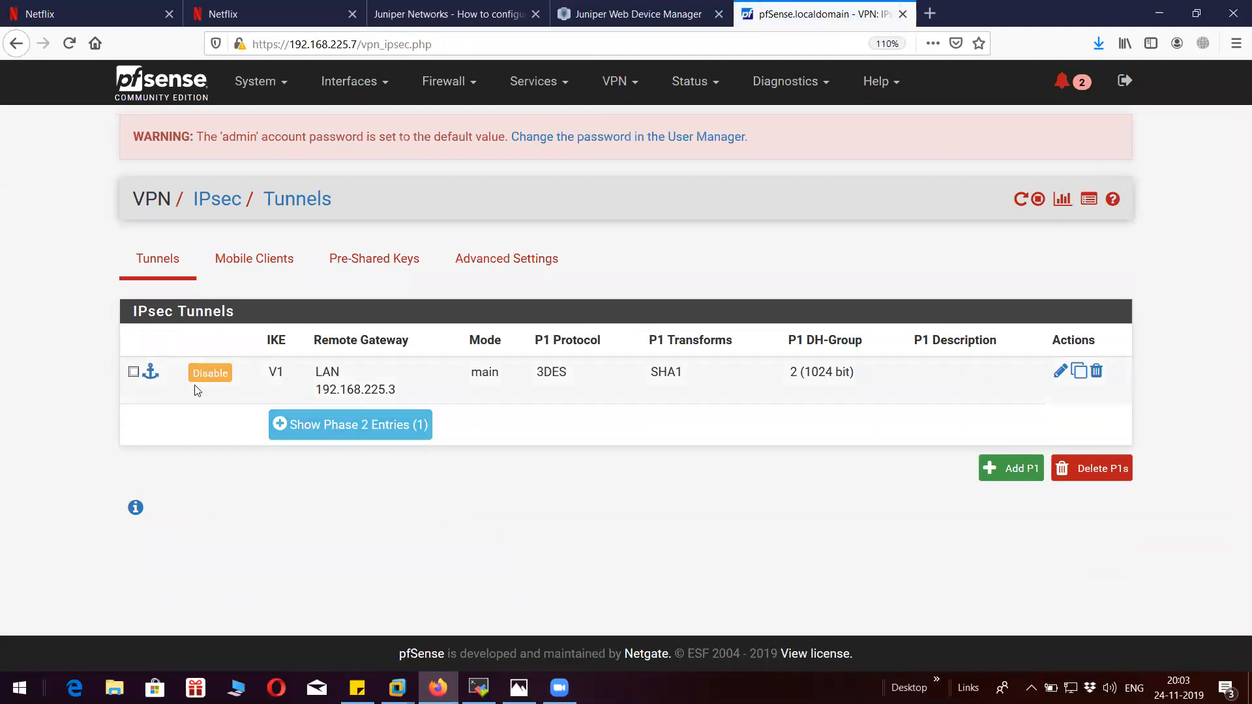
pyautogui.moveTo(1011, 468)
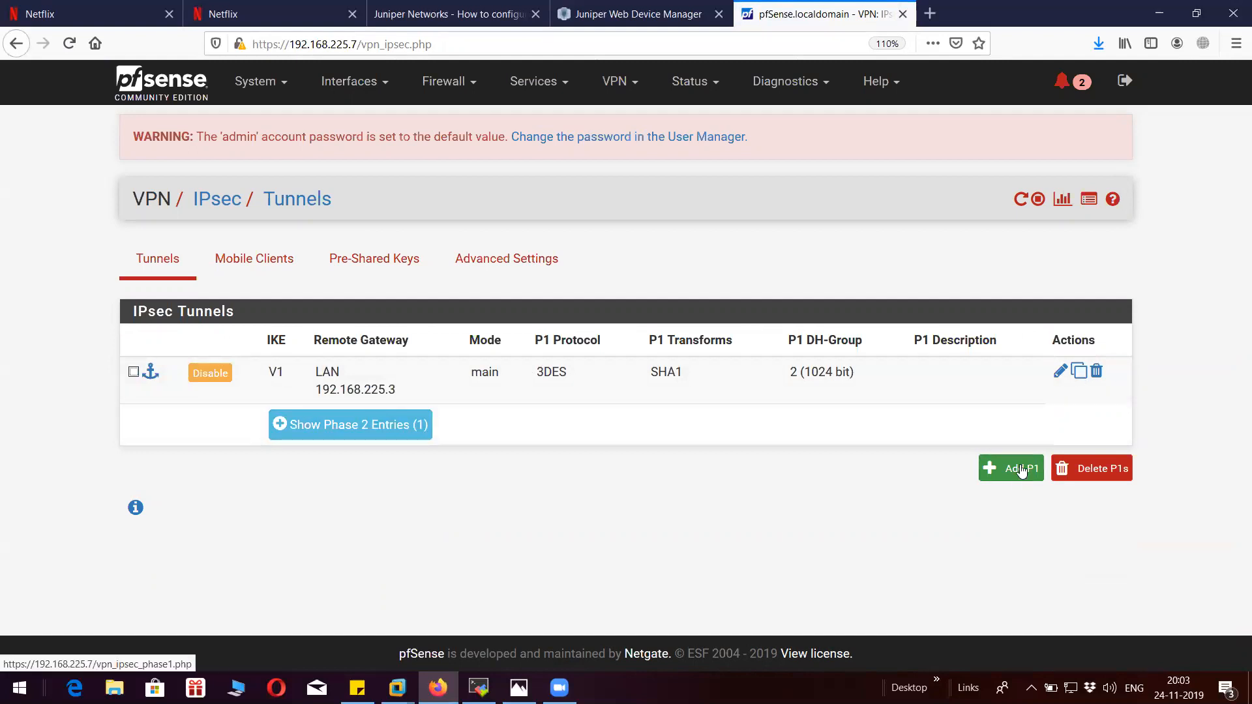
# Start a new phase 1 entry and set its interface to LAN.
pyautogui.click(1010, 468)
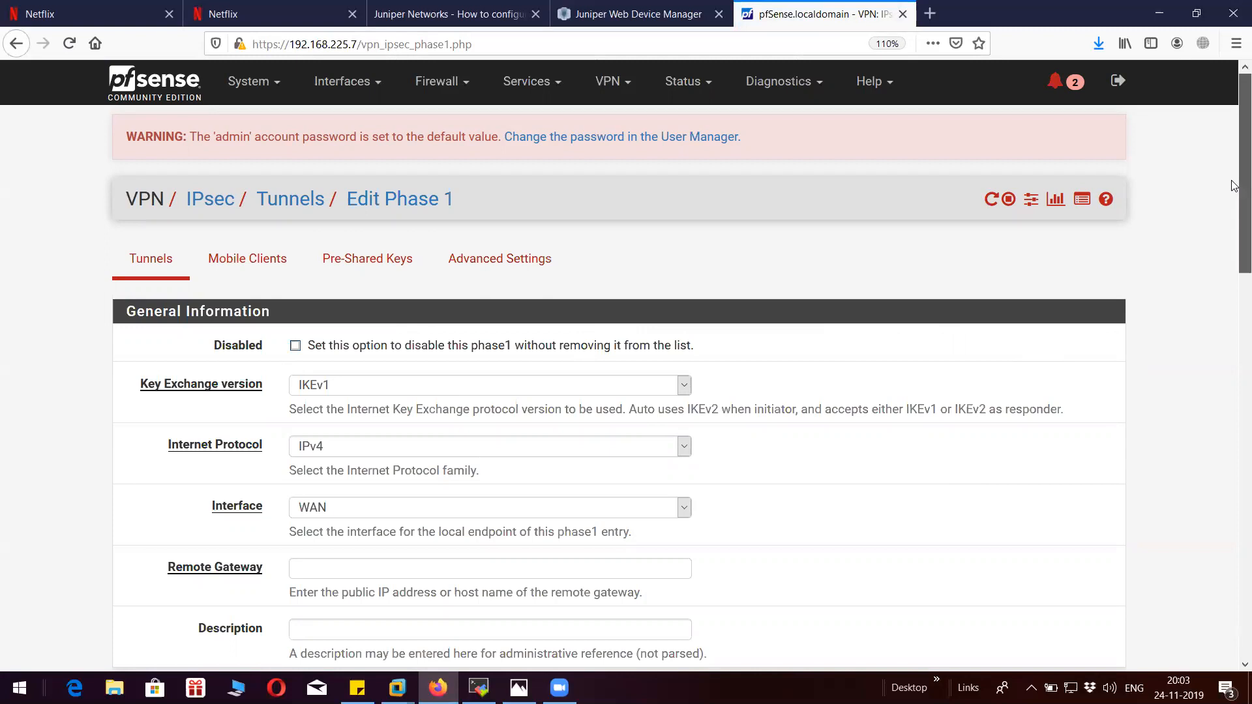
pyautogui.scroll(-3)
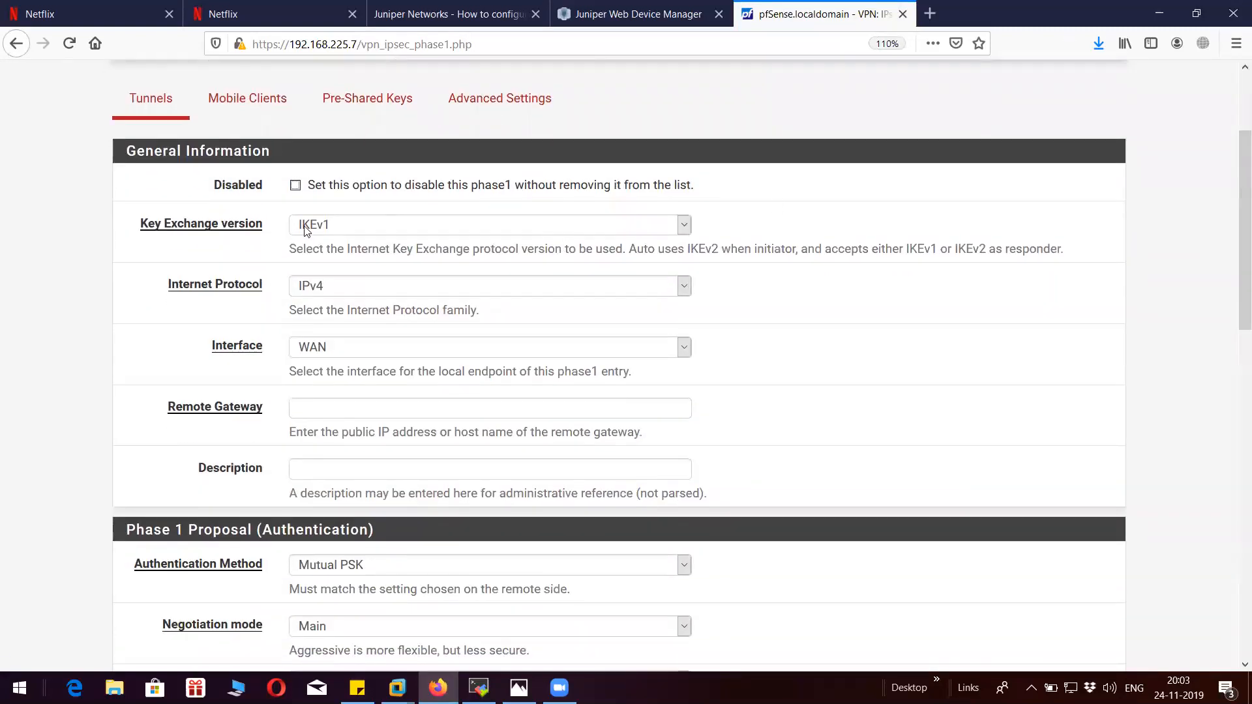
pyautogui.click(487, 285)
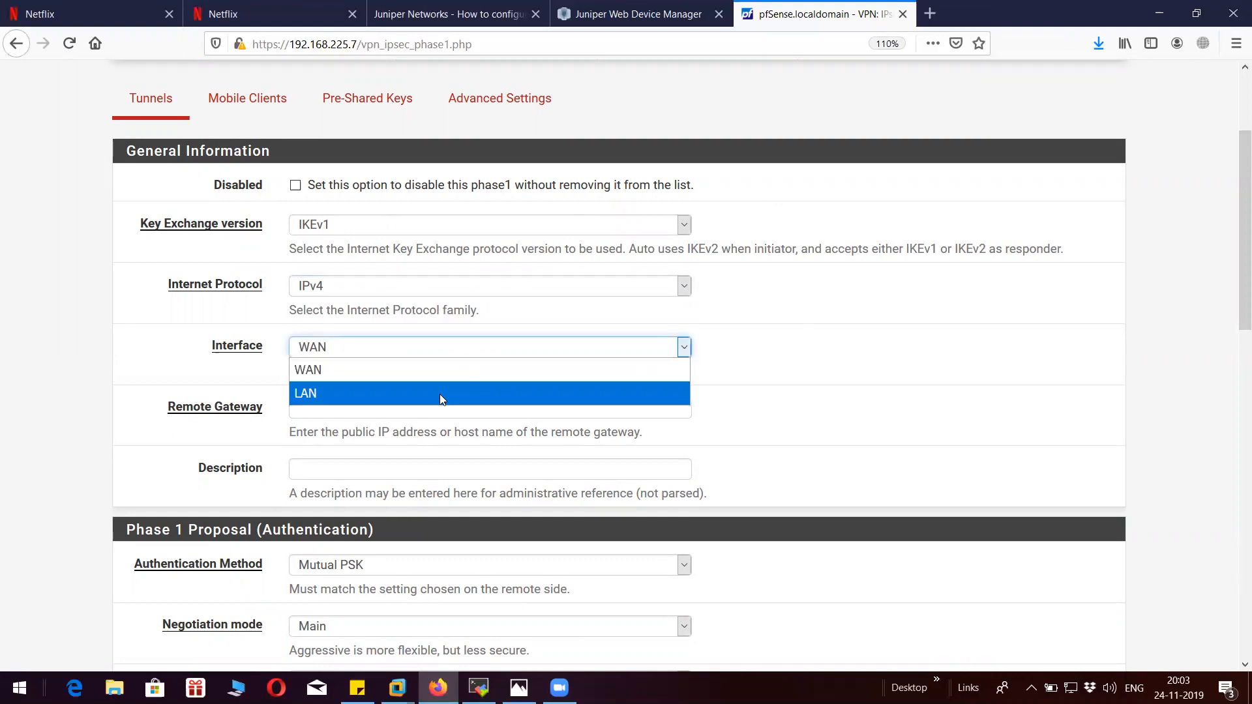
pyautogui.click(305, 392)
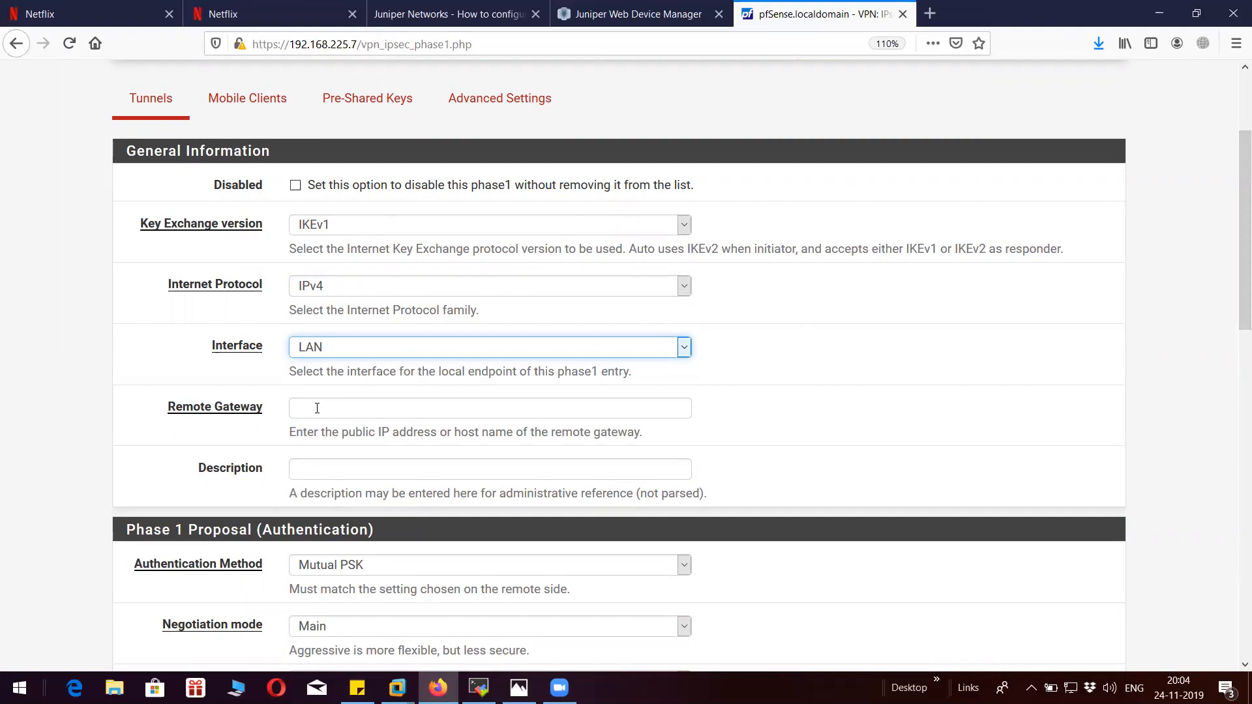
# Enter remote gateway 192.168.225.3 and description 'phase1'.
pyautogui.click(489, 408)
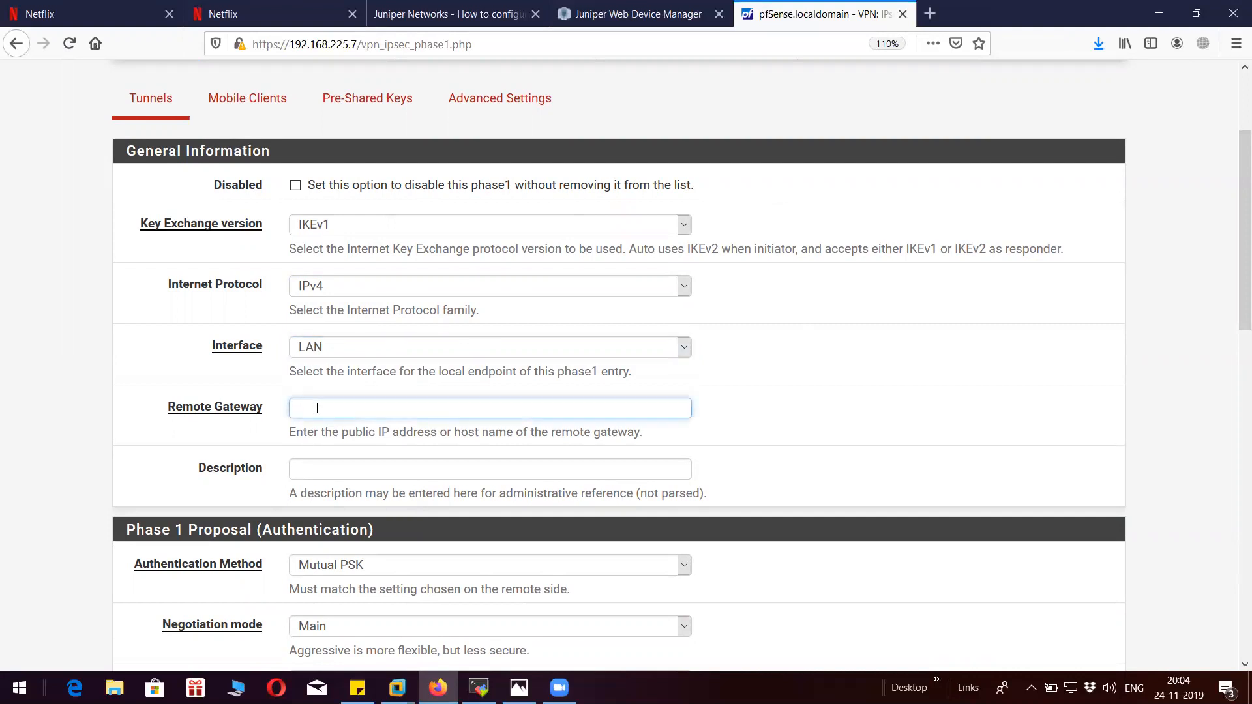
pyautogui.write('192')
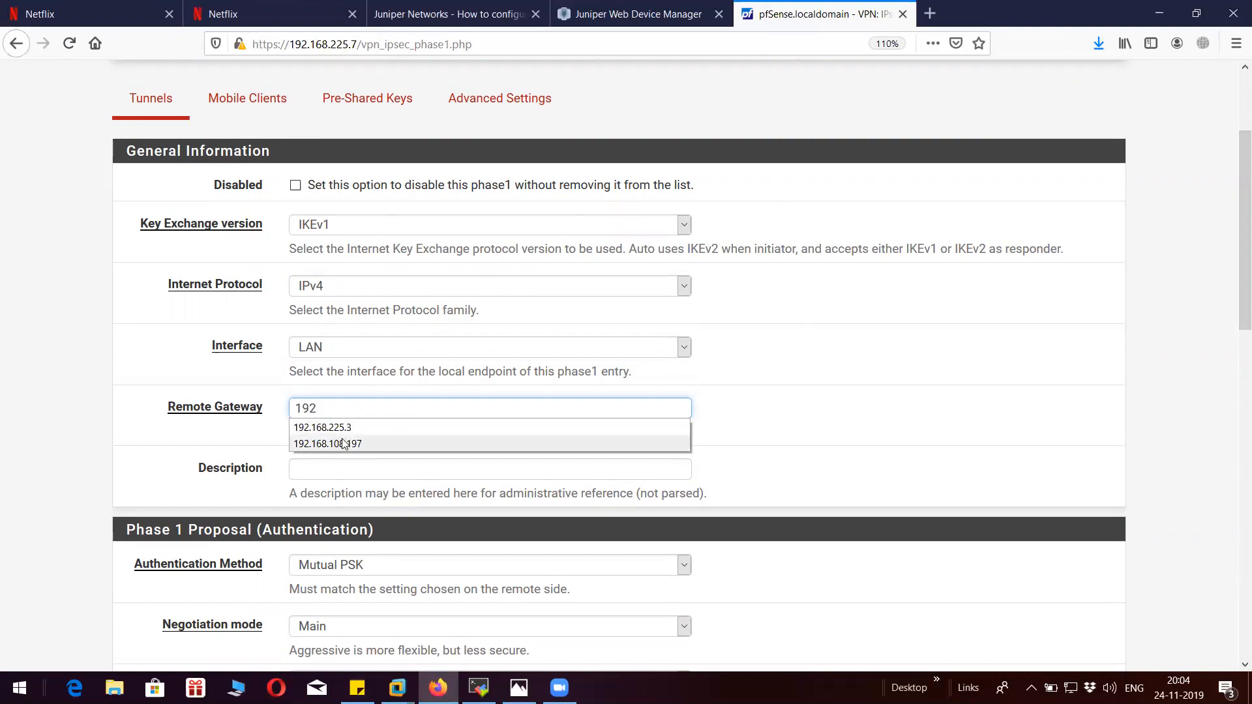
pyautogui.write('192.168.108.1')
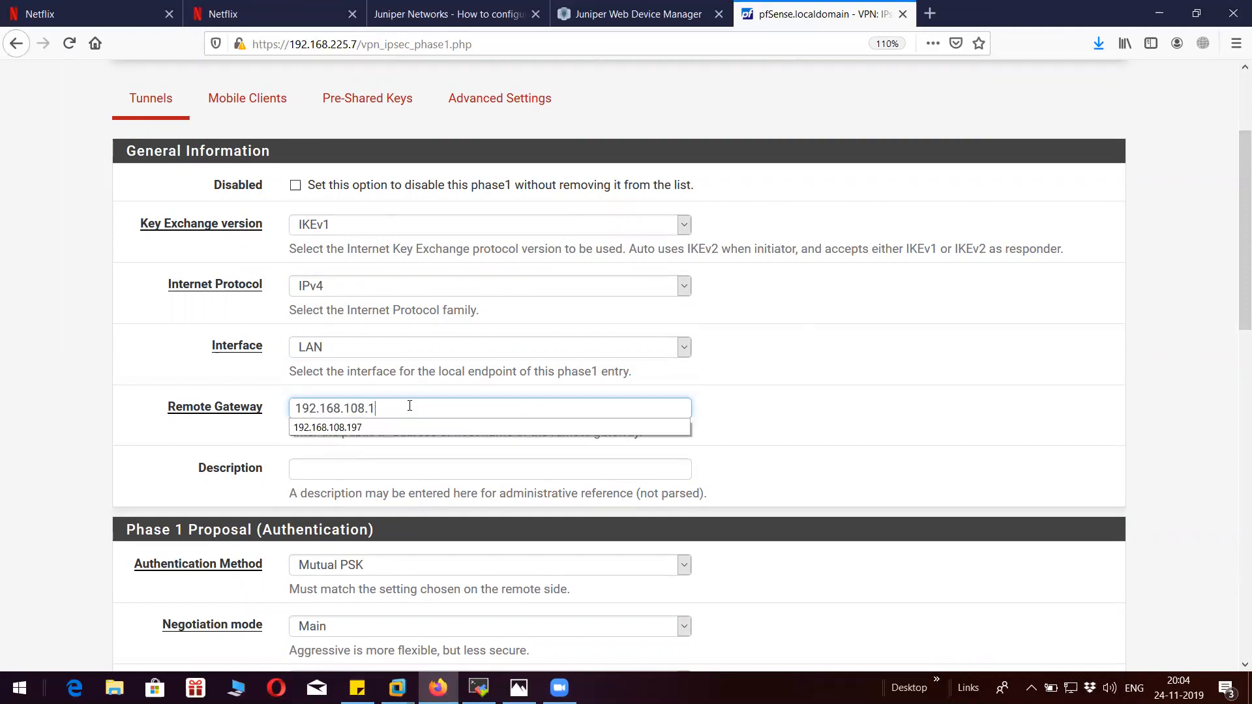
pyautogui.write('192.168.225')
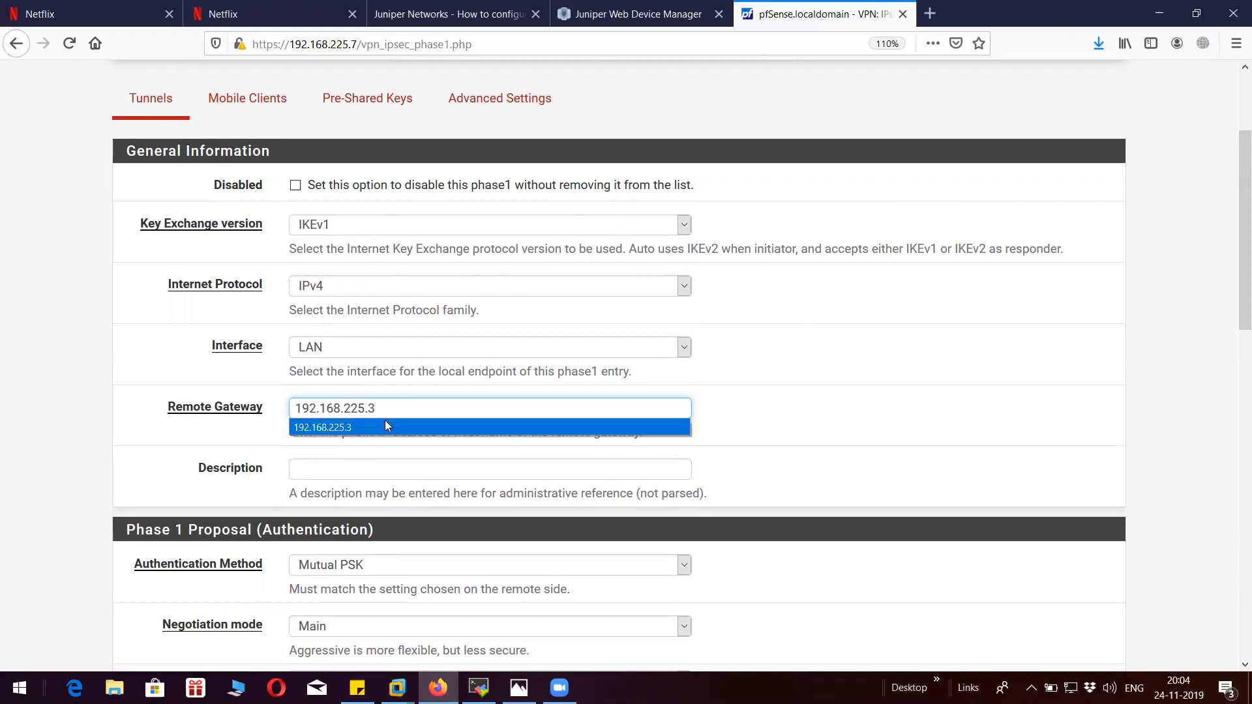
pyautogui.click(489, 468)
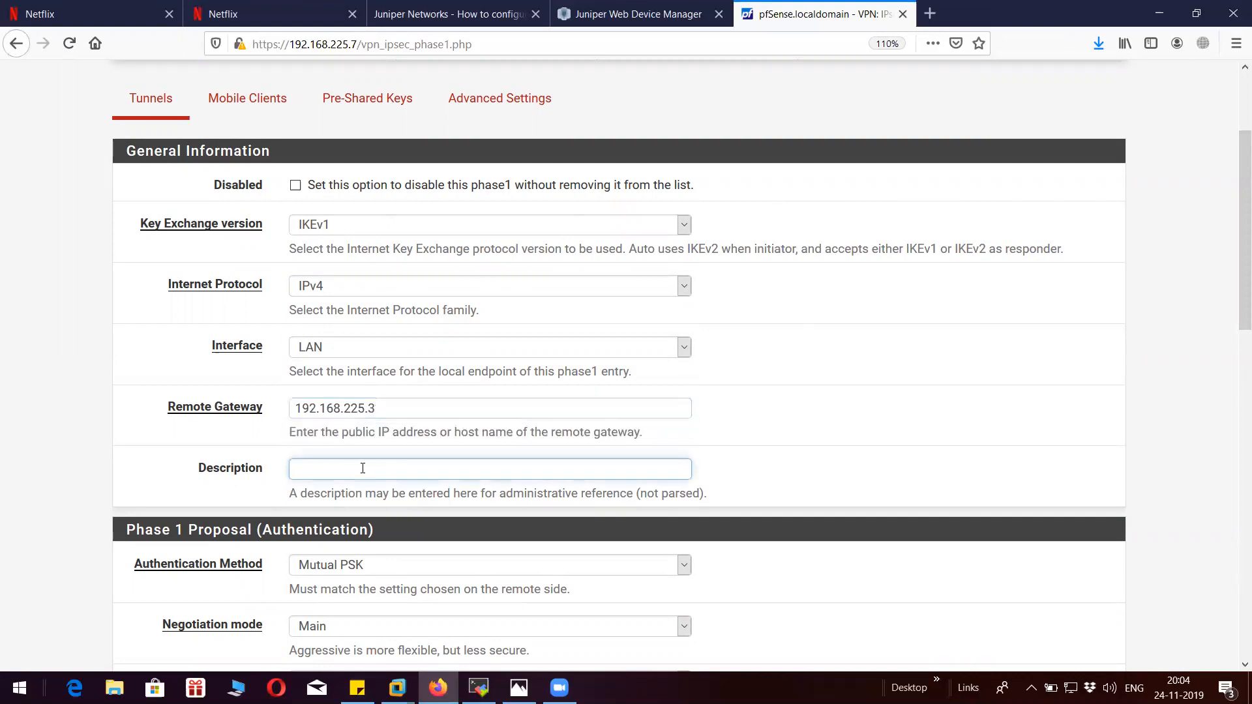
pyautogui.write('phase1')
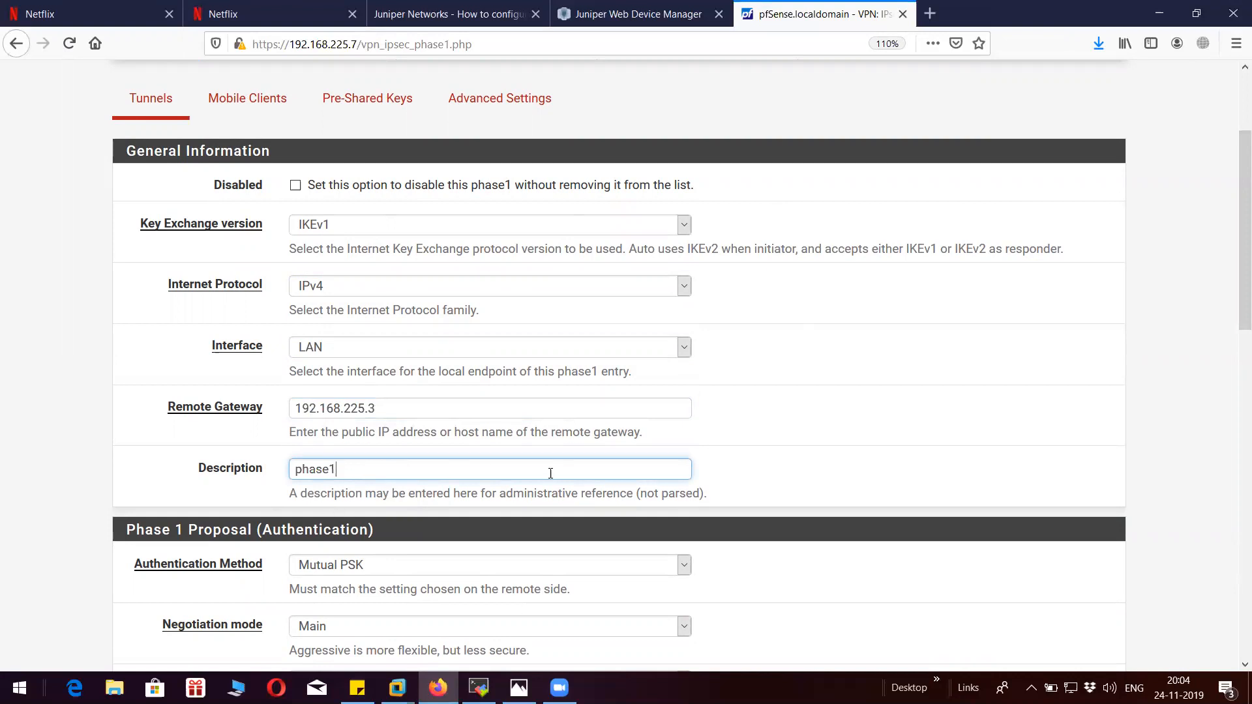
pyautogui.scroll(-3)
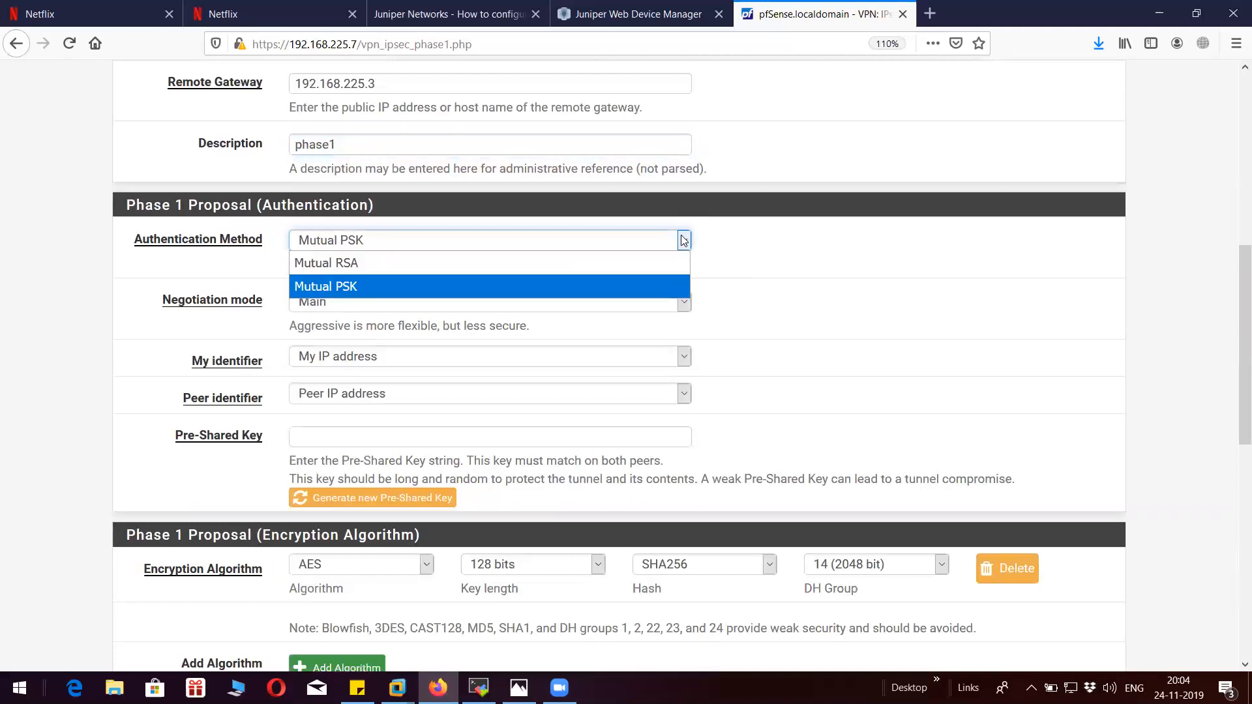
# Keep Mutual PSK authentication and fill in the pre-shared key.
pyautogui.click(325, 285)
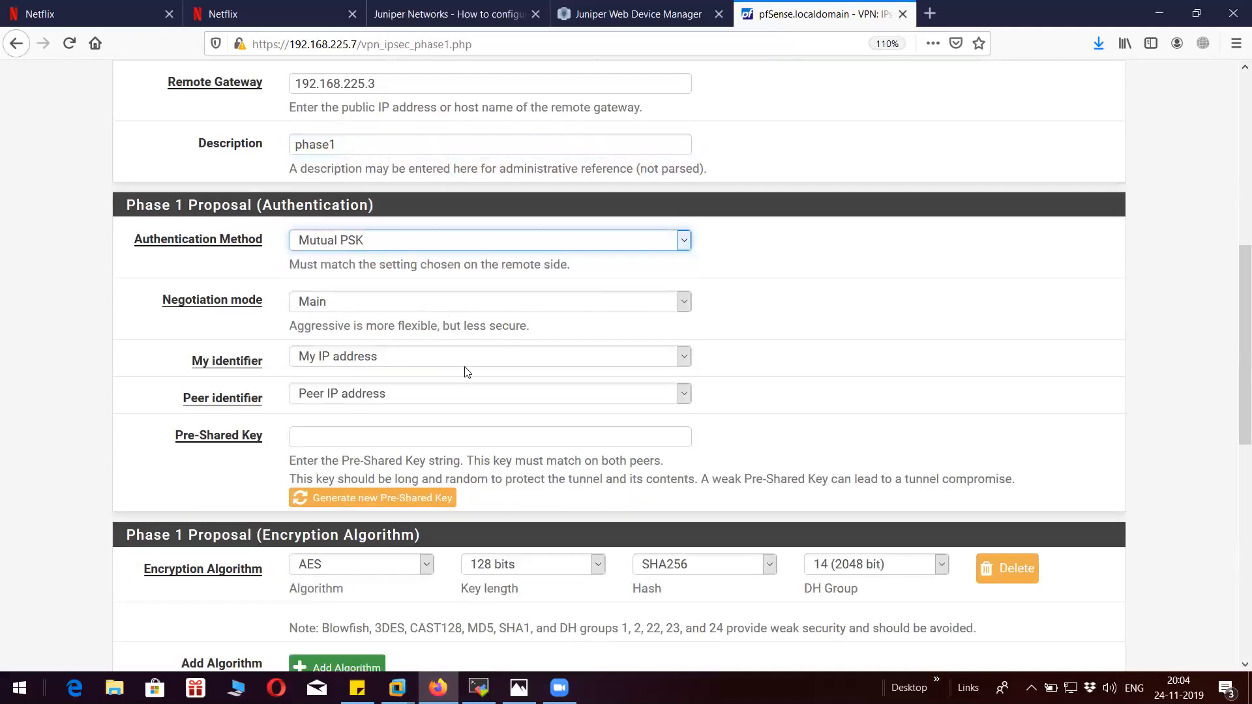
pyautogui.moveTo(344, 399)
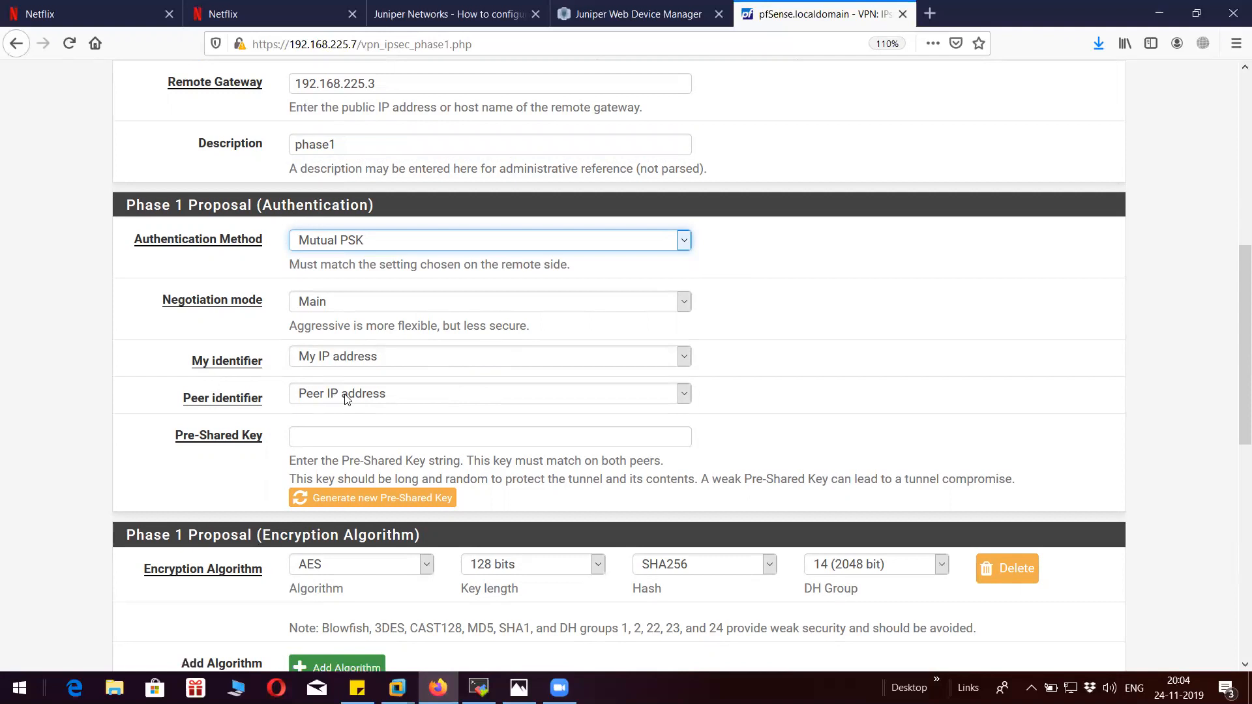
pyautogui.moveTo(354, 405)
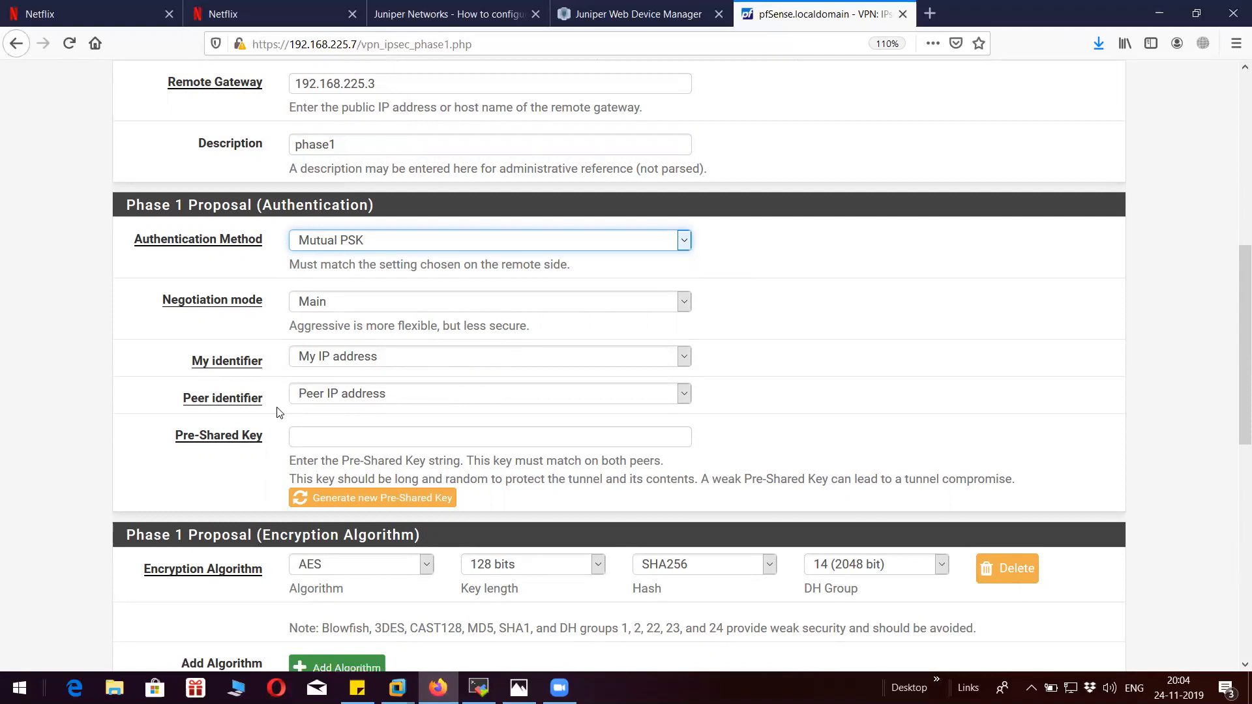
pyautogui.moveTo(291, 428)
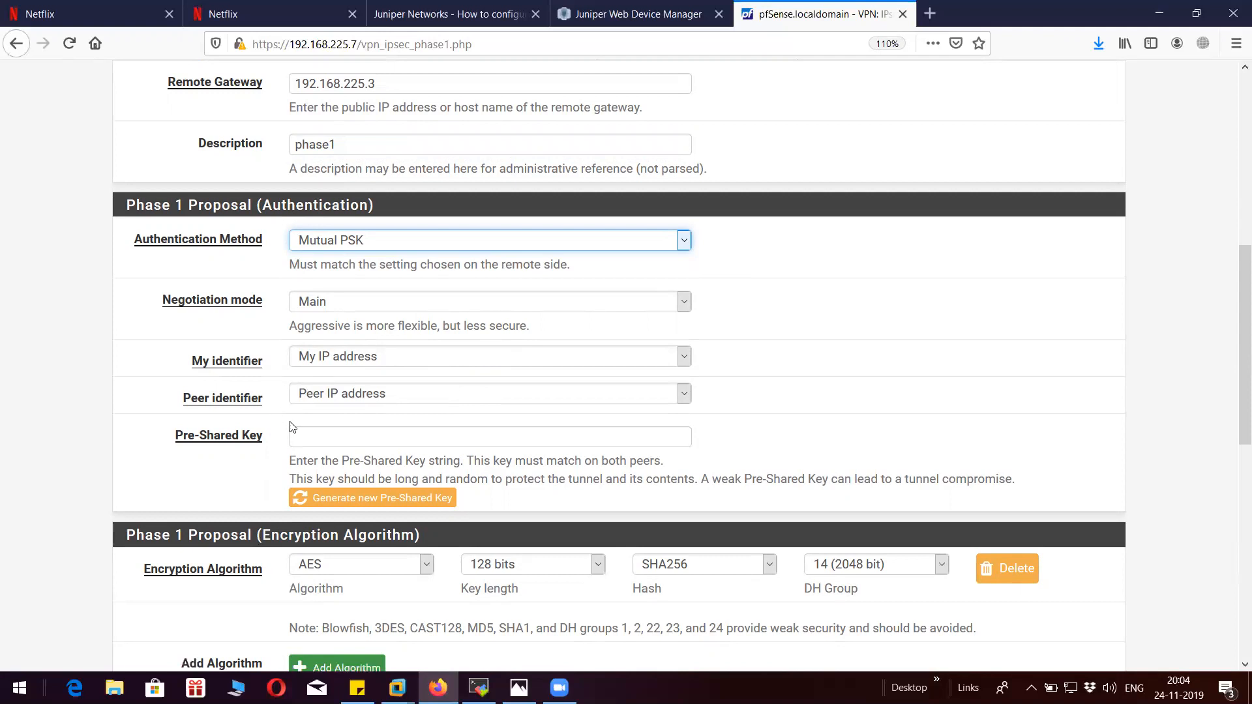
pyautogui.write('netsc')
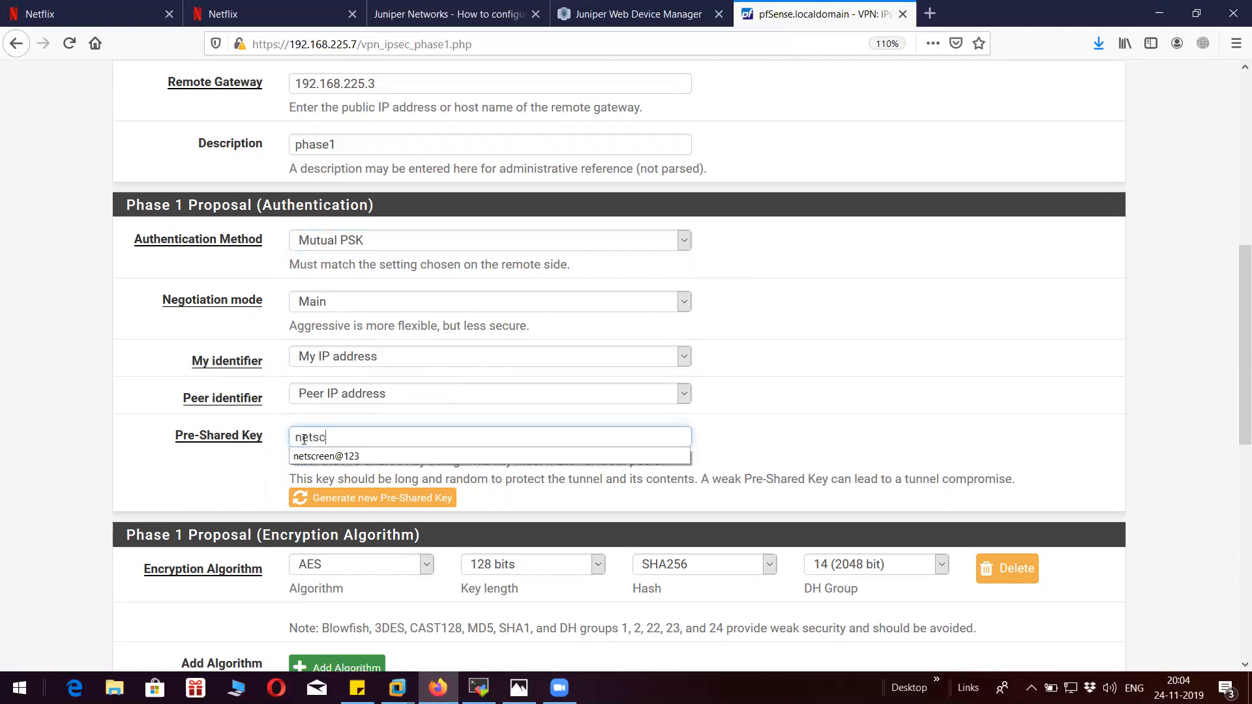
pyautogui.click(325, 456)
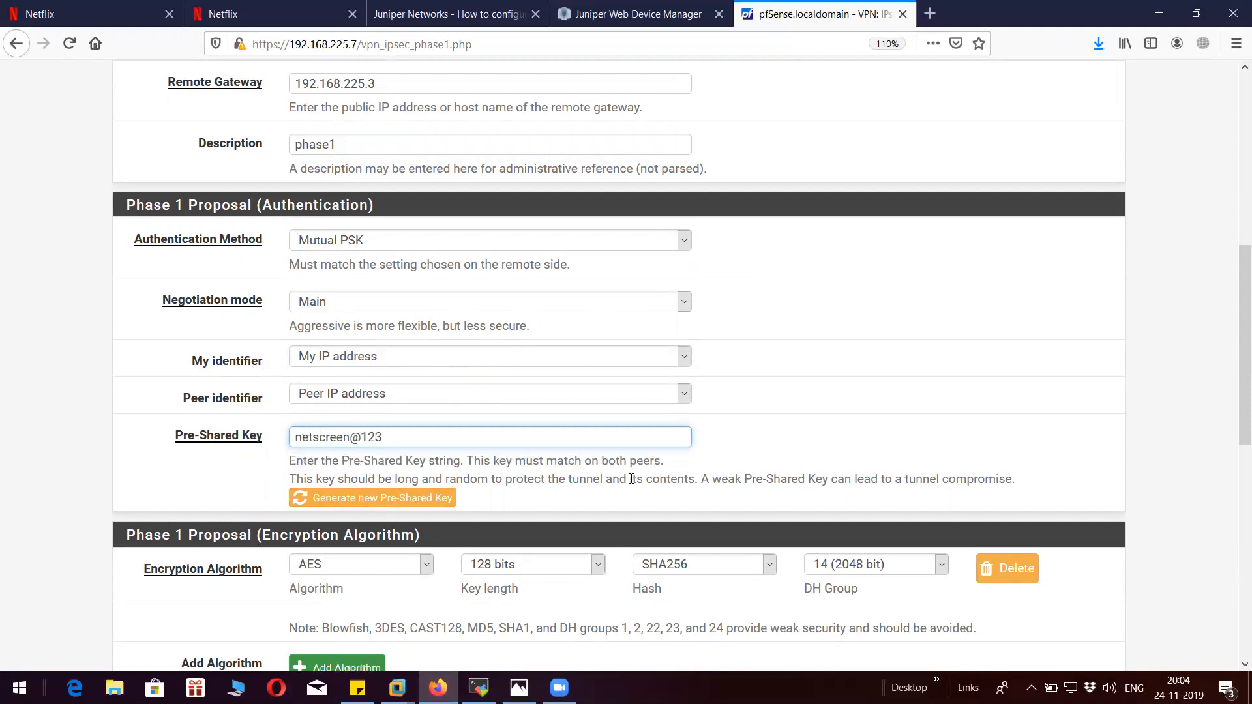
pyautogui.scroll(-3)
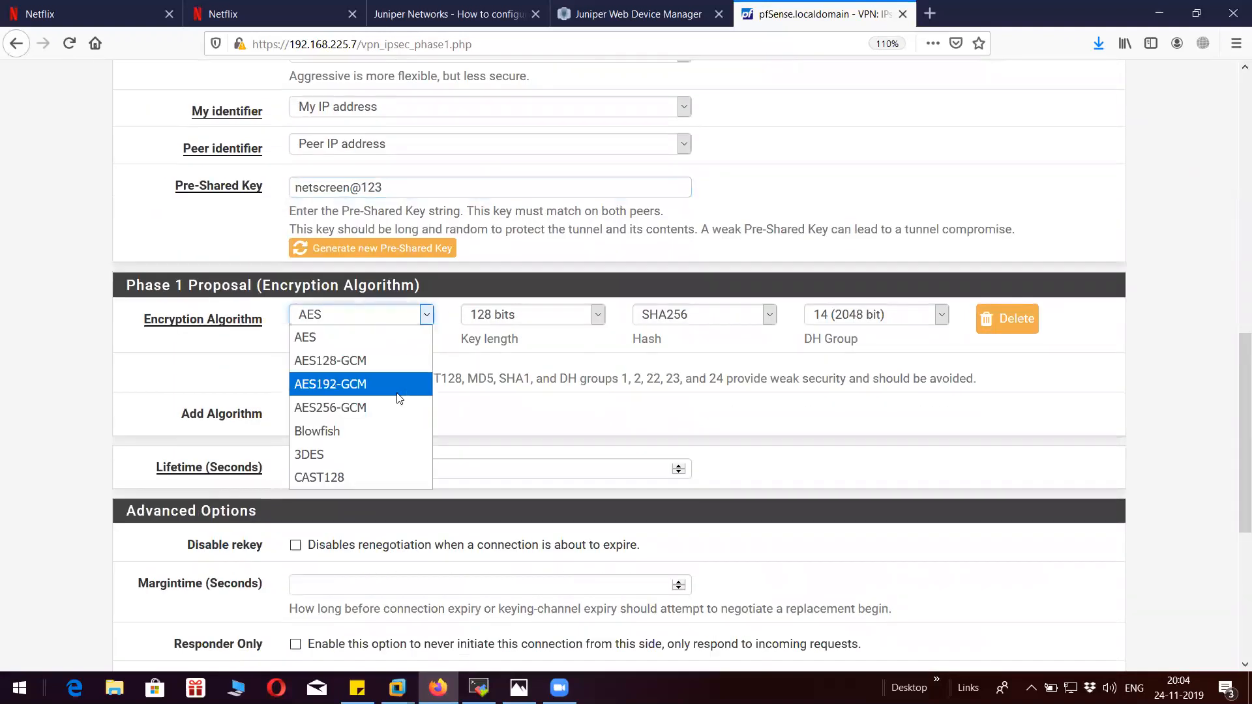
# Set phase 1 to 3DES, SHA1, DH group 2 and lifetime 86400 seconds.
pyautogui.click(309, 454)
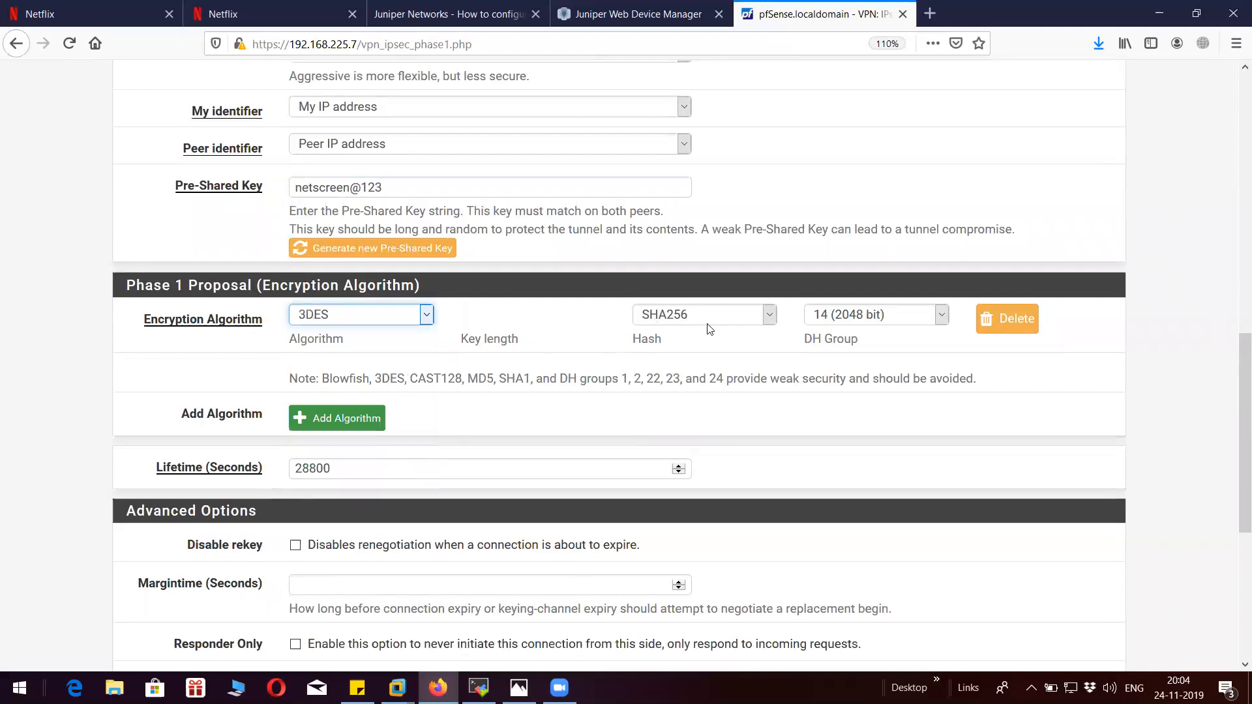
pyautogui.click(704, 314)
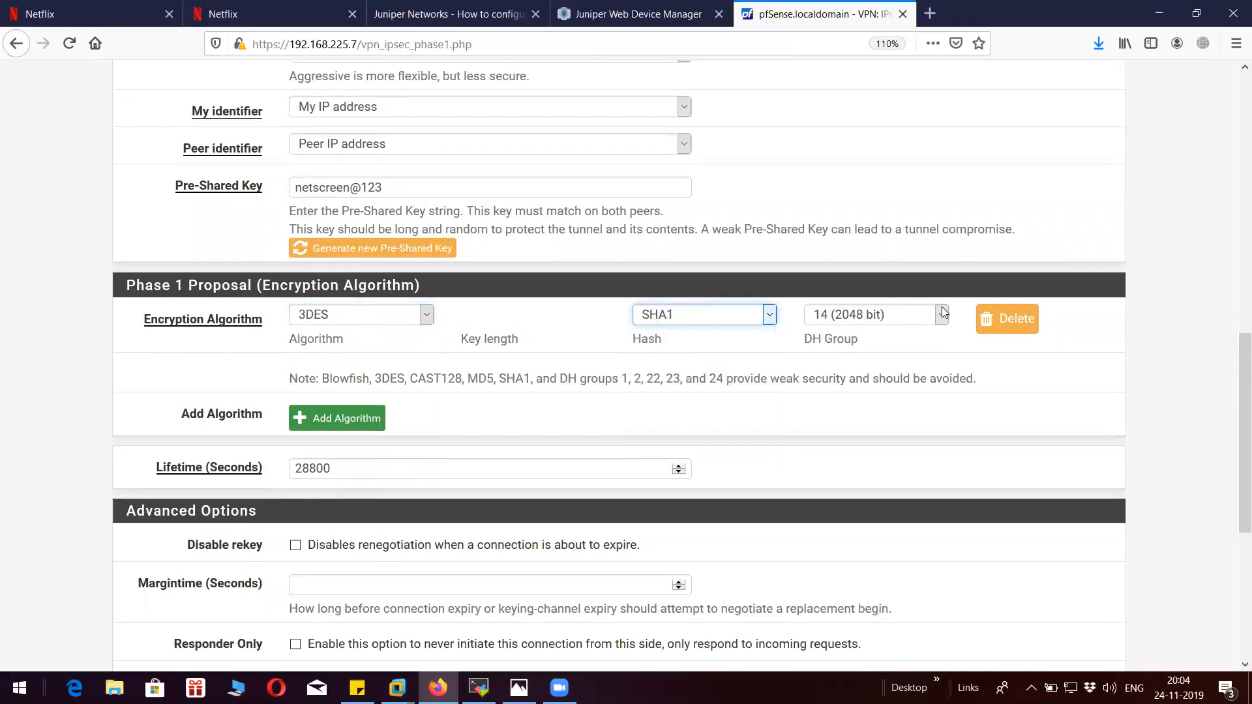
pyautogui.click(874, 315)
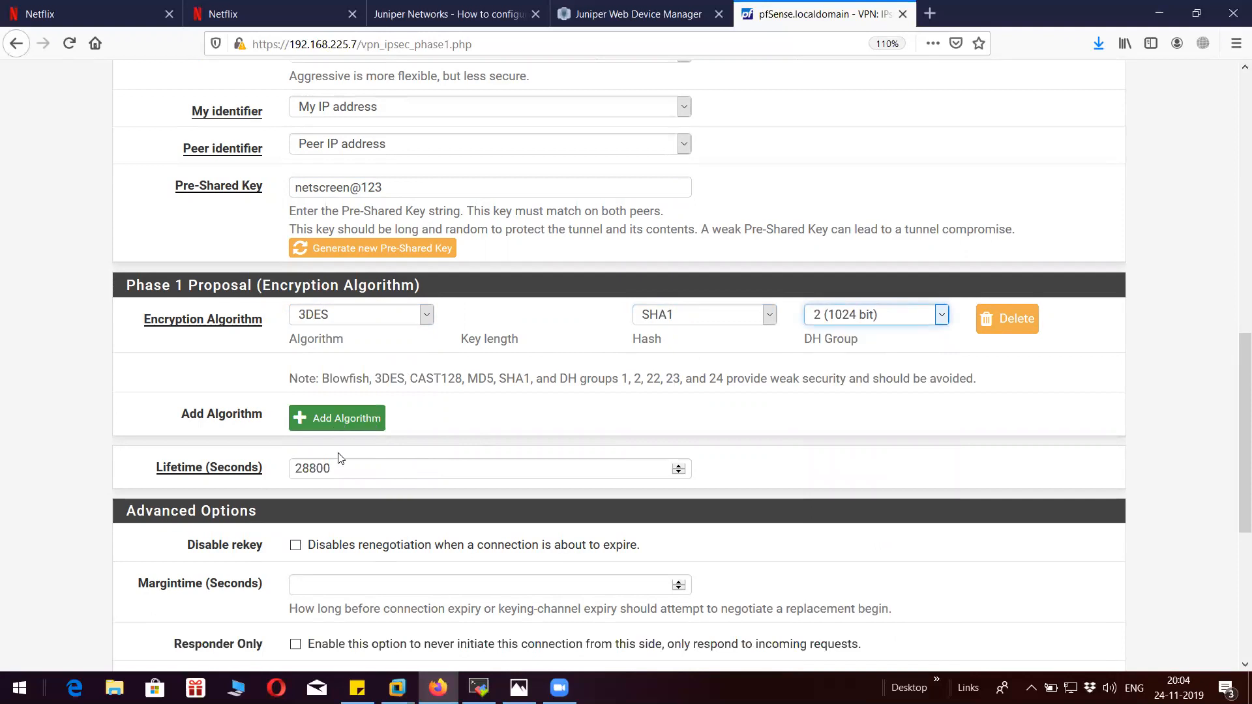
pyautogui.write('864')
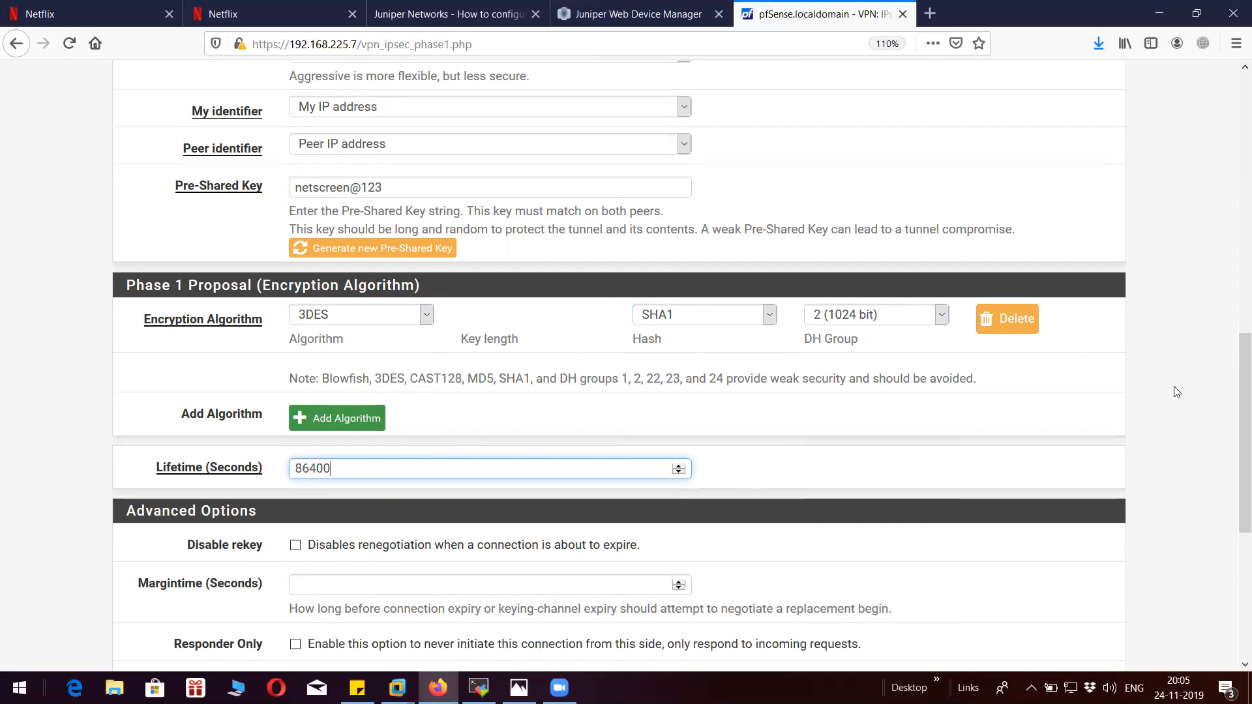
pyautogui.scroll(-3)
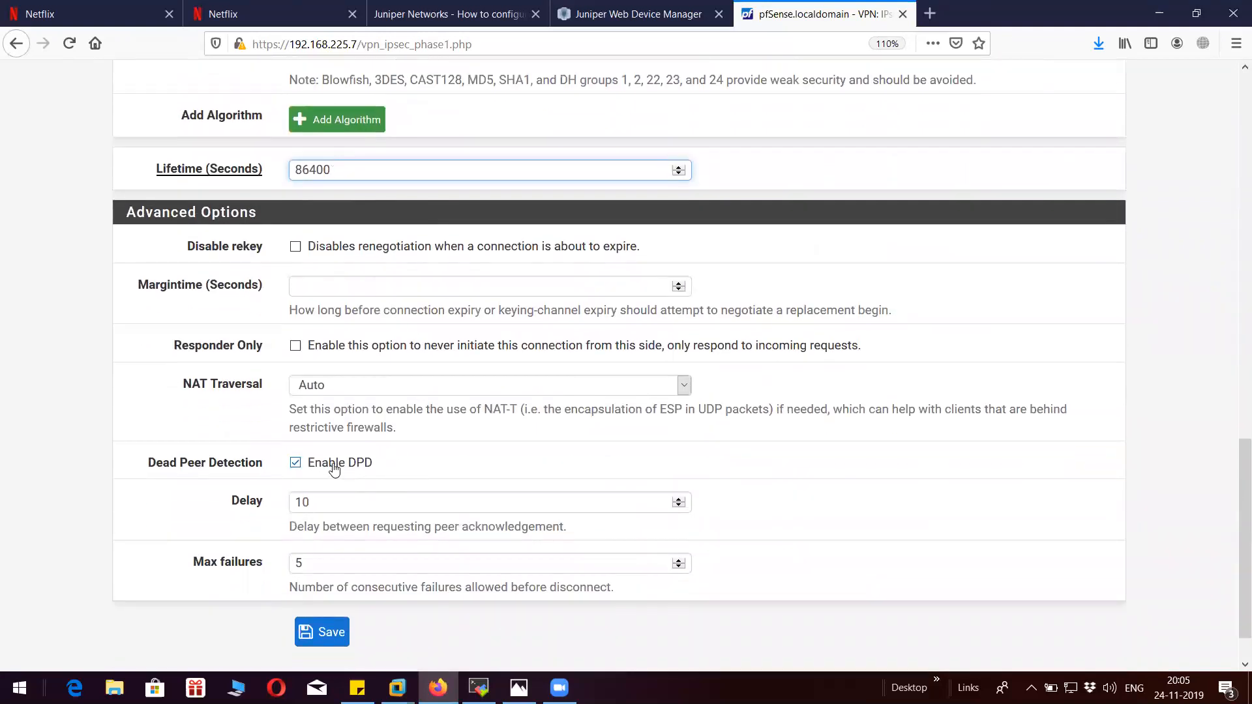
# Disable dead peer detection and save the phase 1 entry.
pyautogui.click(296, 461)
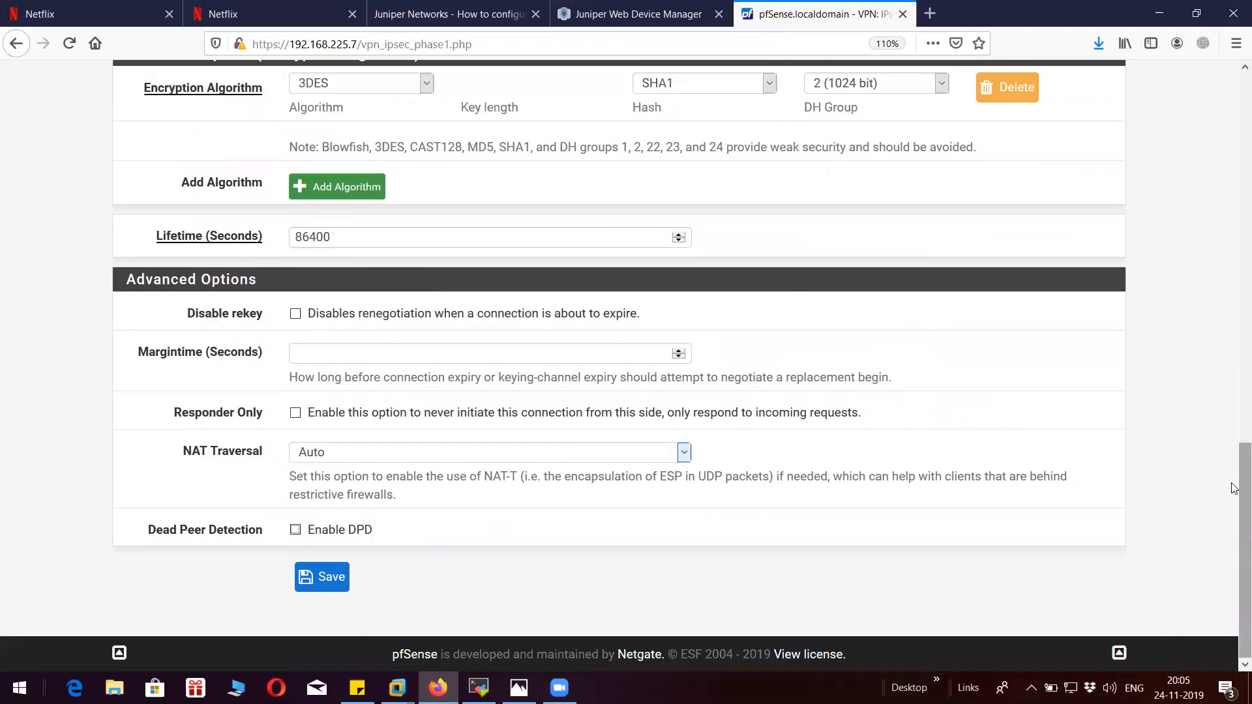
pyautogui.scroll(3)
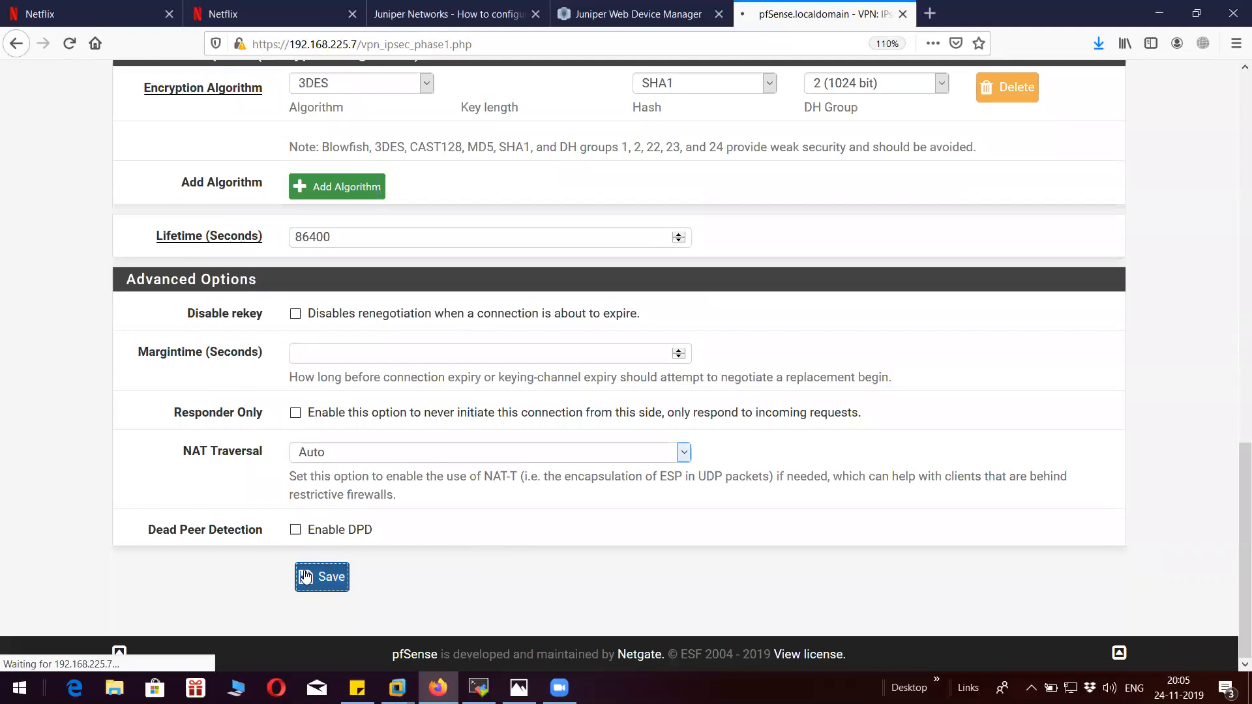
pyautogui.click(321, 577)
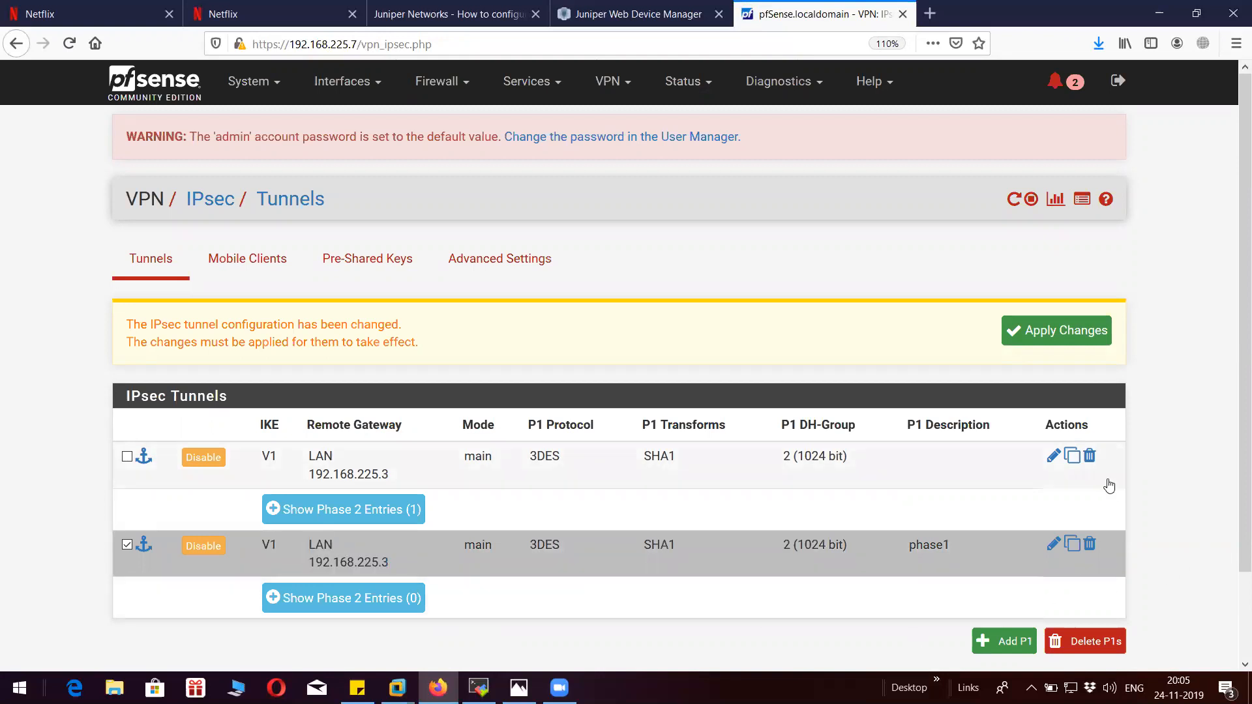
# In the phase 2 entry, set the local network to address 192.168.137.0.
pyautogui.click(343, 597)
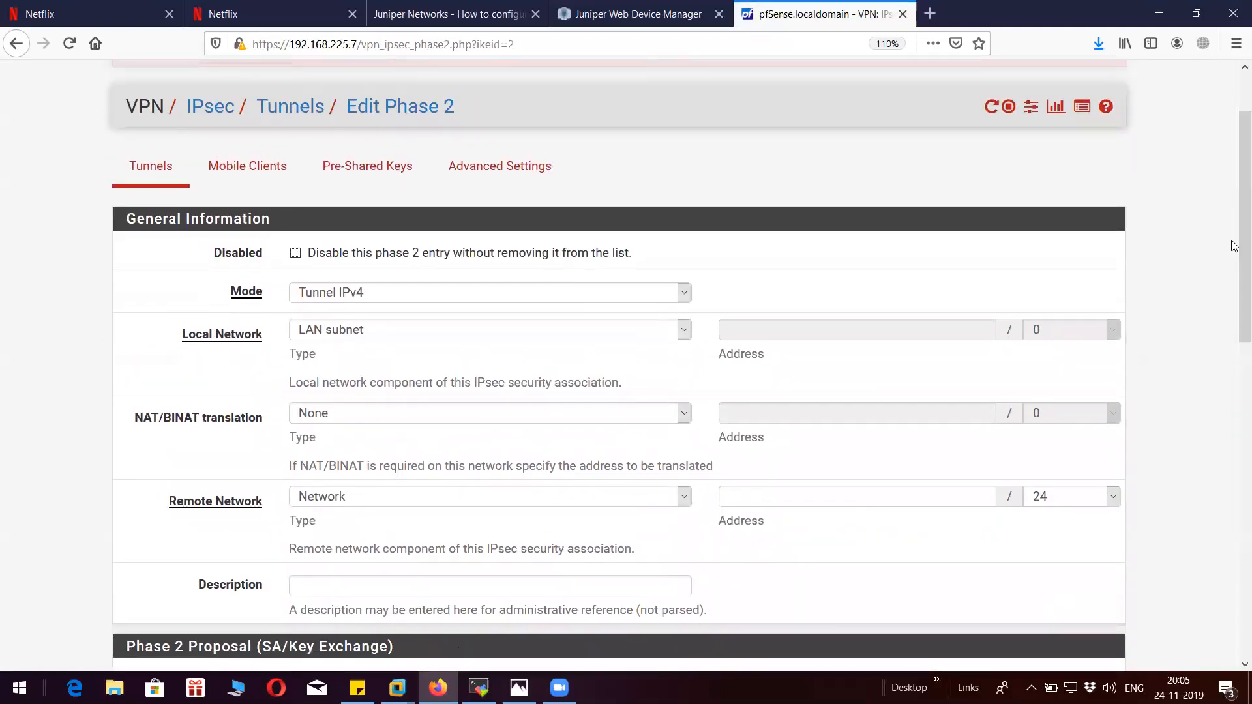
pyautogui.click(488, 329)
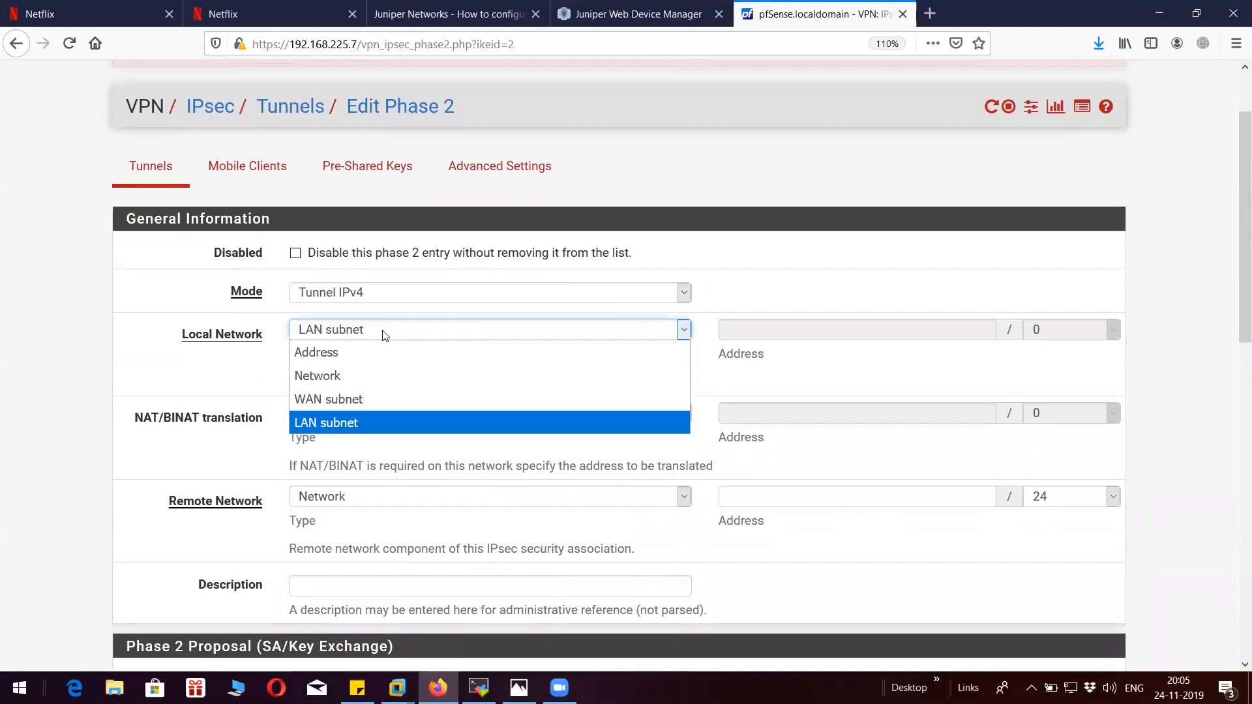
pyautogui.click(327, 423)
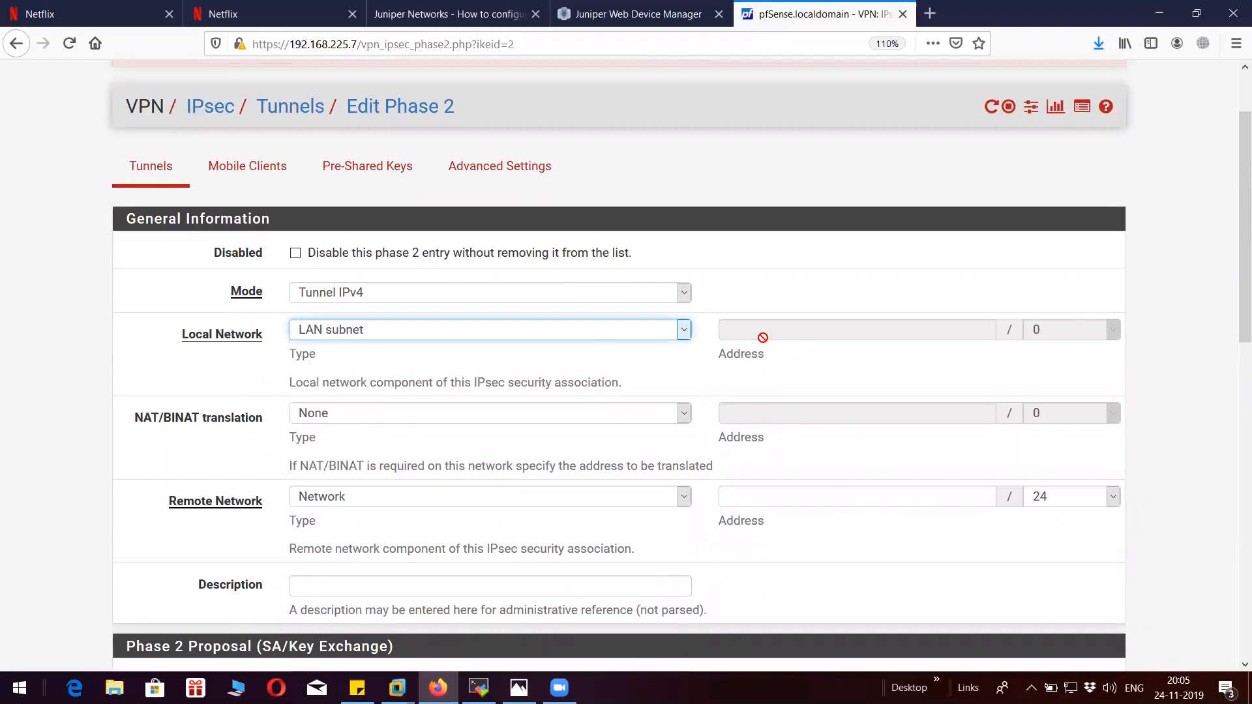
pyautogui.click(489, 328)
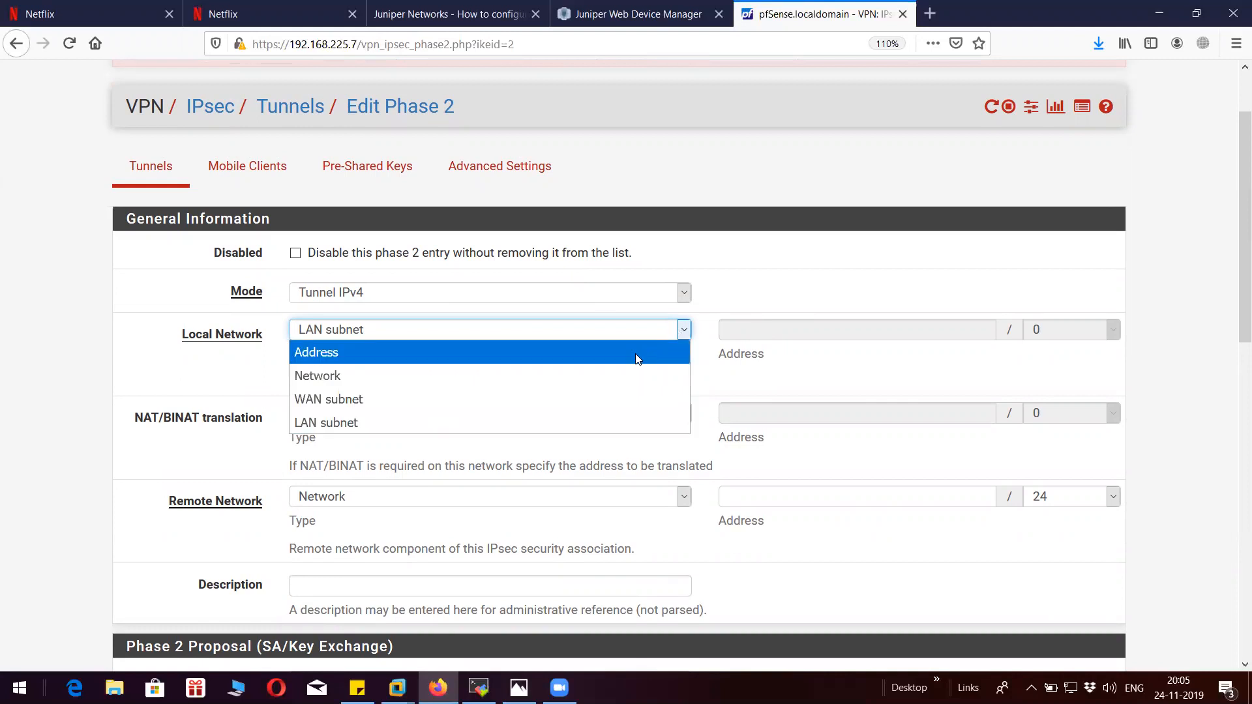
pyautogui.click(315, 352)
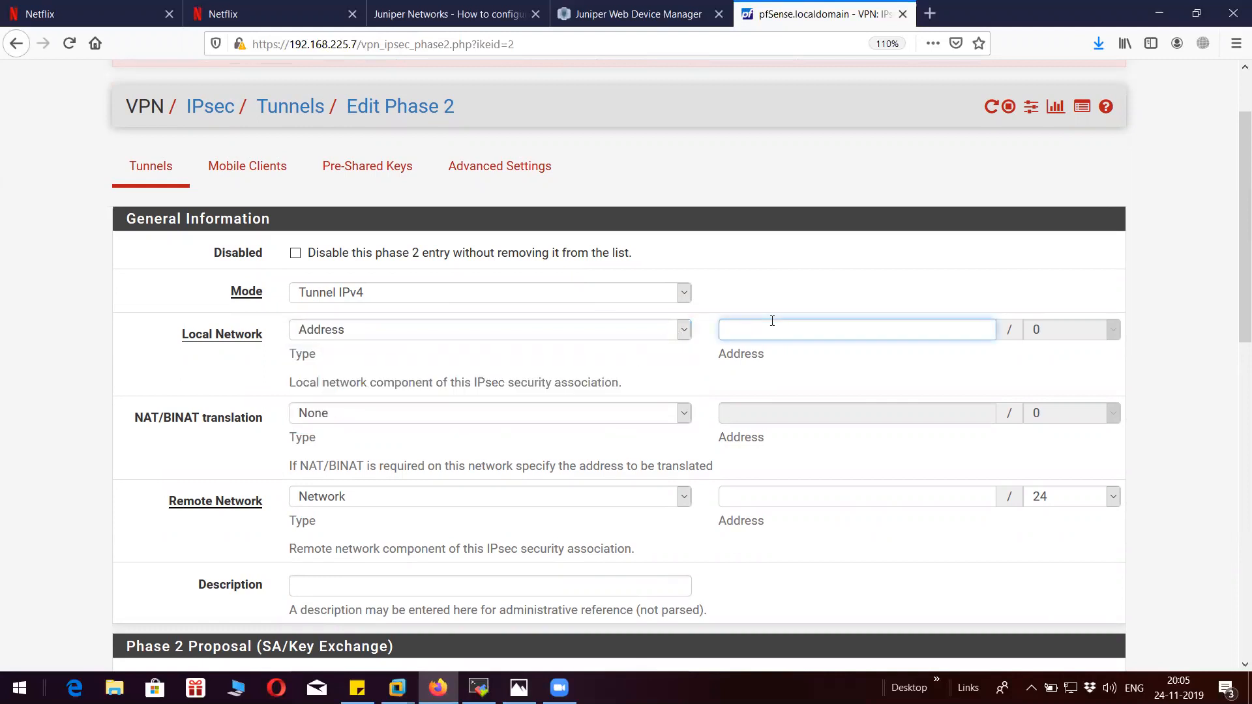
pyautogui.write('192')
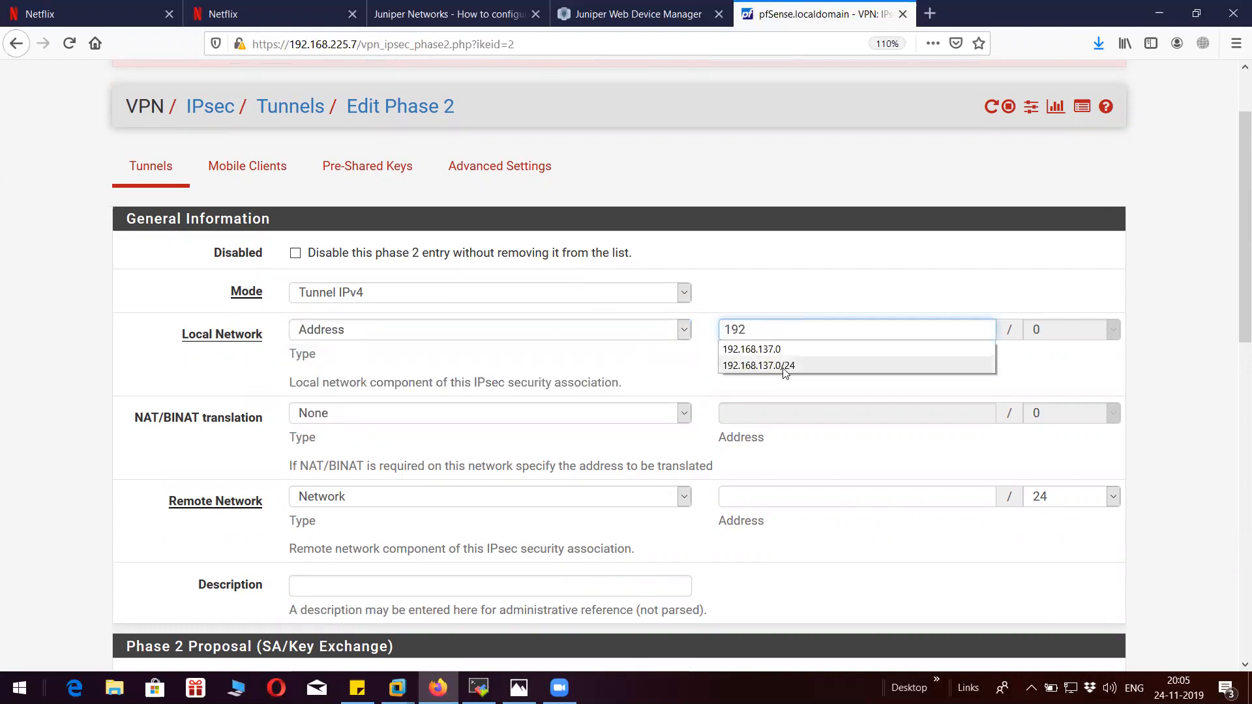
pyautogui.click(757, 365)
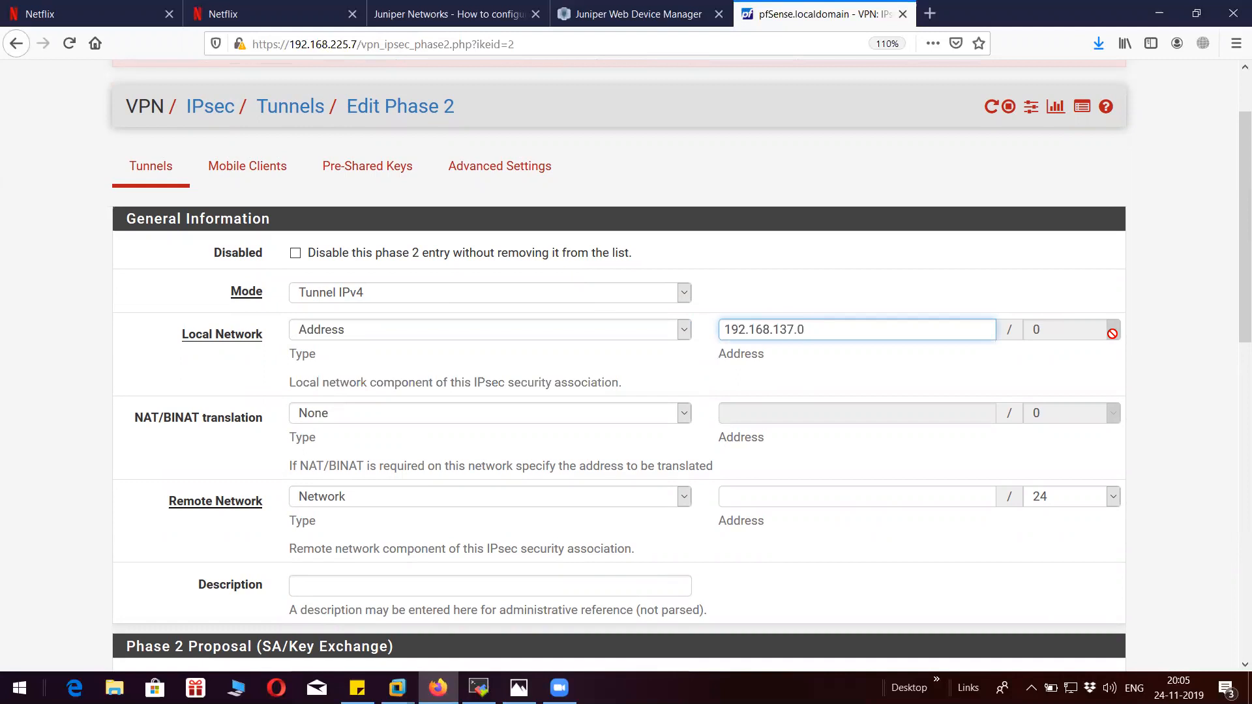
pyautogui.moveTo(935, 340)
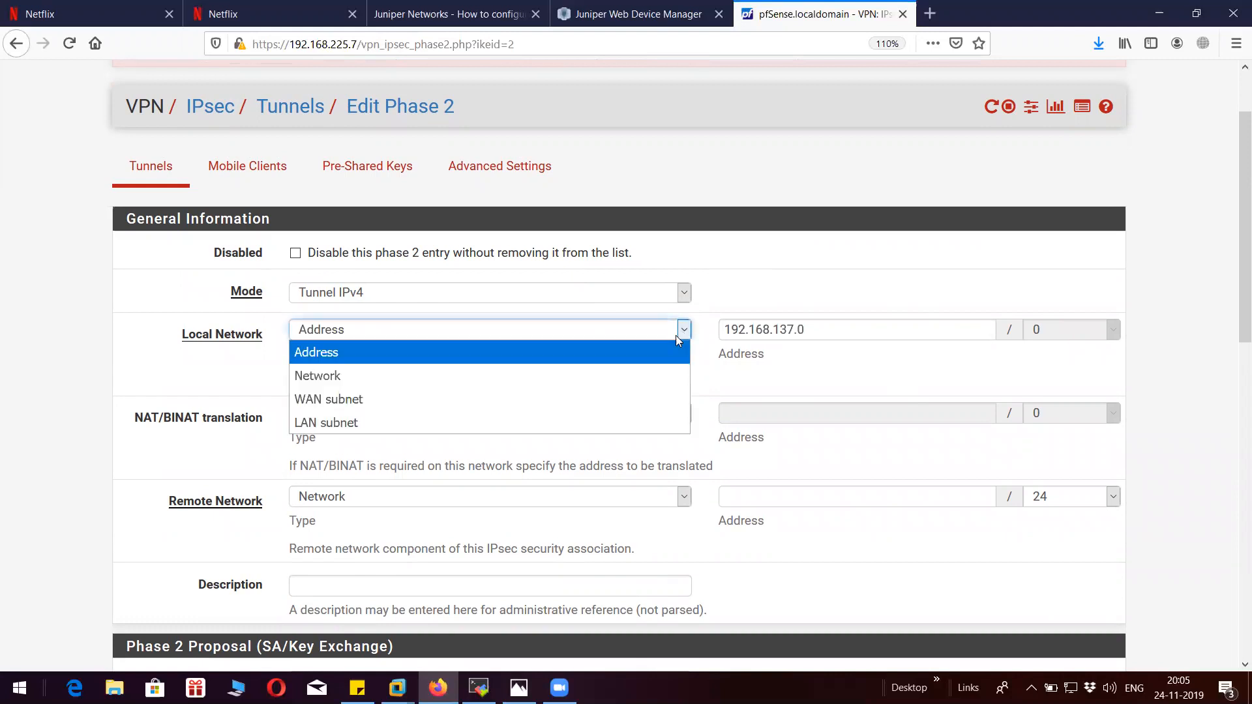
# Change the local network type to Network with a /24 prefix.
pyautogui.click(317, 375)
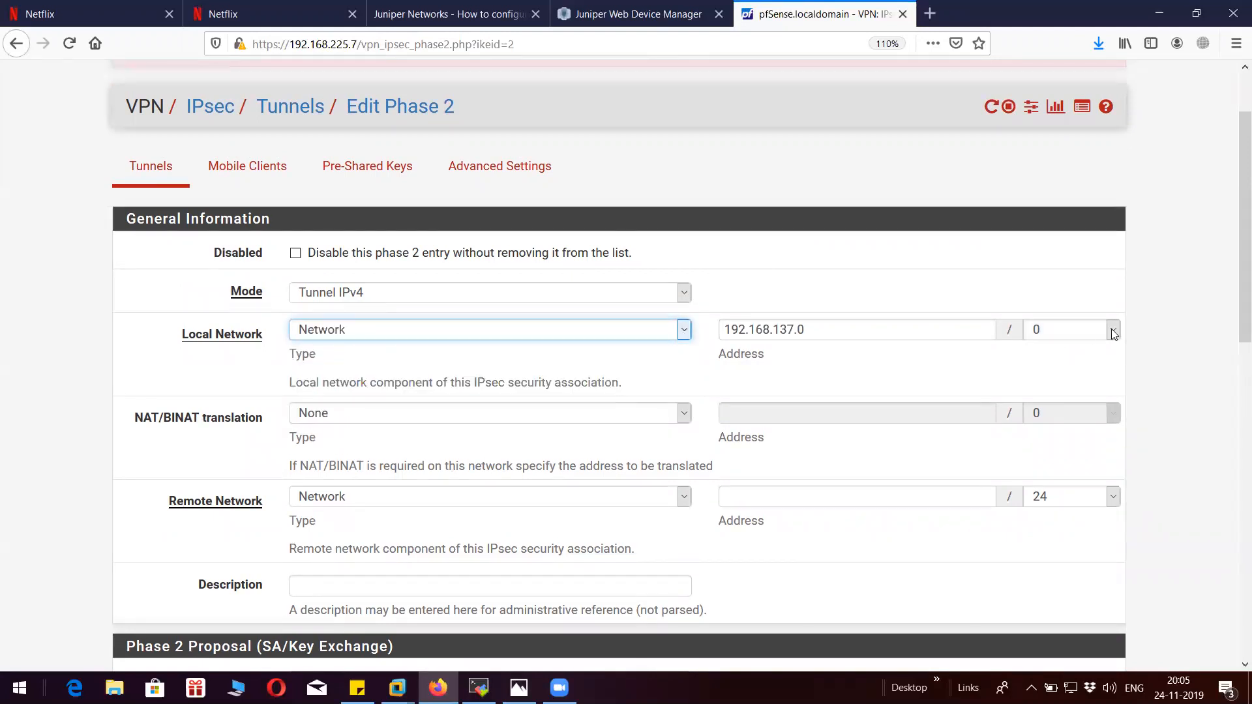
pyautogui.click(1111, 328)
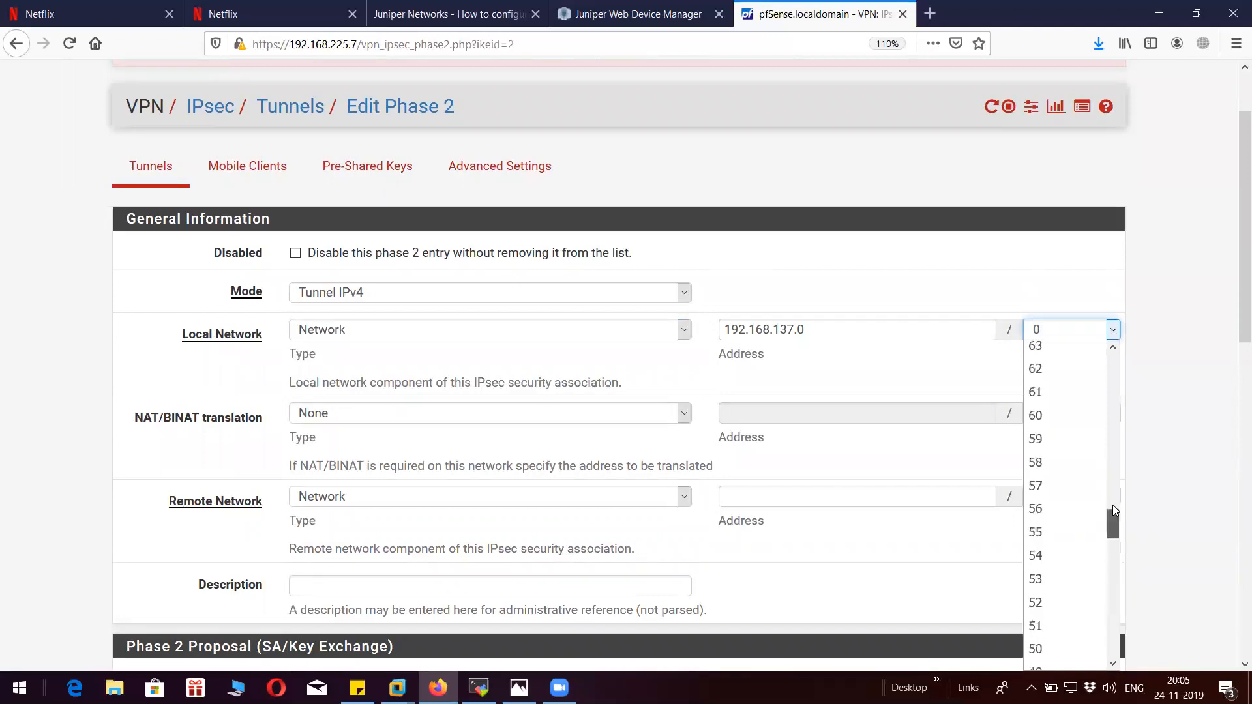
pyautogui.scroll(-3)
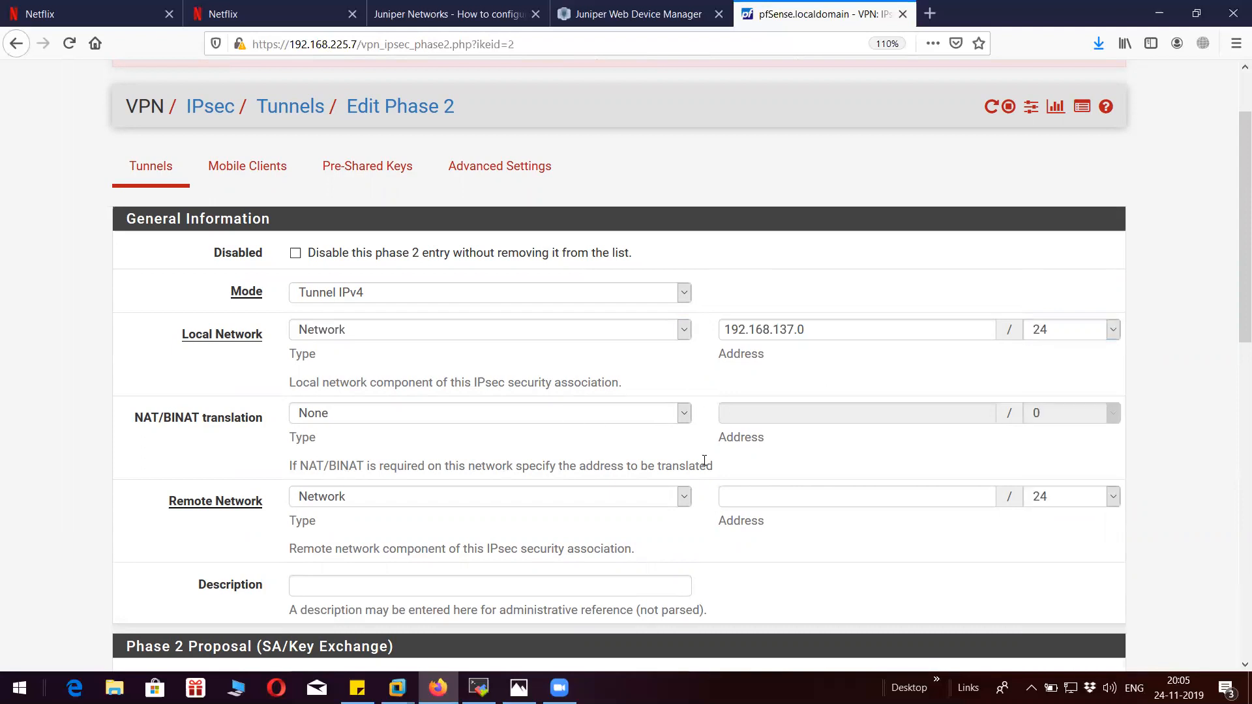
# Set the remote network to the single address 55.55.55.55.
pyautogui.click(488, 495)
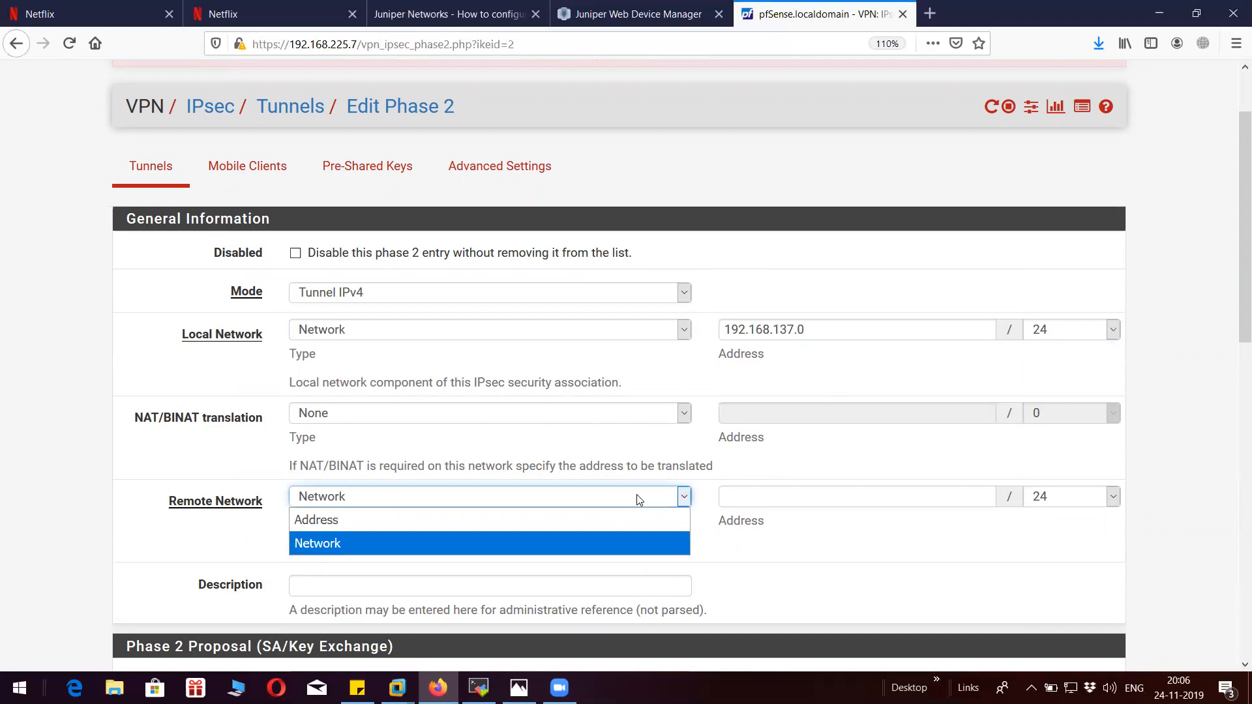
pyautogui.click(317, 521)
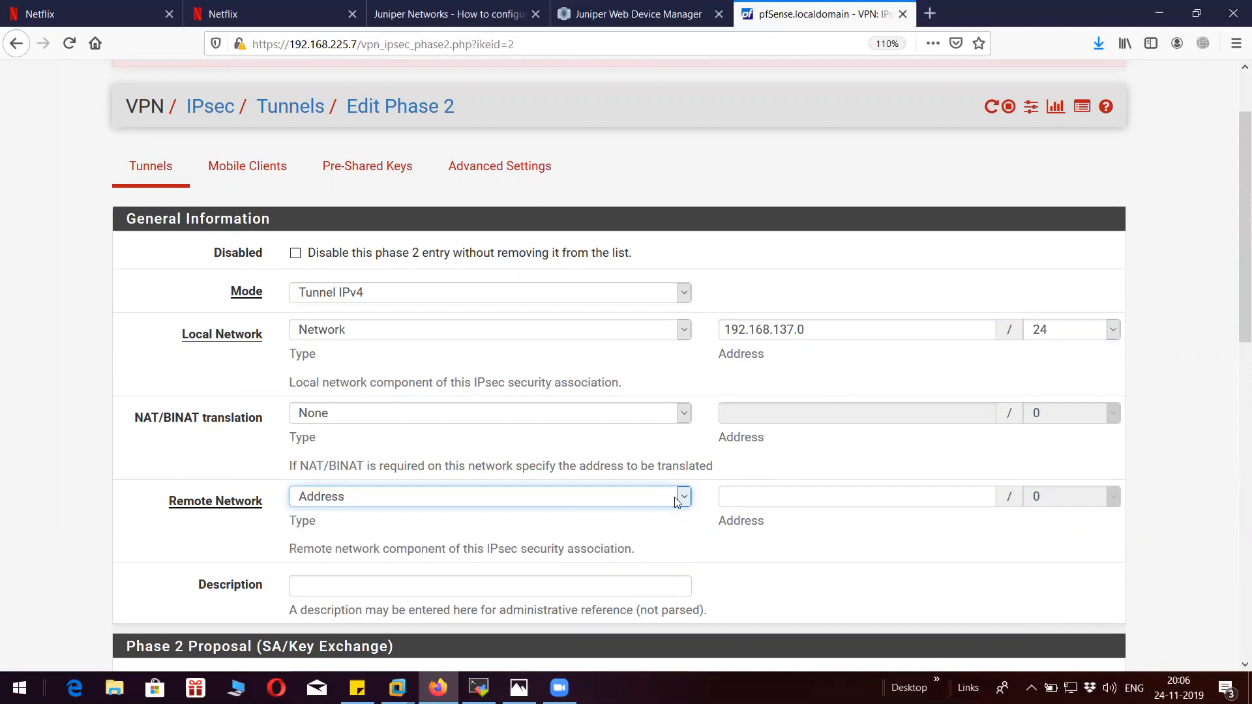
pyautogui.write('55.55.55.55')
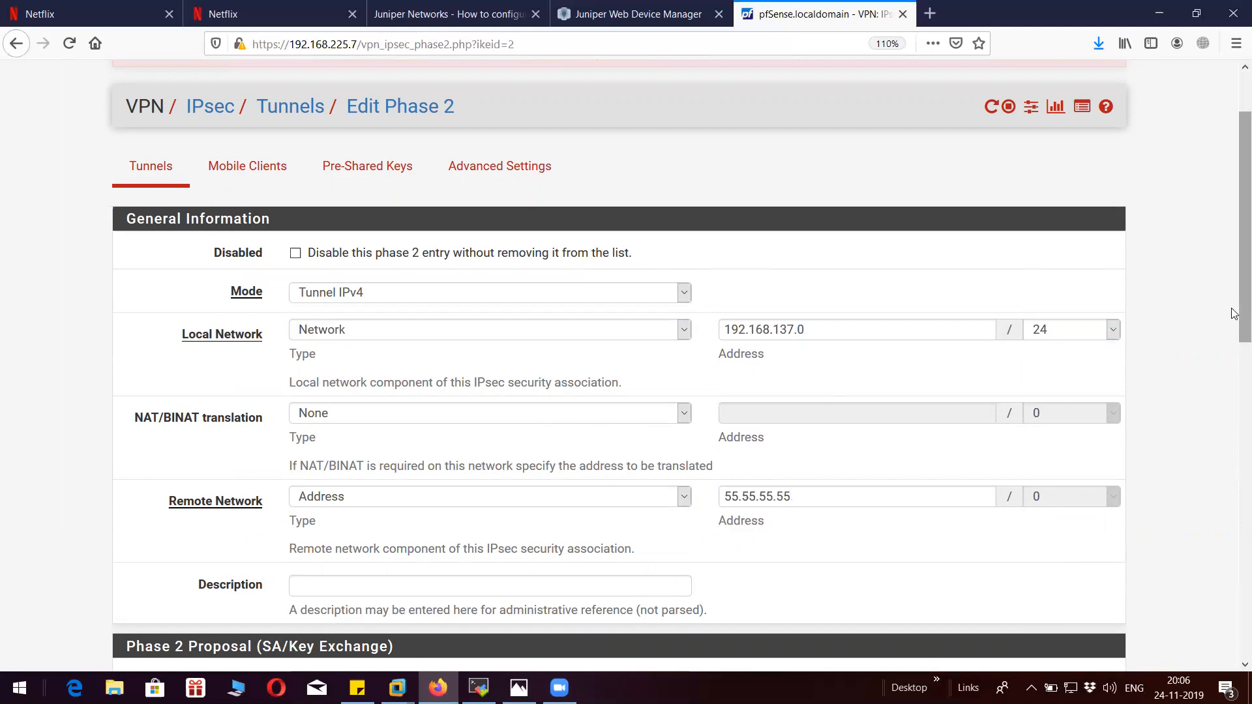
# Describe the phase 2 entry as 'proxy ID'.
pyautogui.scroll(-3)
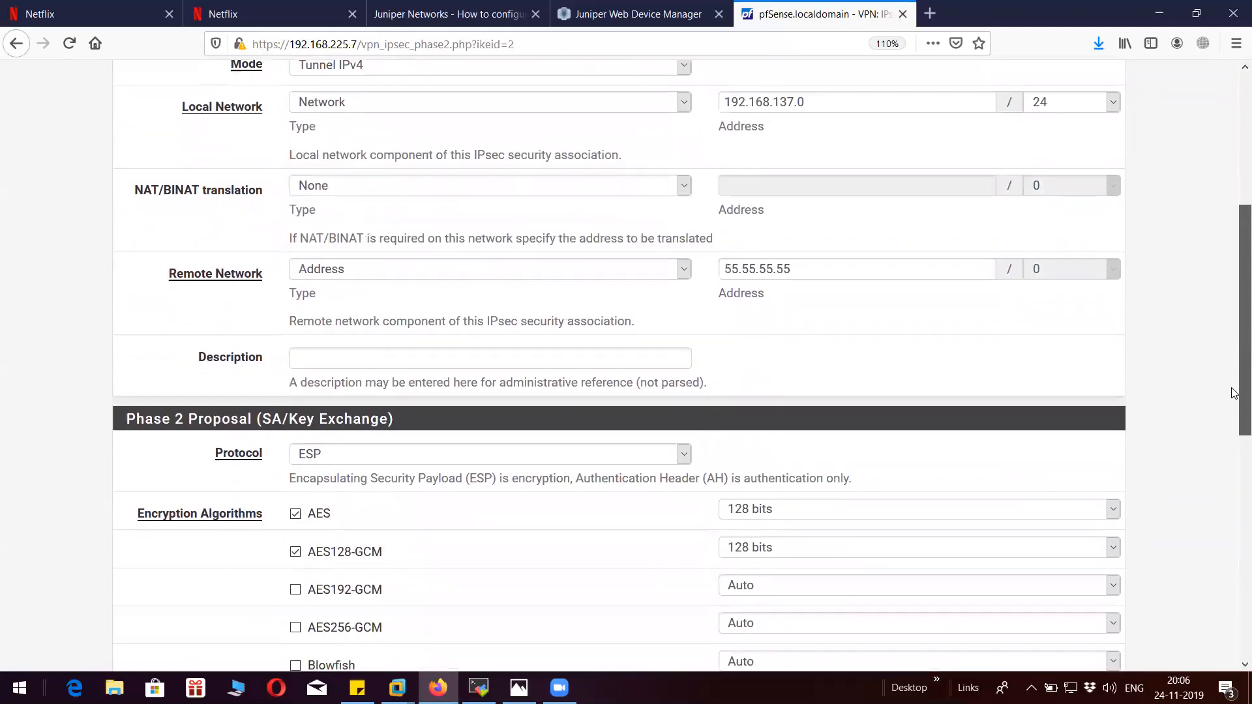
pyautogui.click(490, 357)
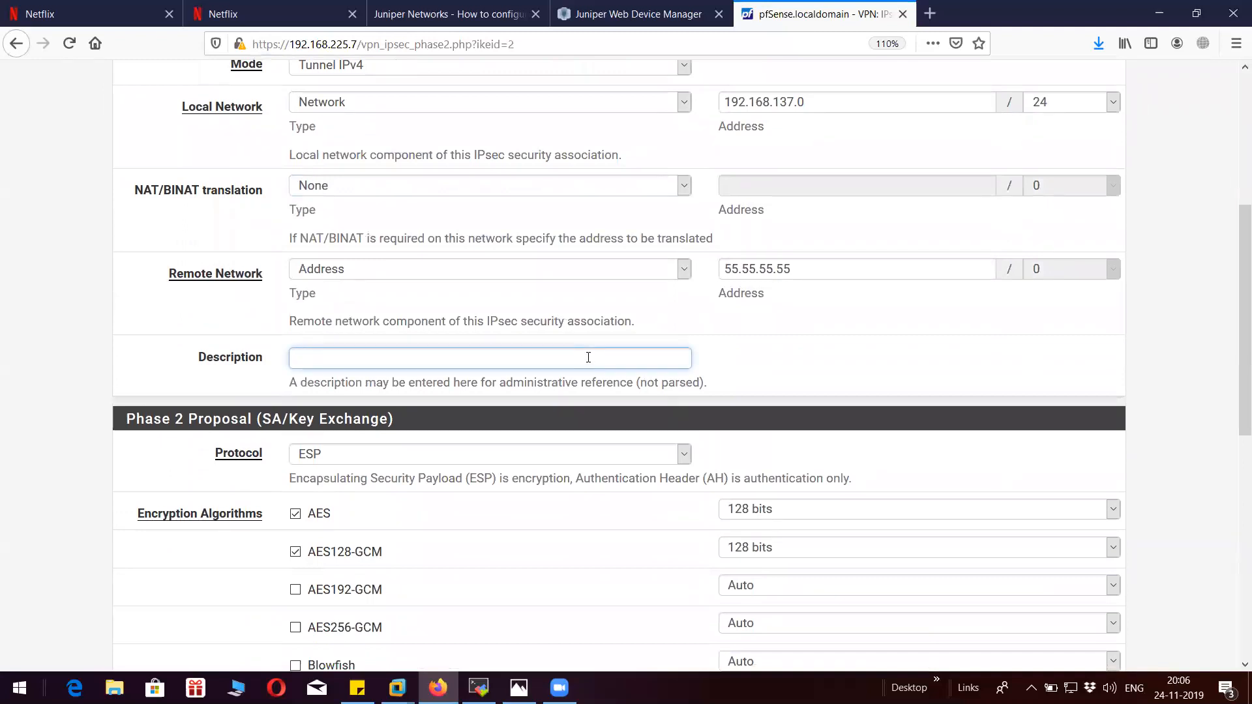
pyautogui.write('proxy ID')
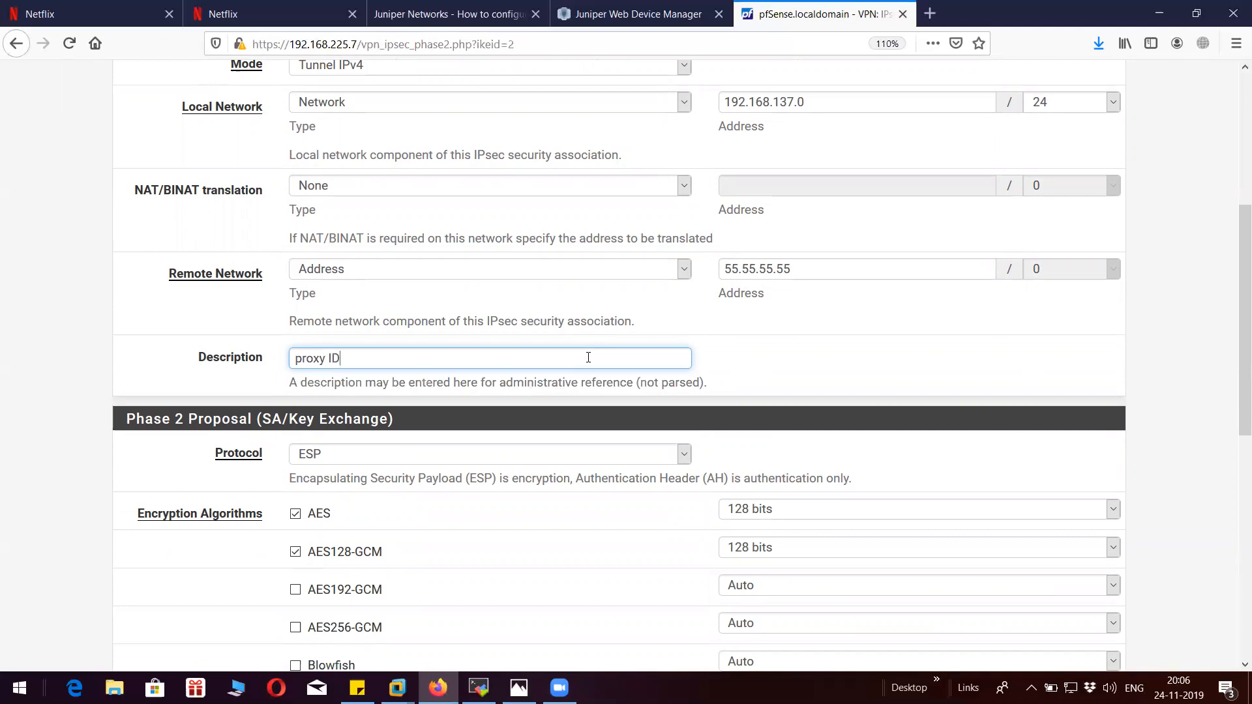
pyautogui.scroll(-3)
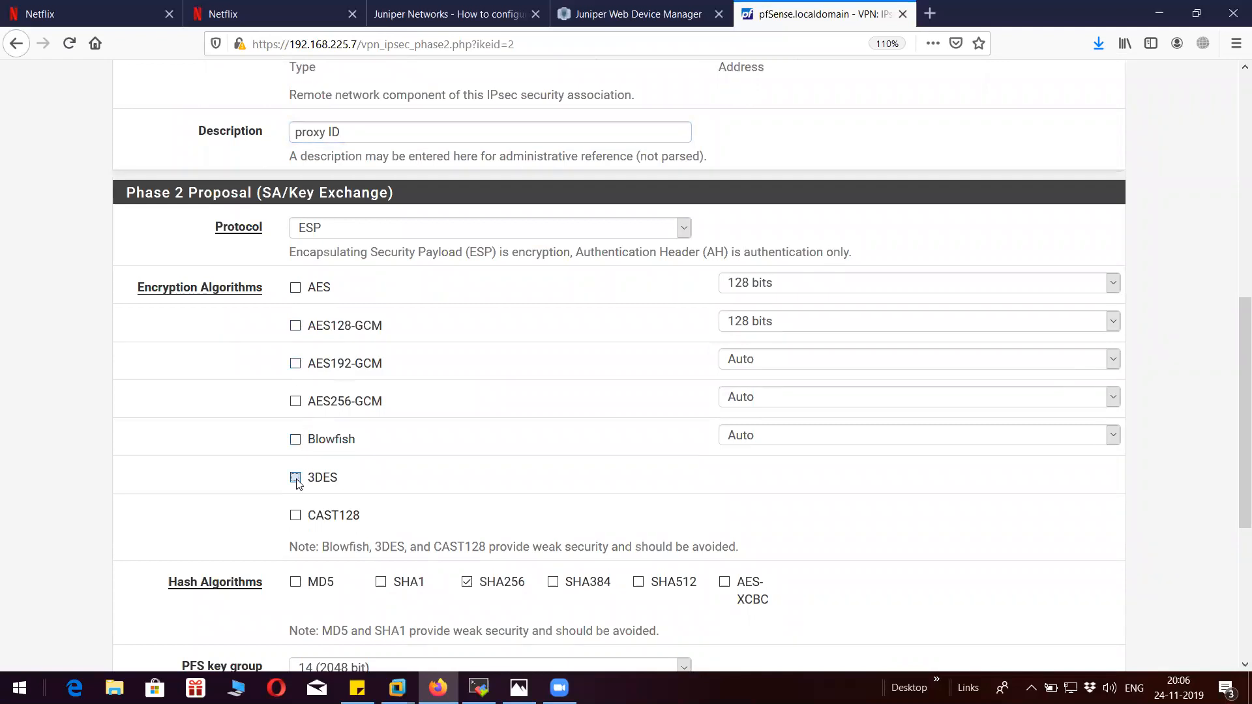
# Select 3DES and SHA1, turn the PFS key group off and save the phase 2 entry.
pyautogui.click(295, 477)
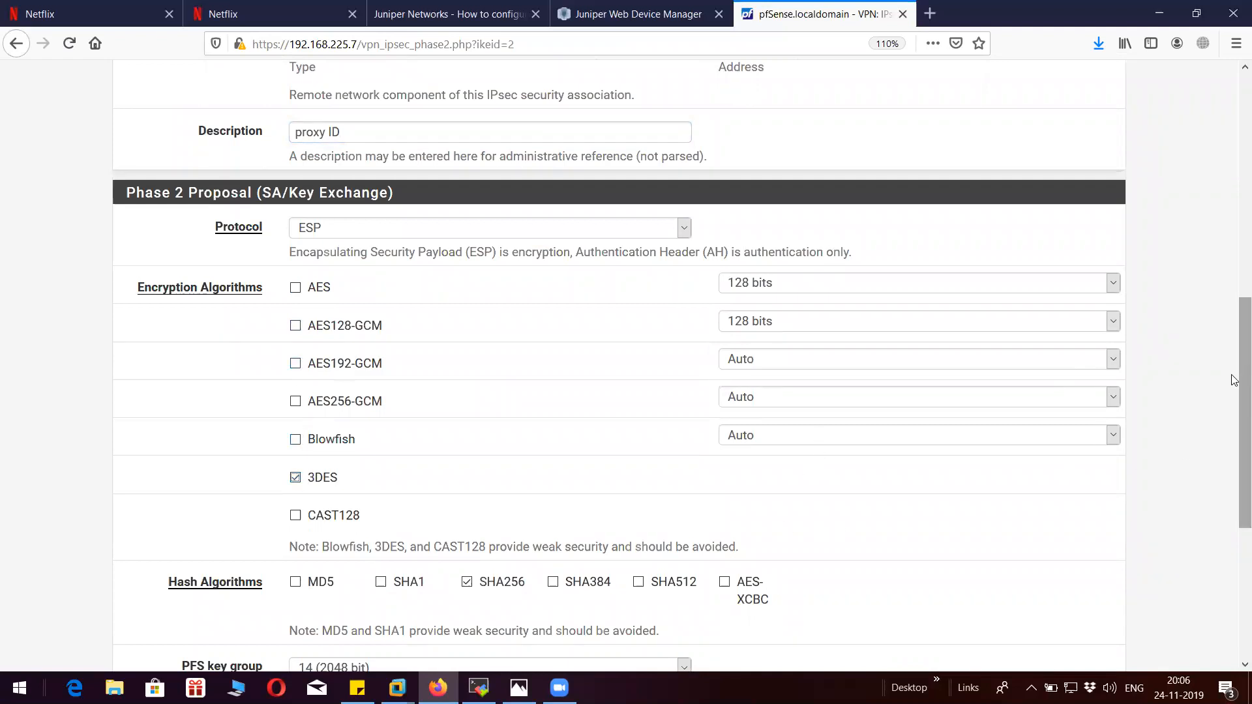
pyautogui.scroll(-3)
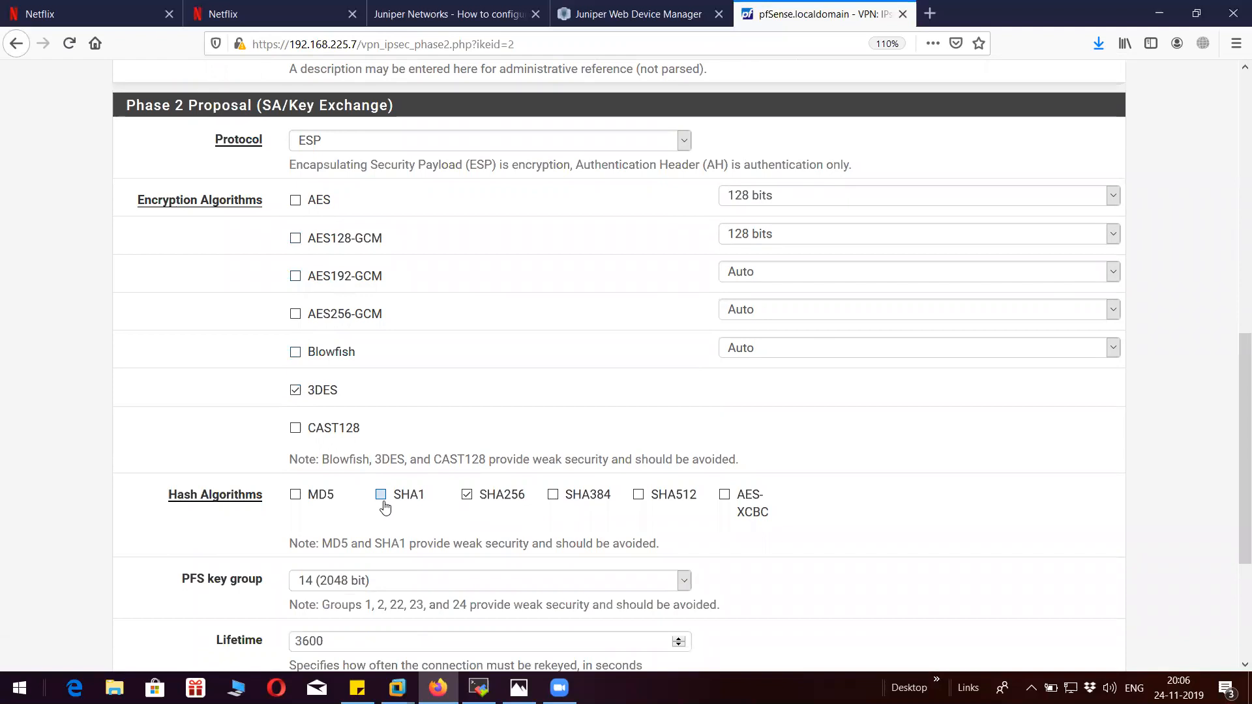
pyautogui.click(380, 493)
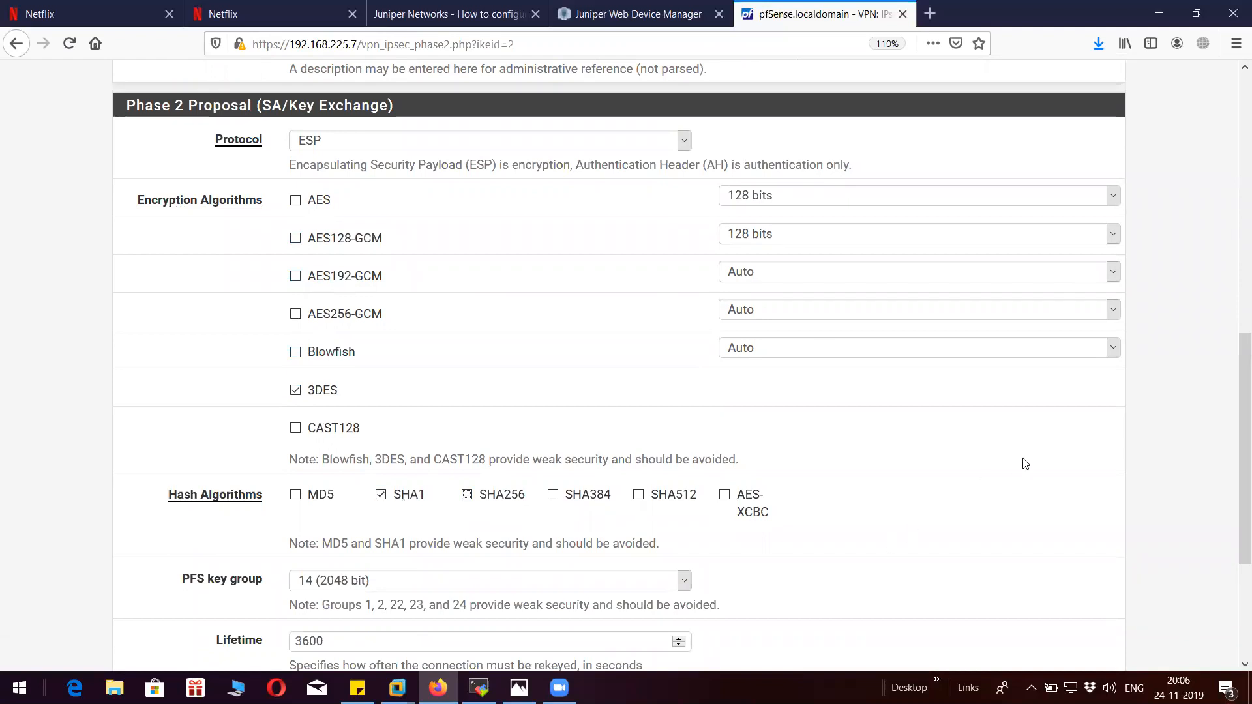
pyautogui.scroll(-3)
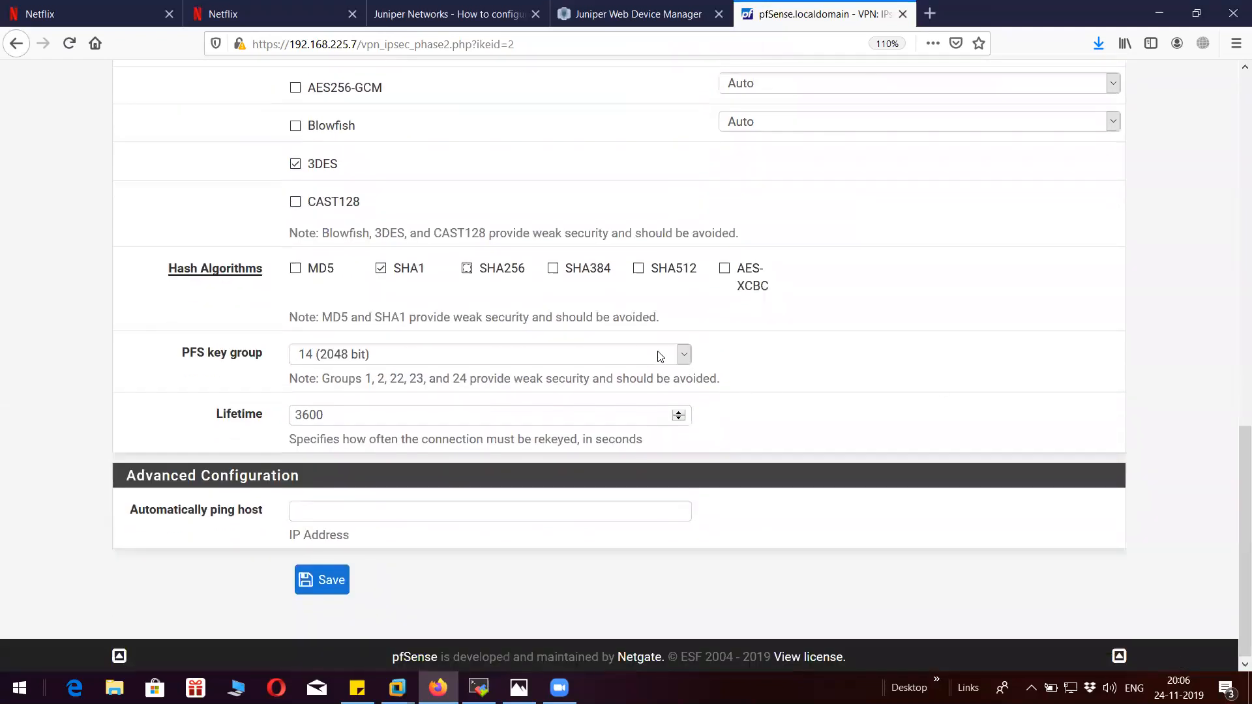
pyautogui.click(488, 354)
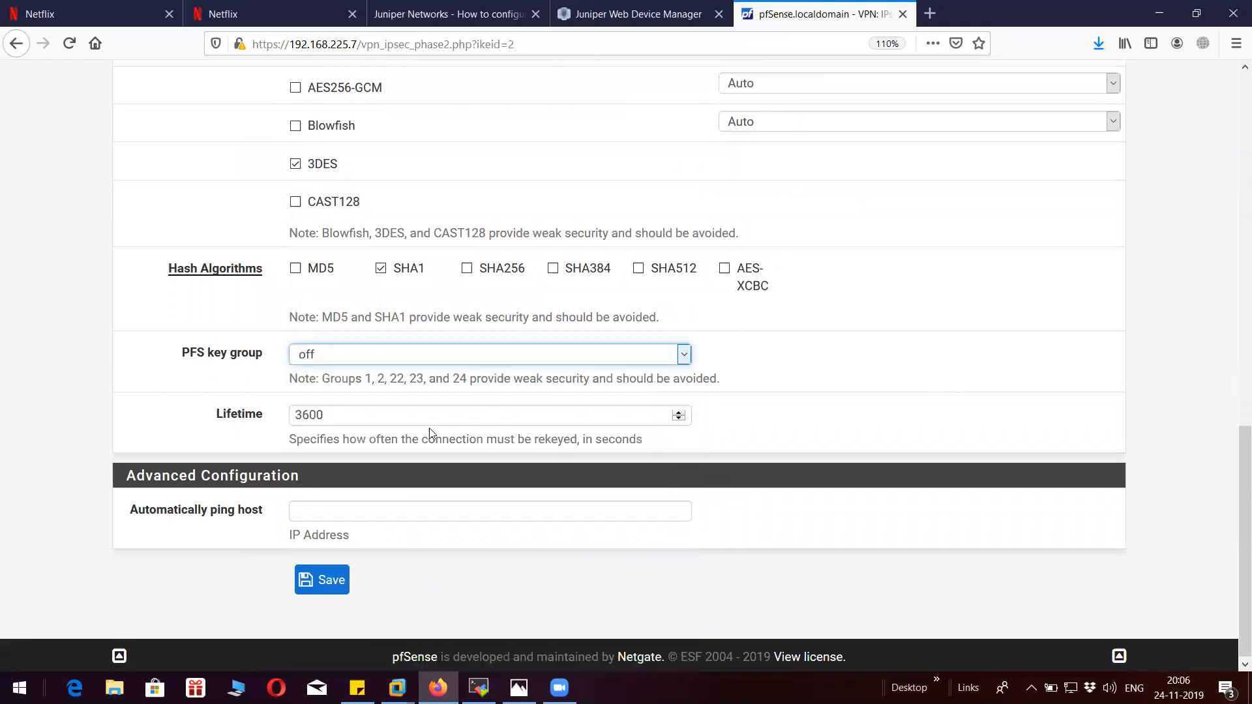
pyautogui.click(320, 579)
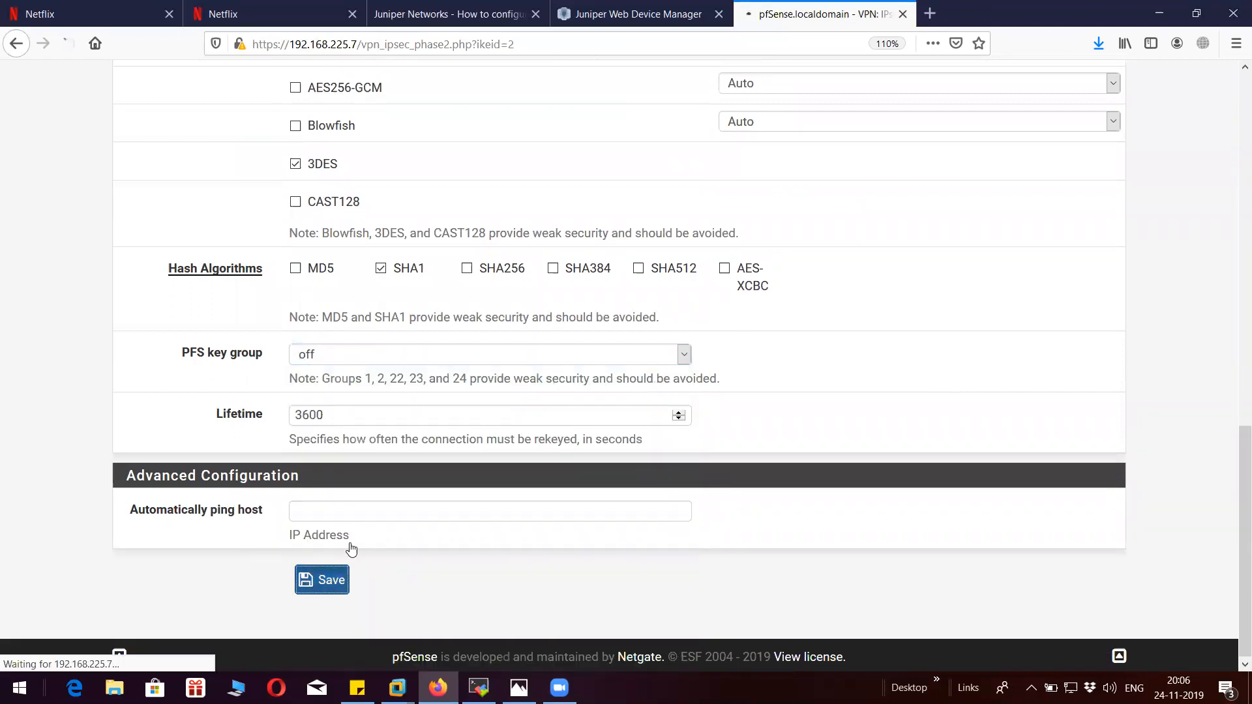
pyautogui.click(321, 579)
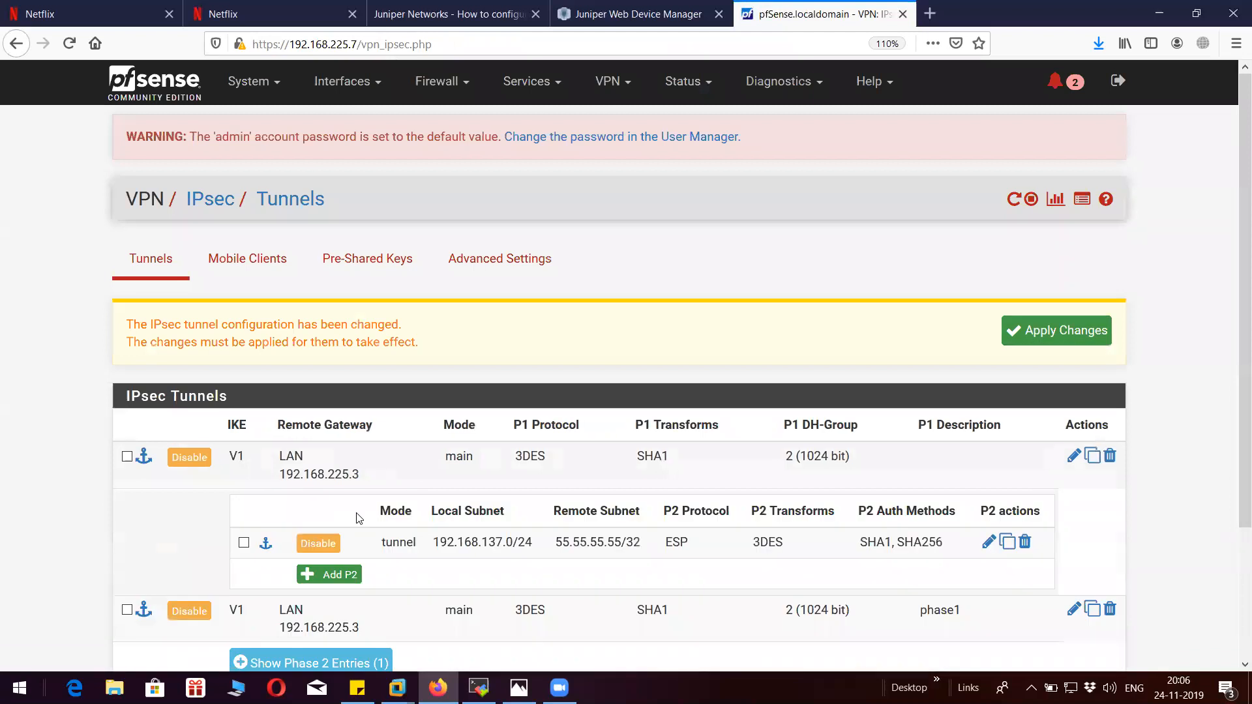
pyautogui.moveTo(1233, 344)
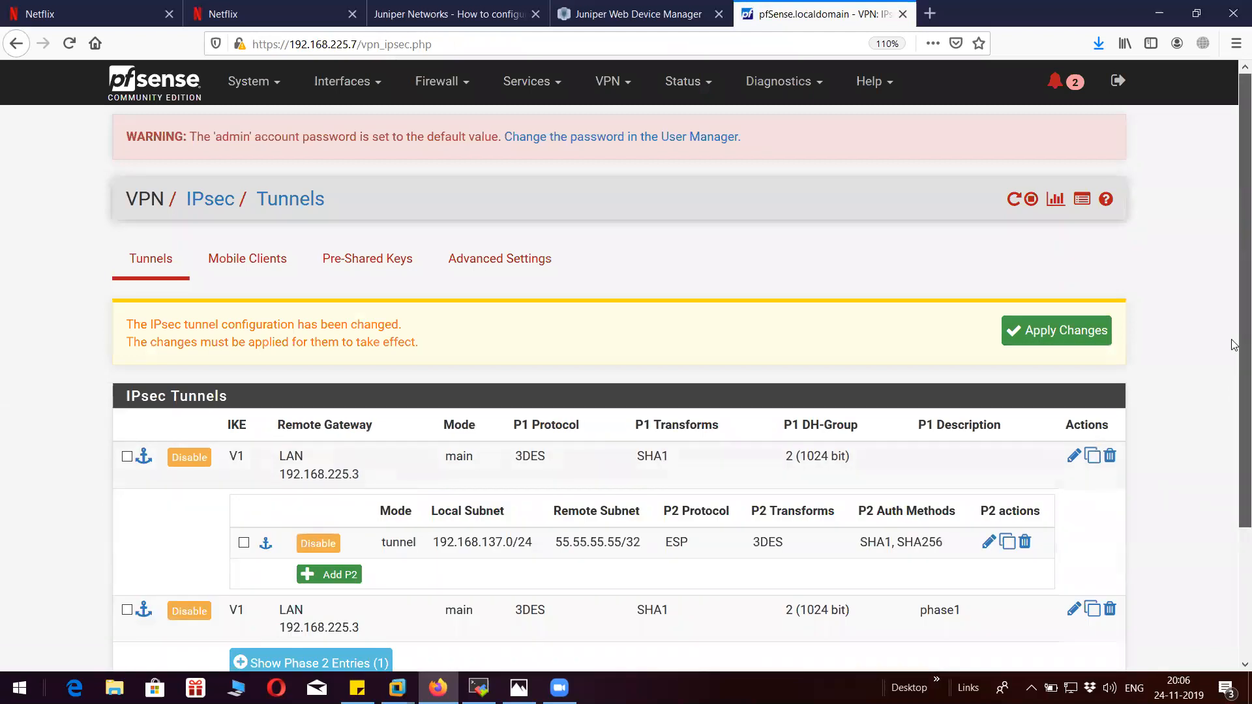
# Apply the pending IPsec tunnel changes and go to the IPsec status overview.
pyautogui.scroll(-3)
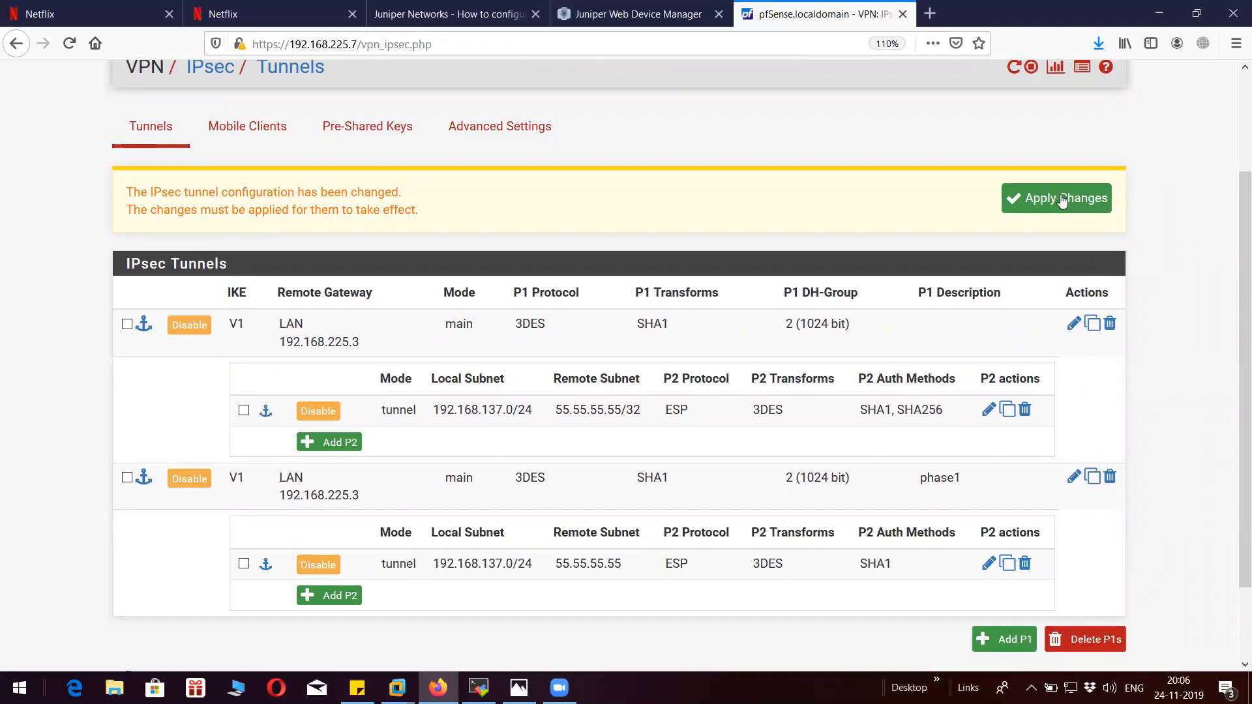
pyautogui.click(1055, 199)
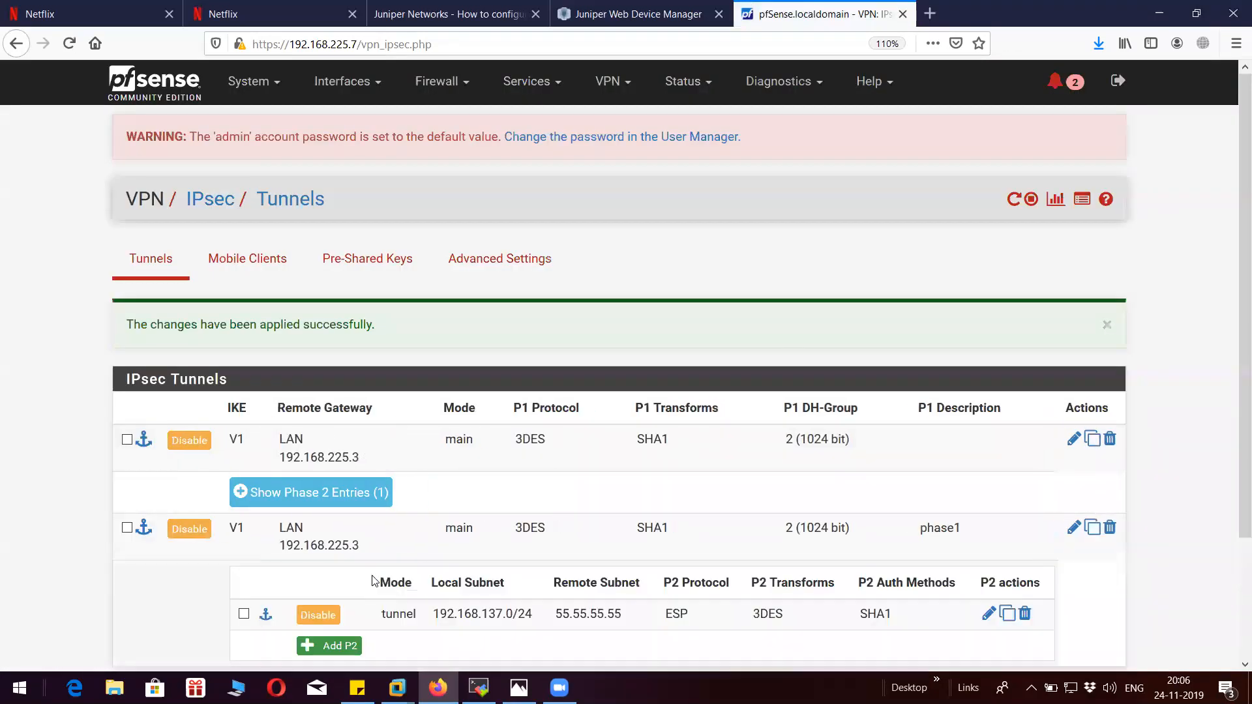
pyautogui.scroll(-3)
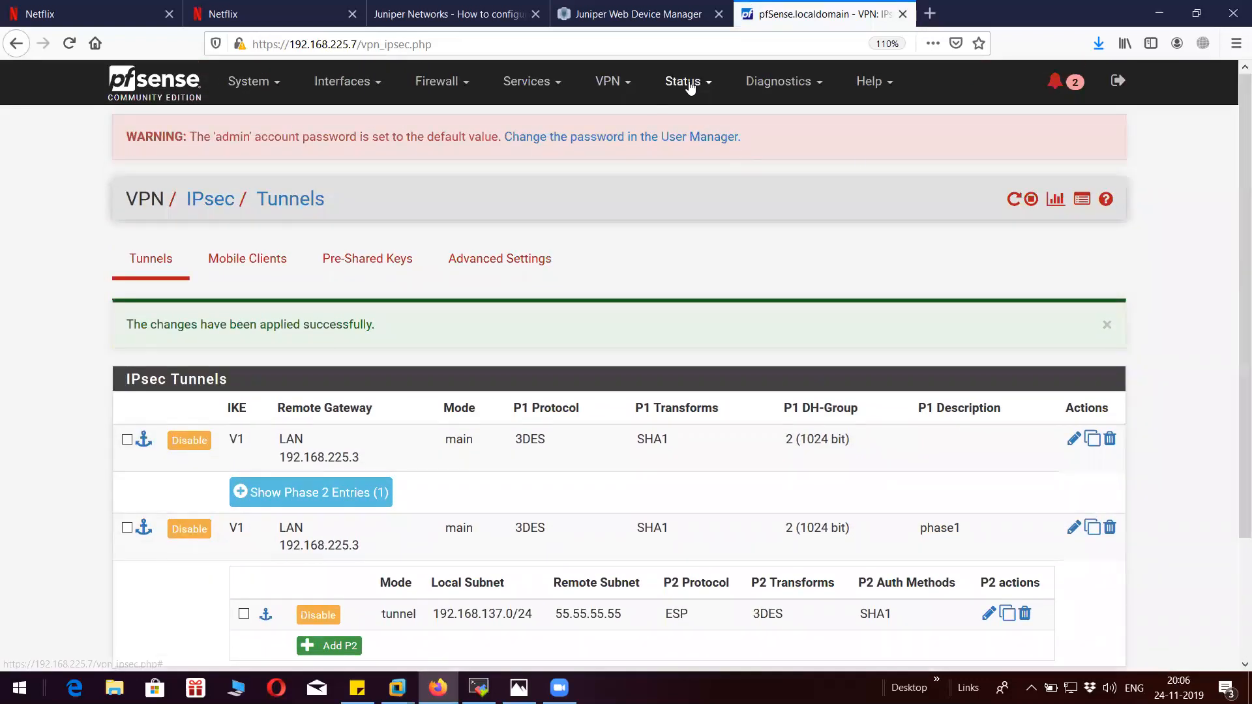
pyautogui.click(684, 81)
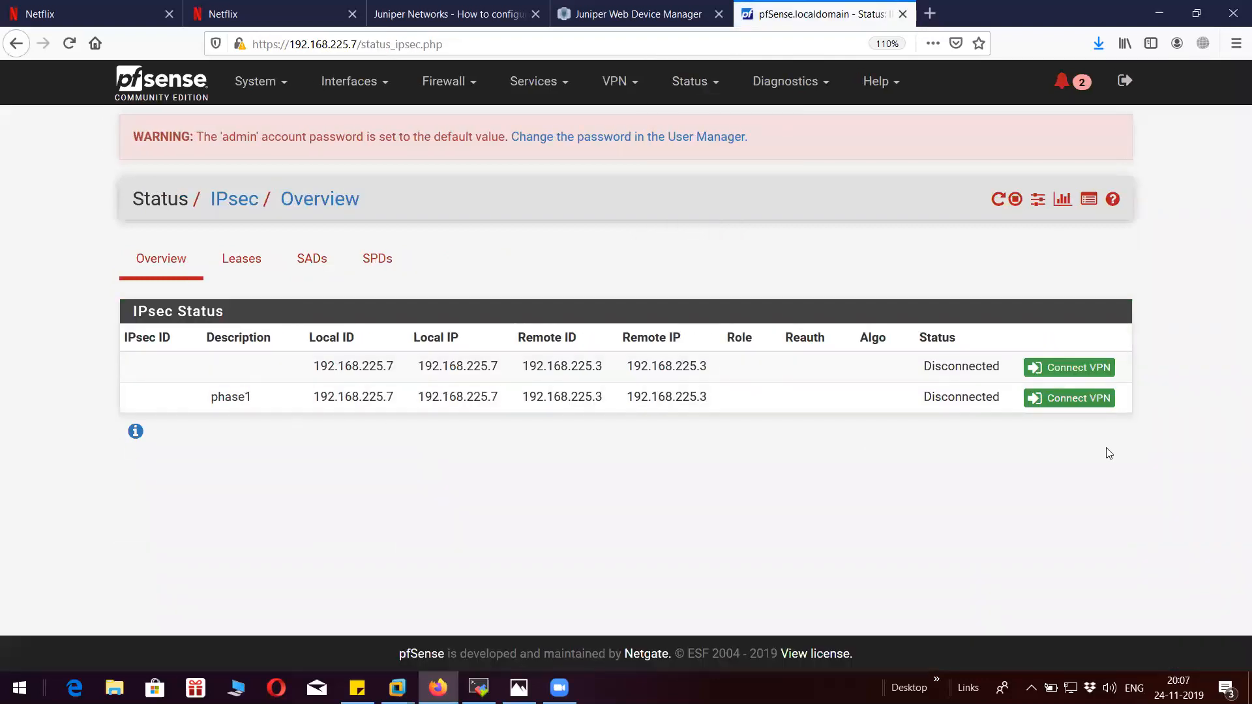
# Connect the first IPsec tunnel and duplicate the status page into a second browser tab.
pyautogui.click(1070, 368)
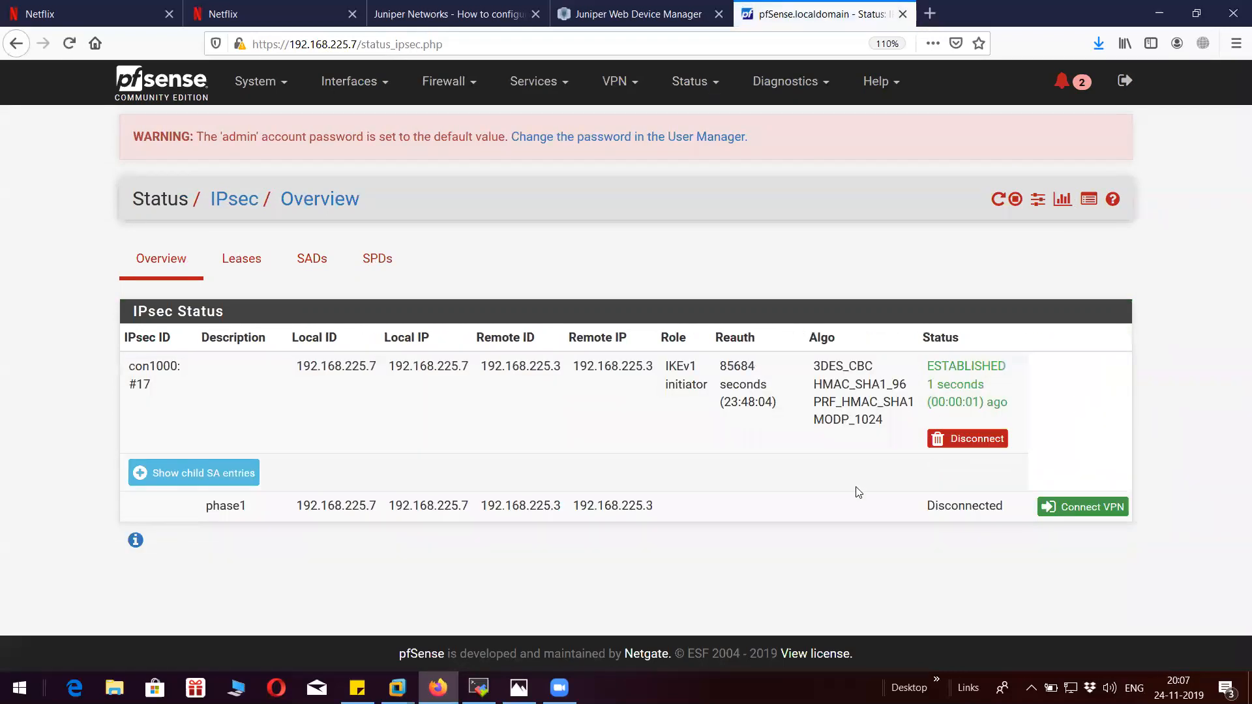
pyautogui.click(193, 472)
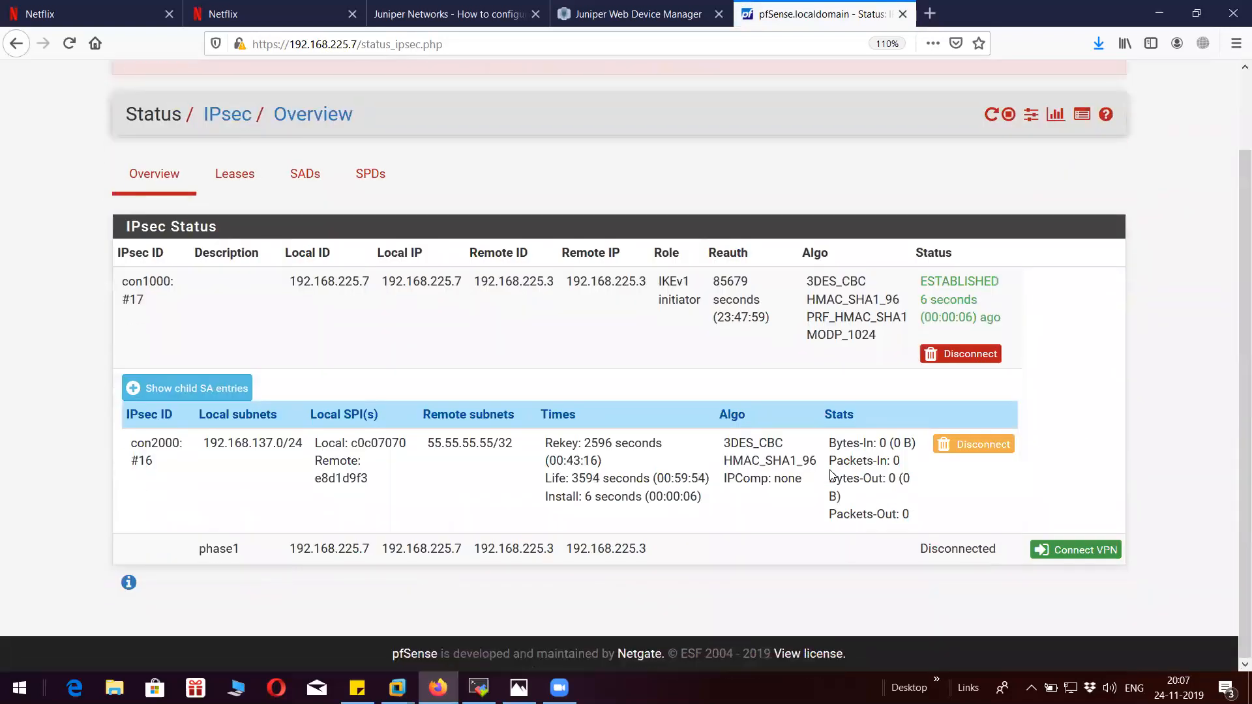
pyautogui.moveTo(323, 567)
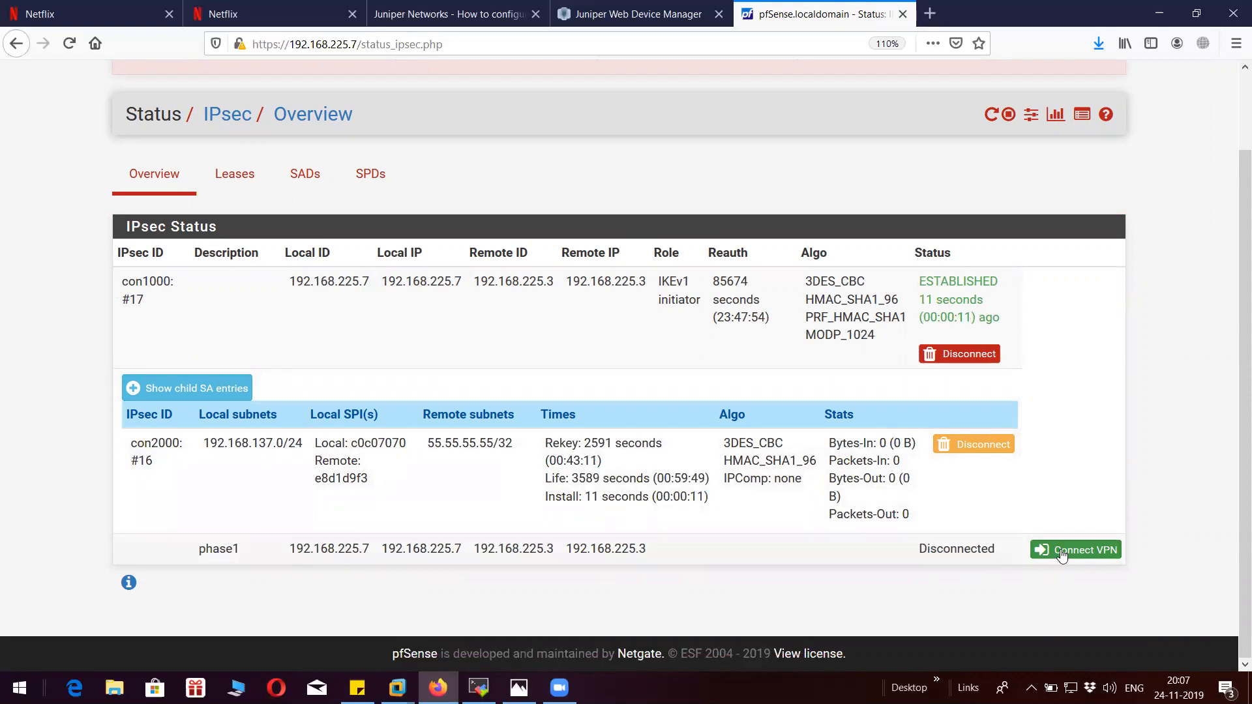
pyautogui.moveTo(311, 448)
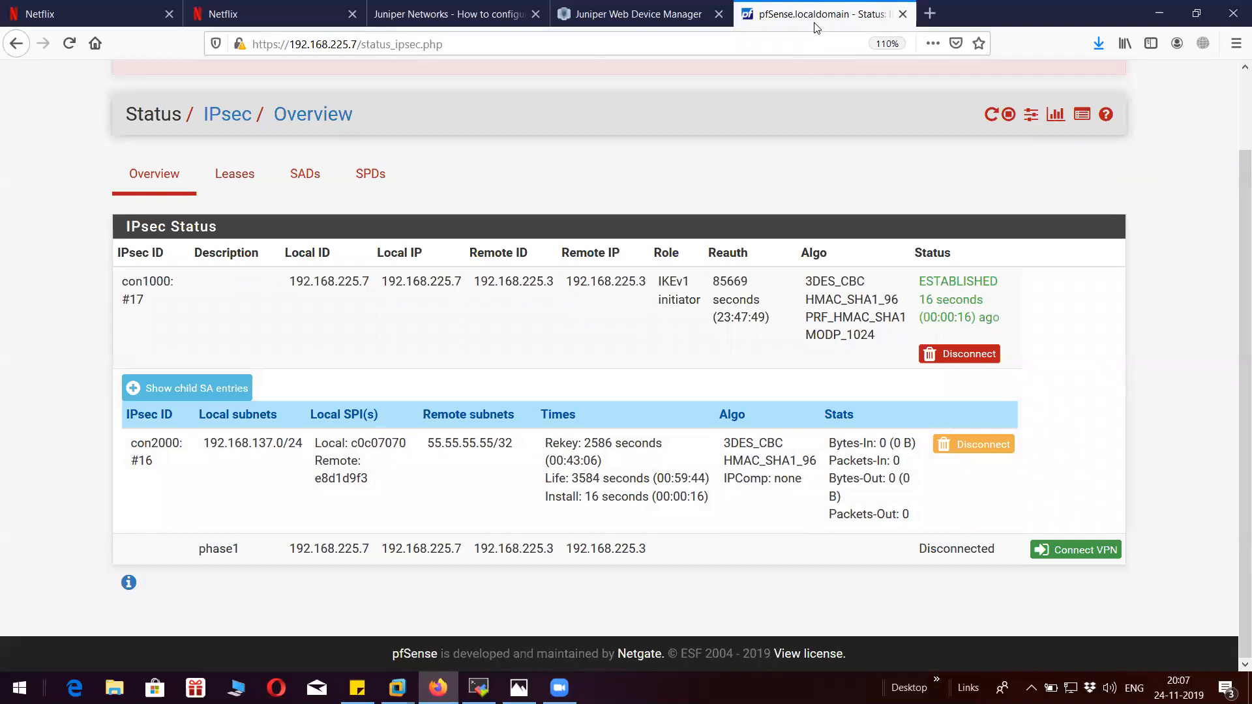
pyautogui.rightClick(814, 13)
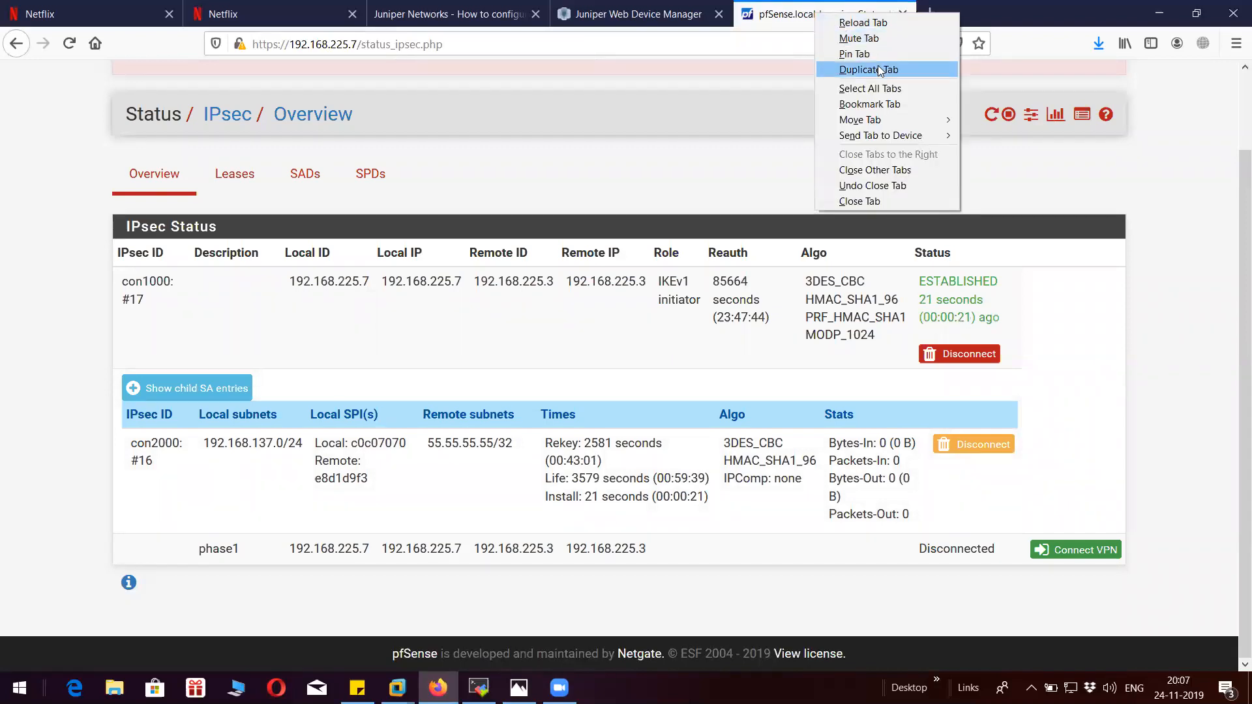
pyautogui.click(868, 69)
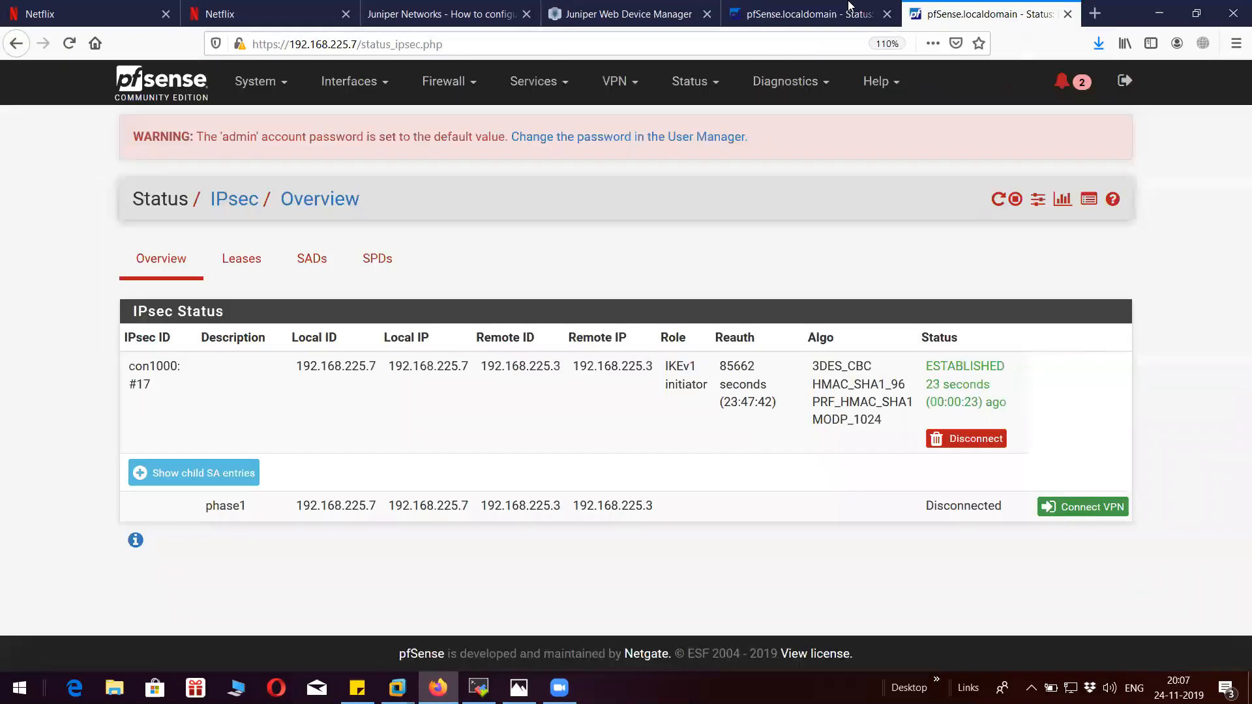
# Launch 10 pings to 55.55.55.55 from the WAN source address, then watch the tunnel status tab.
pyautogui.click(784, 81)
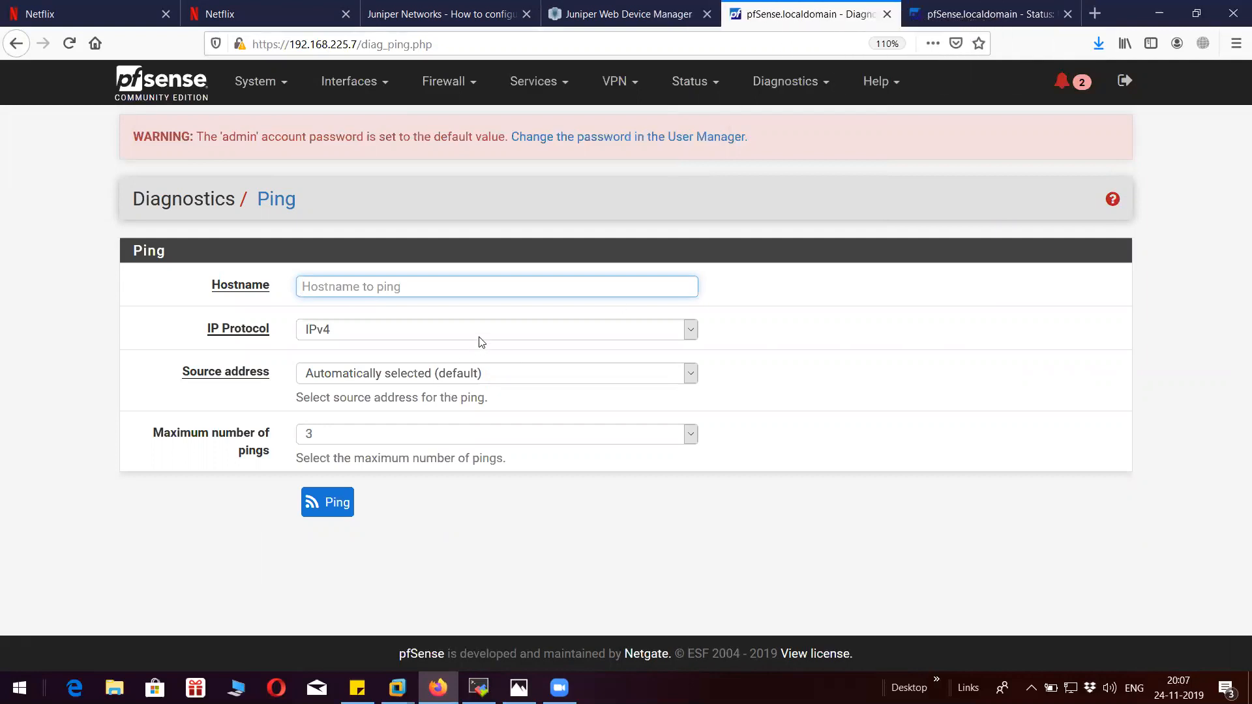
pyautogui.write('55.55.55.55')
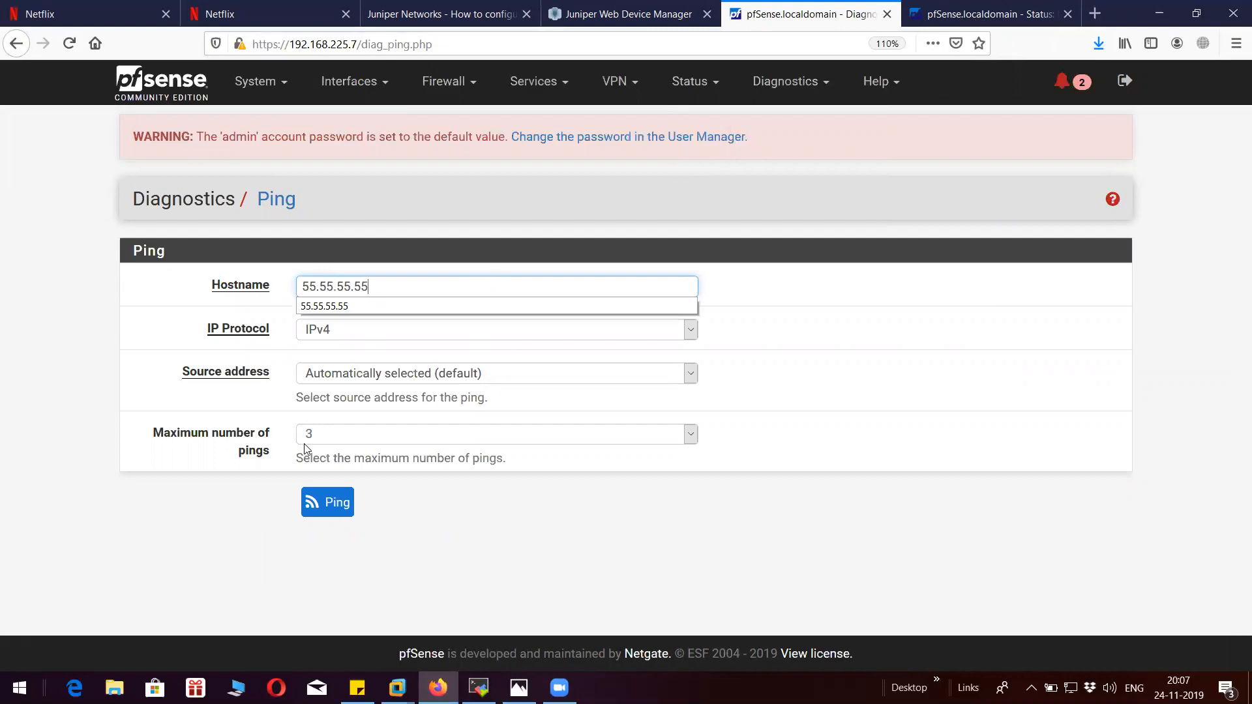
pyautogui.click(496, 373)
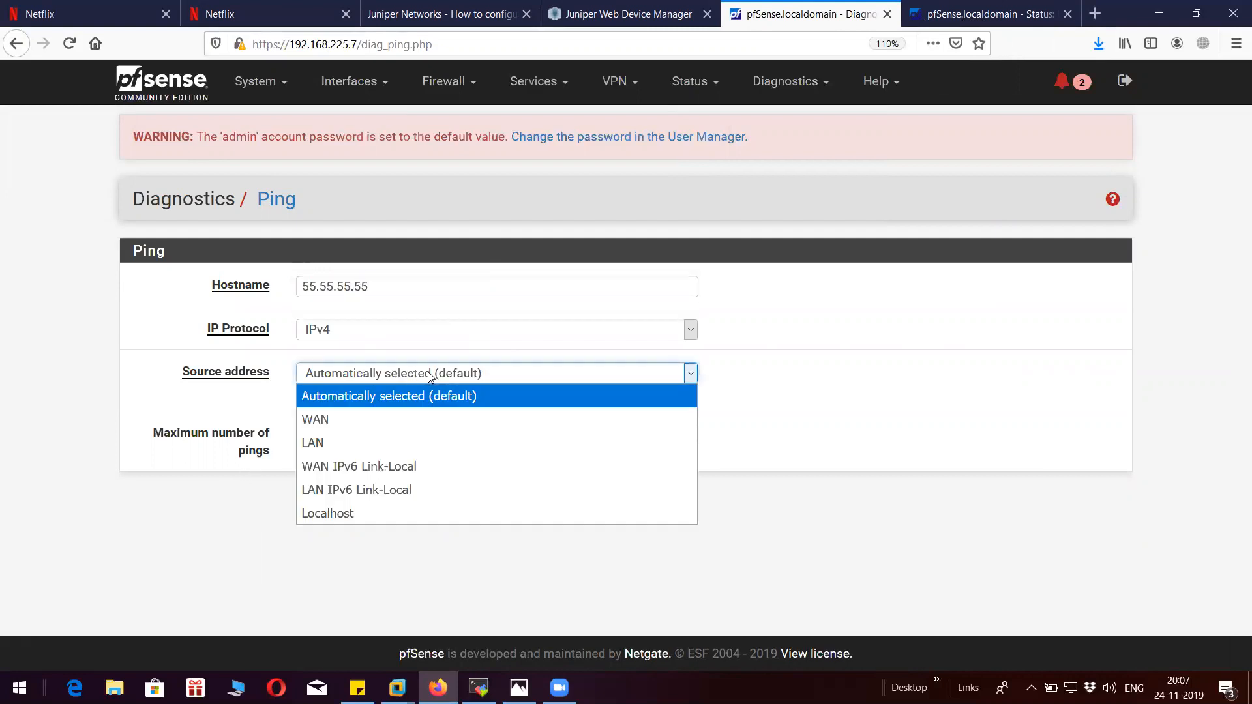
pyautogui.moveTo(392, 442)
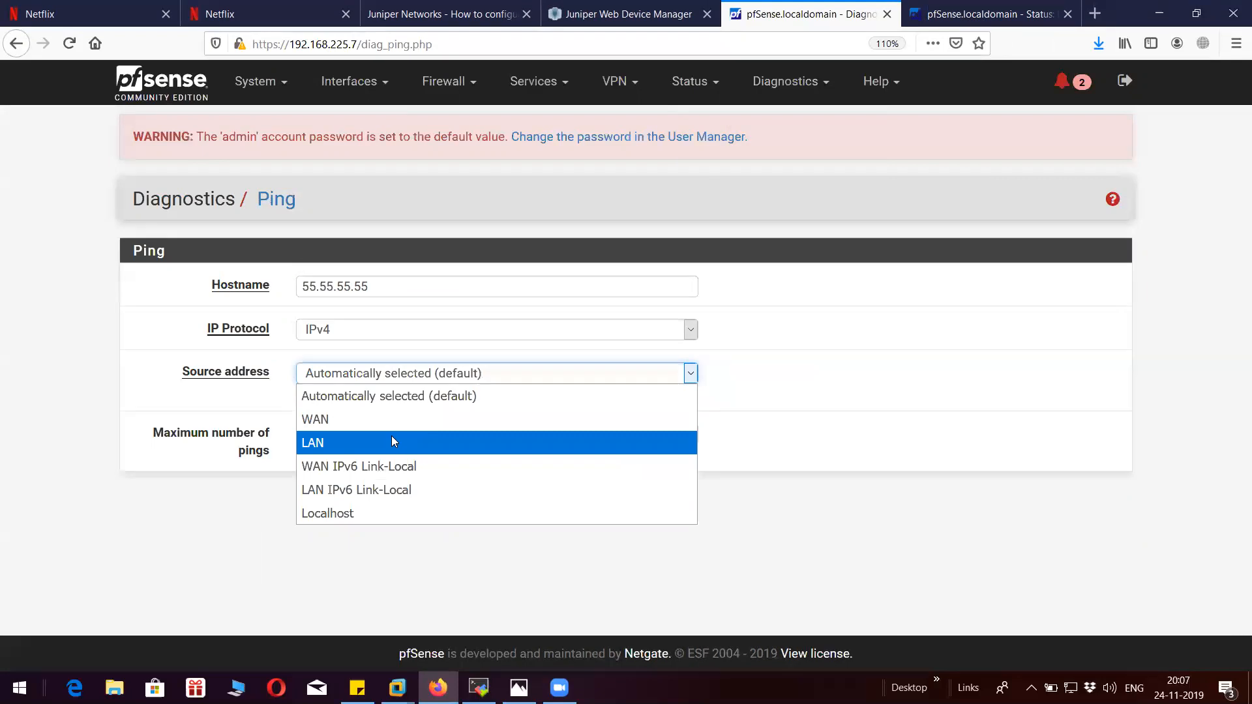
pyautogui.click(314, 419)
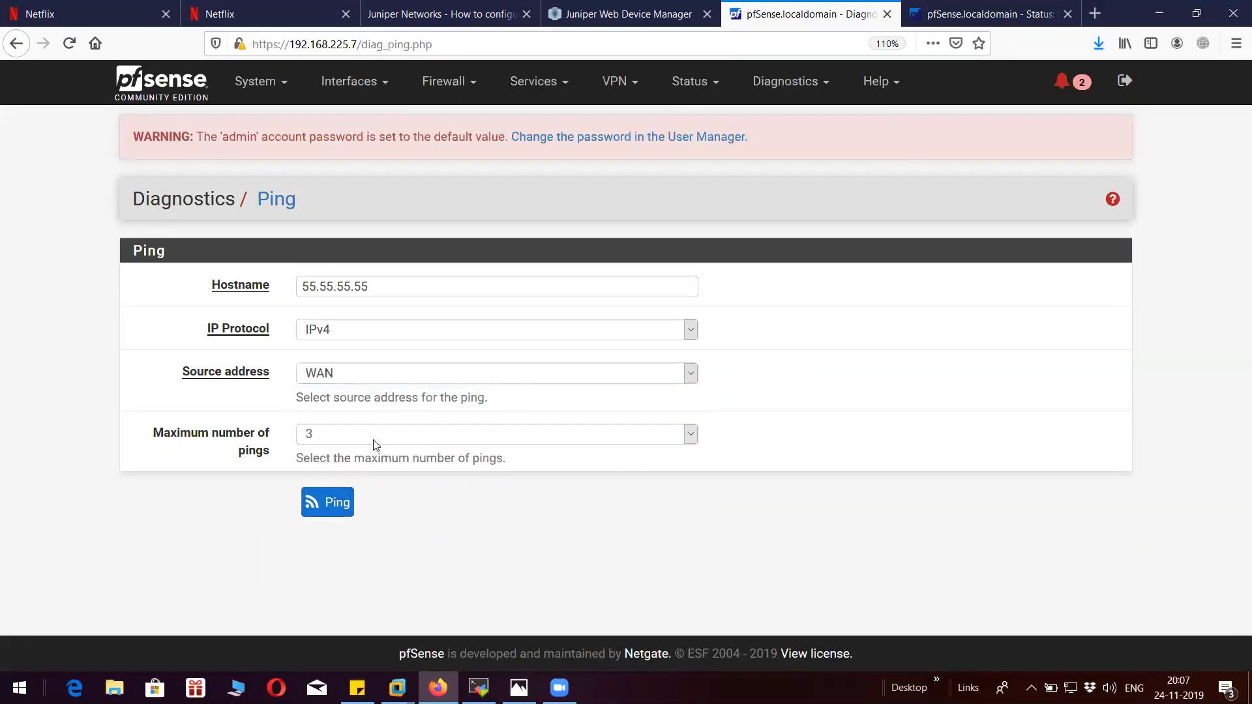
pyautogui.click(495, 433)
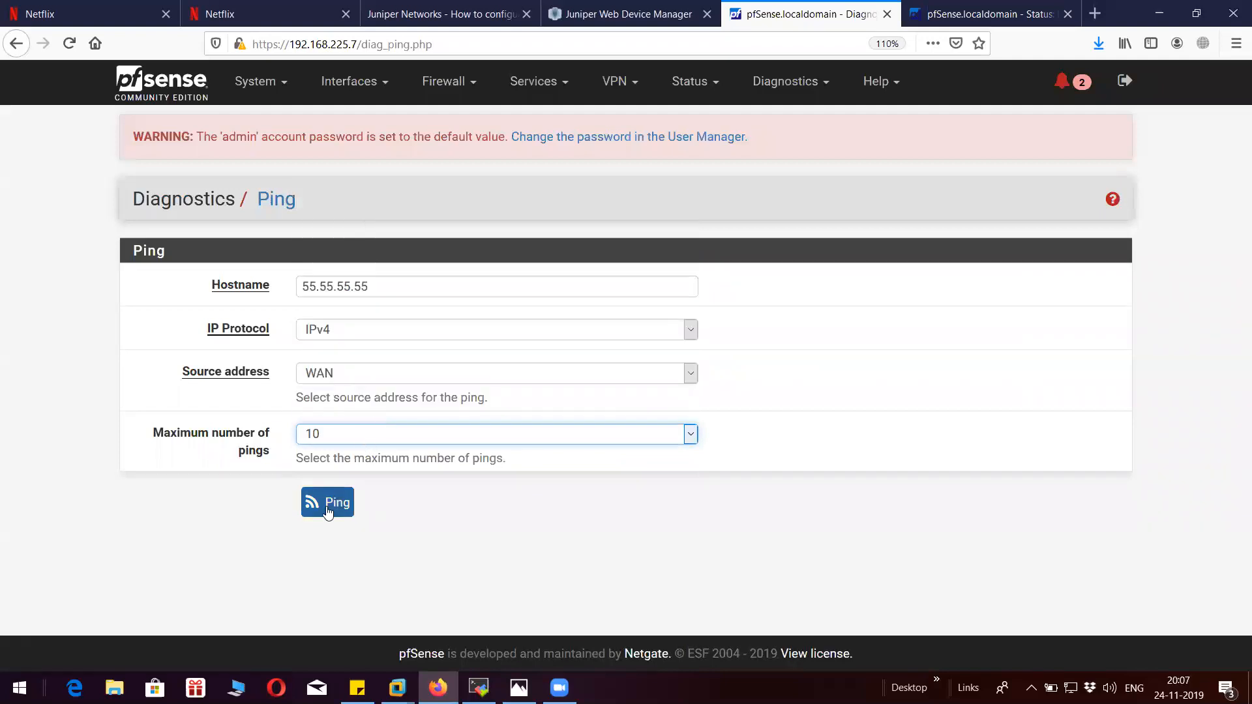
pyautogui.click(326, 502)
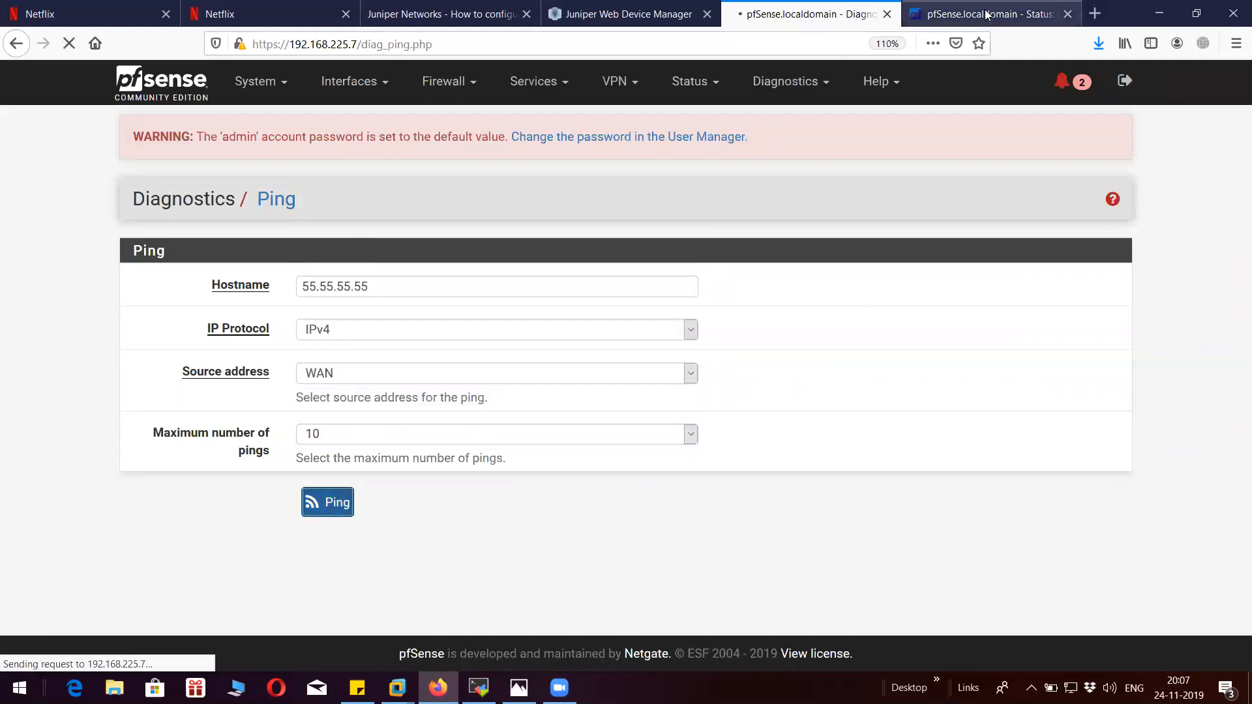
pyautogui.click(989, 13)
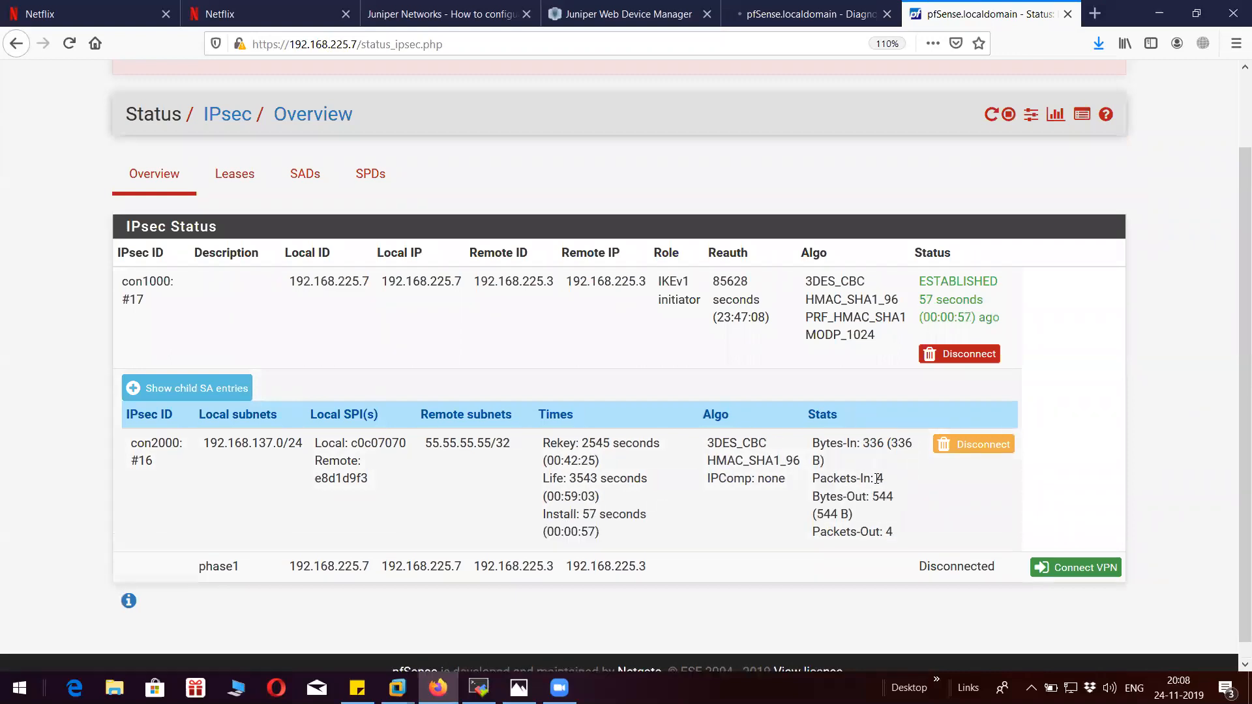
# Check the child SA packet counters and highlight the 10 replies from 55.55.55.55 in the ping results.
pyautogui.doubleClick(878, 479)
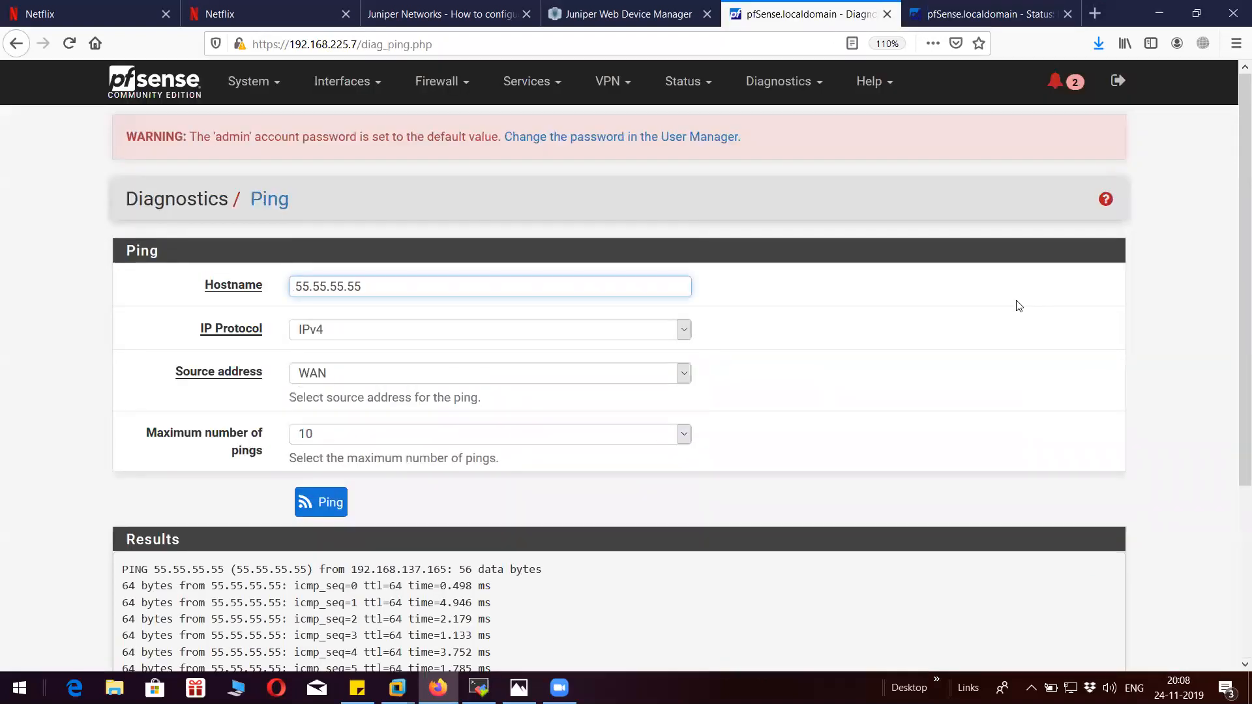
pyautogui.scroll(-3)
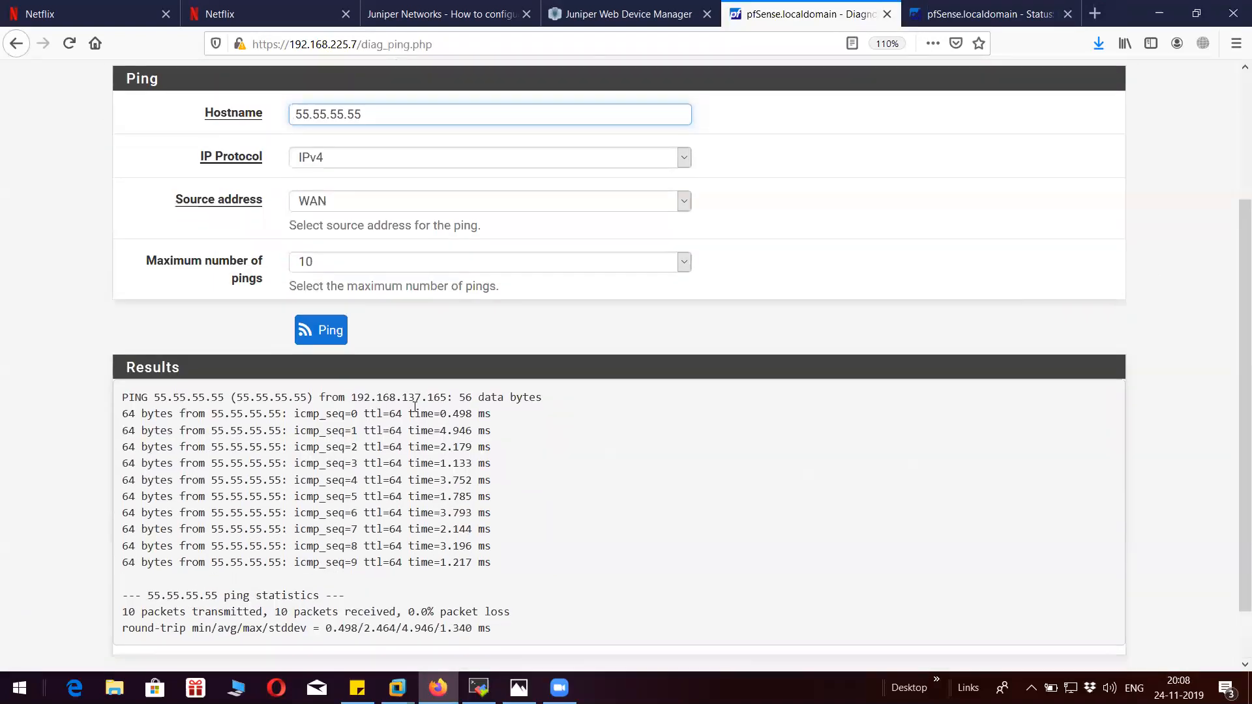
pyautogui.doubleClick(397, 397)
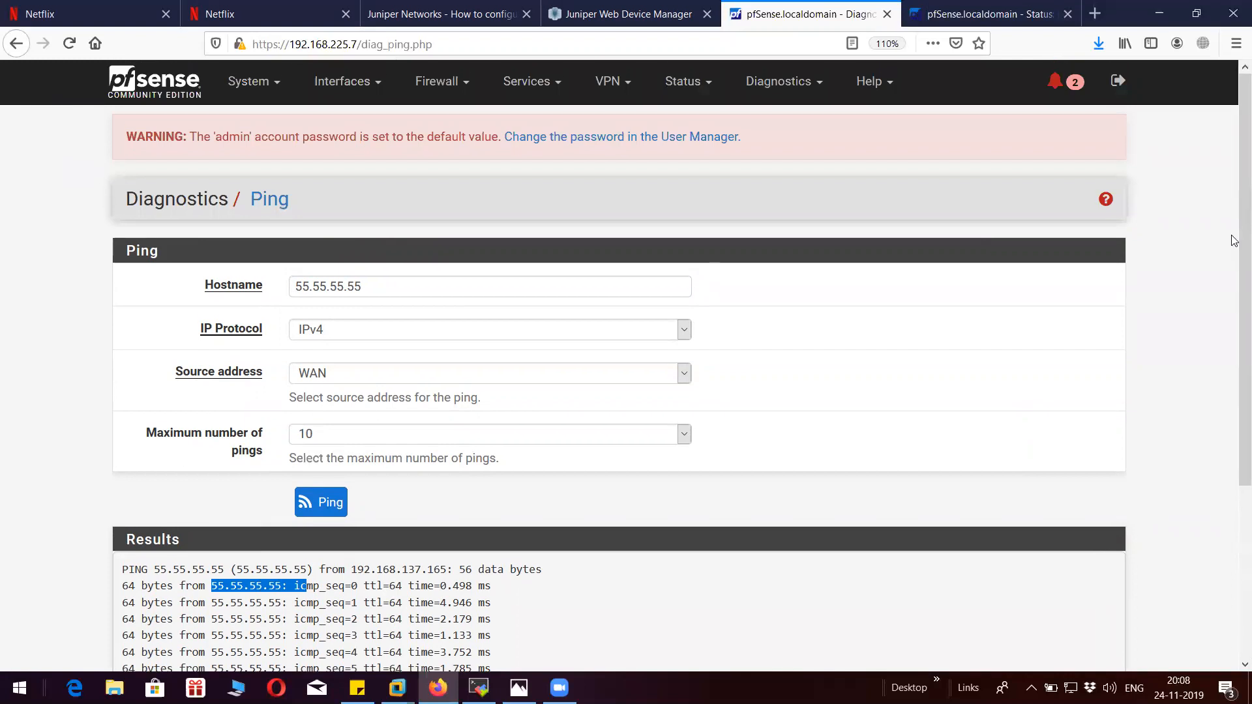
pyautogui.moveTo(525, 81)
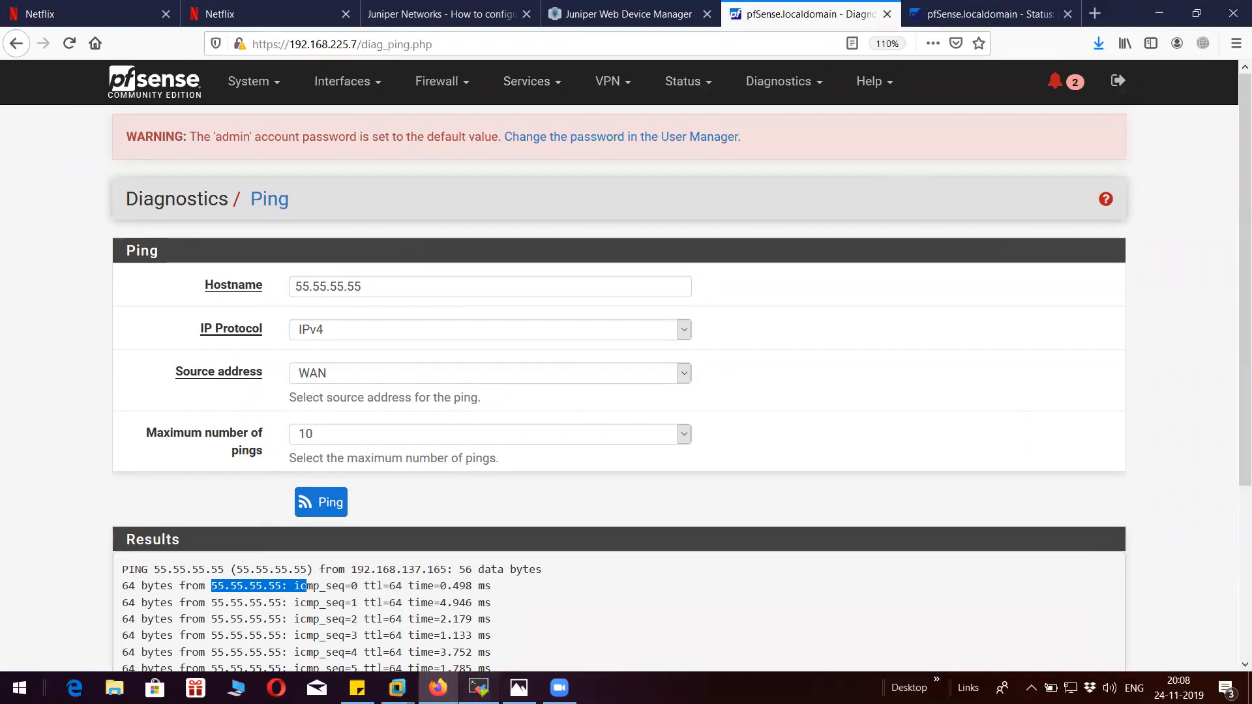
# On SRX-01, run 'show security ike security-associations' to confirm the IKE SA is UP.
pyautogui.click(479, 688)
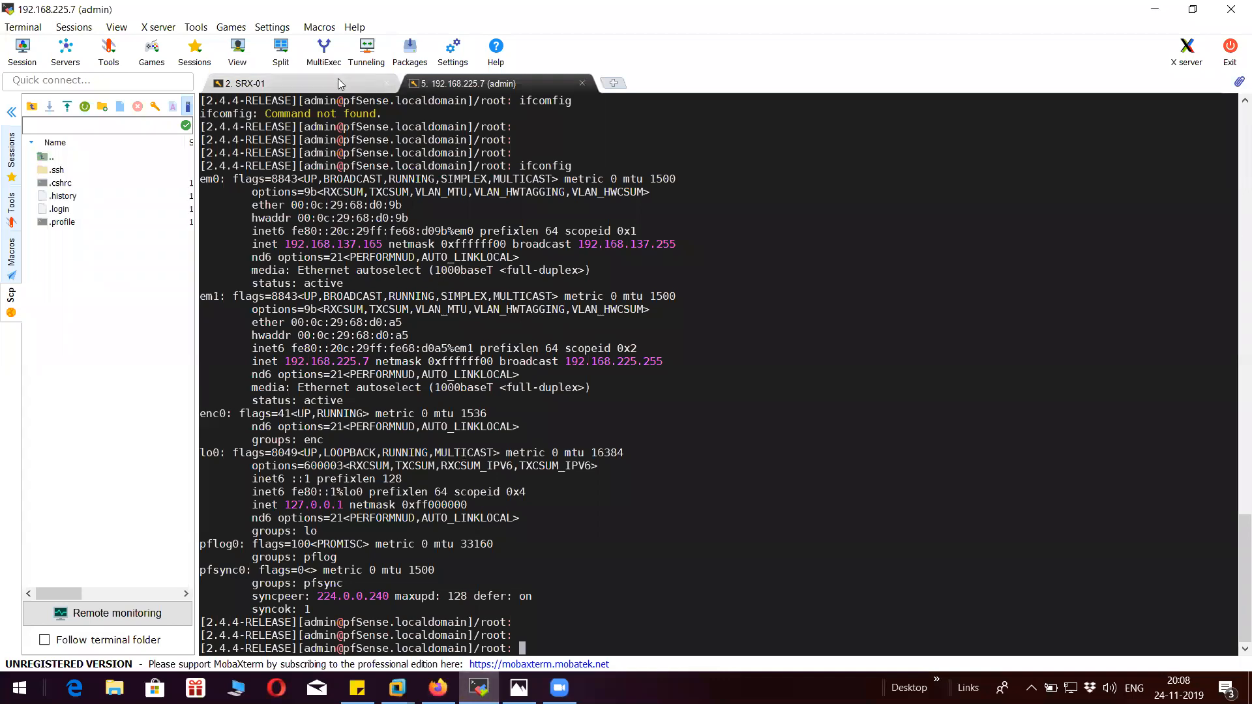
pyautogui.click(246, 83)
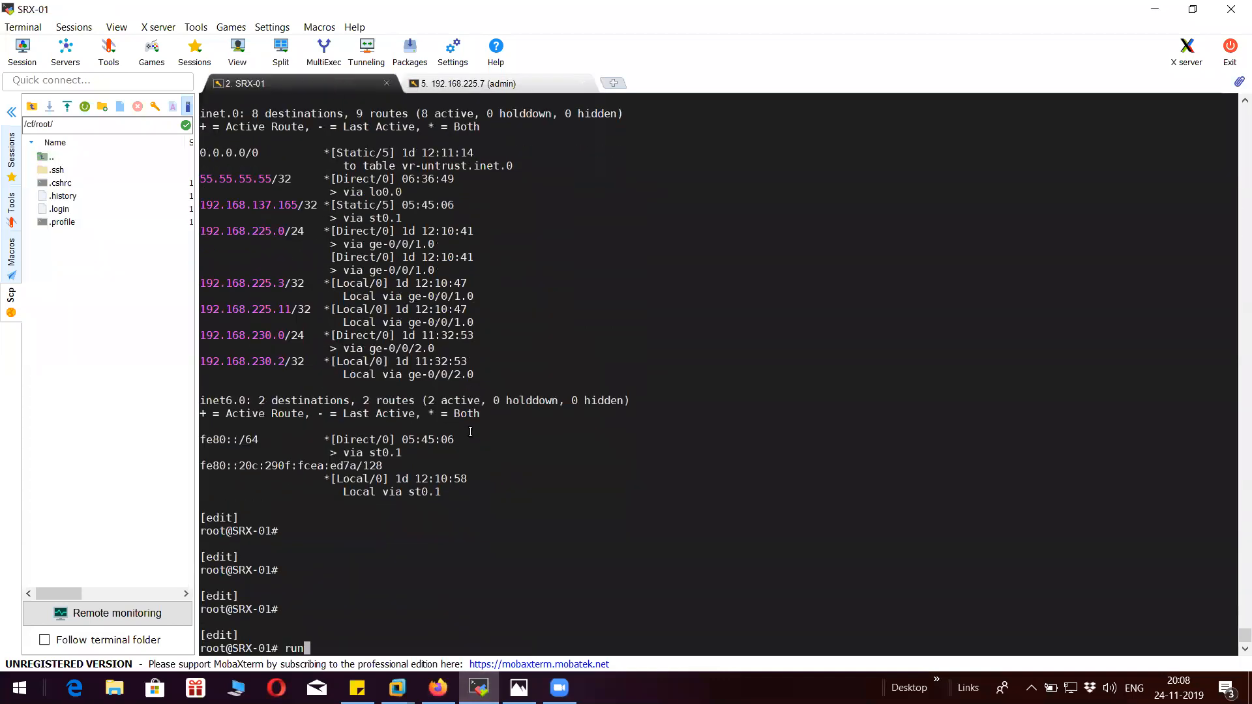
pyautogui.write('show security ike security-associations')
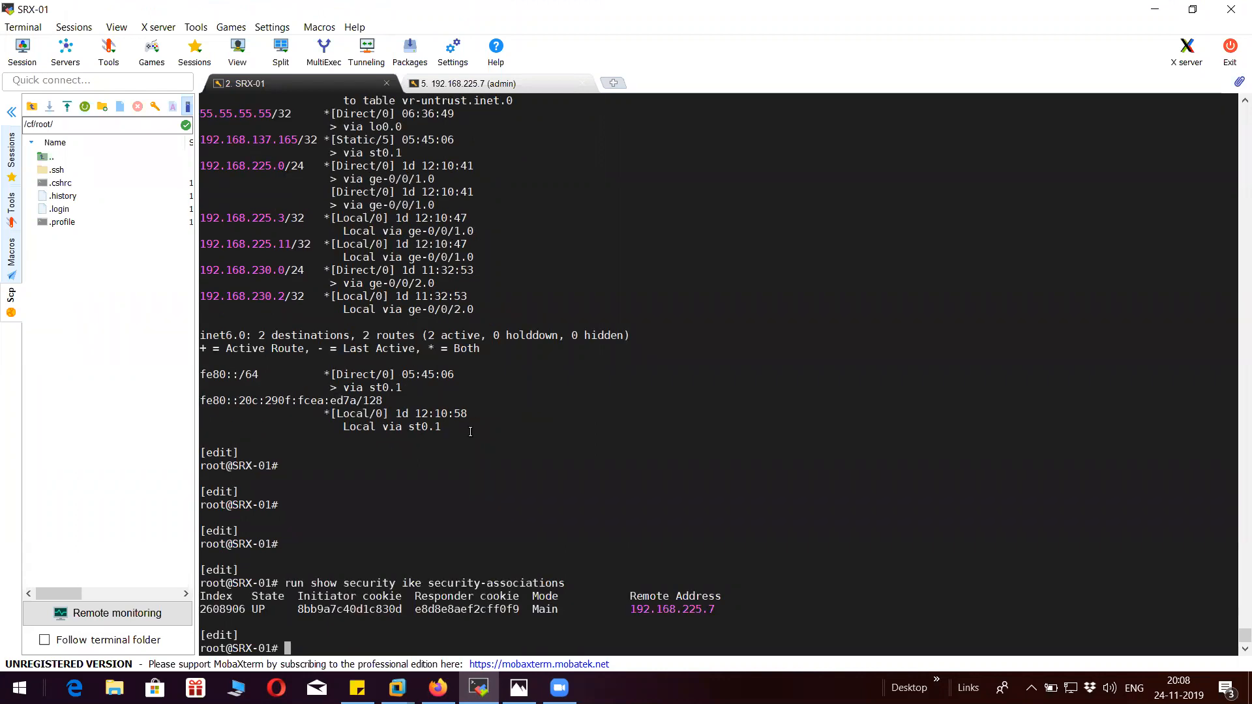
pyautogui.write('run show security ike security-associations')
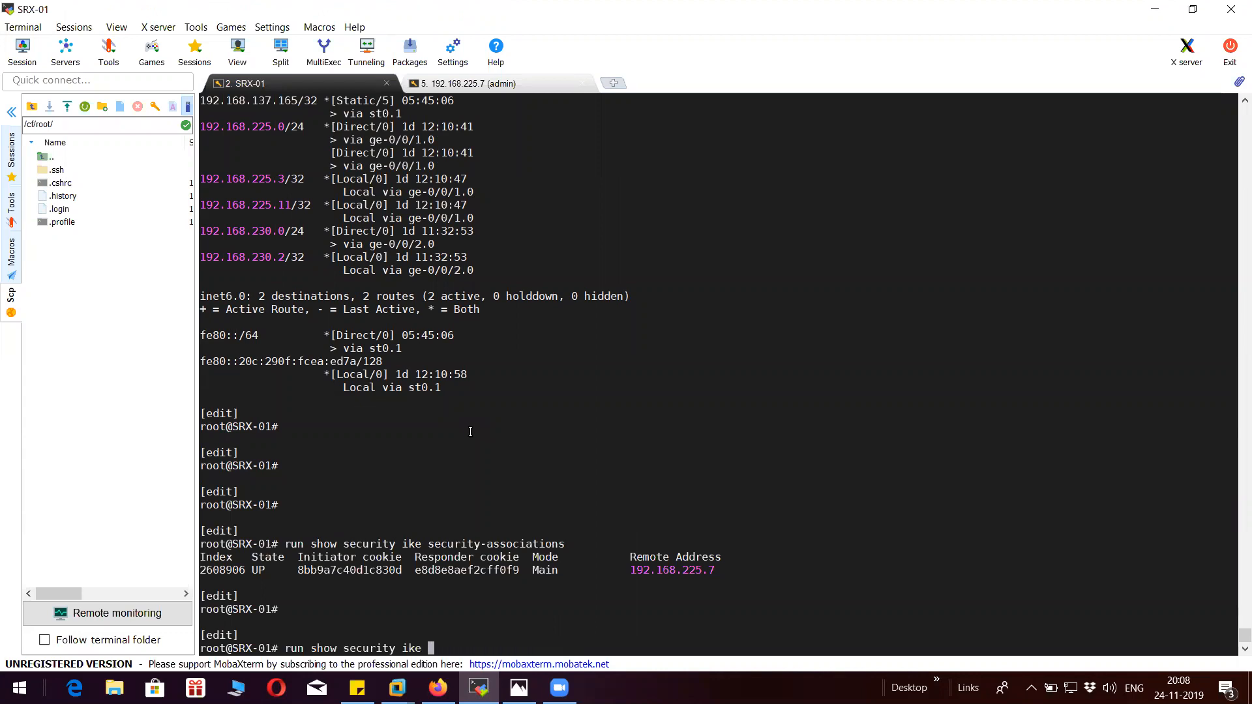
# Run 'show security ipsec security-associations' and highlight the active tunnel entries.
pyautogui.write('ipsec security-associations')
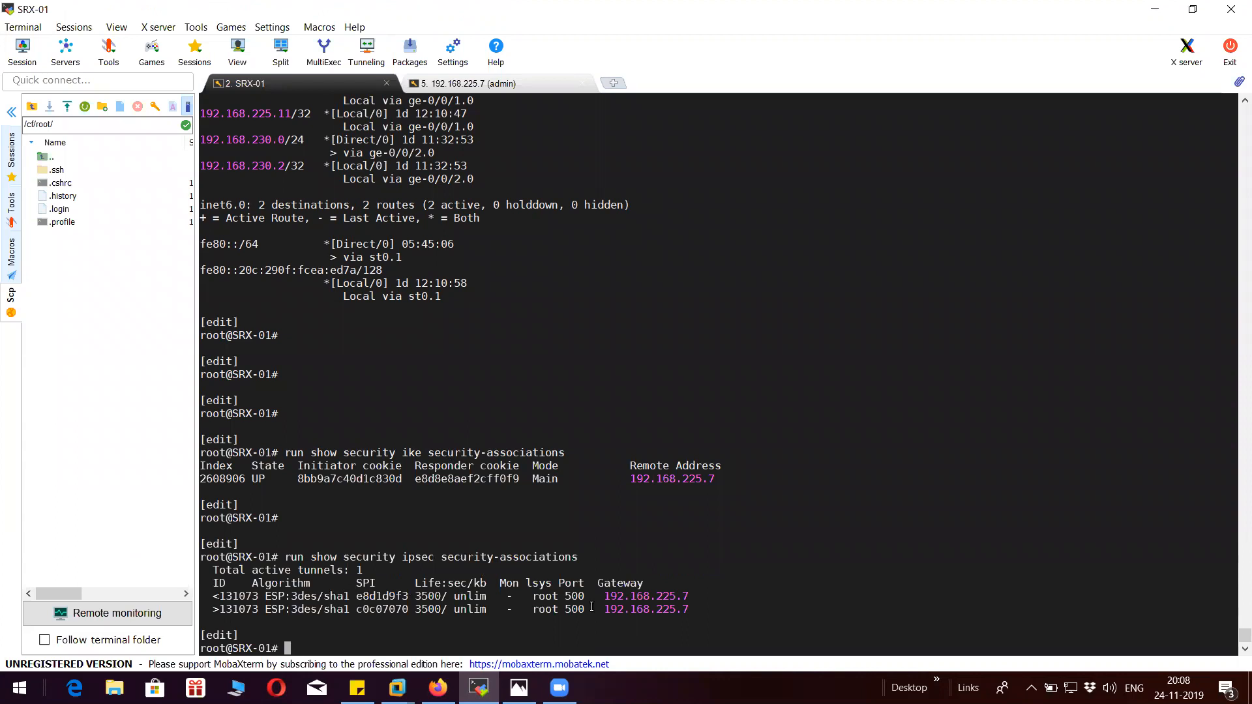
pyautogui.moveTo(213, 571); pyautogui.dragTo(692, 609)
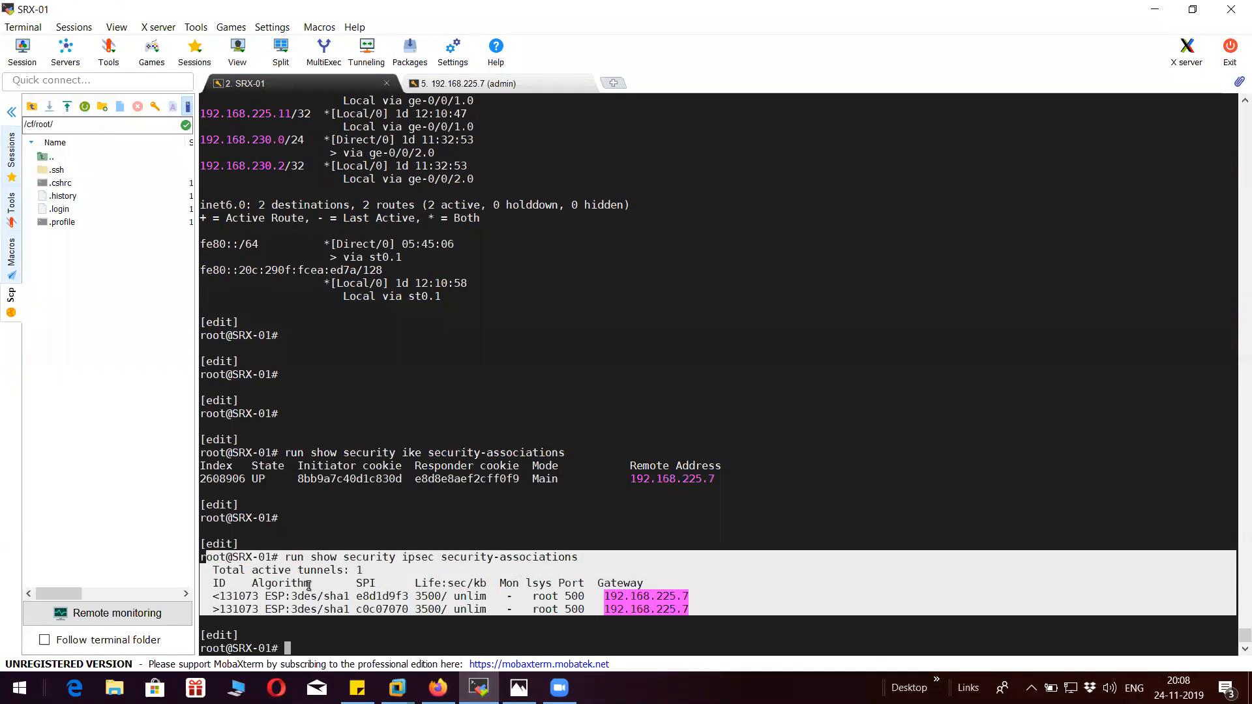
pyautogui.write('run show security ipsec security-associations')
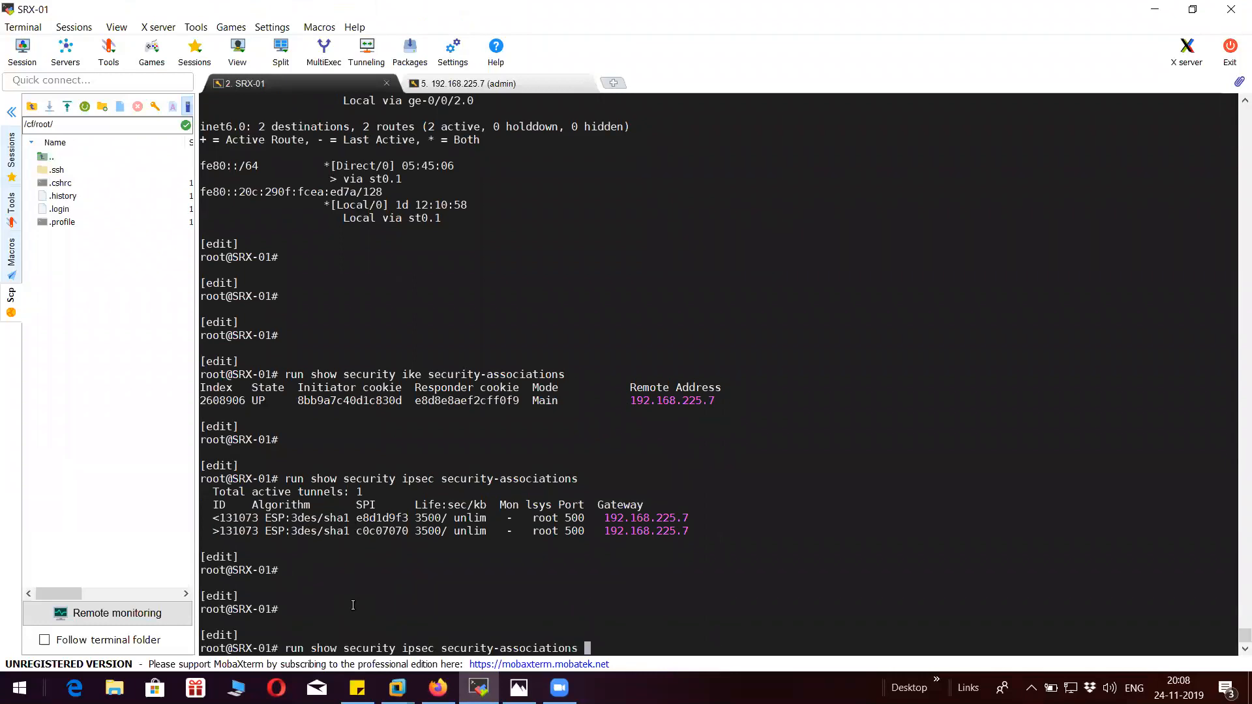
pyautogui.write('index')
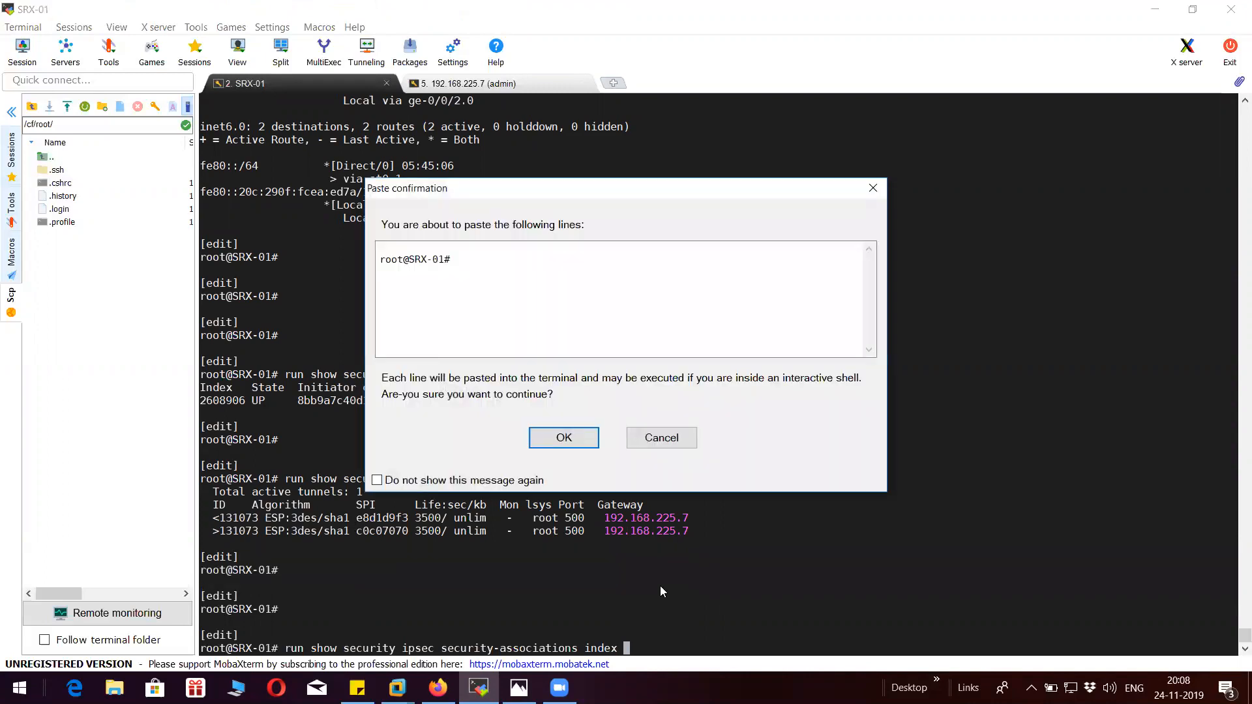
# Query the IPsec SA by index 13 and explore the vpn-name completion with '?'.
pyautogui.click(563, 438)
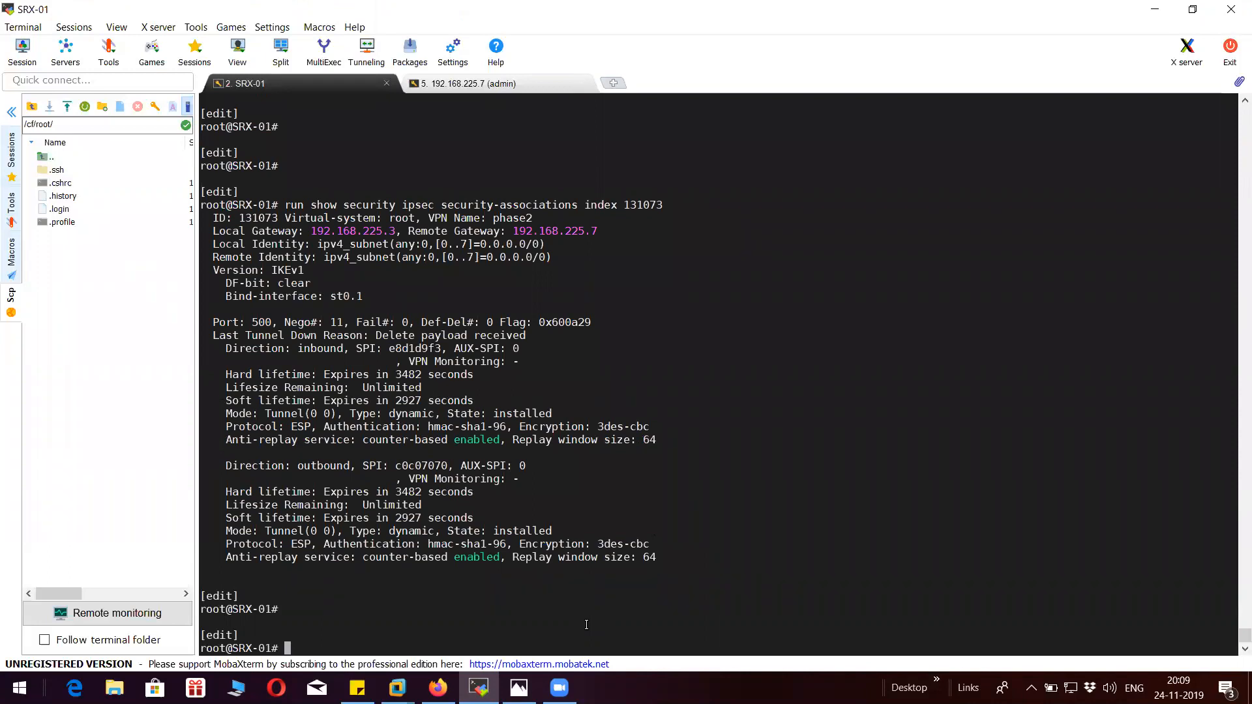
pyautogui.write('run show security ipsec security-associations index 13')
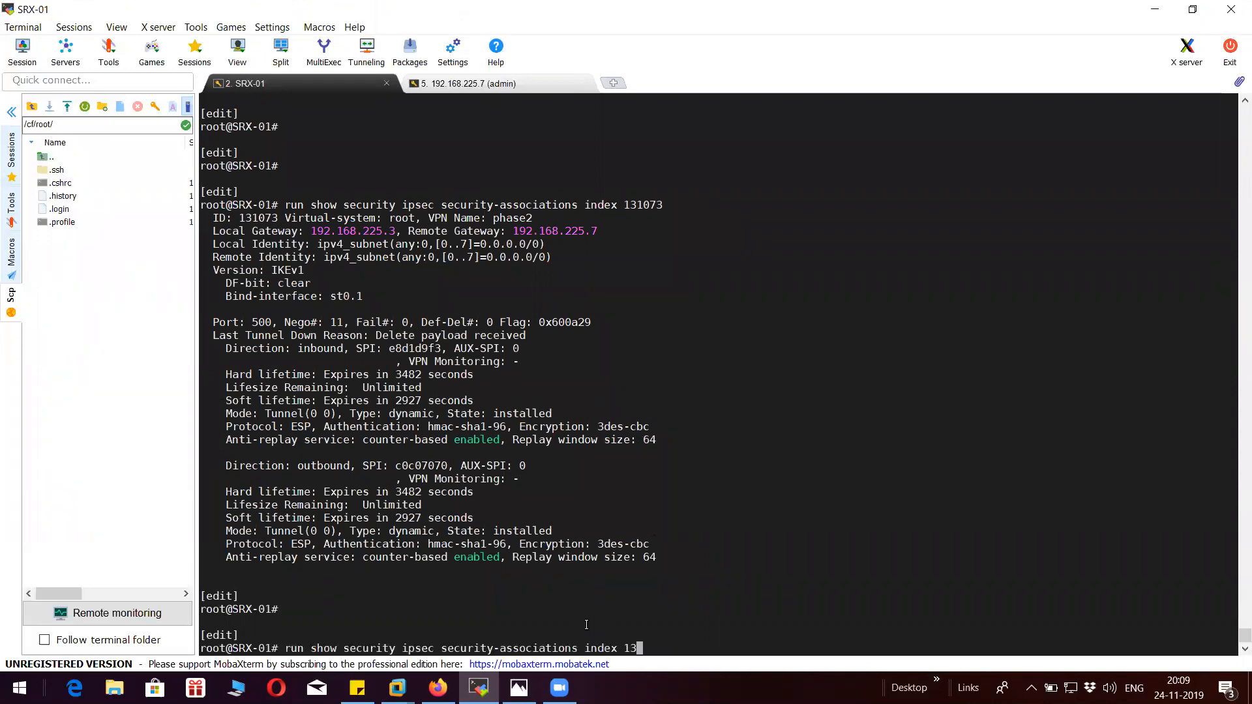
pyautogui.write('?')
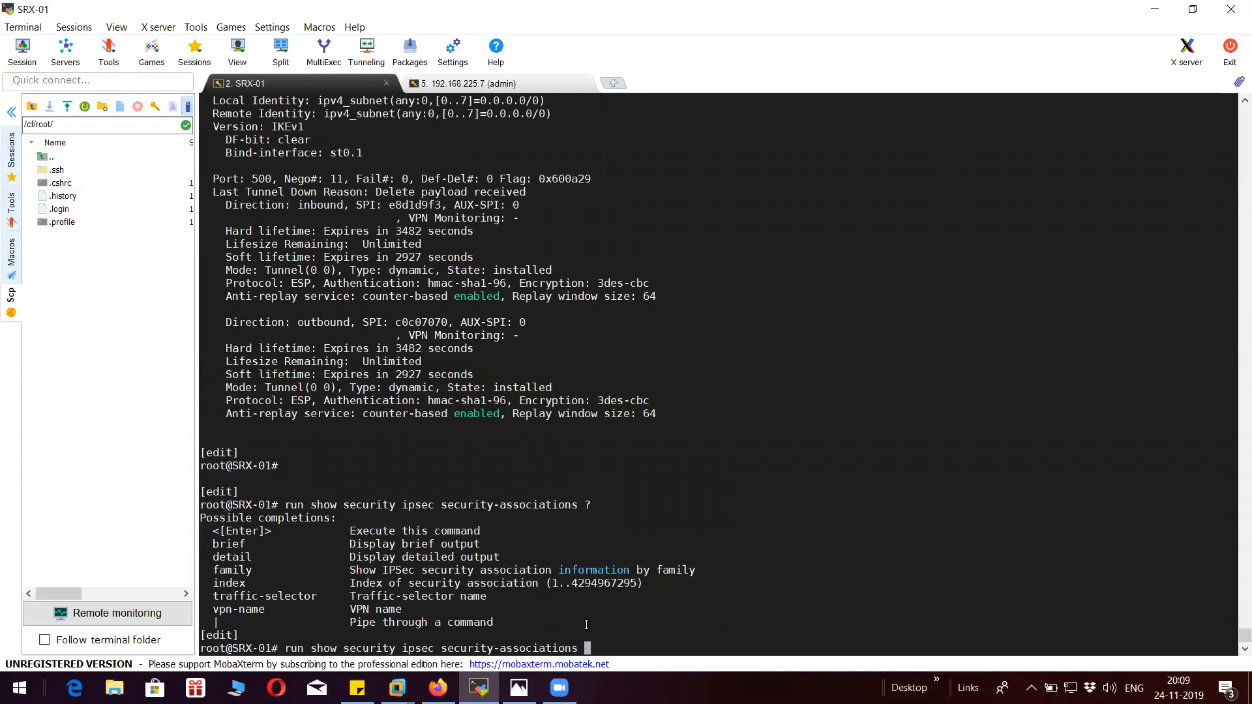
pyautogui.write('vpn-name')
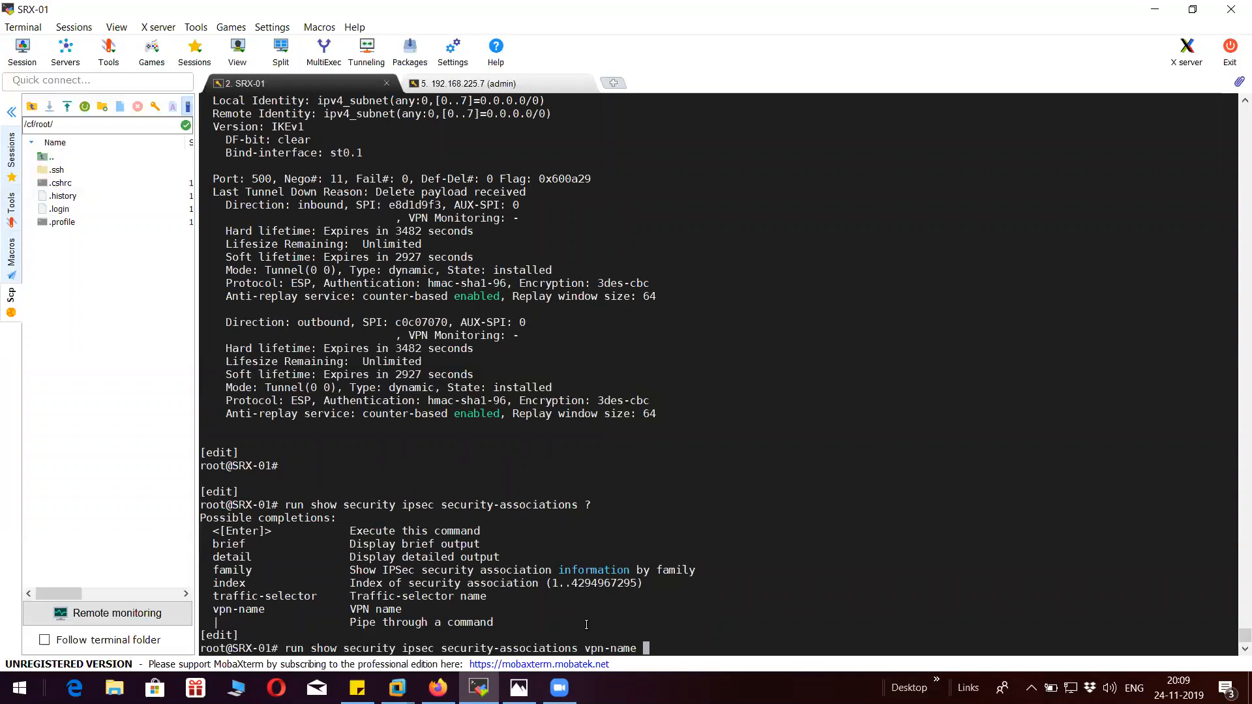
pyautogui.press('BackSpace')
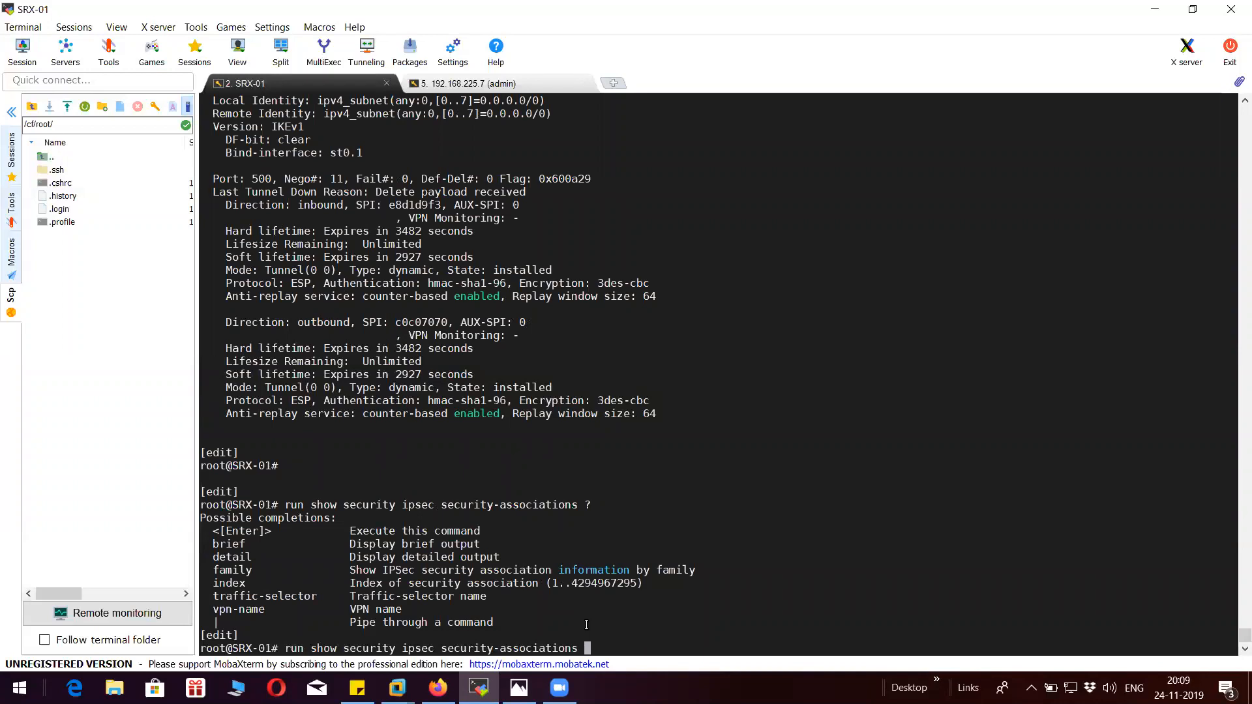
# Run 'show security ipsec security-associations detail' to view VPN phase2's ESP 3DES/SHA1 SAs.
pyautogui.write('vp')
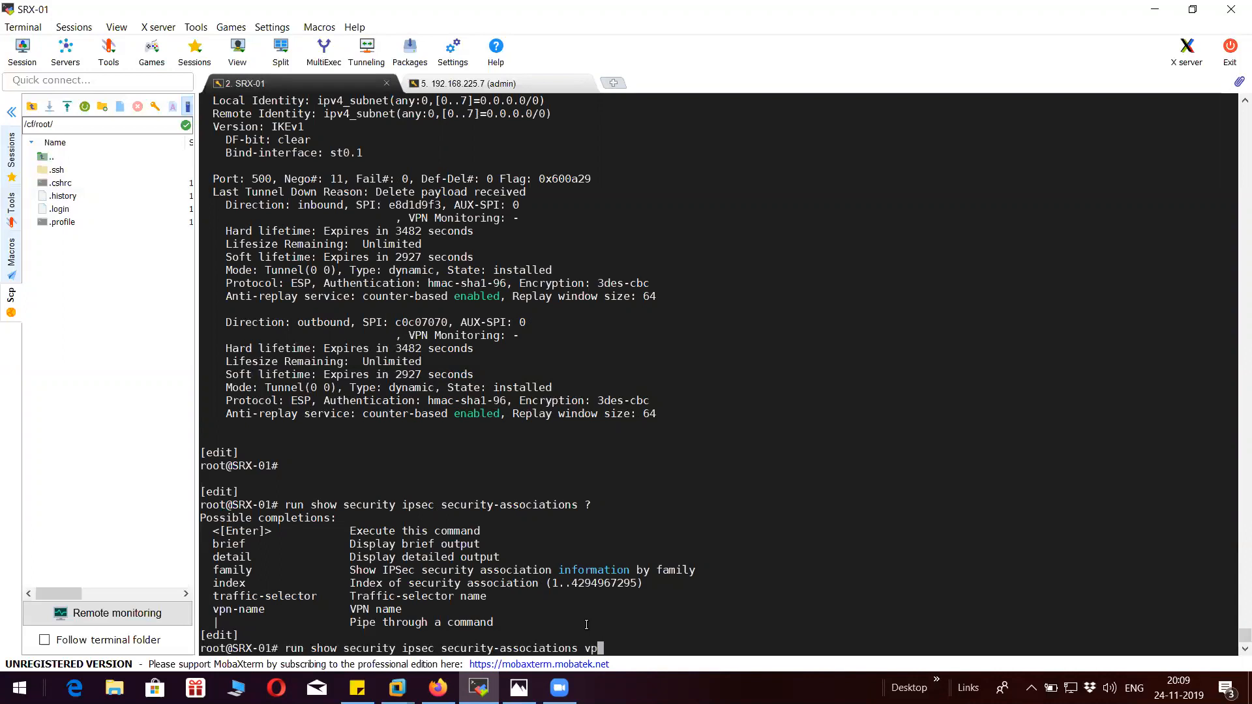
pyautogui.write('vpn-name ?')
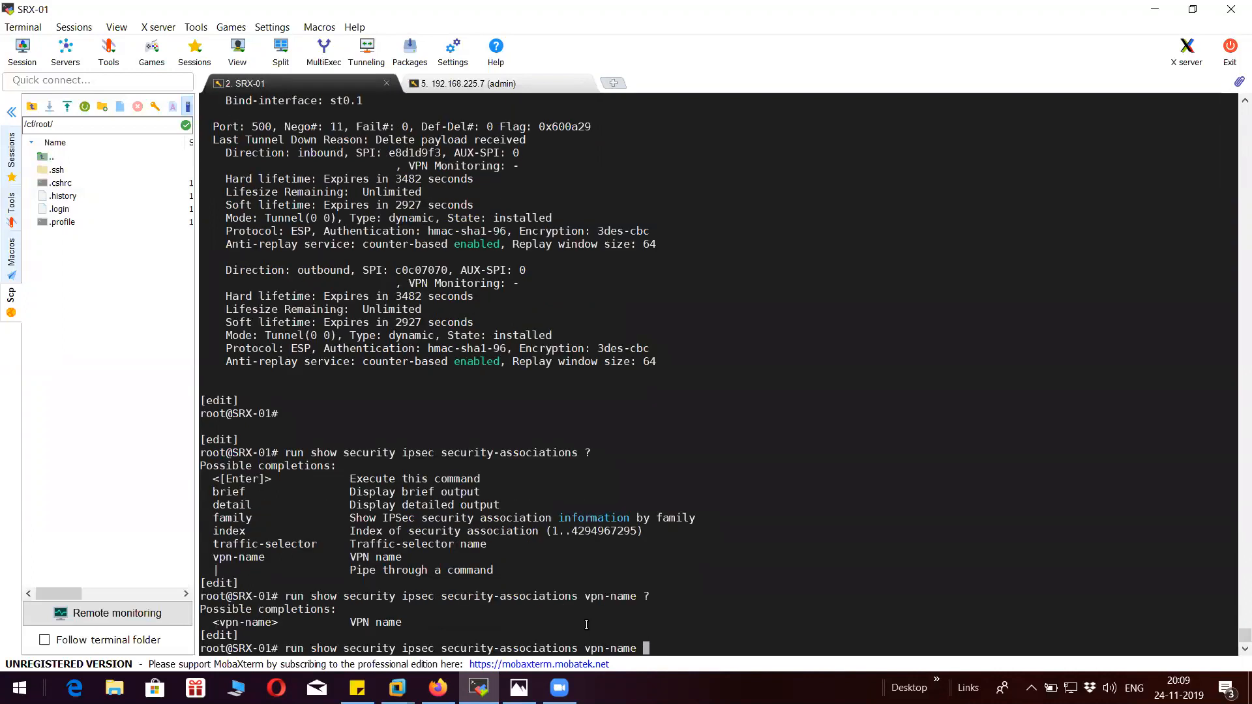
pyautogui.press('BackSpace')
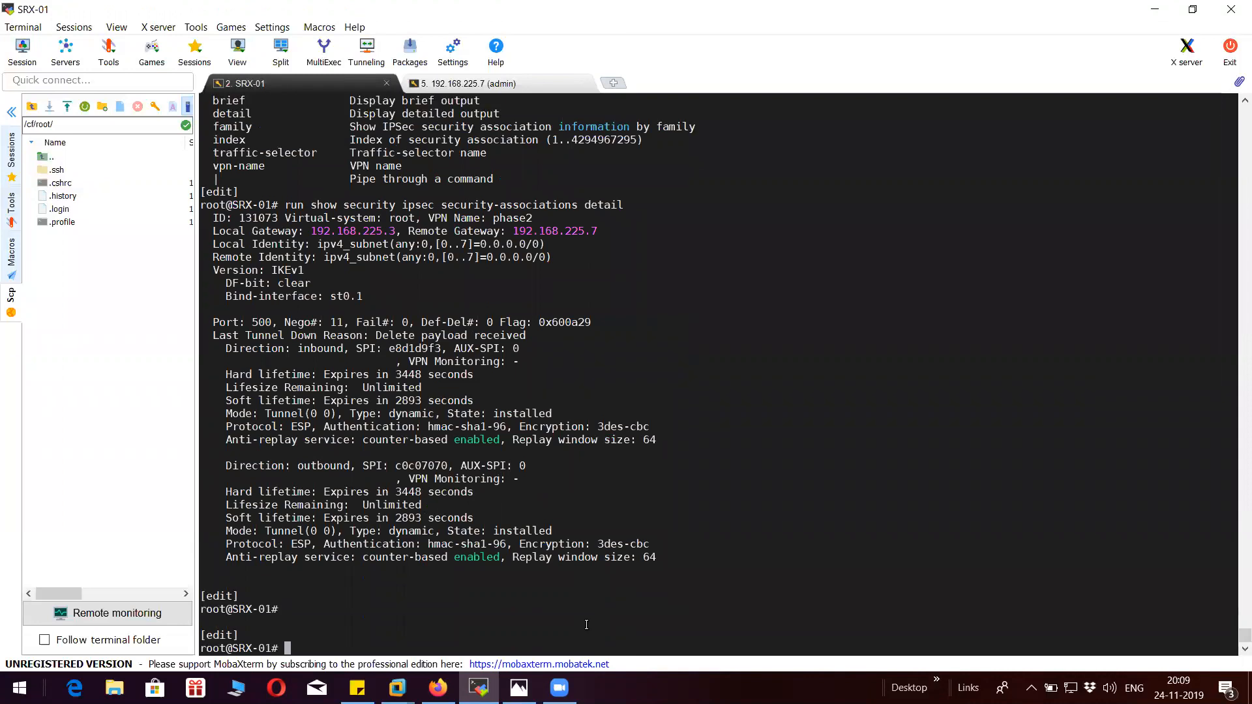
pyautogui.write('run show security ipsec security-associations detail')
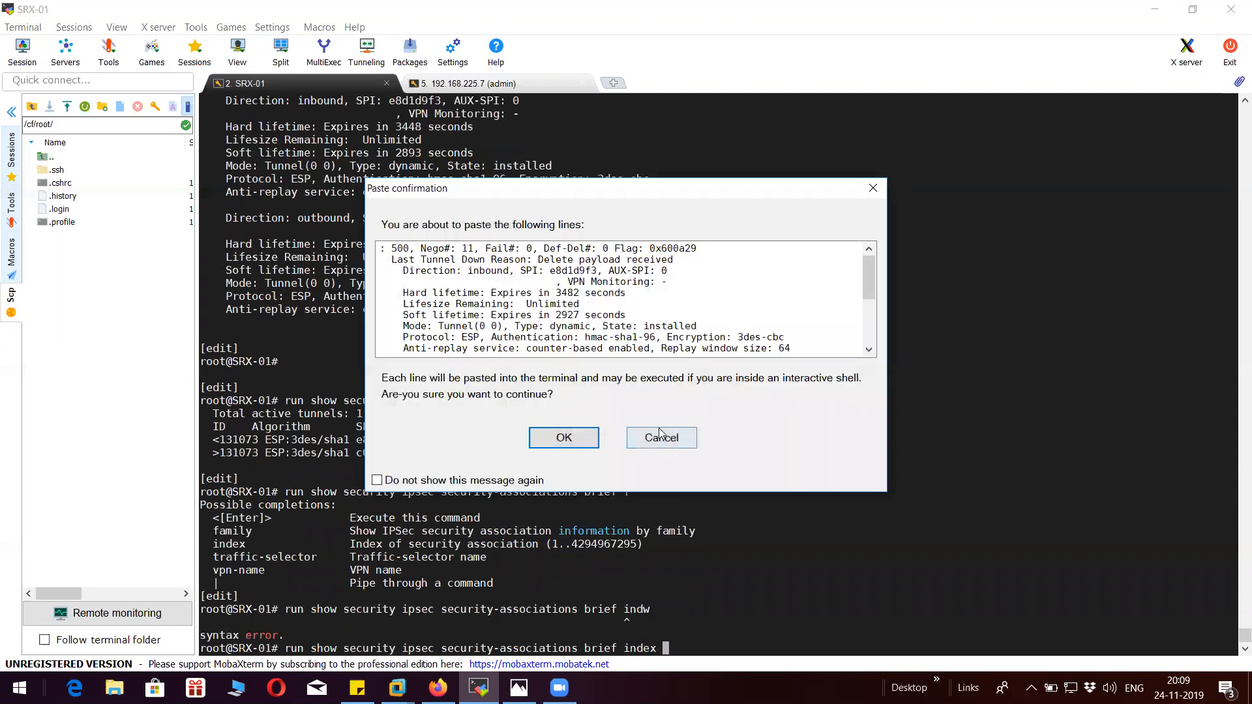
# Query SRX SA index 131073 for phase2 details, then return to the pfSense ping results.
pyautogui.click(563, 439)
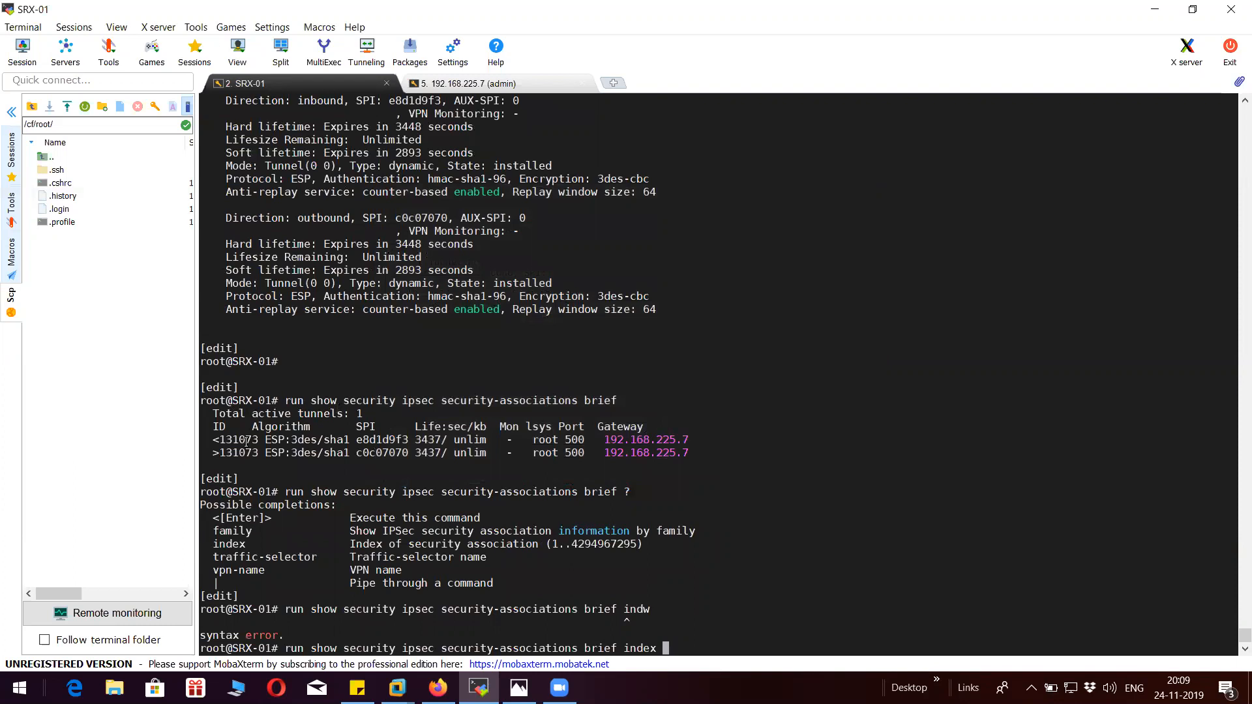
pyautogui.write('131073')
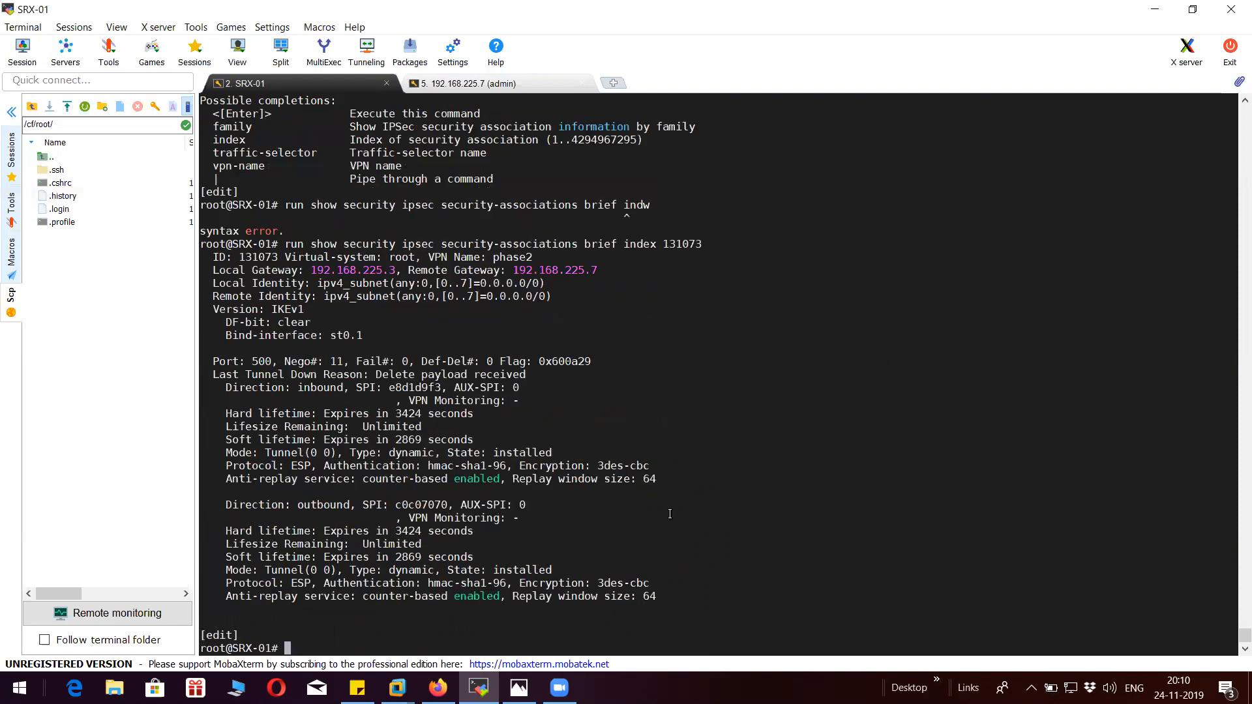
pyautogui.write('?')
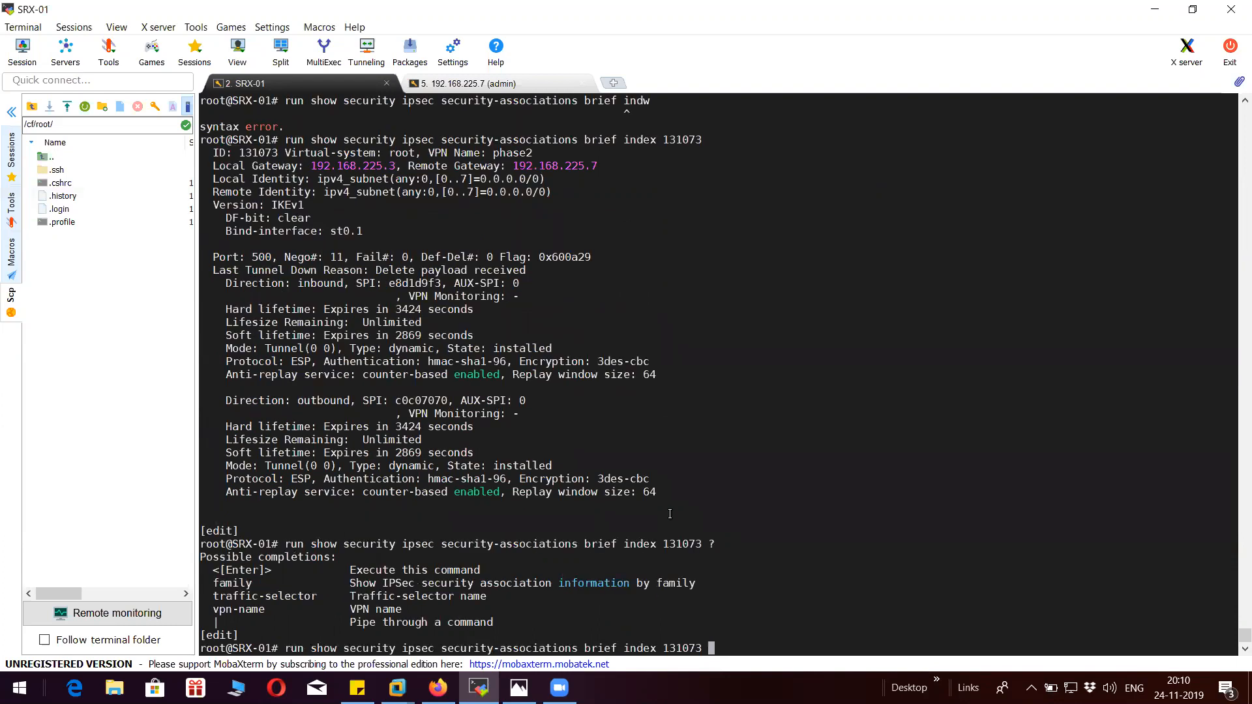
pyautogui.click(478, 83)
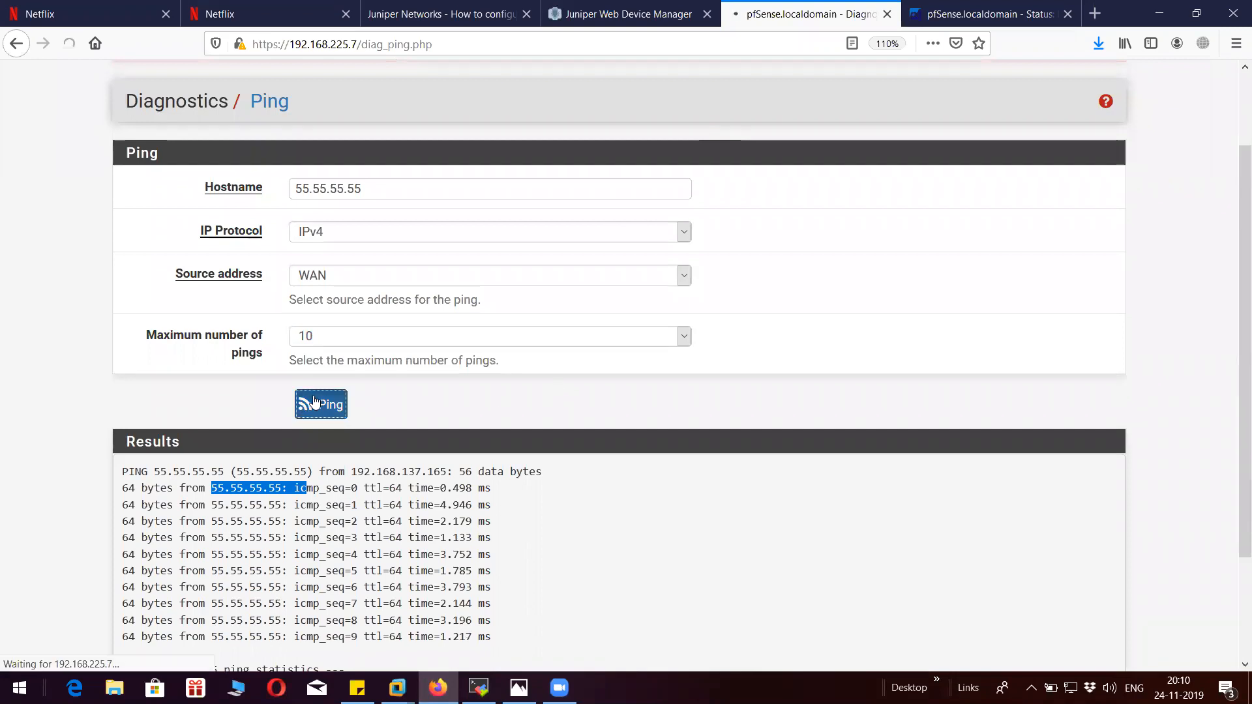
# Re-run the ping to 55.55.55.55 and view the IPsec status overview counting 20 packets each way.
pyautogui.click(321, 403)
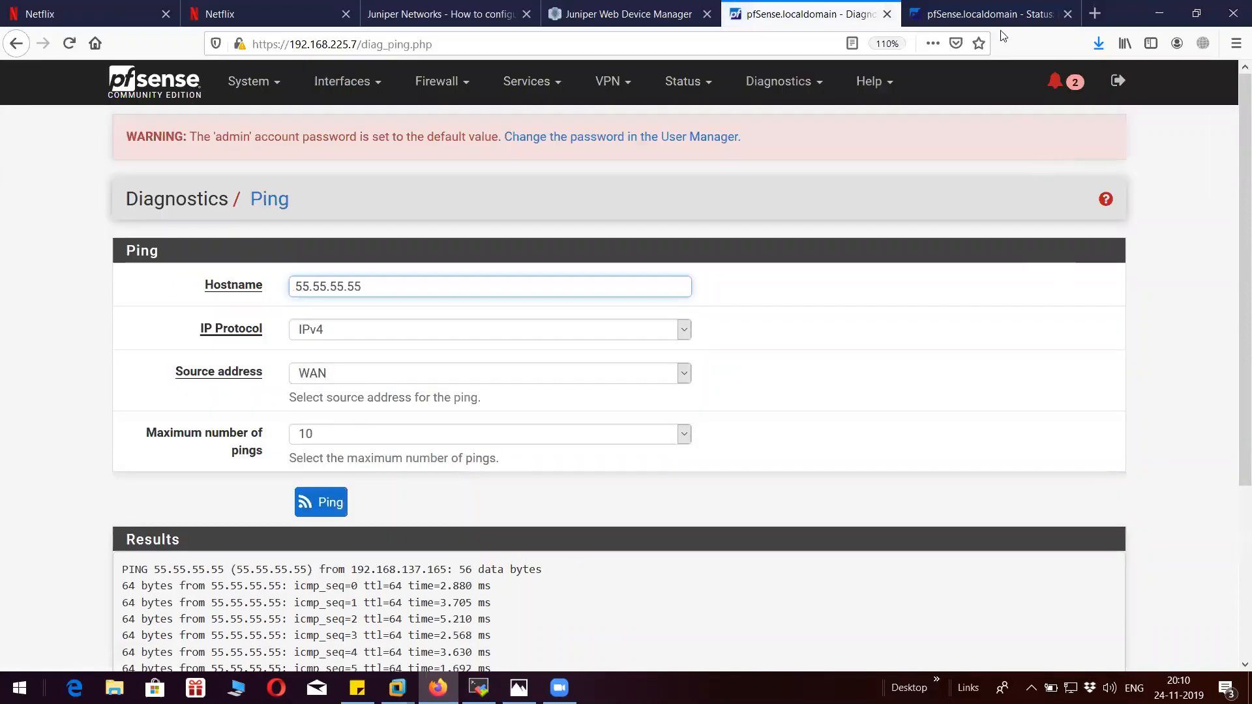
pyautogui.click(987, 13)
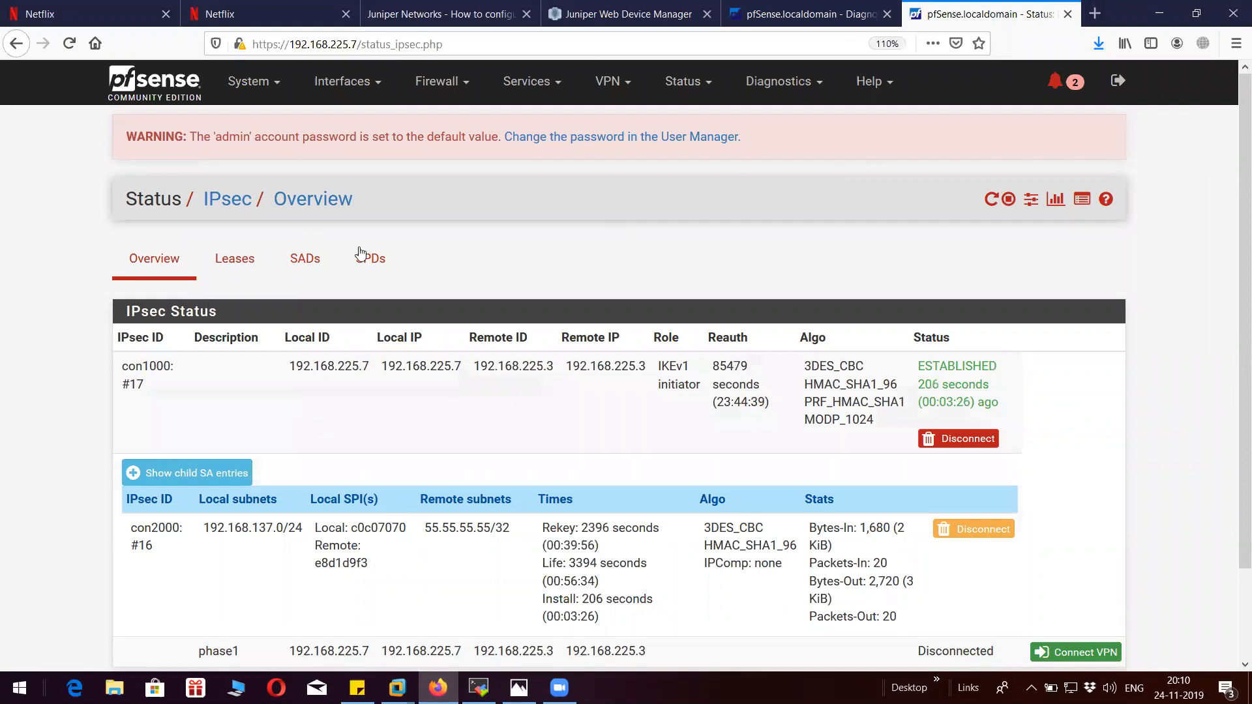
pyautogui.moveTo(741, 202)
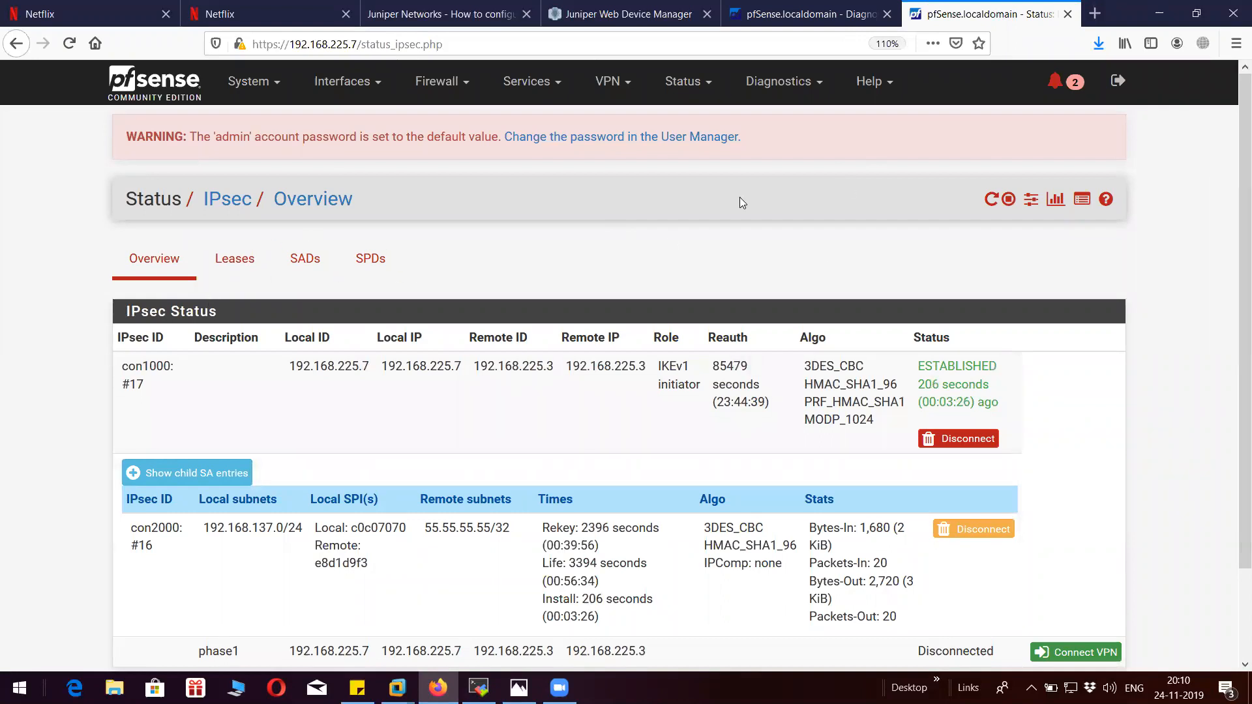
pyautogui.moveTo(580, 217)
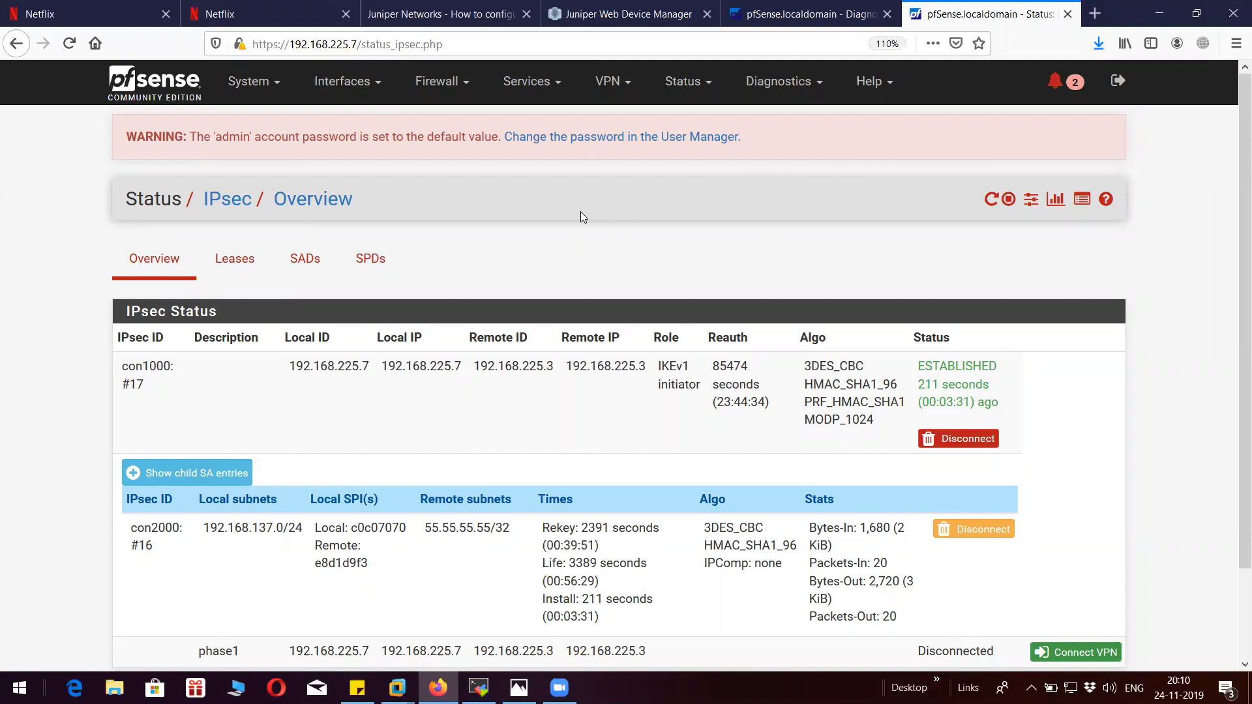
pyautogui.moveTo(527, 80)
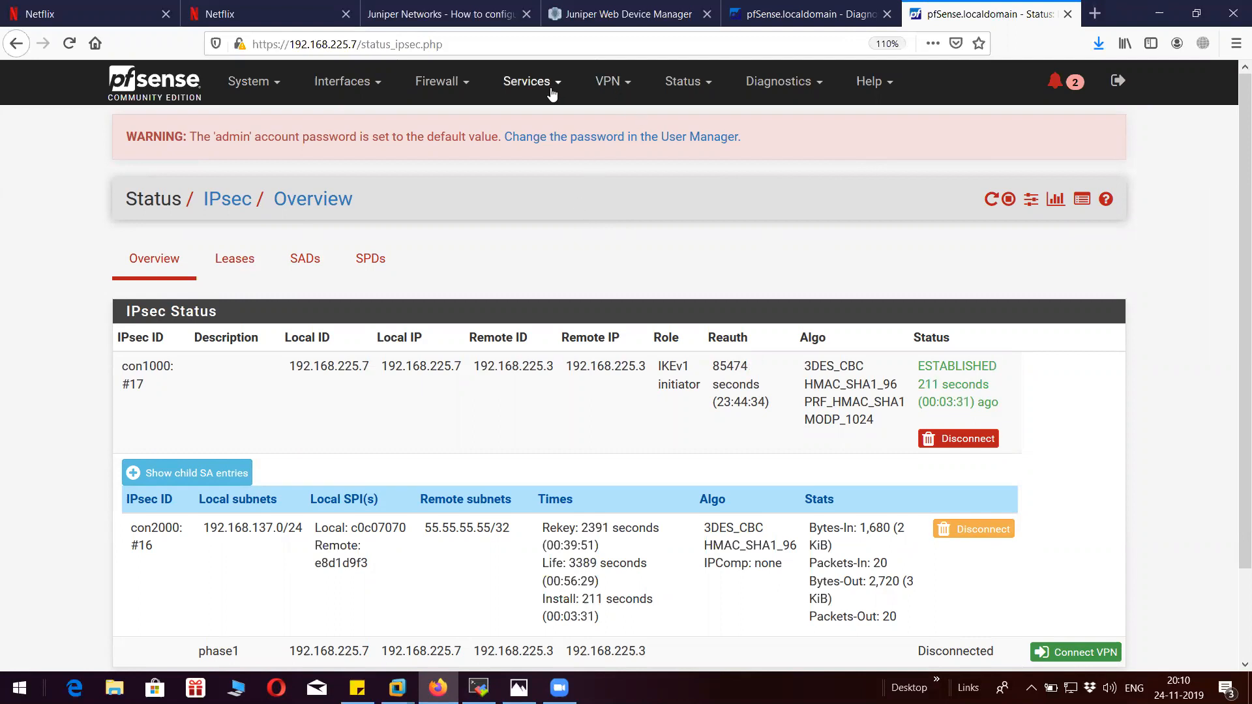
# Set up a packet capture on the LAN interface restricted to the ESP protocol.
pyautogui.click(784, 81)
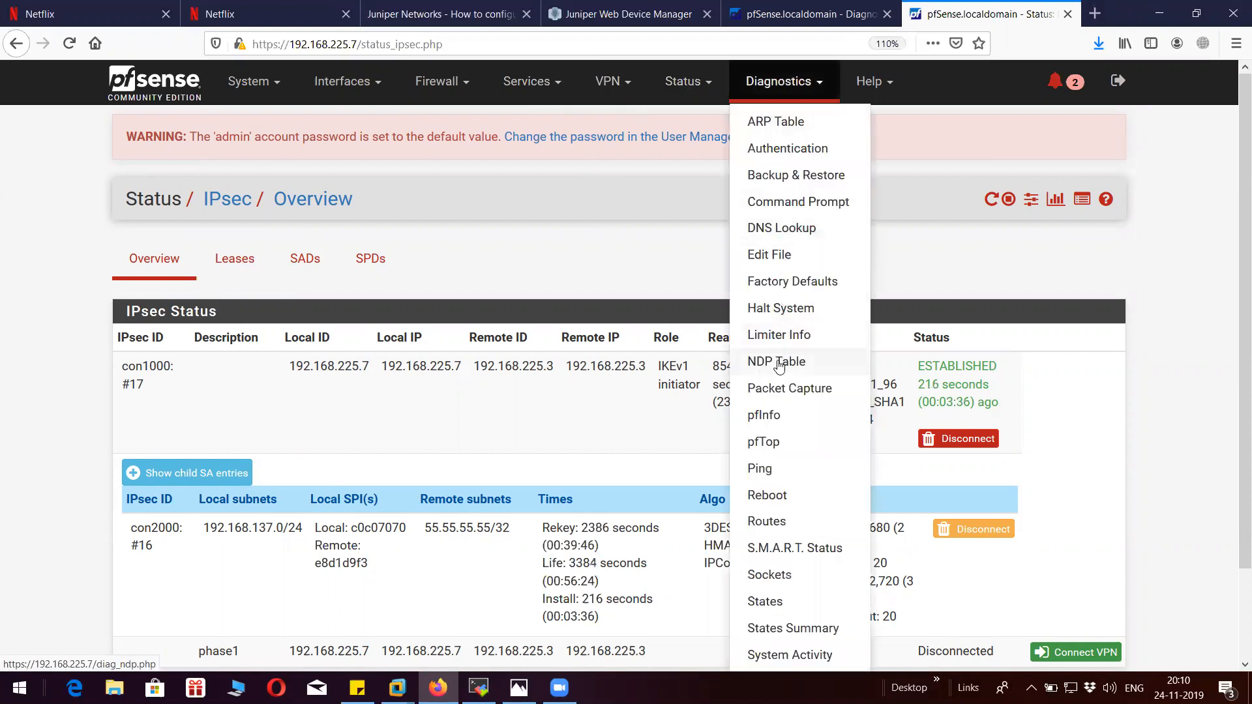
pyautogui.click(789, 388)
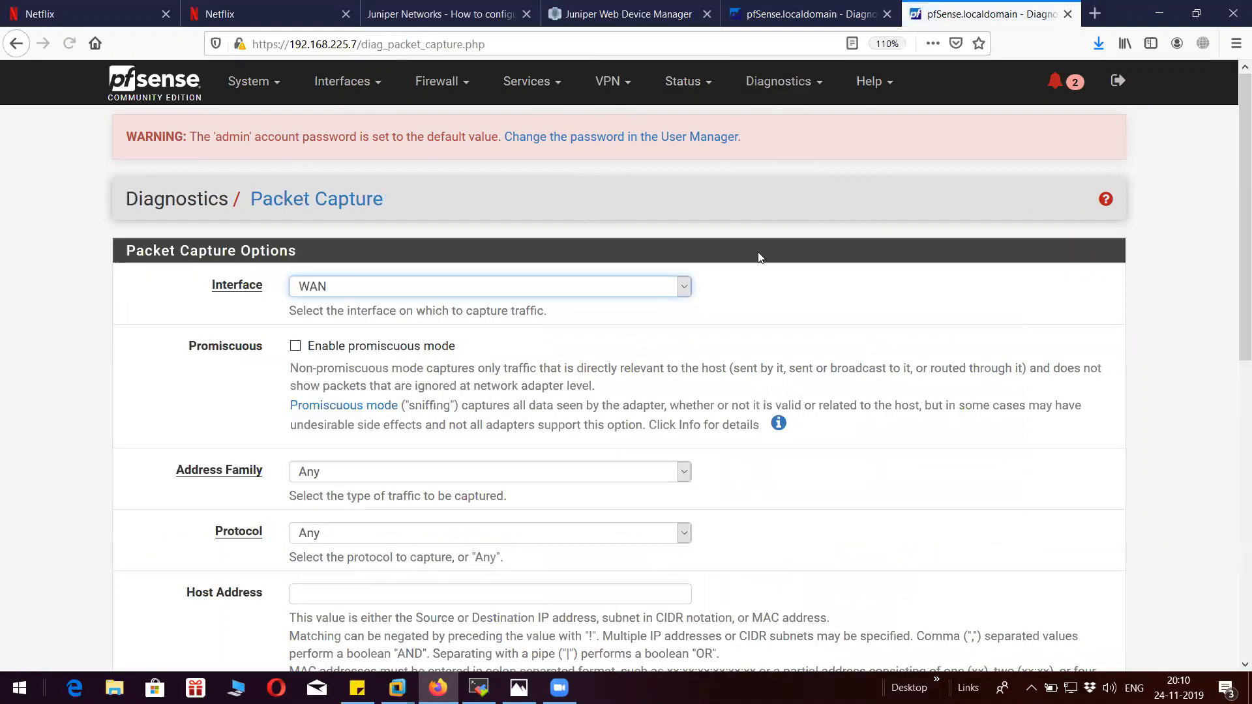
pyautogui.click(488, 286)
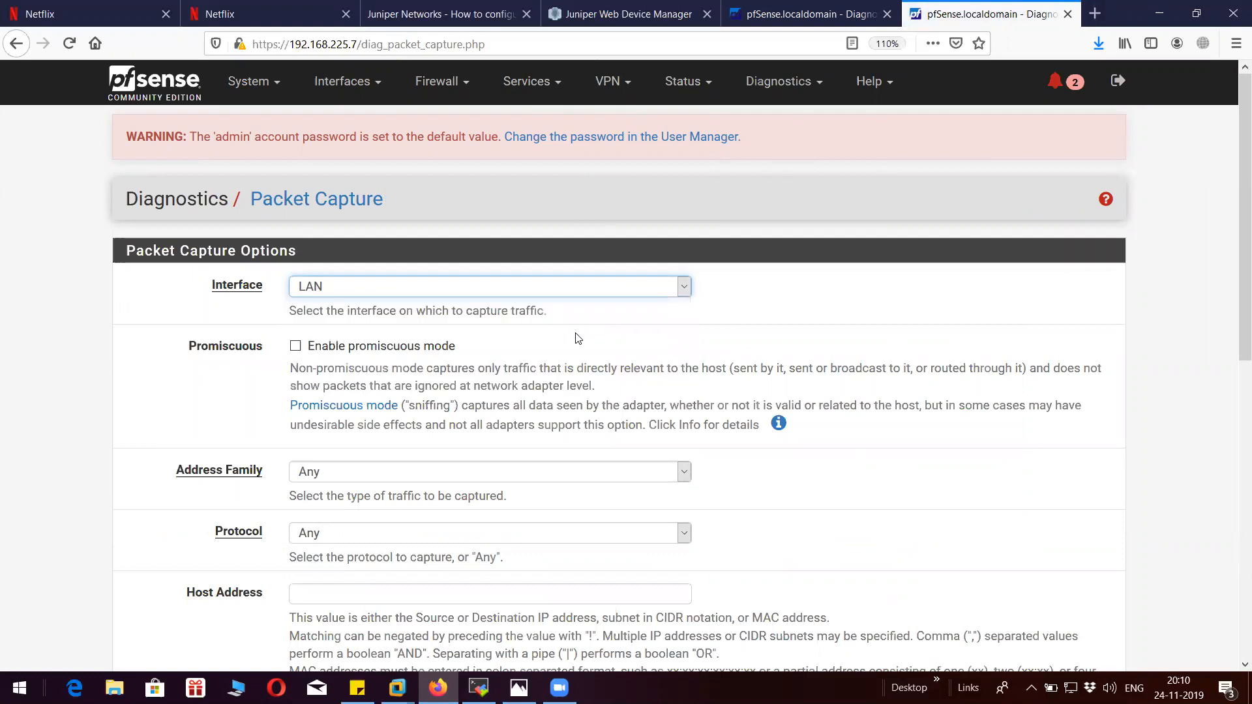
pyautogui.click(490, 471)
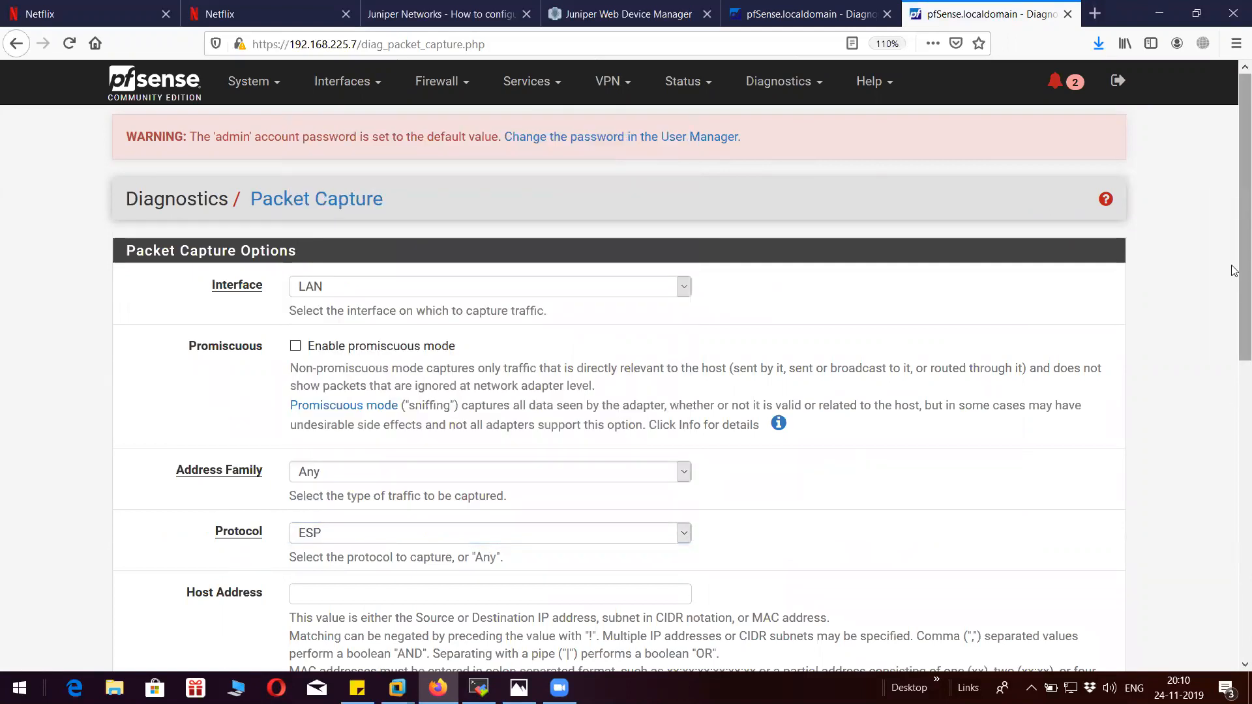
# Limit the capture to a count of 10 packets and start it.
pyautogui.scroll(-3)
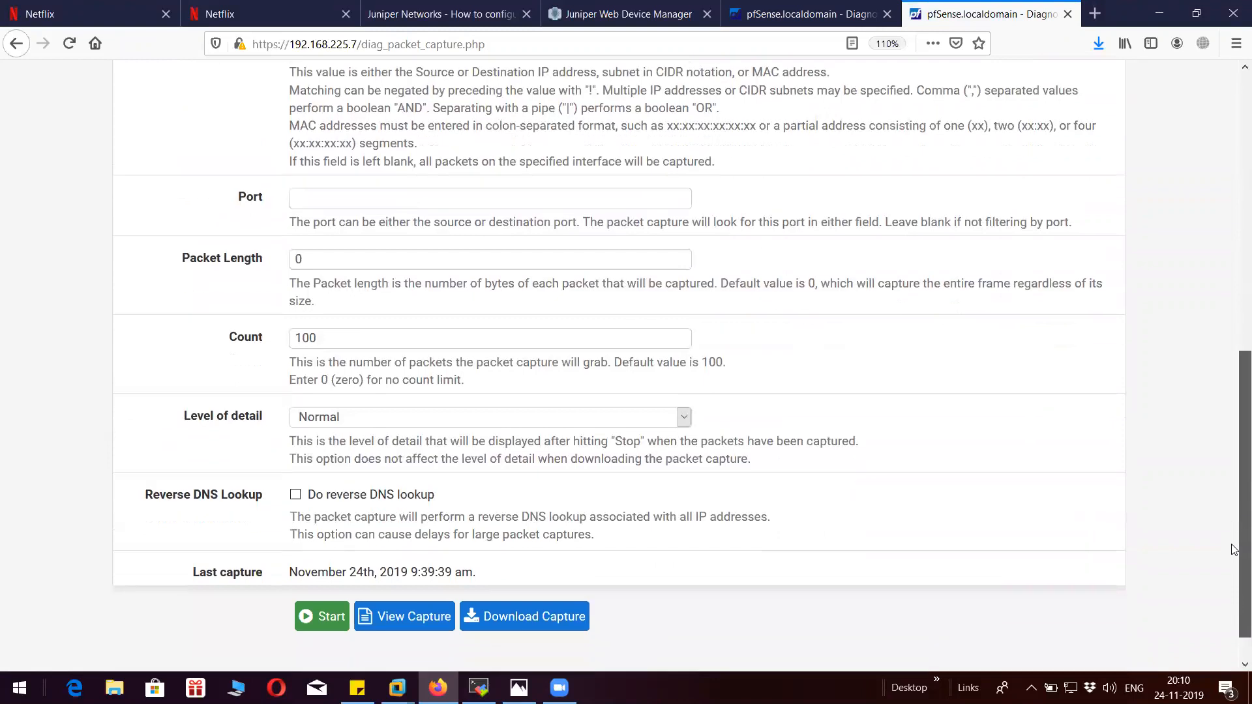
pyautogui.write('10')
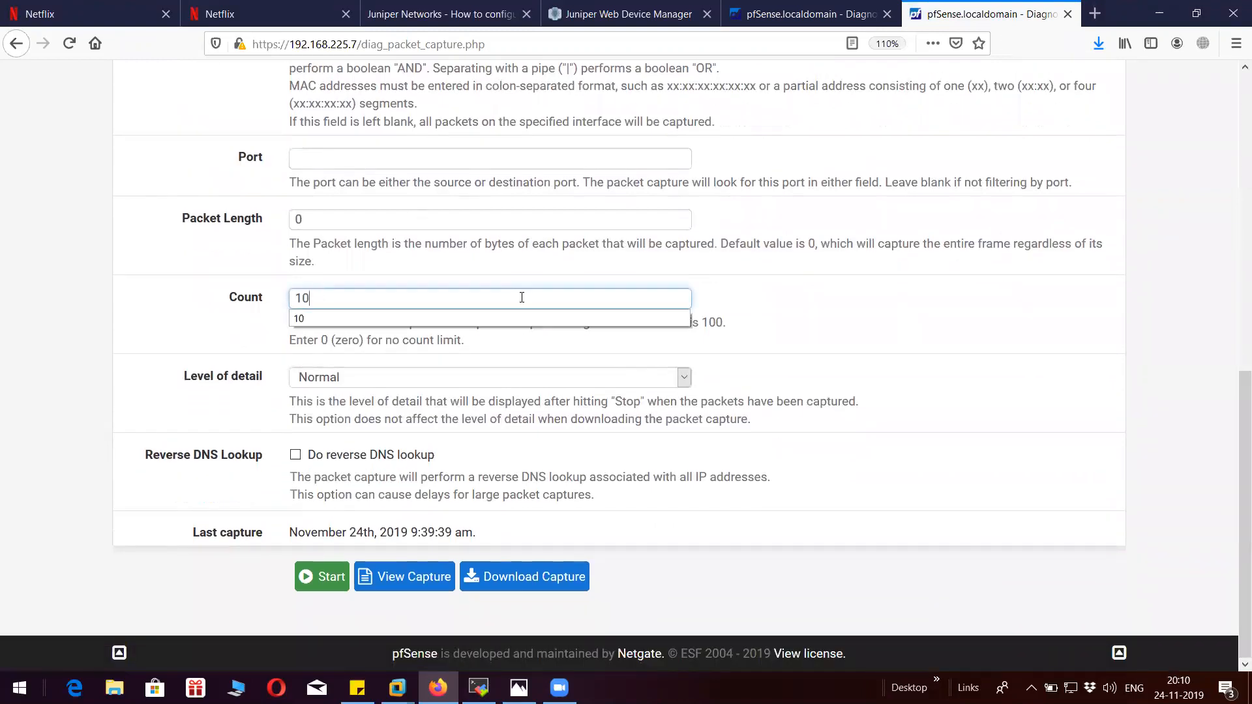
pyautogui.click(322, 576)
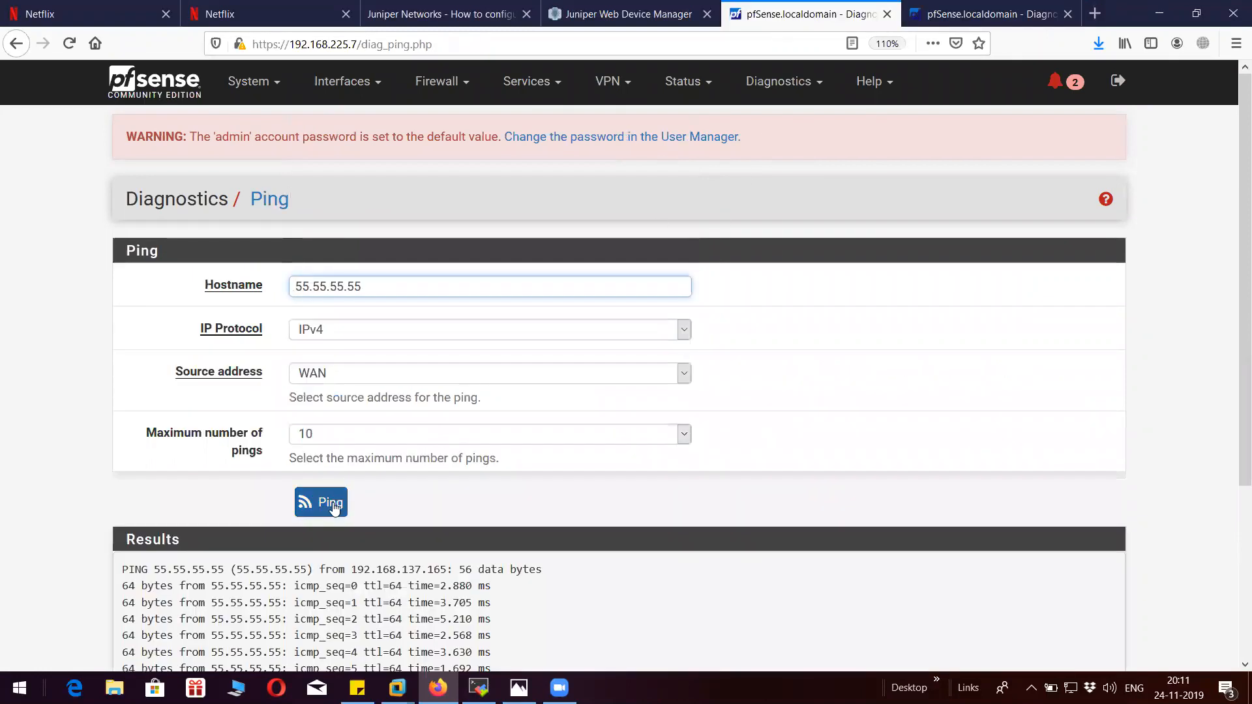
# Review the finished capture listing ten ESP packets between 192.168.225.7 and 192.168.225.3.
pyautogui.click(990, 13)
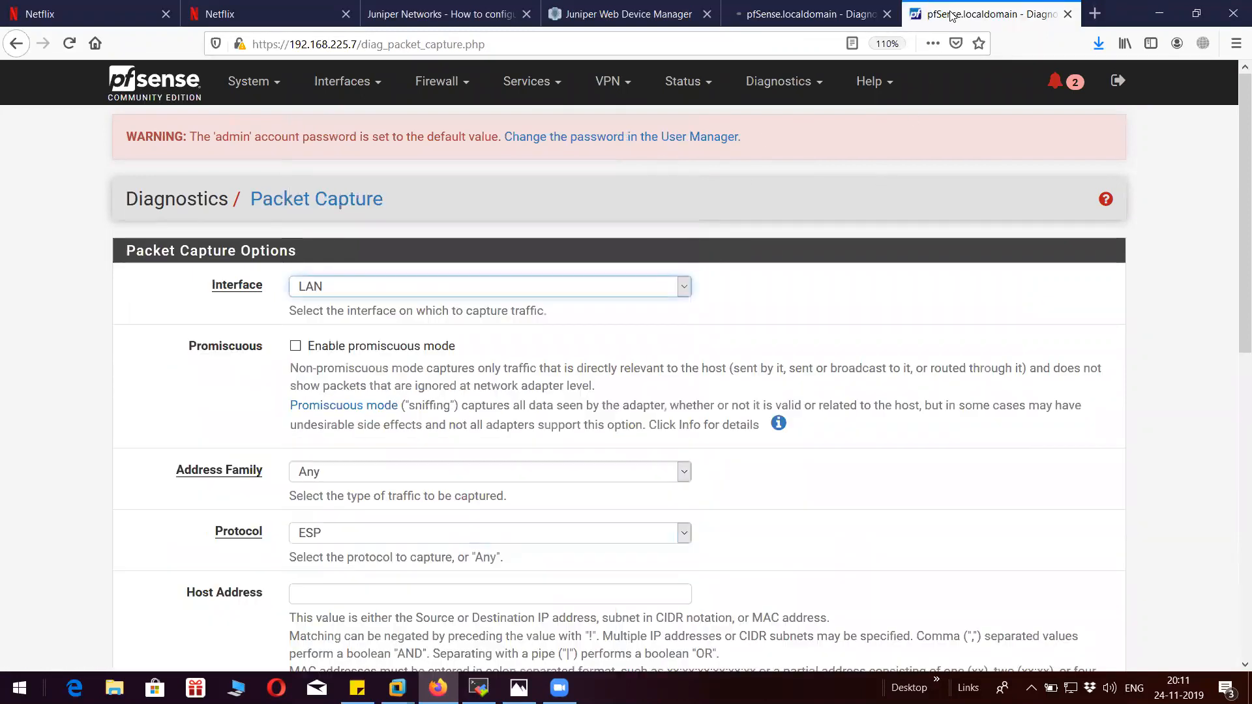
pyautogui.scroll(-3)
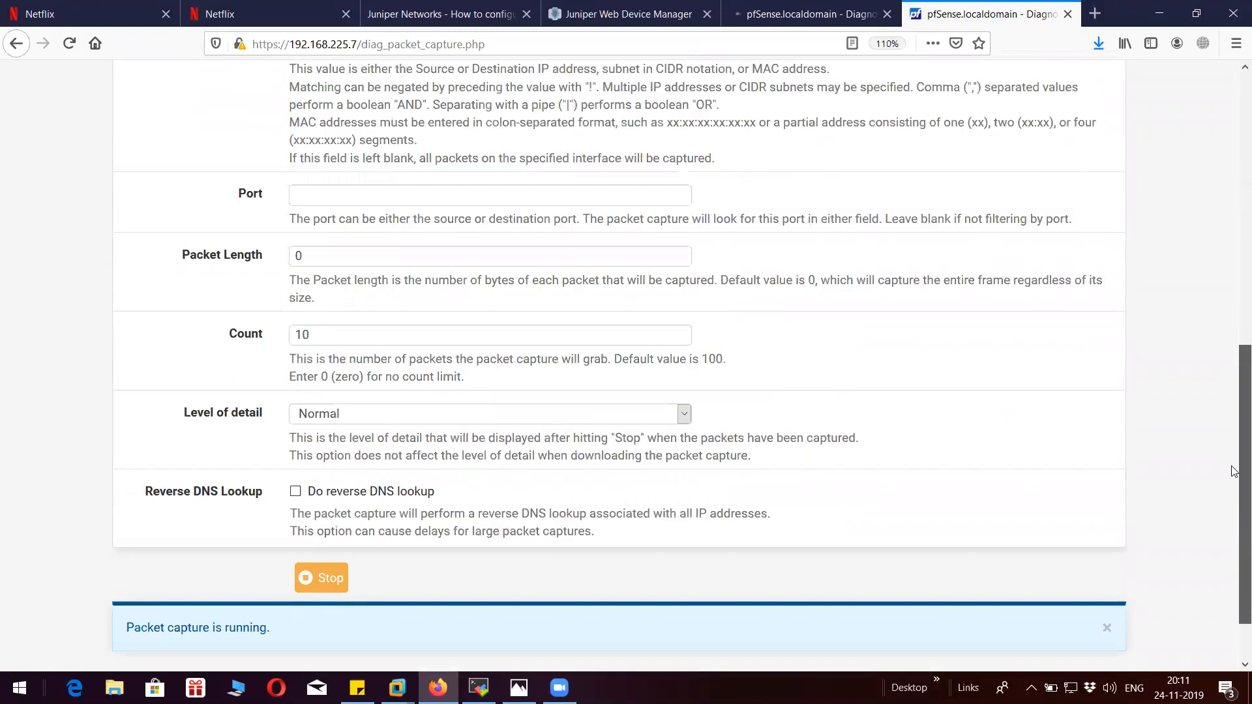
pyautogui.scroll(-3)
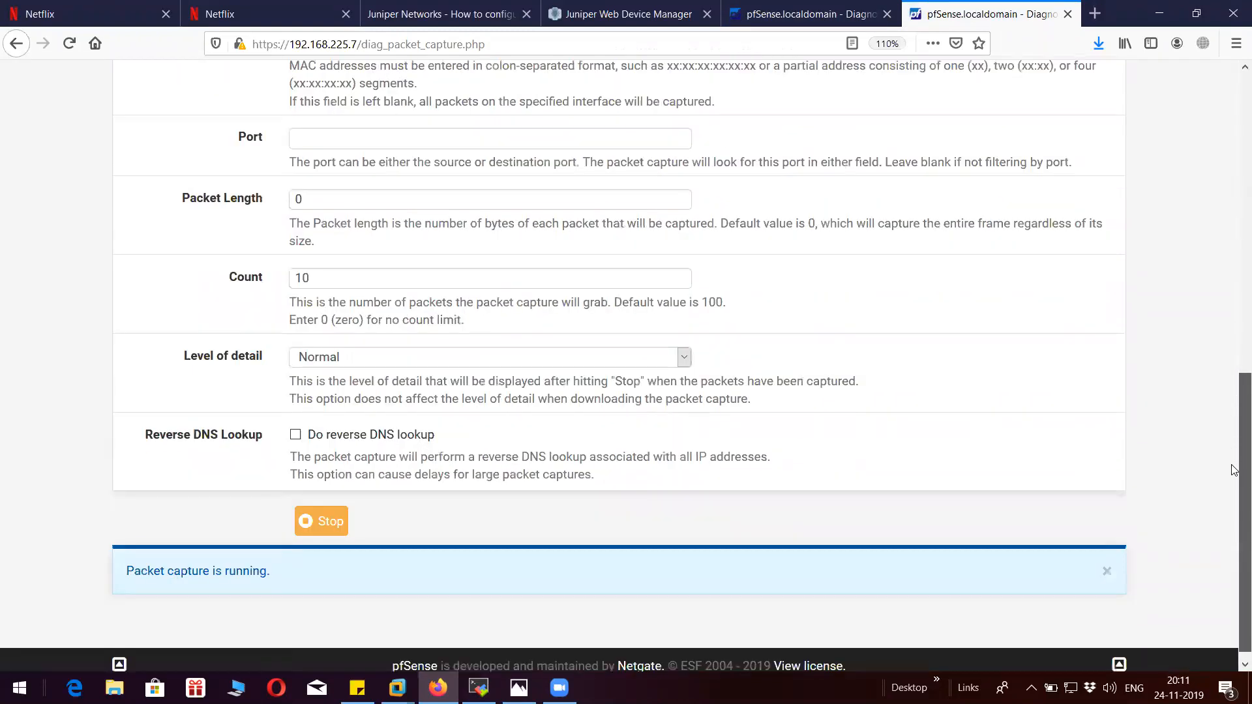
pyautogui.scroll(3)
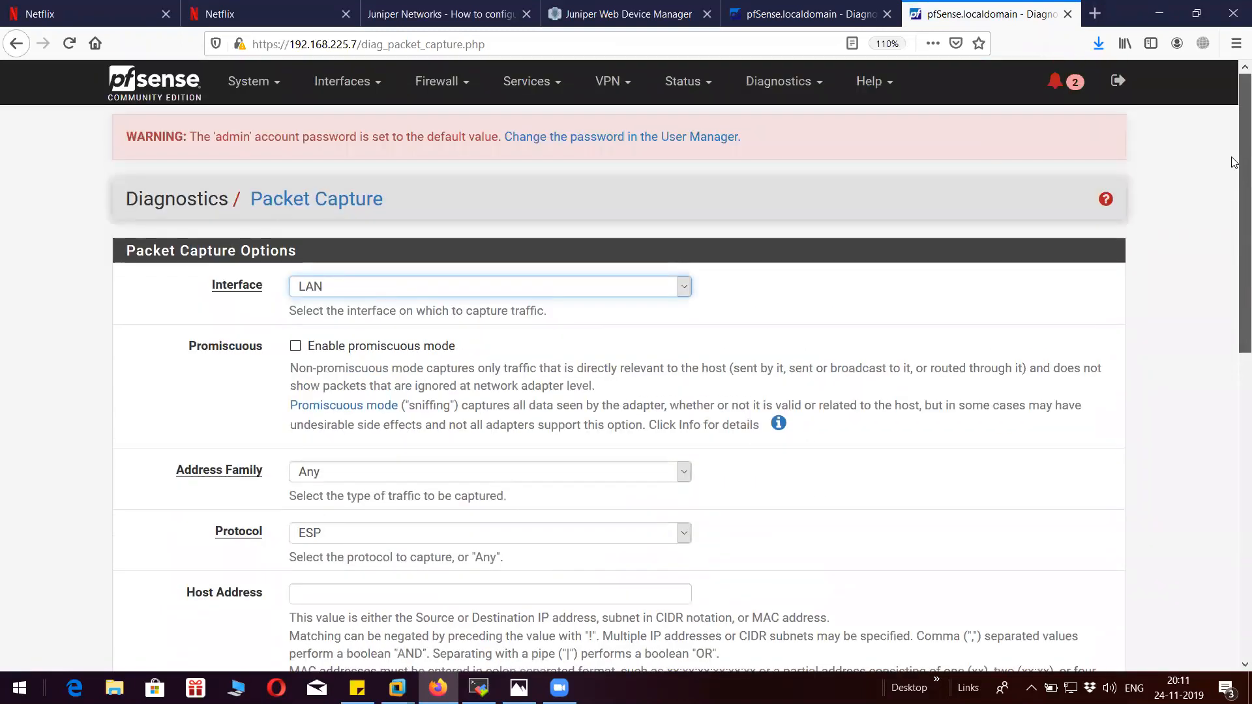
pyautogui.scroll(-3)
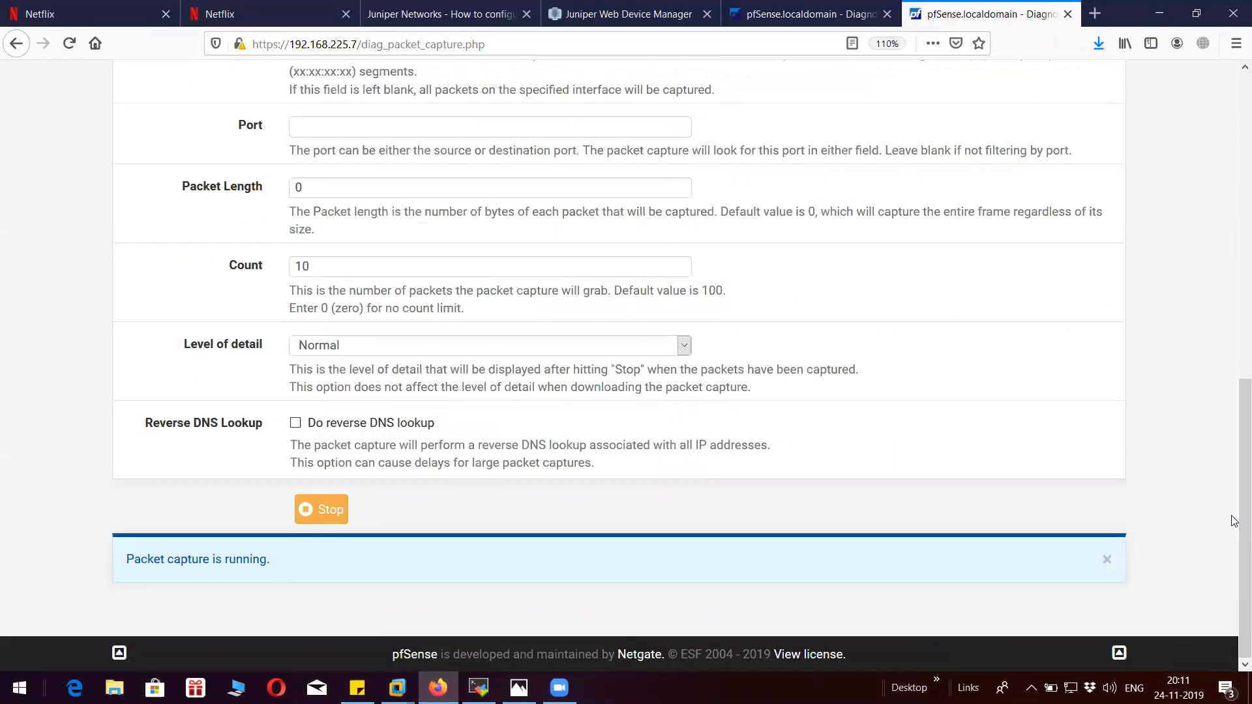
pyautogui.scroll(3)
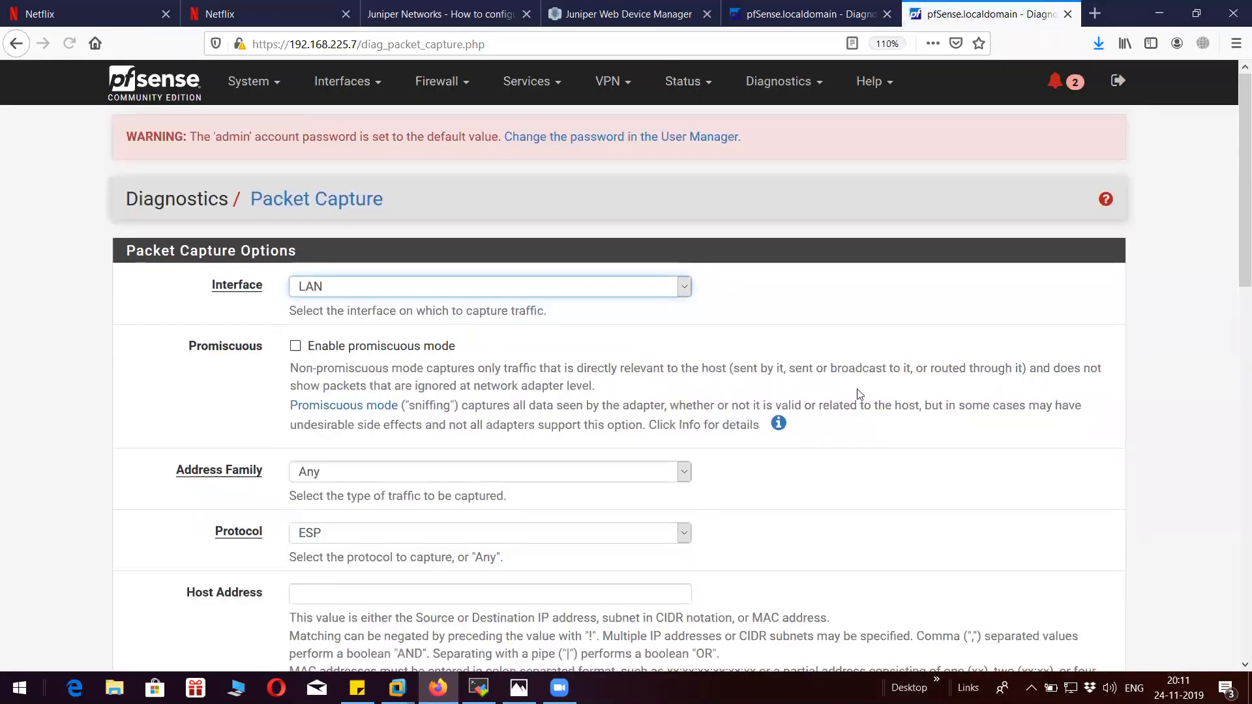
pyautogui.scroll(-3)
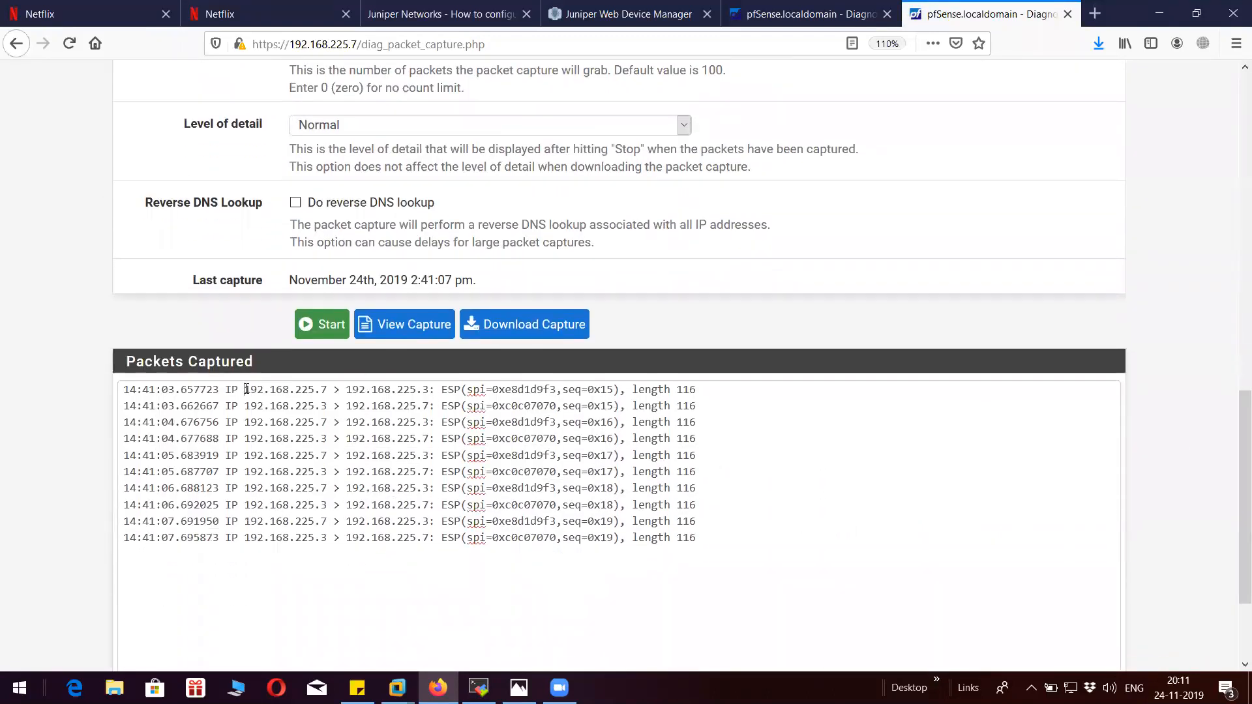
pyautogui.moveTo(244, 389); pyautogui.dragTo(447, 422)
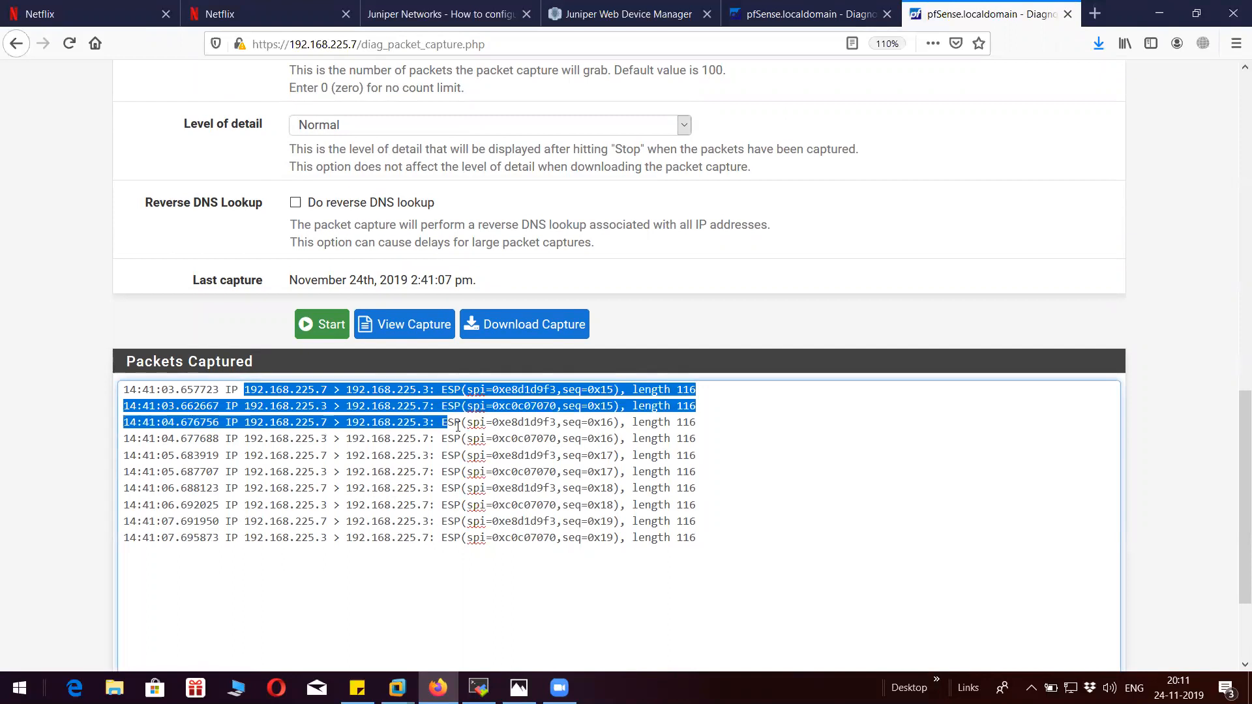
pyautogui.moveTo(455, 422); pyautogui.dragTo(688, 537)
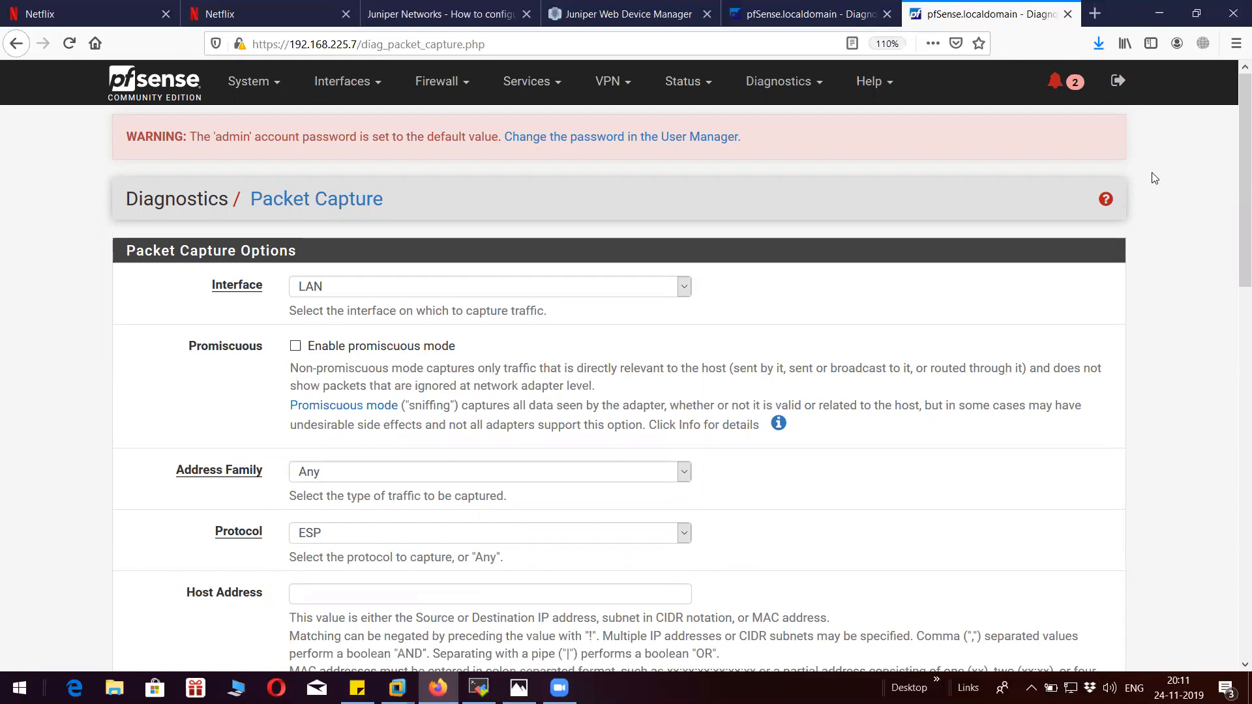
pyautogui.moveTo(817, 44)
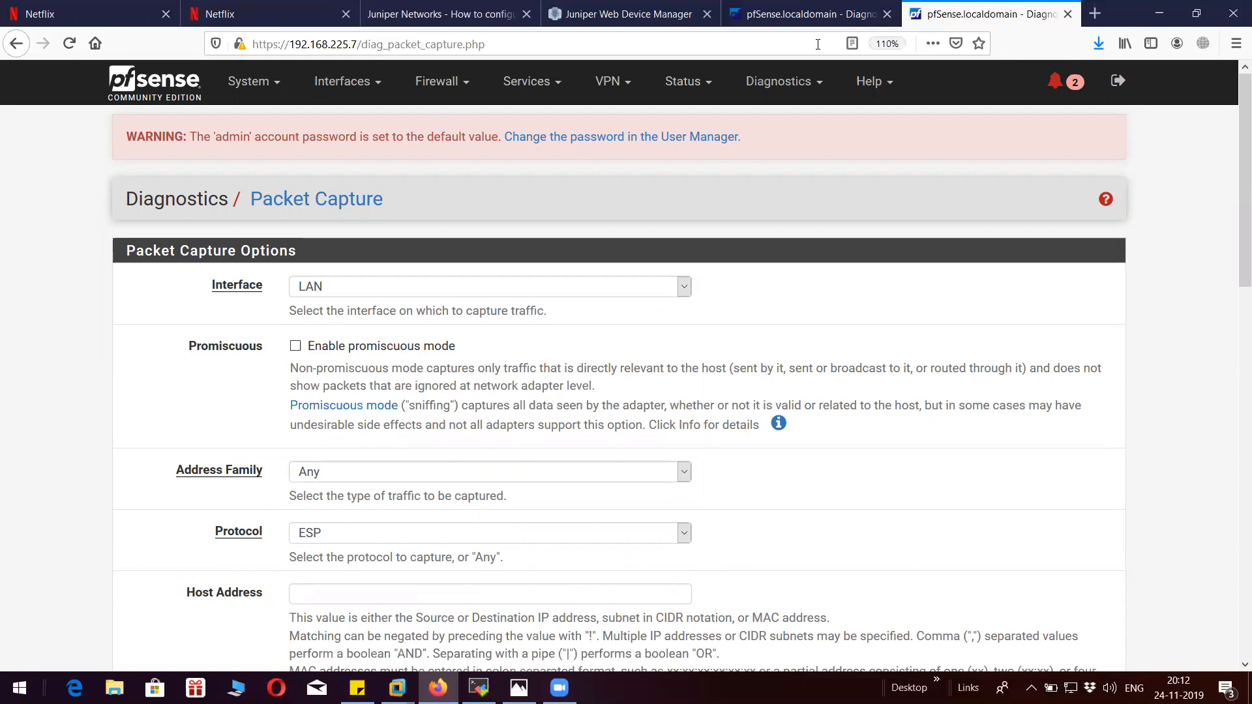